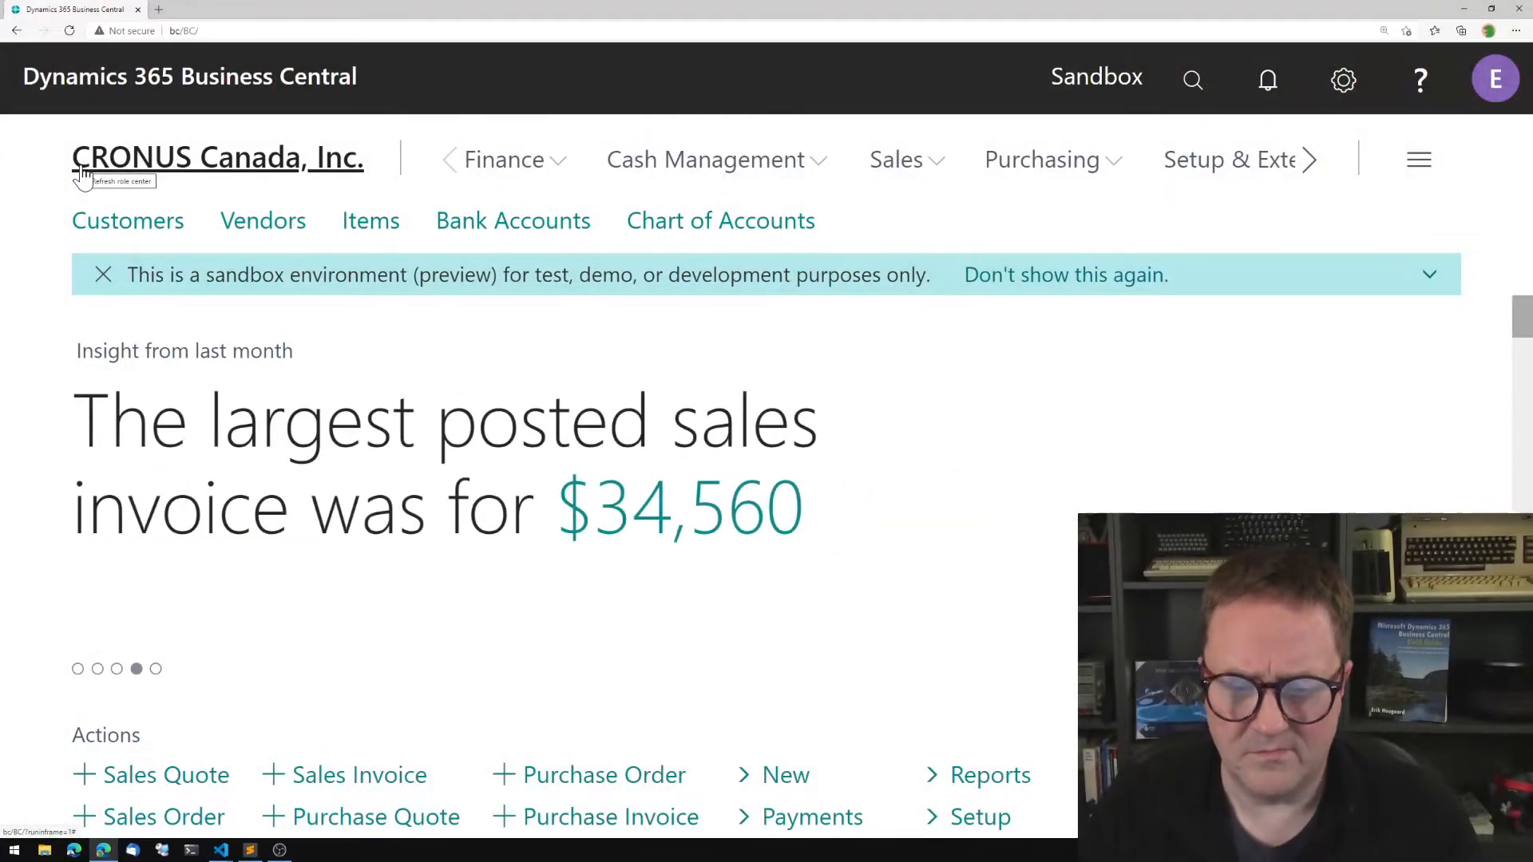
{"action": "mouse_move", "coordinate": [83, 176]}
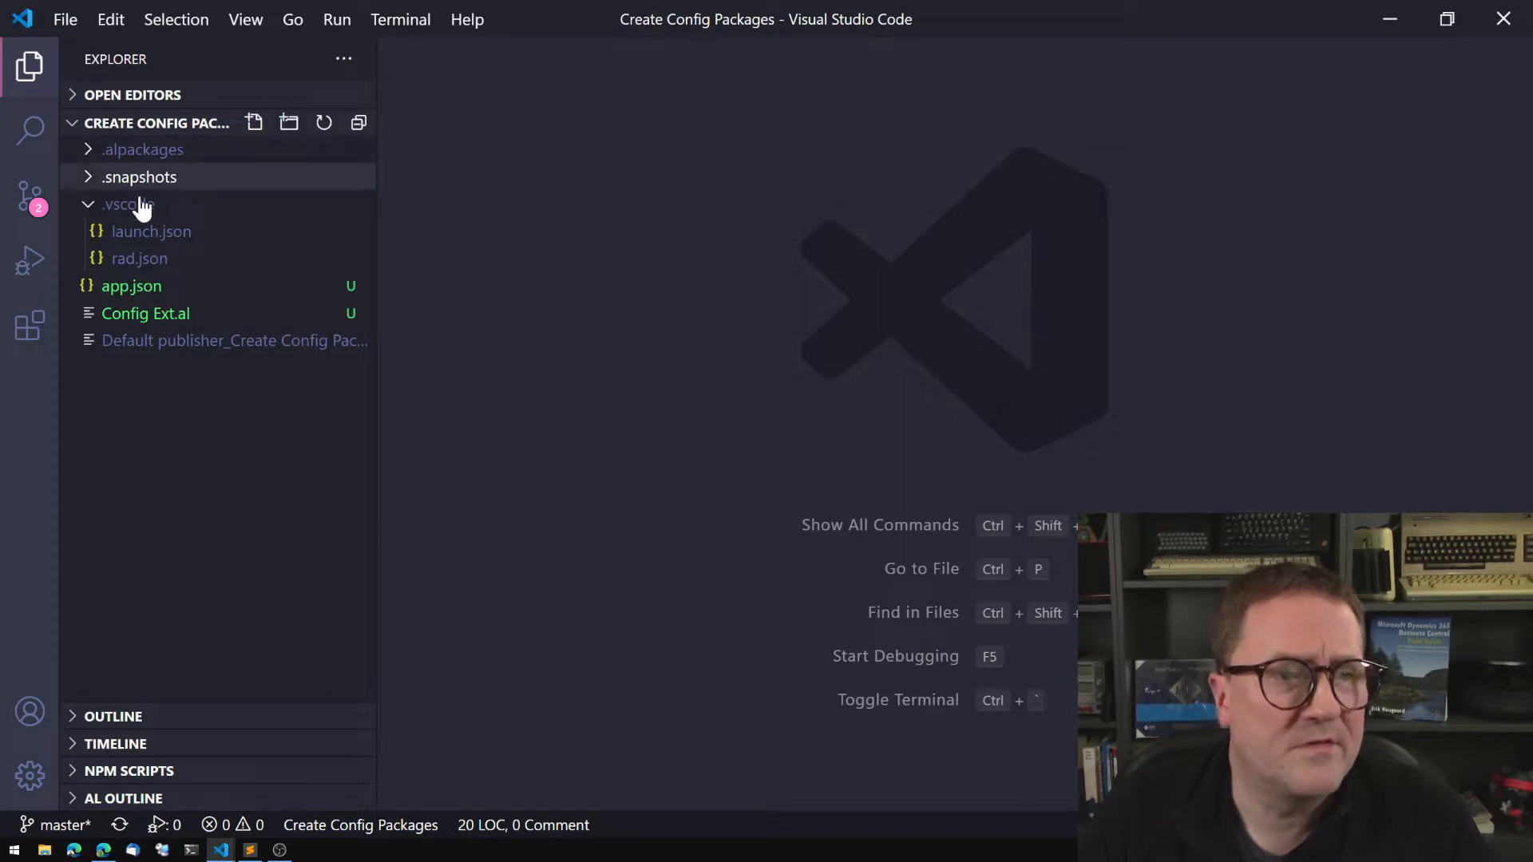
{"action": "mouse_move", "coordinate": [431, 395]}
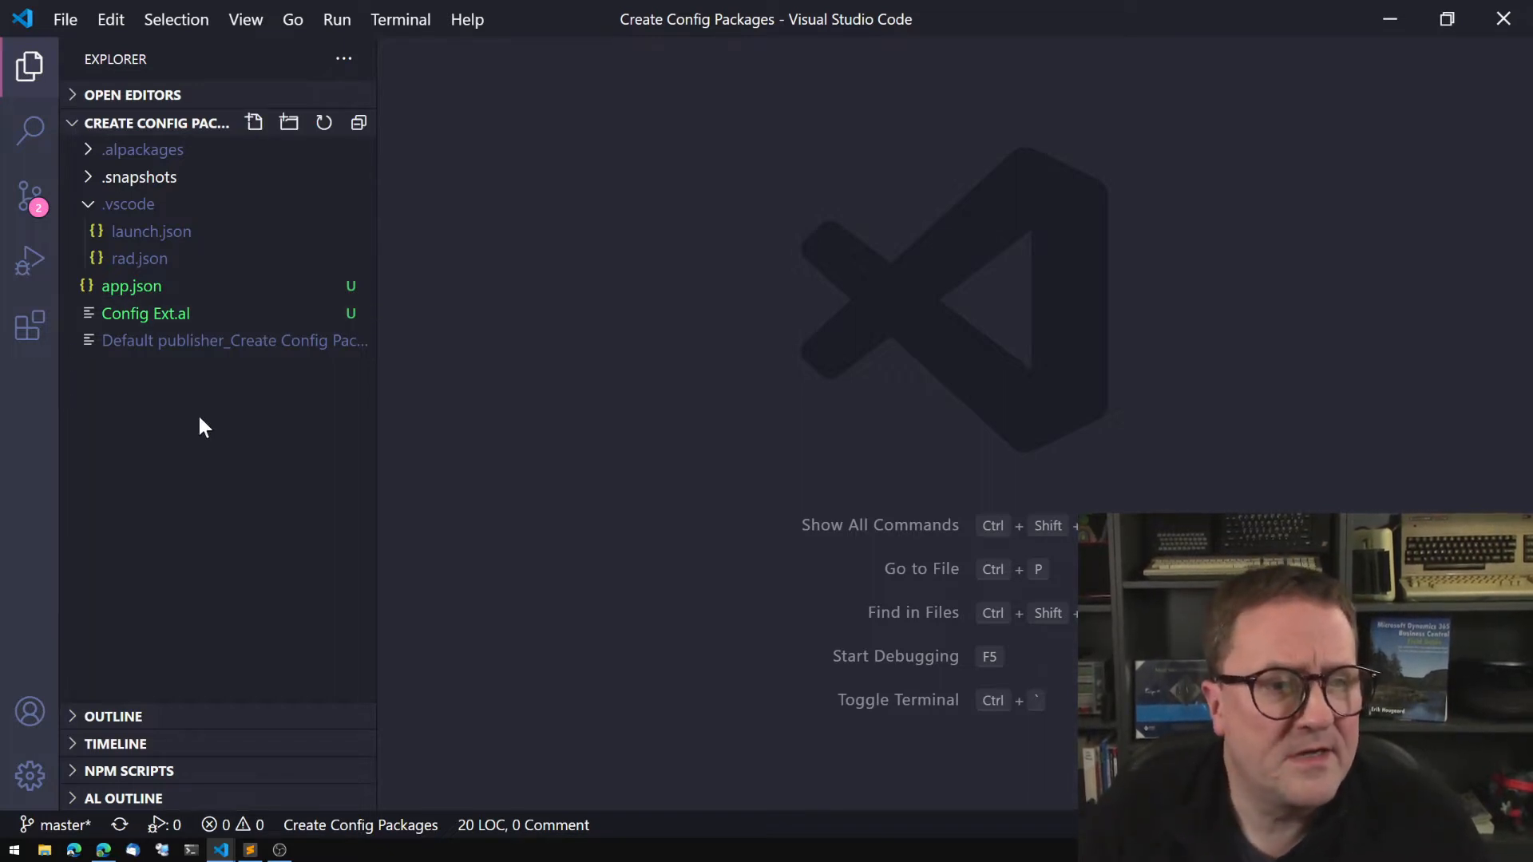
{"action": "mouse_move", "coordinate": [193, 401]}
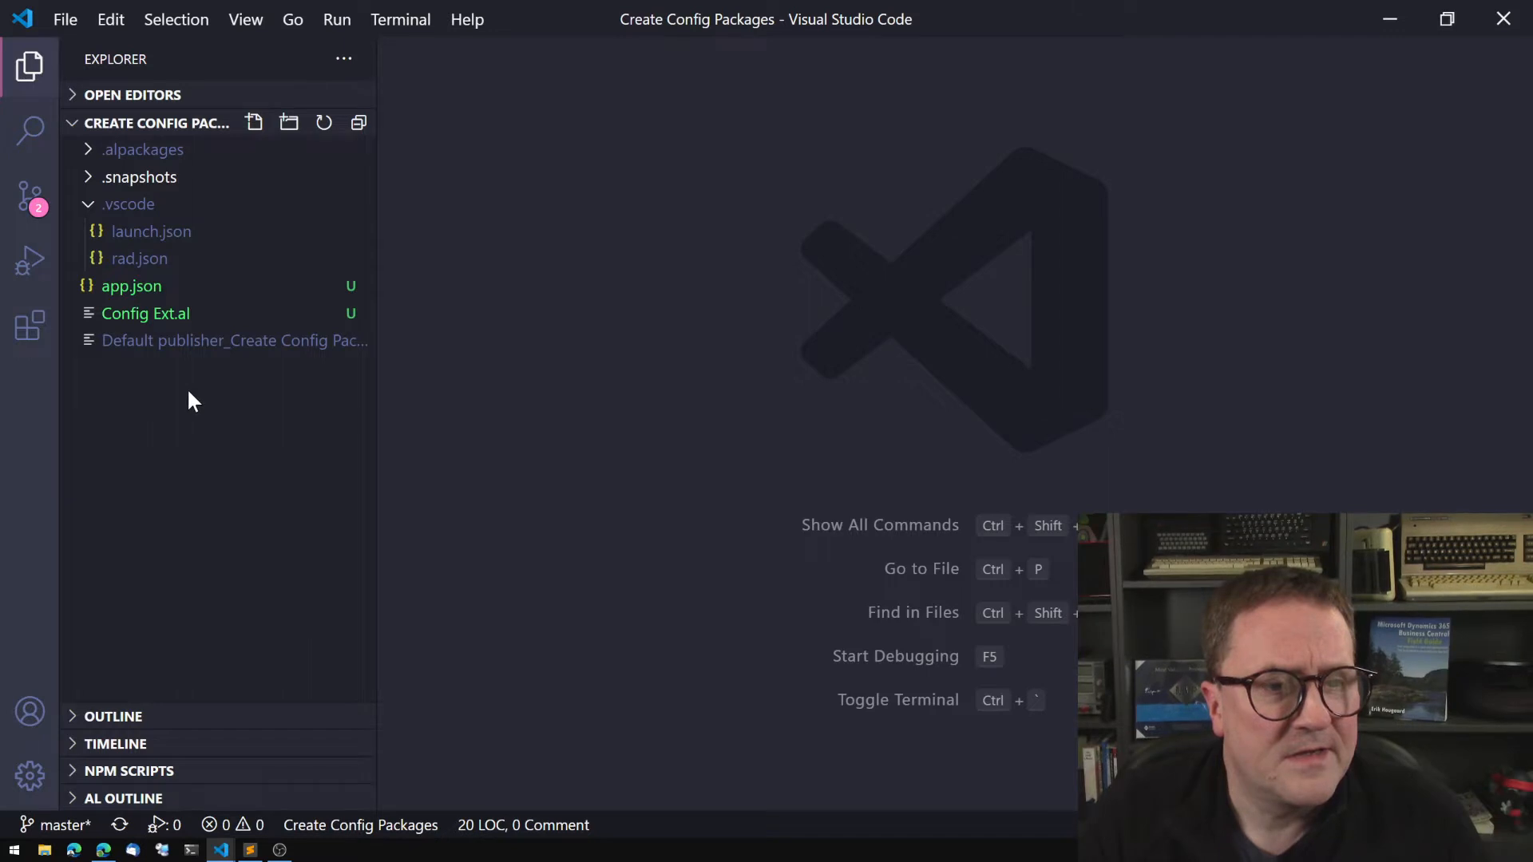
- Create a new file named AL Config.al in the project folder
{"action": "right_click", "coordinate": [192, 401]}
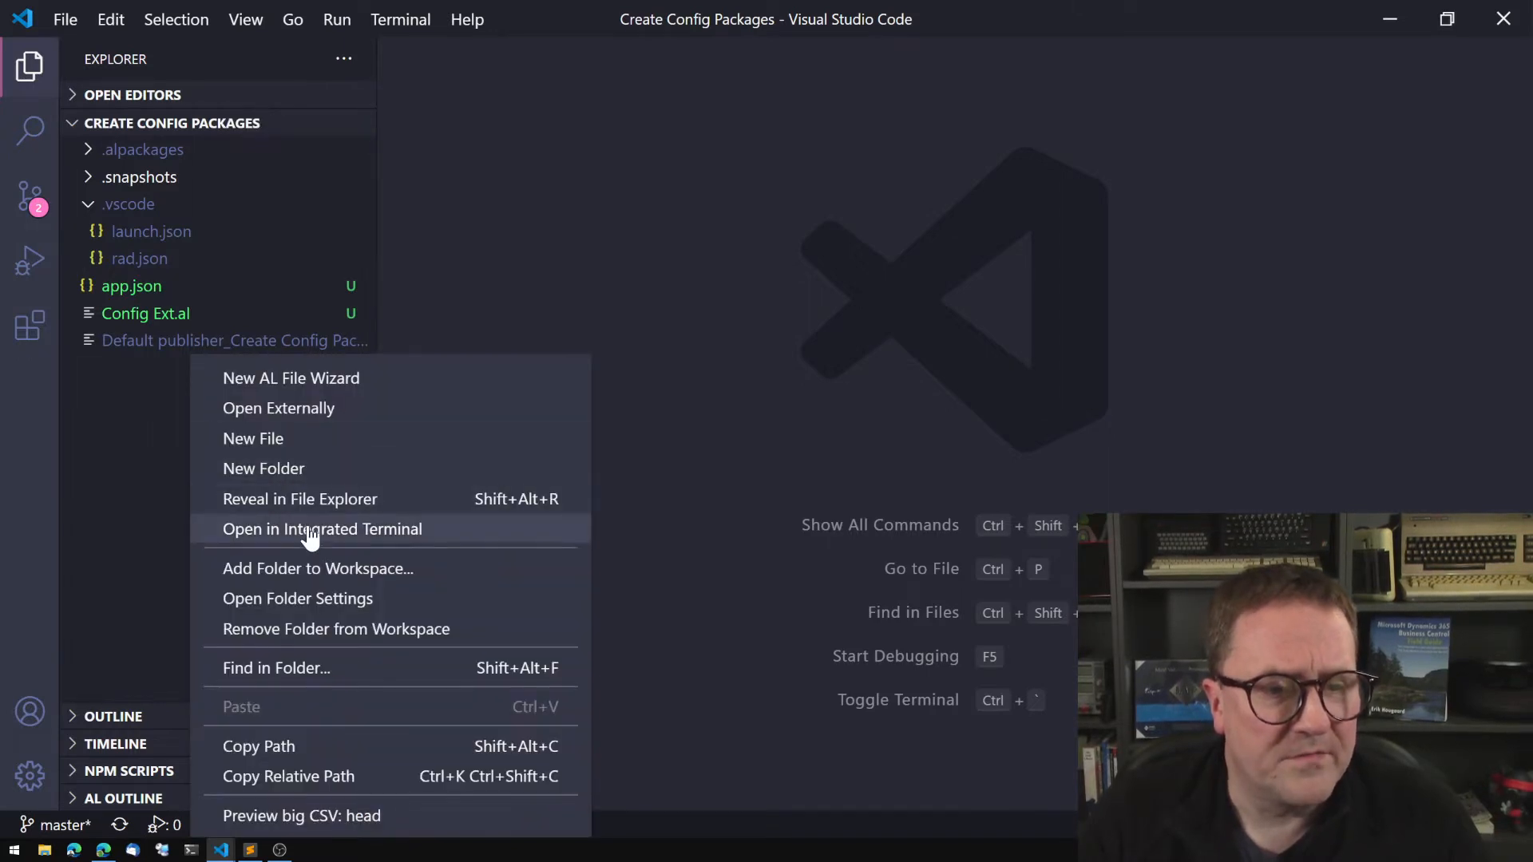
{"action": "mouse_move", "coordinate": [307, 449]}
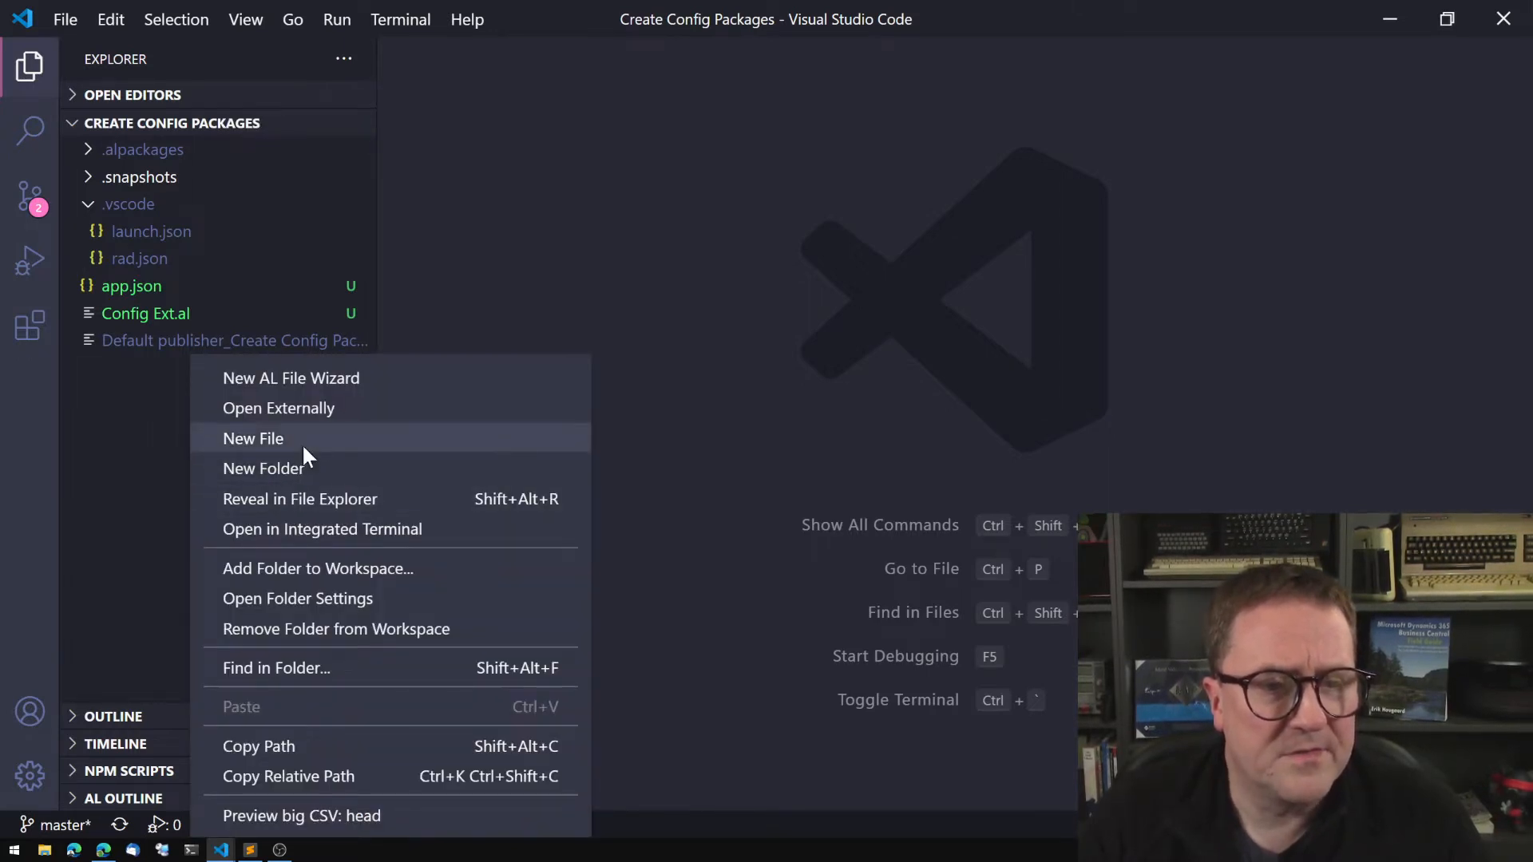
{"action": "left_click", "coordinate": [253, 438]}
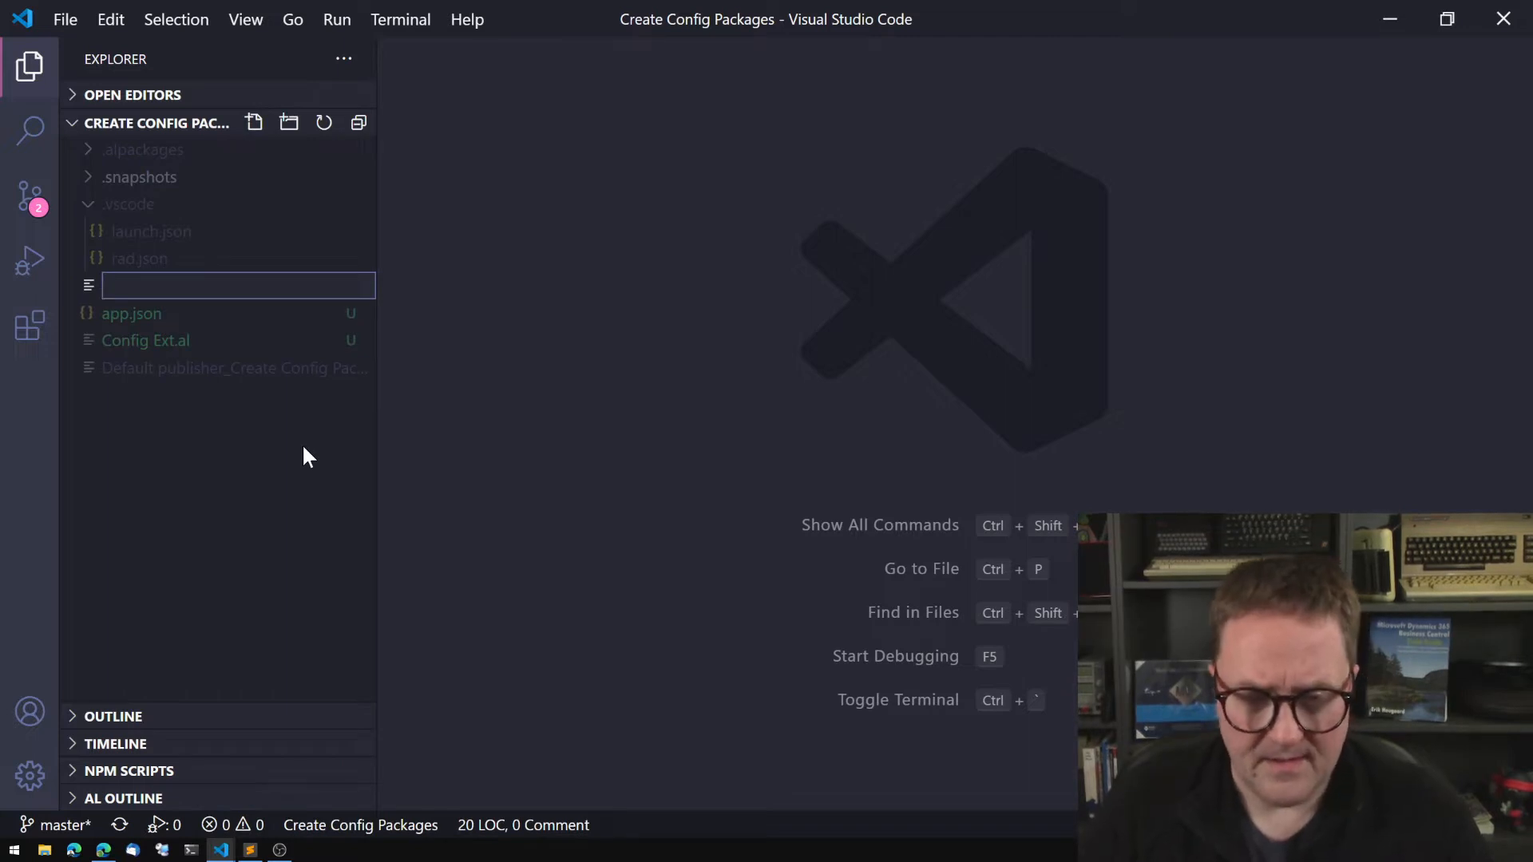
{"action": "type", "text": "AL Config.al"}
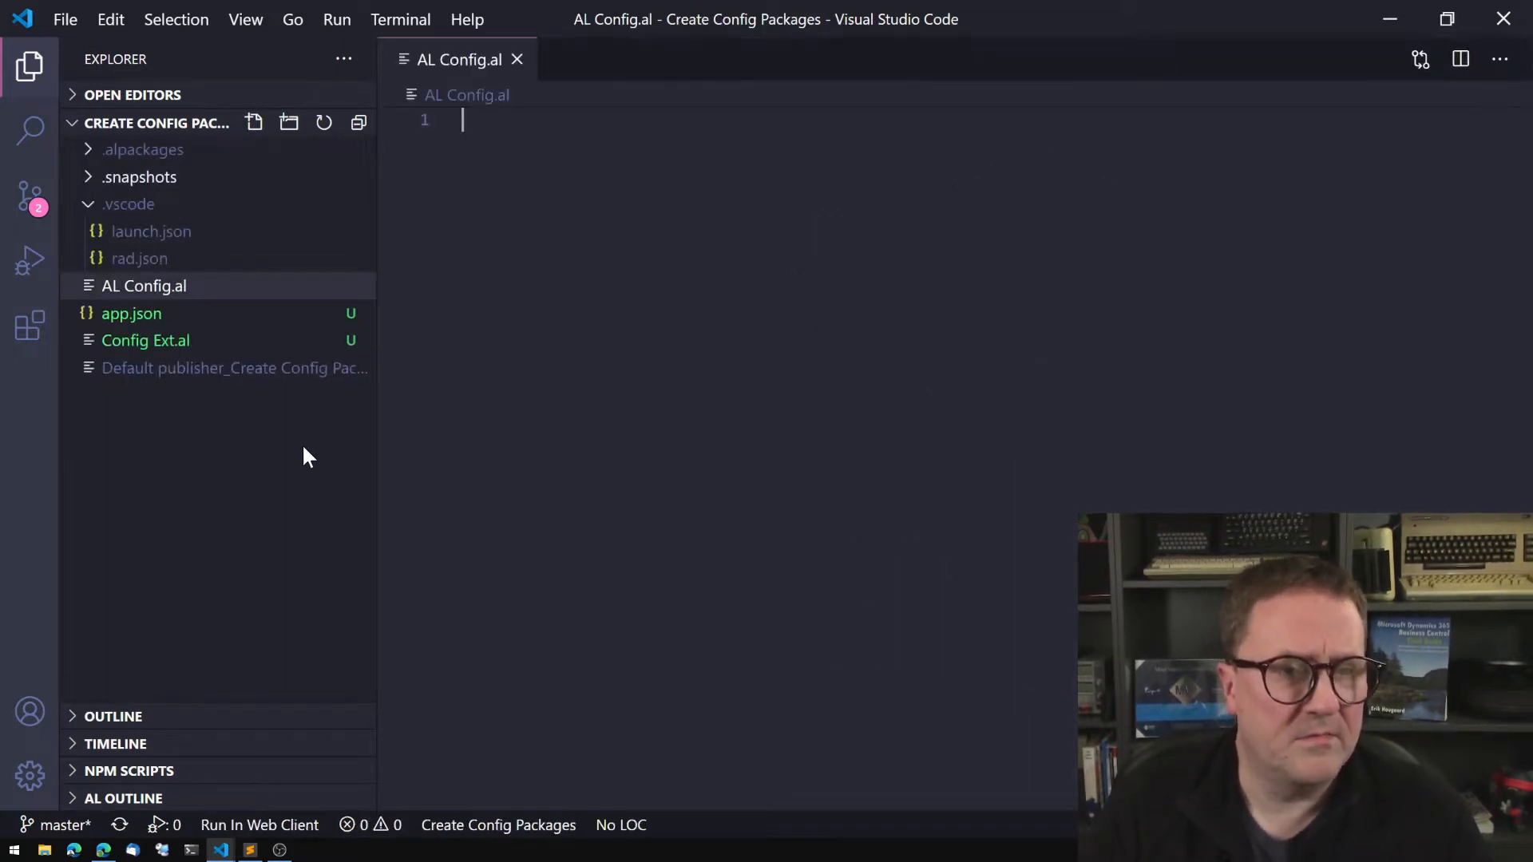
- Write codeunit 50148 "AL Config Generator" with an empty CreateConfigPackage procedure
{"action": "type", "text": "codeunit"}
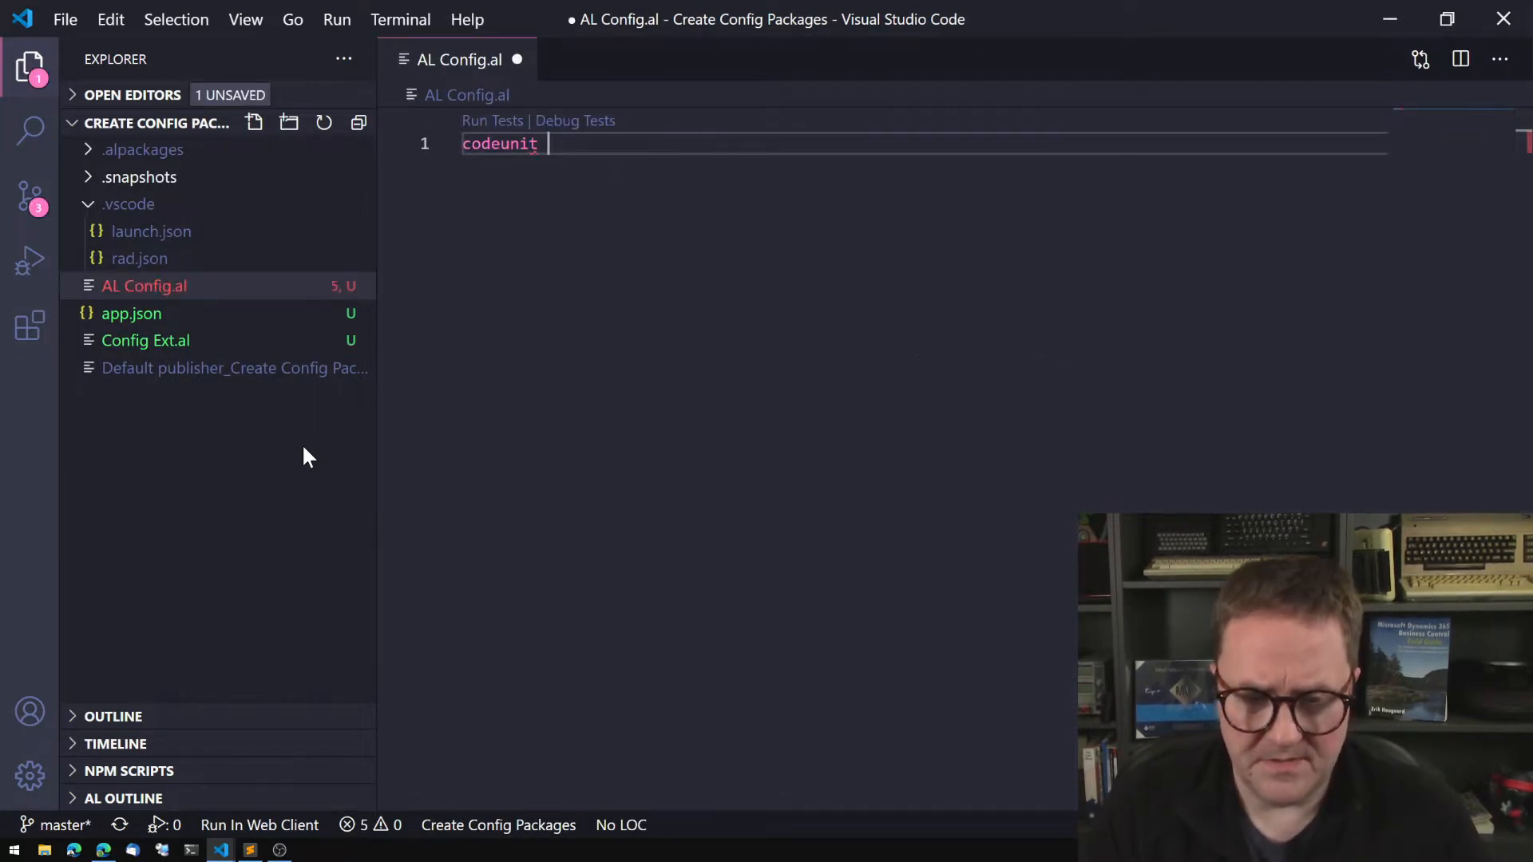
{"action": "type", "text": "50148"}
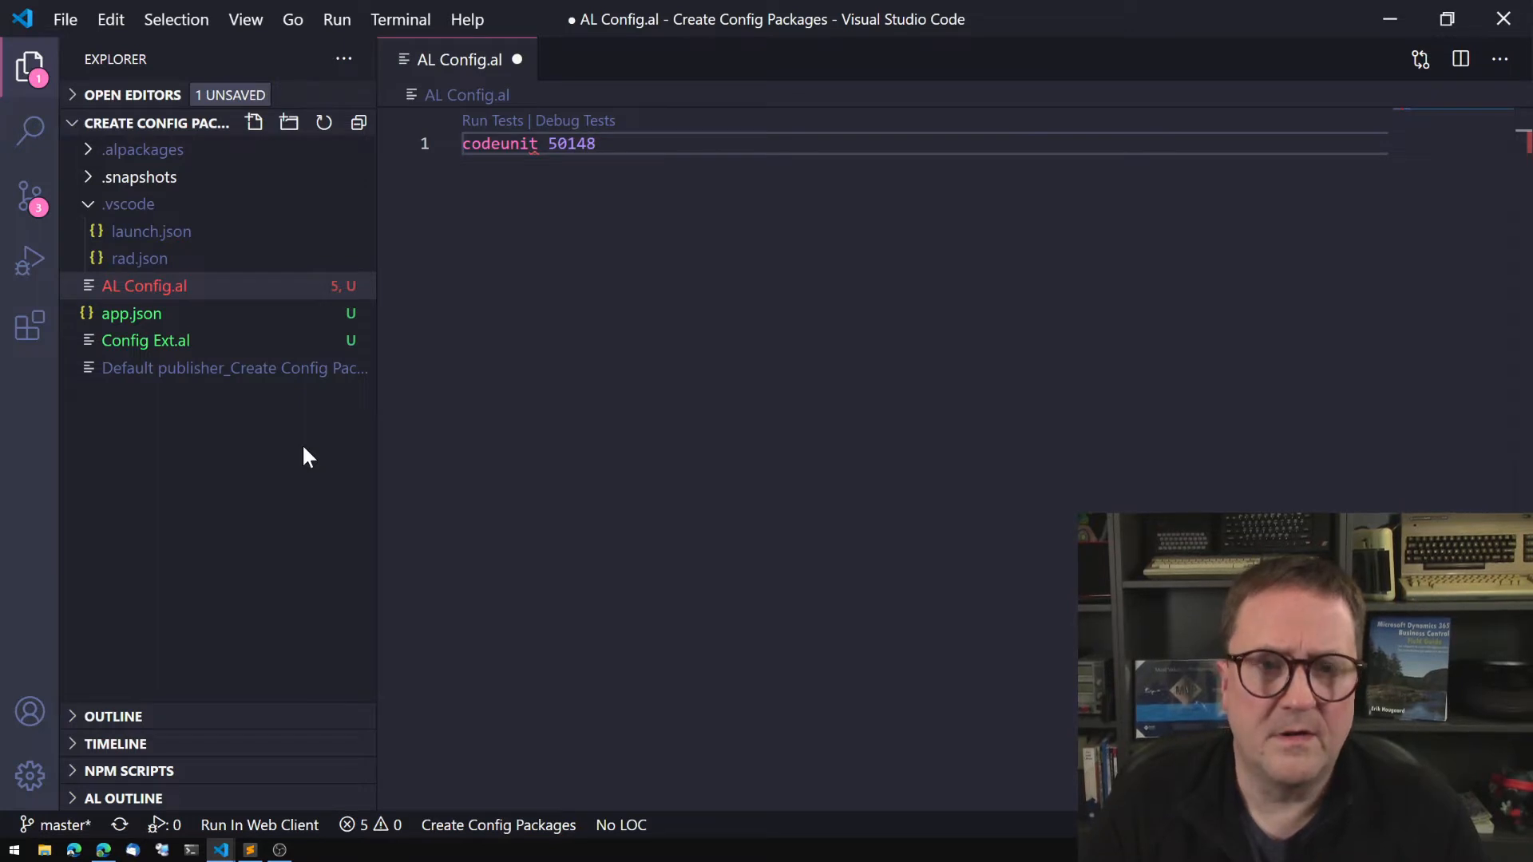
{"action": "type", "text": "\""}
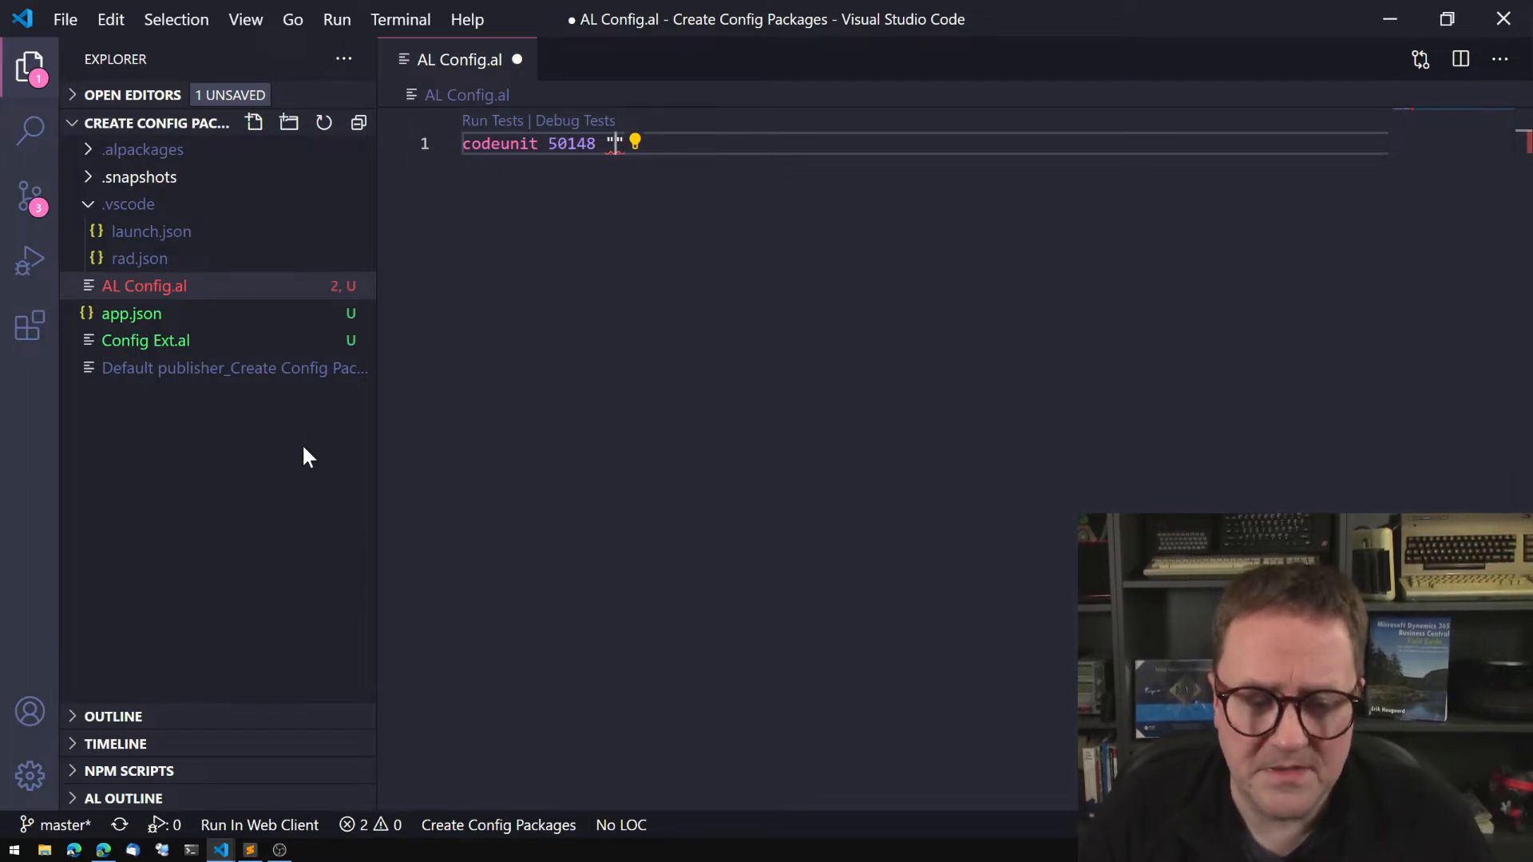
{"action": "type", "text": "AL Config"}
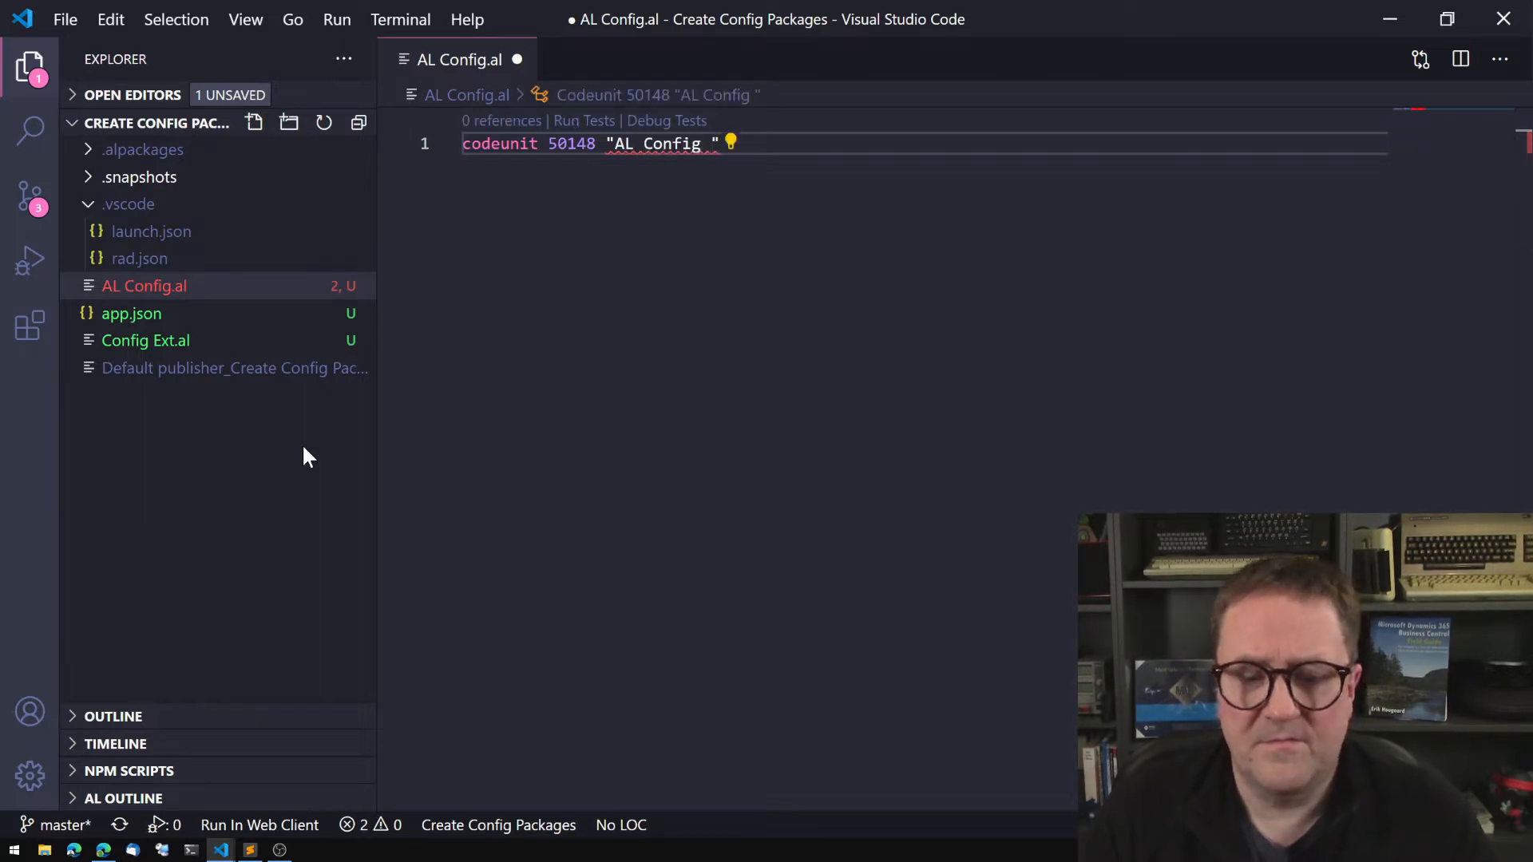
{"action": "type", "text": "Generator"}
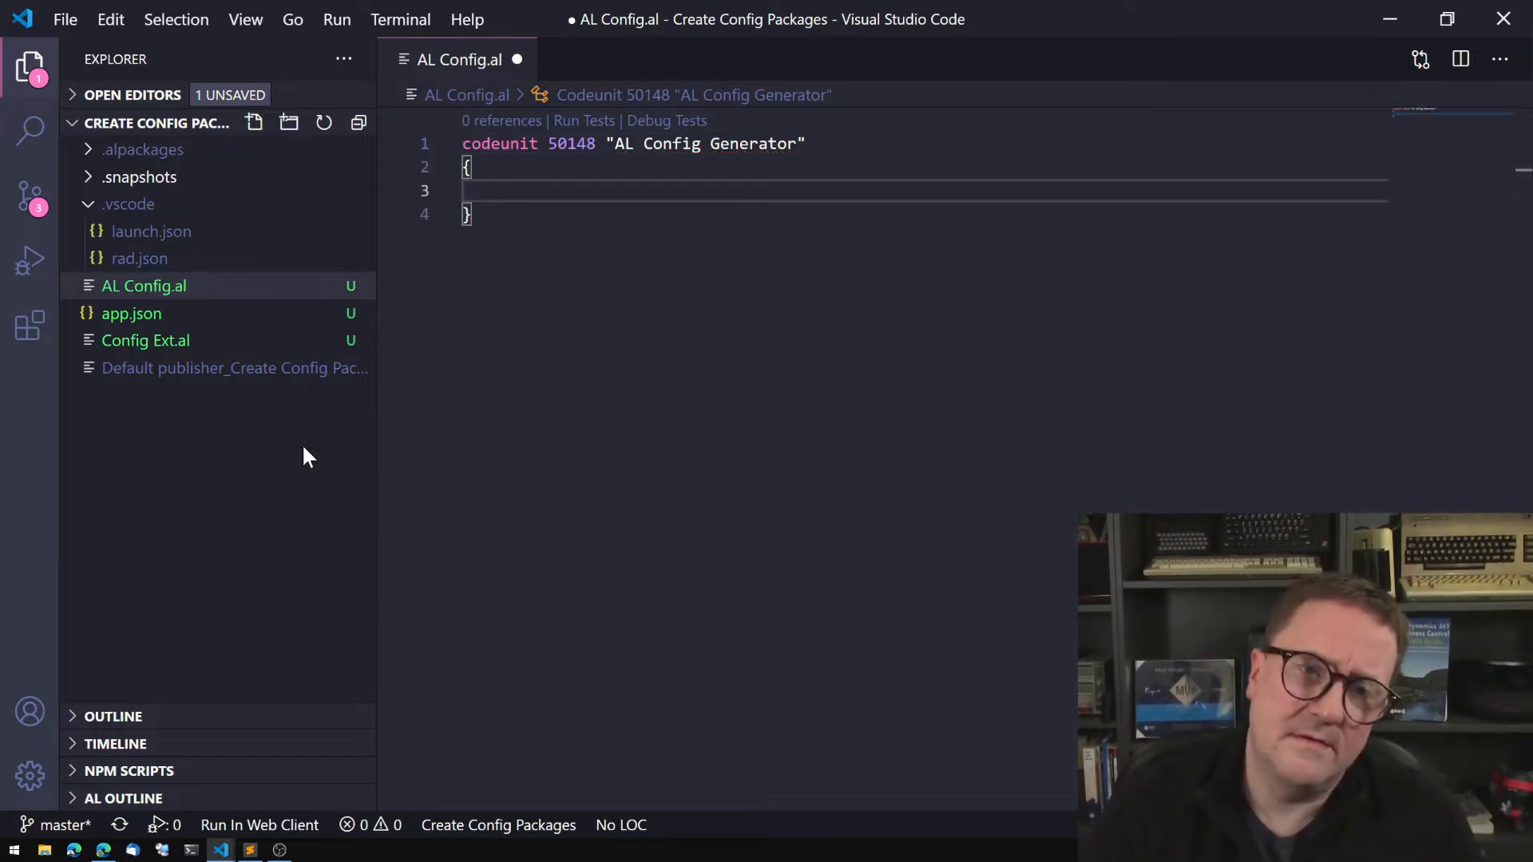
{"action": "type", "text": "procedure Creat"}
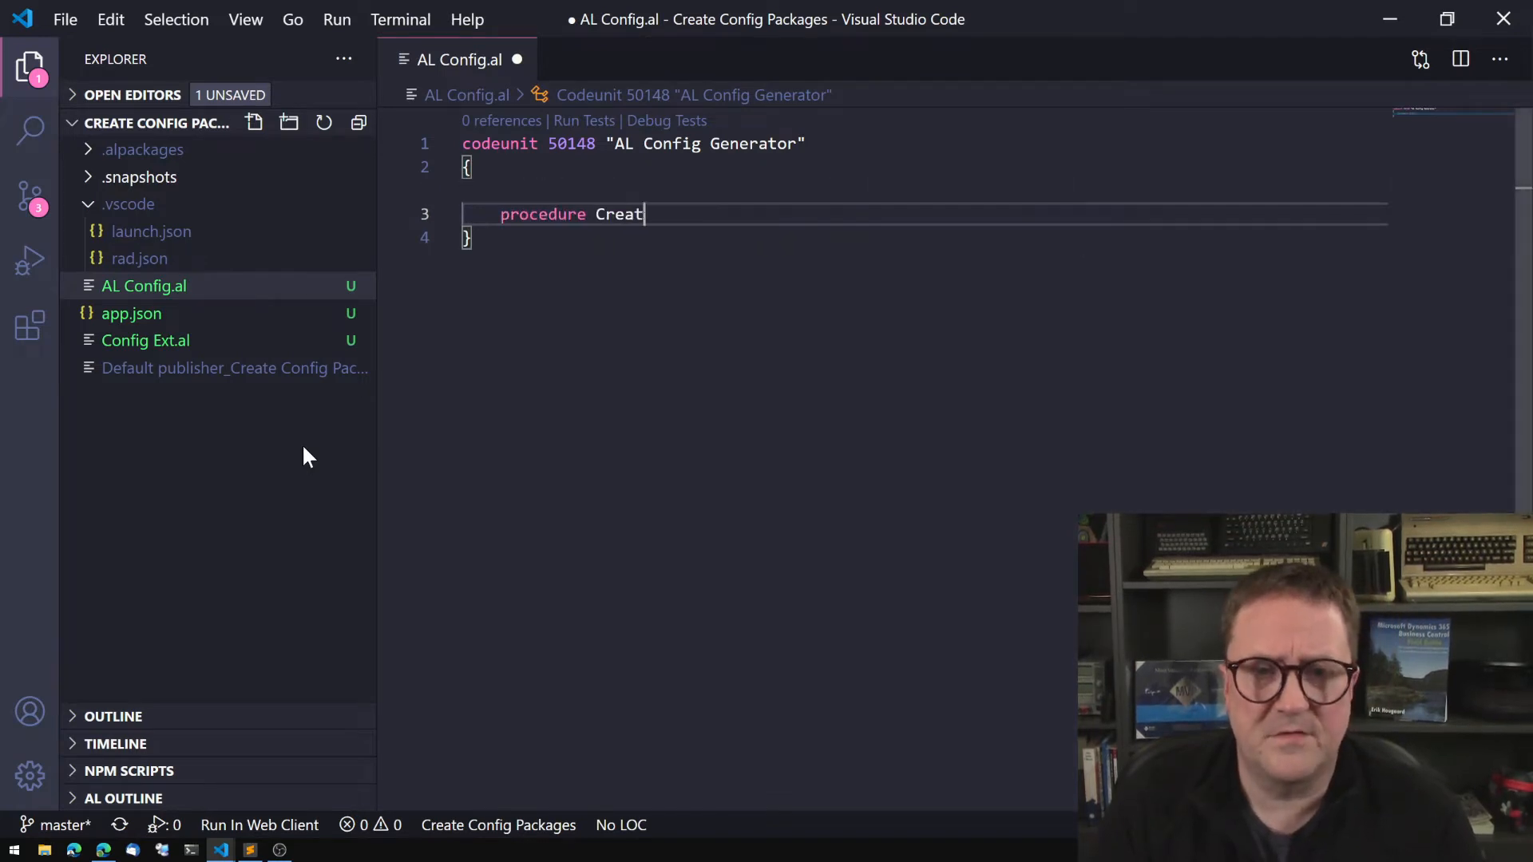
{"action": "type", "text": "eConfigp"}
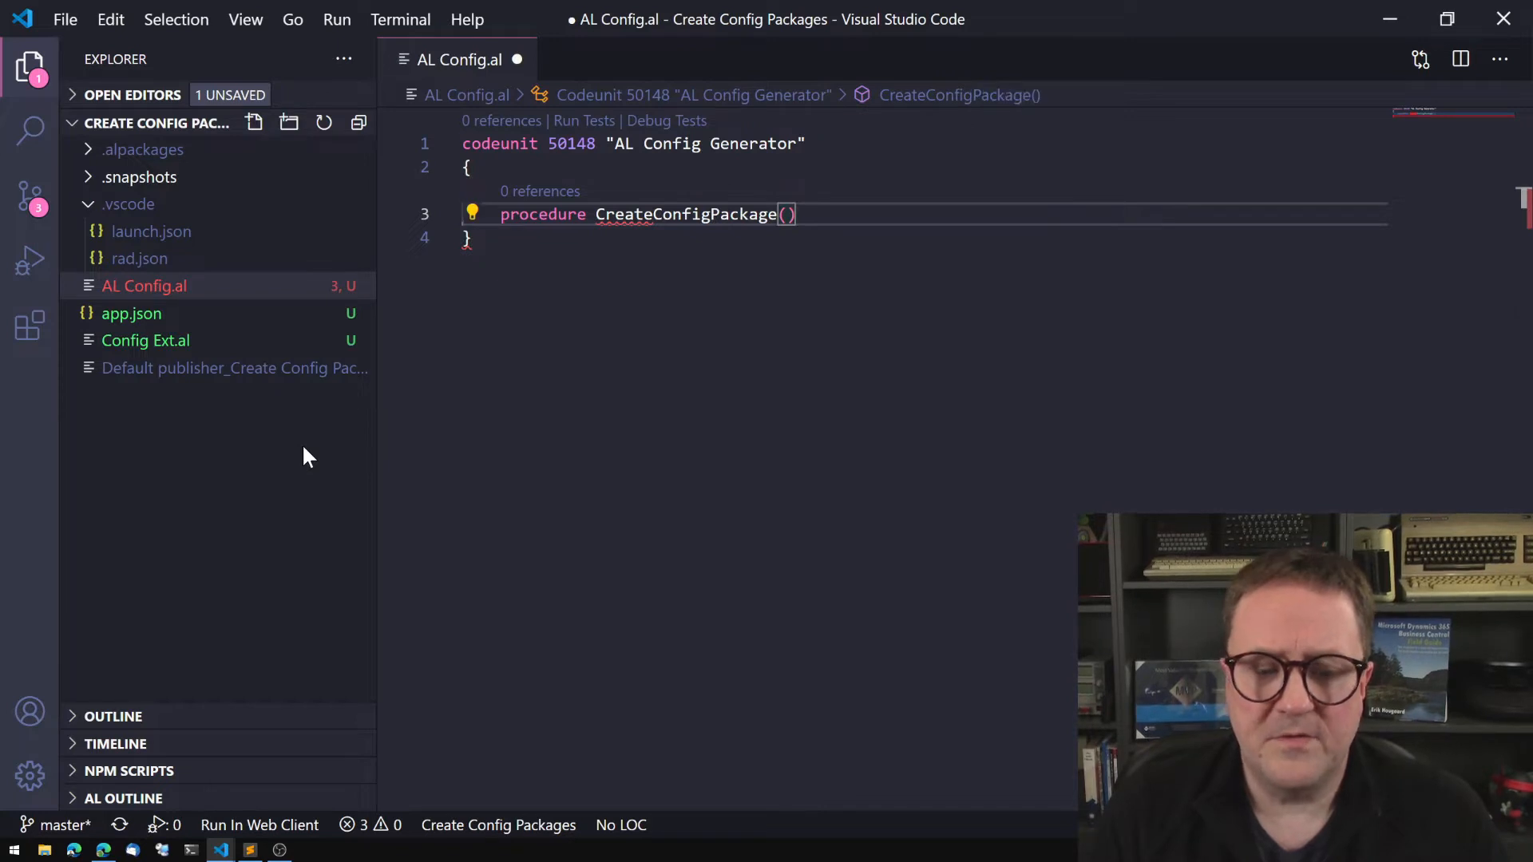
{"action": "type", "text": "beginend;"}
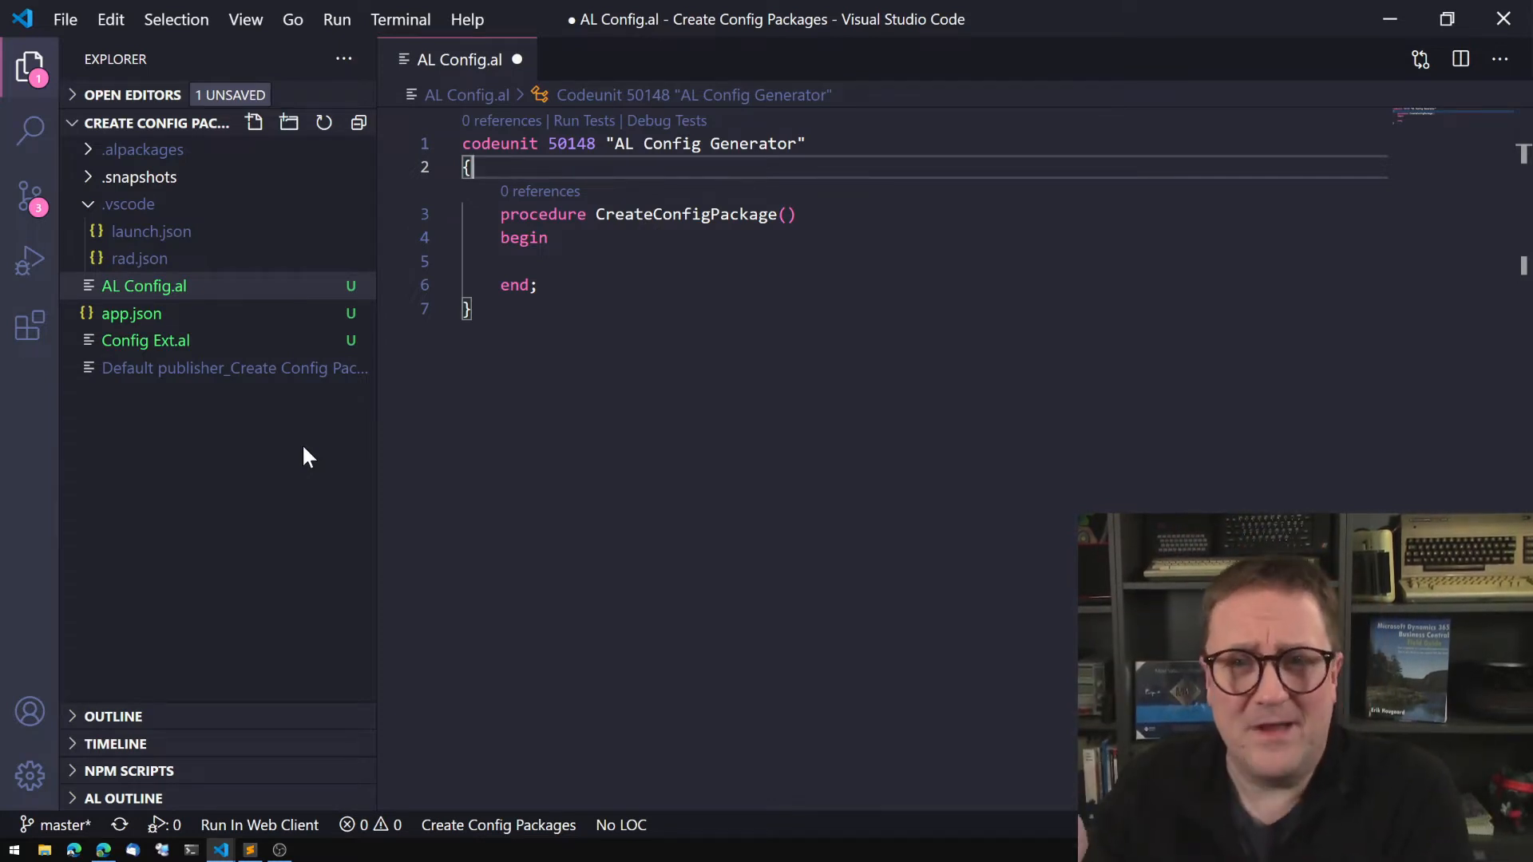
- Insert a blank line between the CreateConfigPackage declaration and begin
{"action": "left_click", "coordinate": [523, 238]}
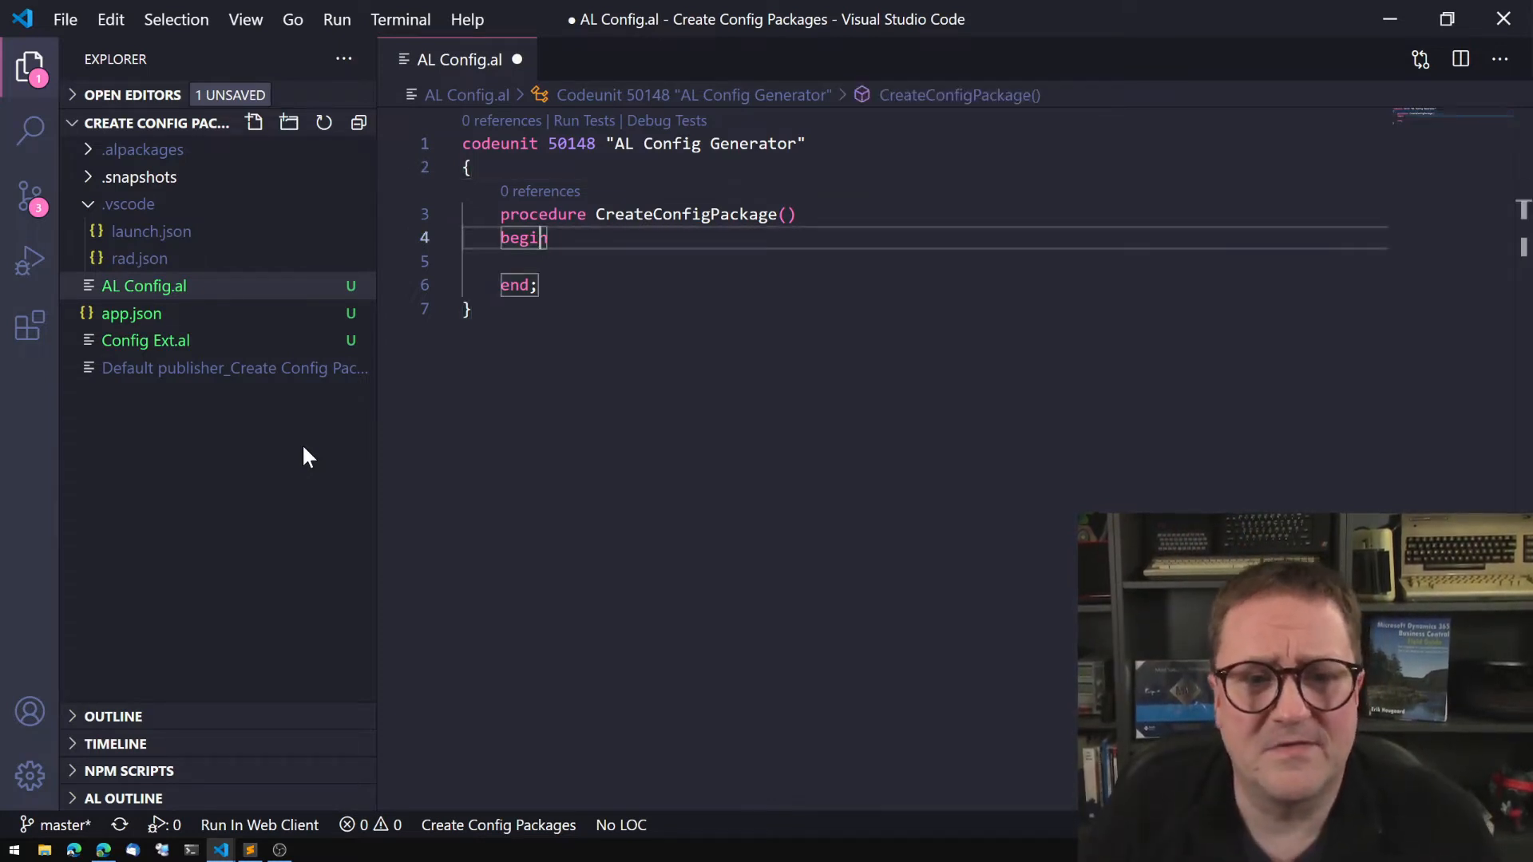
{"action": "left_click", "coordinate": [790, 214]}
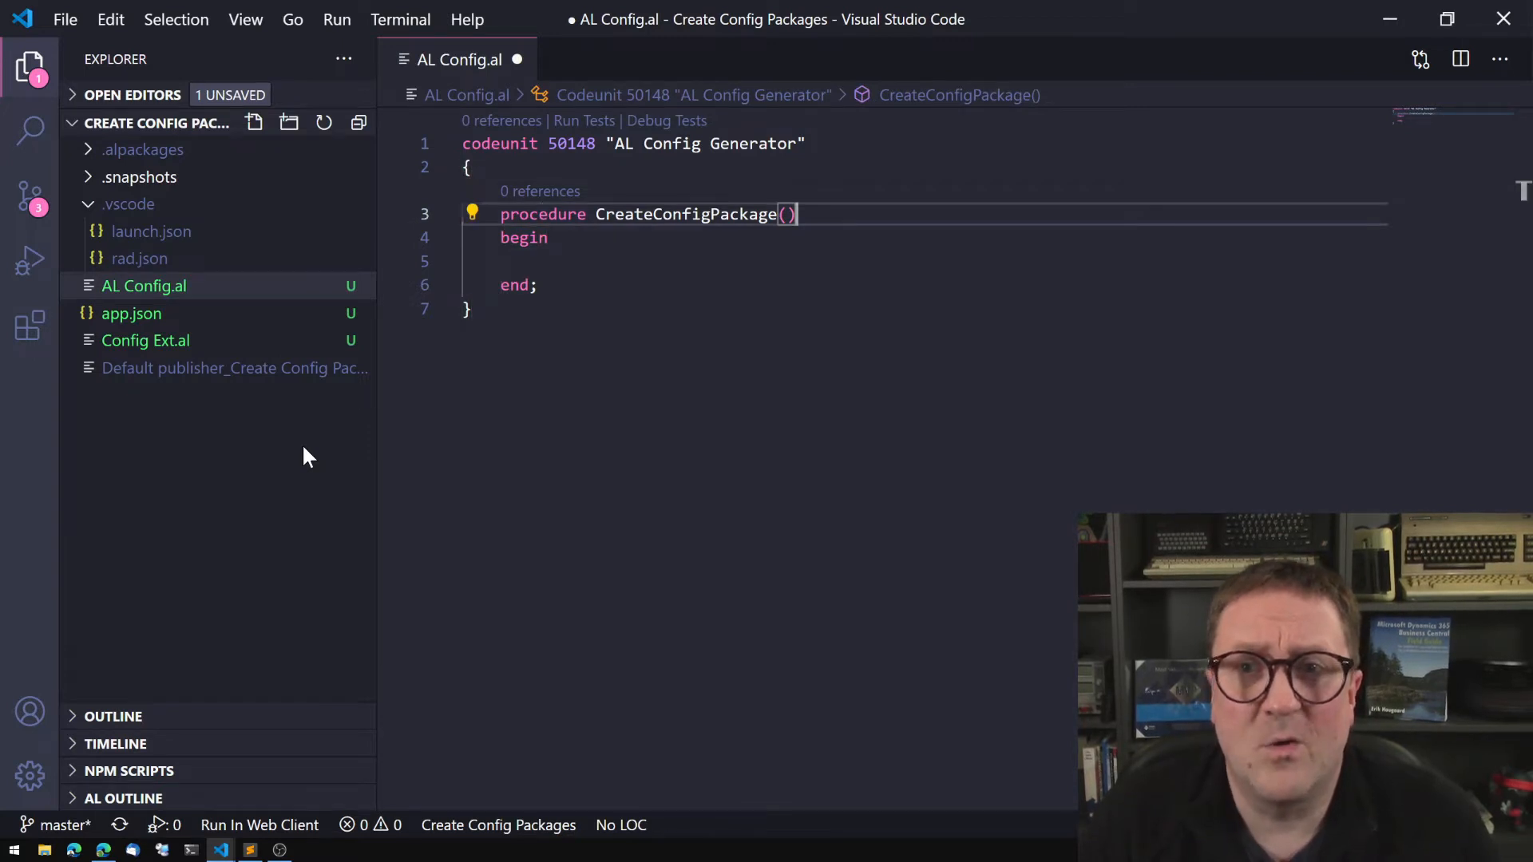
{"action": "key", "text": "Enter"}
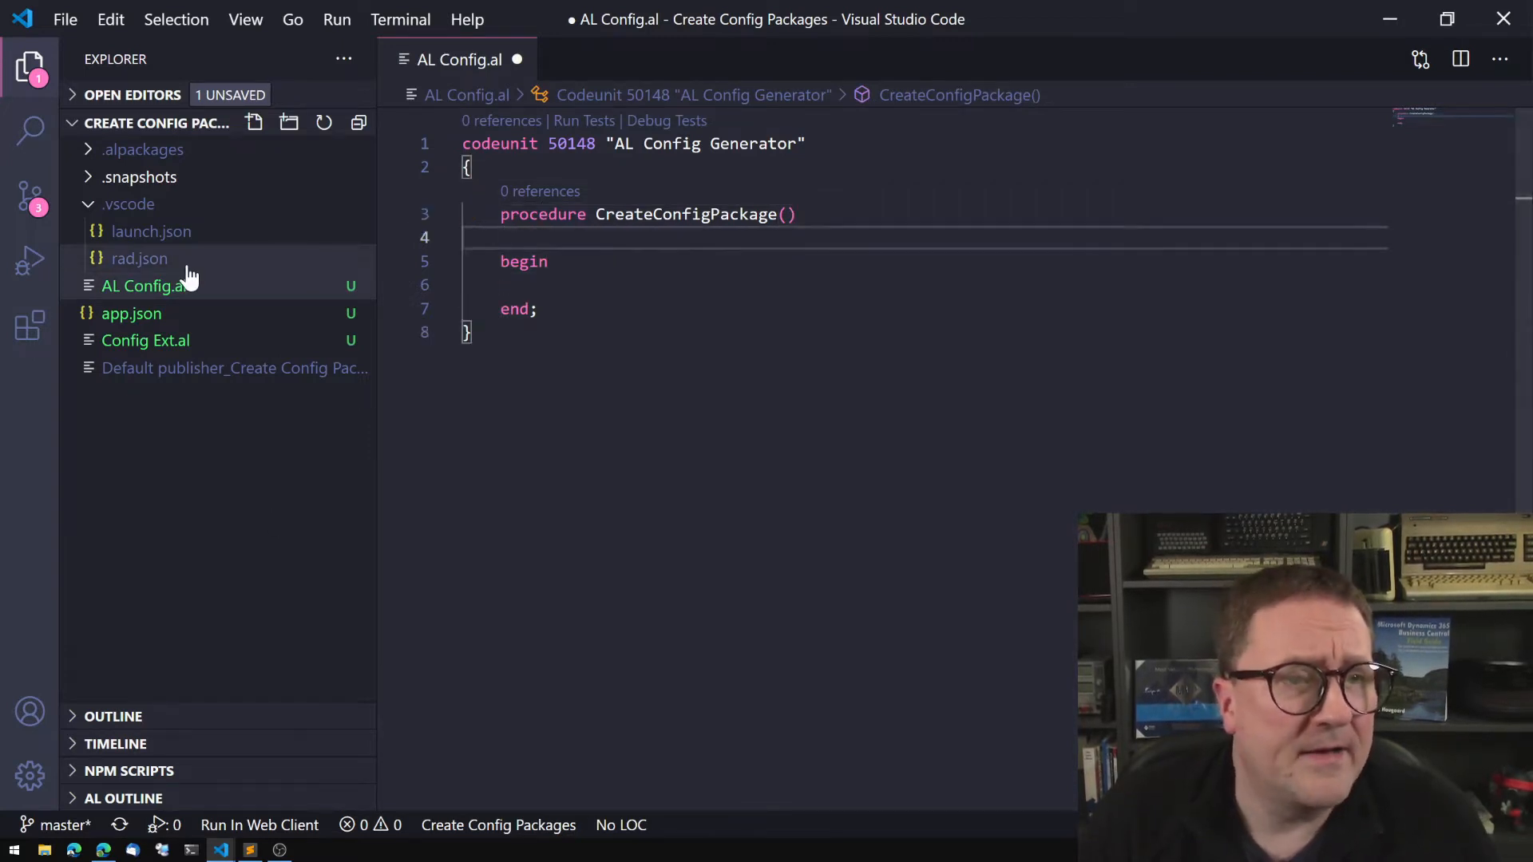
- Open the Microsoft Base Application symbols and scroll to the Config. Package table (8623)
{"action": "left_click", "coordinate": [143, 149]}
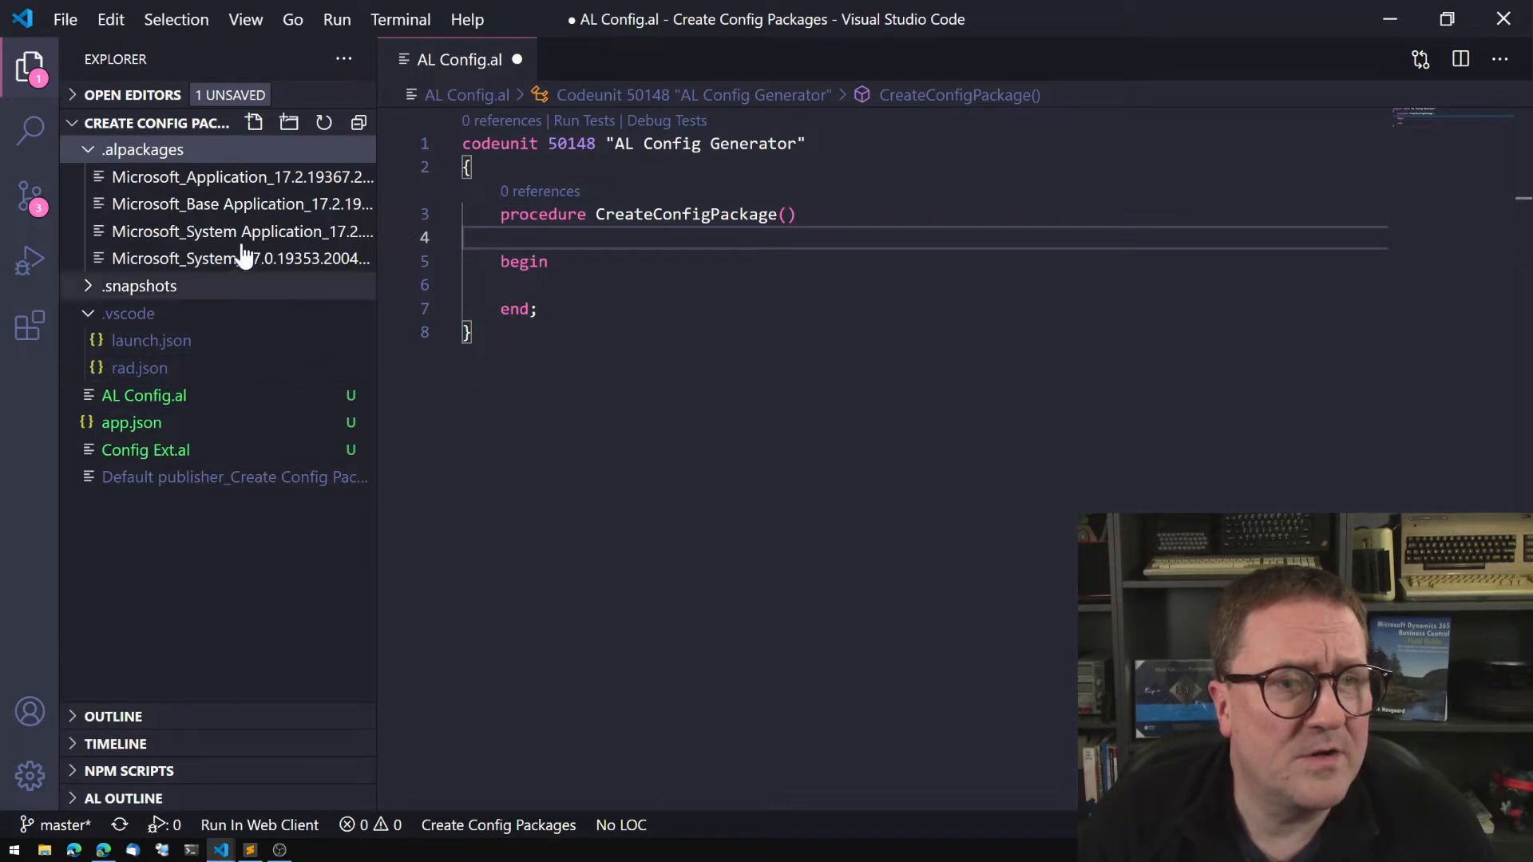
{"action": "mouse_move", "coordinate": [313, 283]}
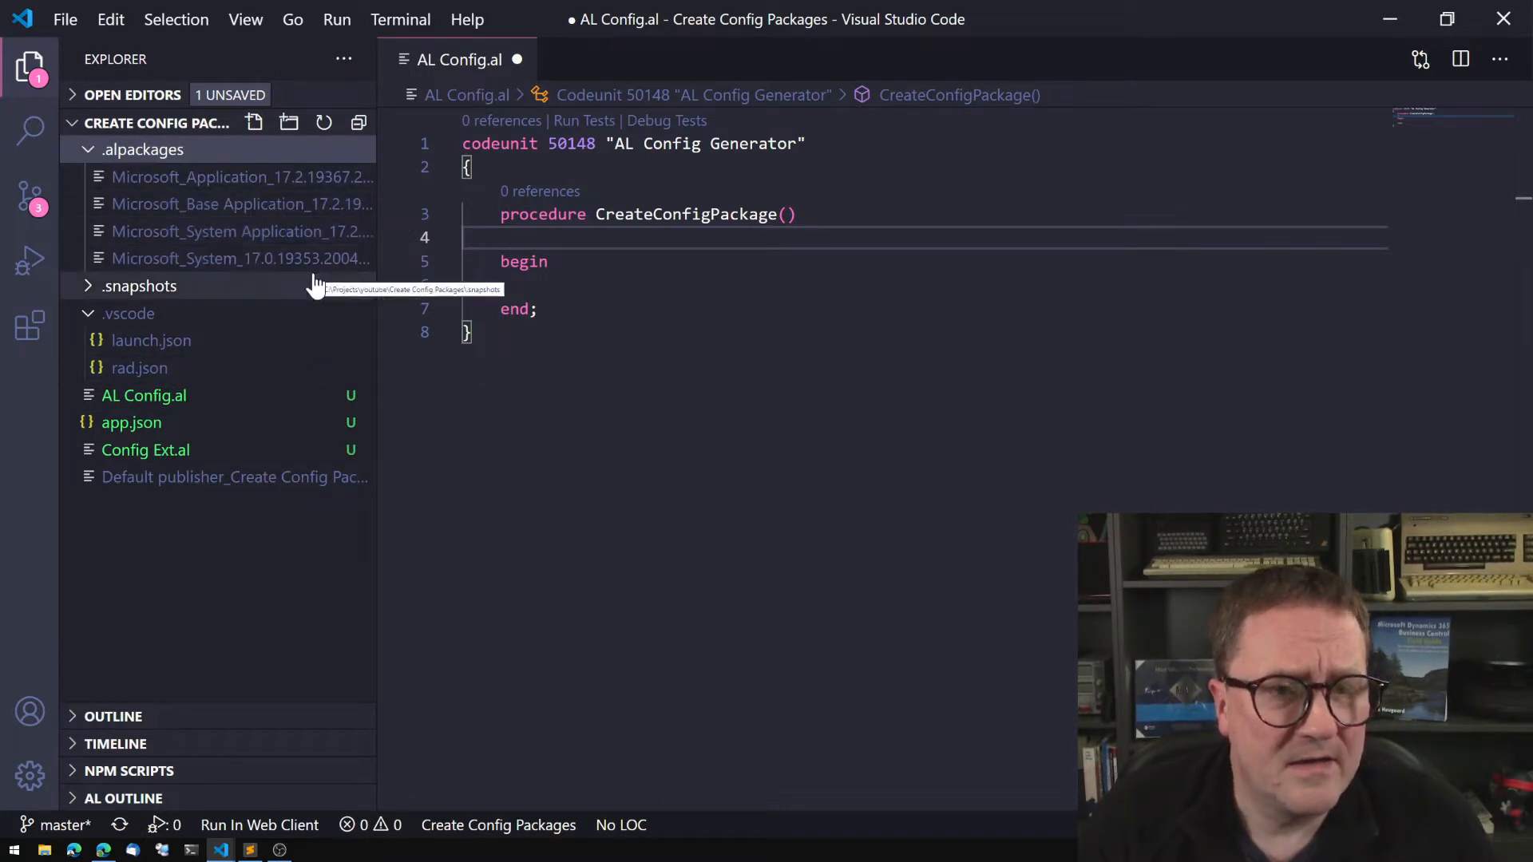
{"action": "mouse_move", "coordinate": [239, 203]}
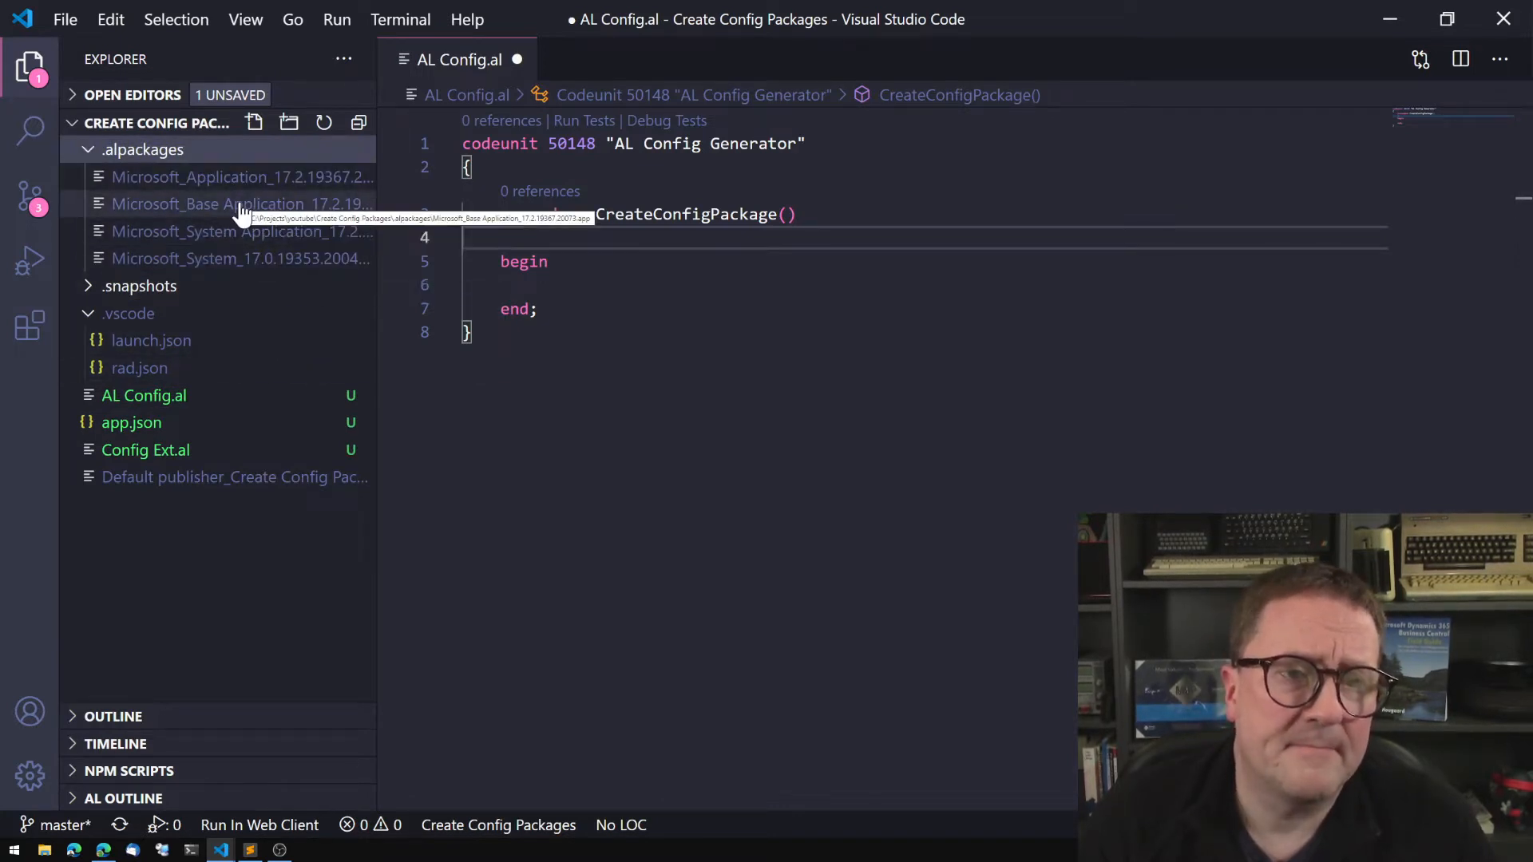
{"action": "left_click", "coordinate": [241, 203]}
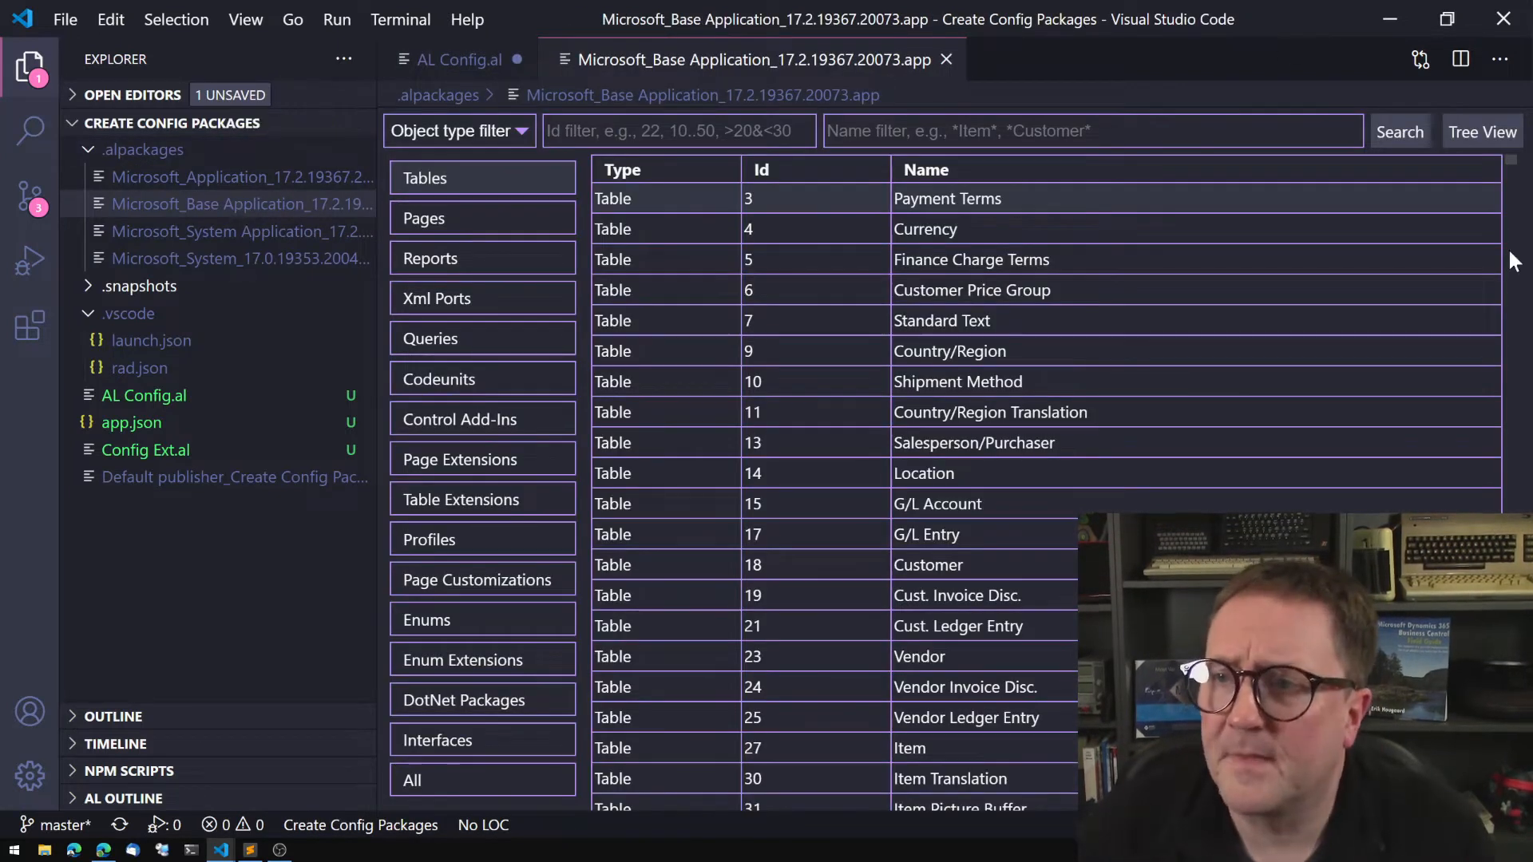
{"action": "scroll", "scroll_direction": "down", "scroll_amount": 3}
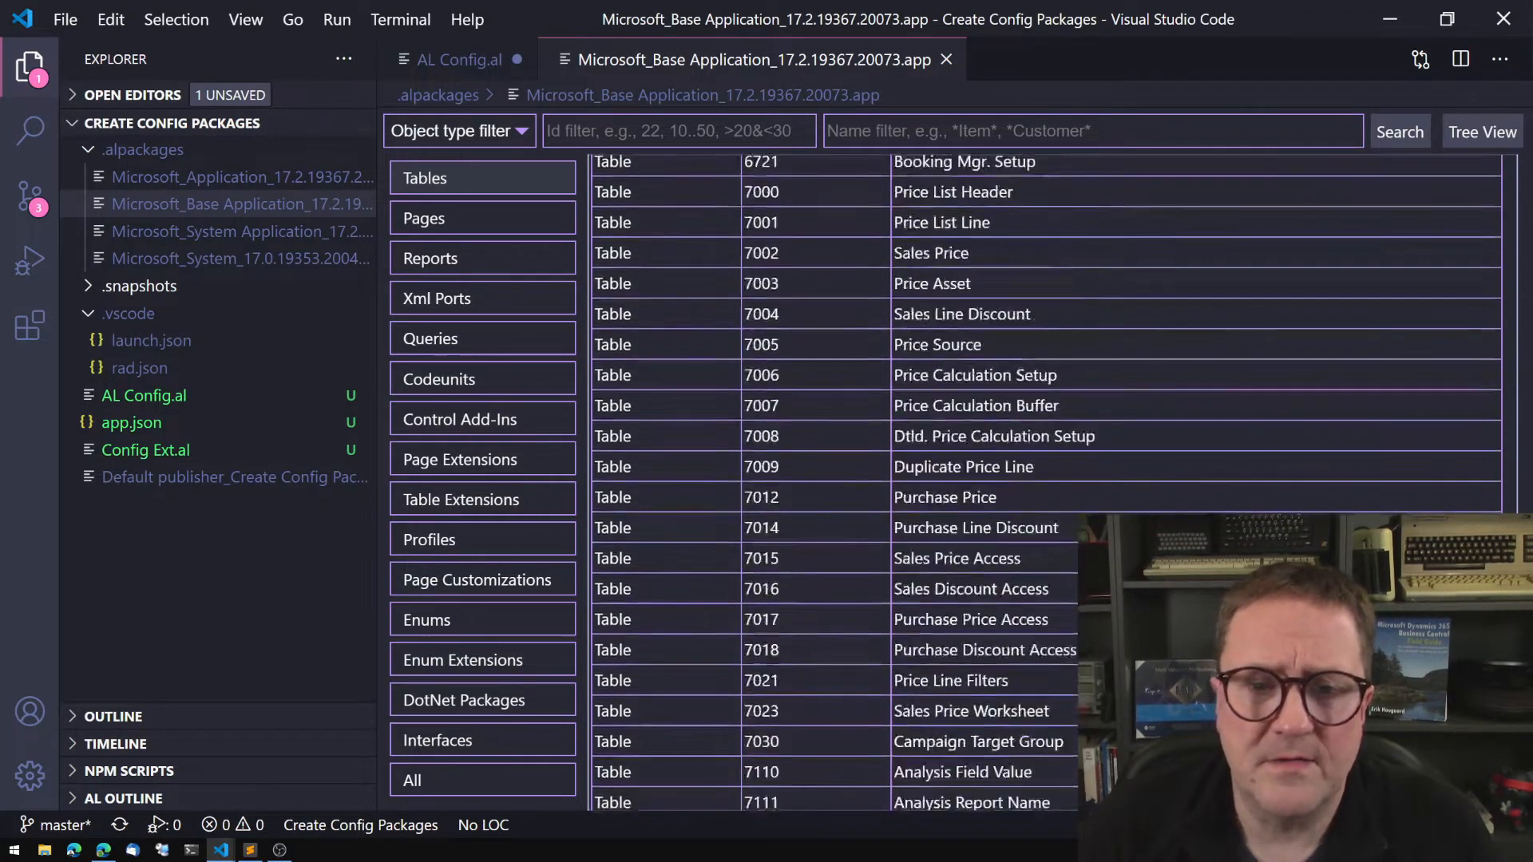
{"action": "scroll", "scroll_direction": "down", "scroll_amount": 3}
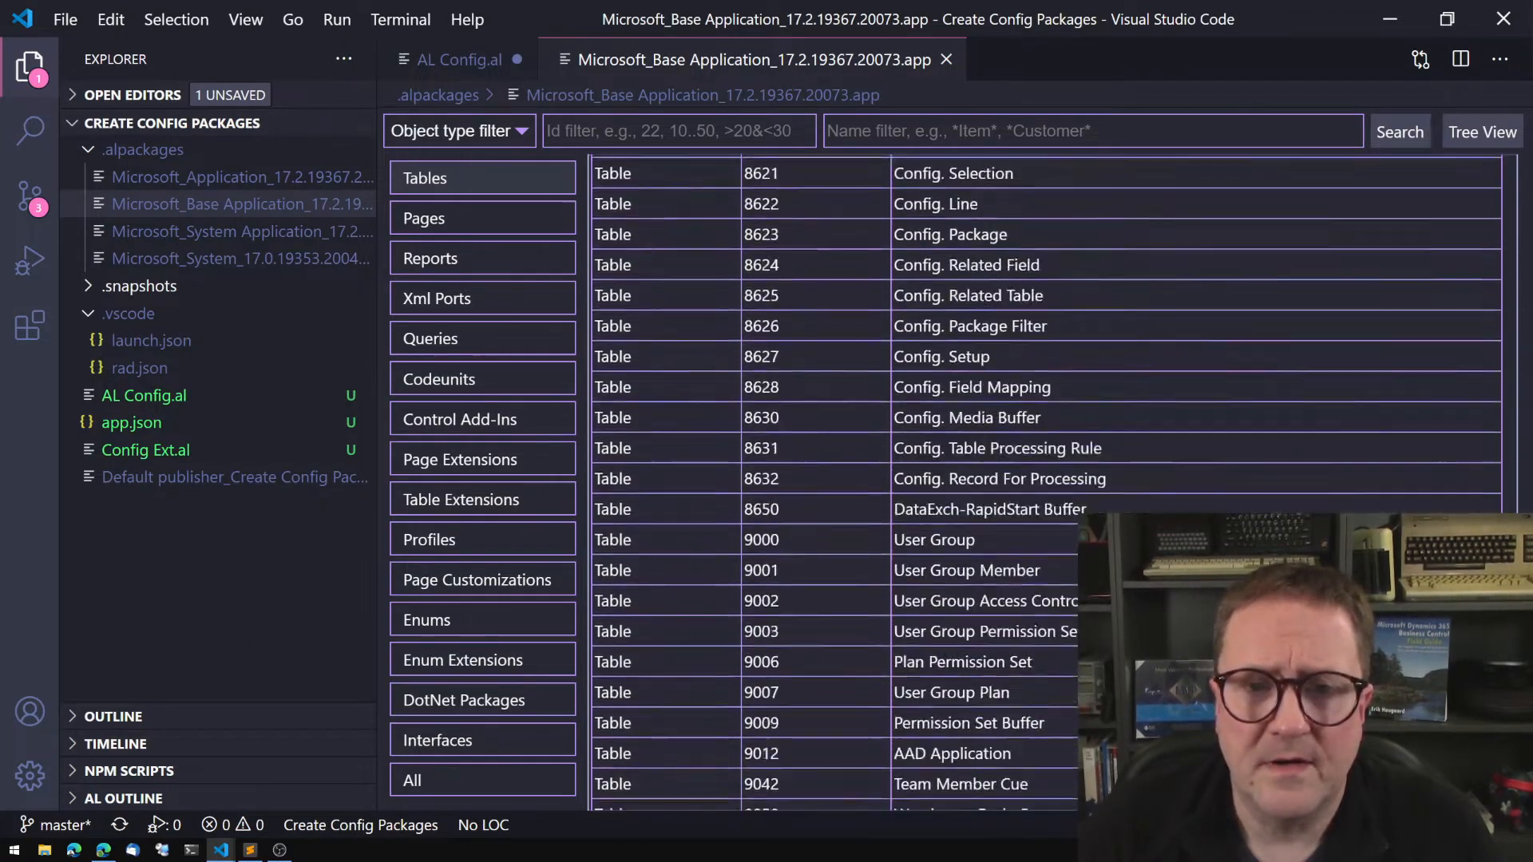
{"action": "scroll", "scroll_direction": "up", "scroll_amount": 3}
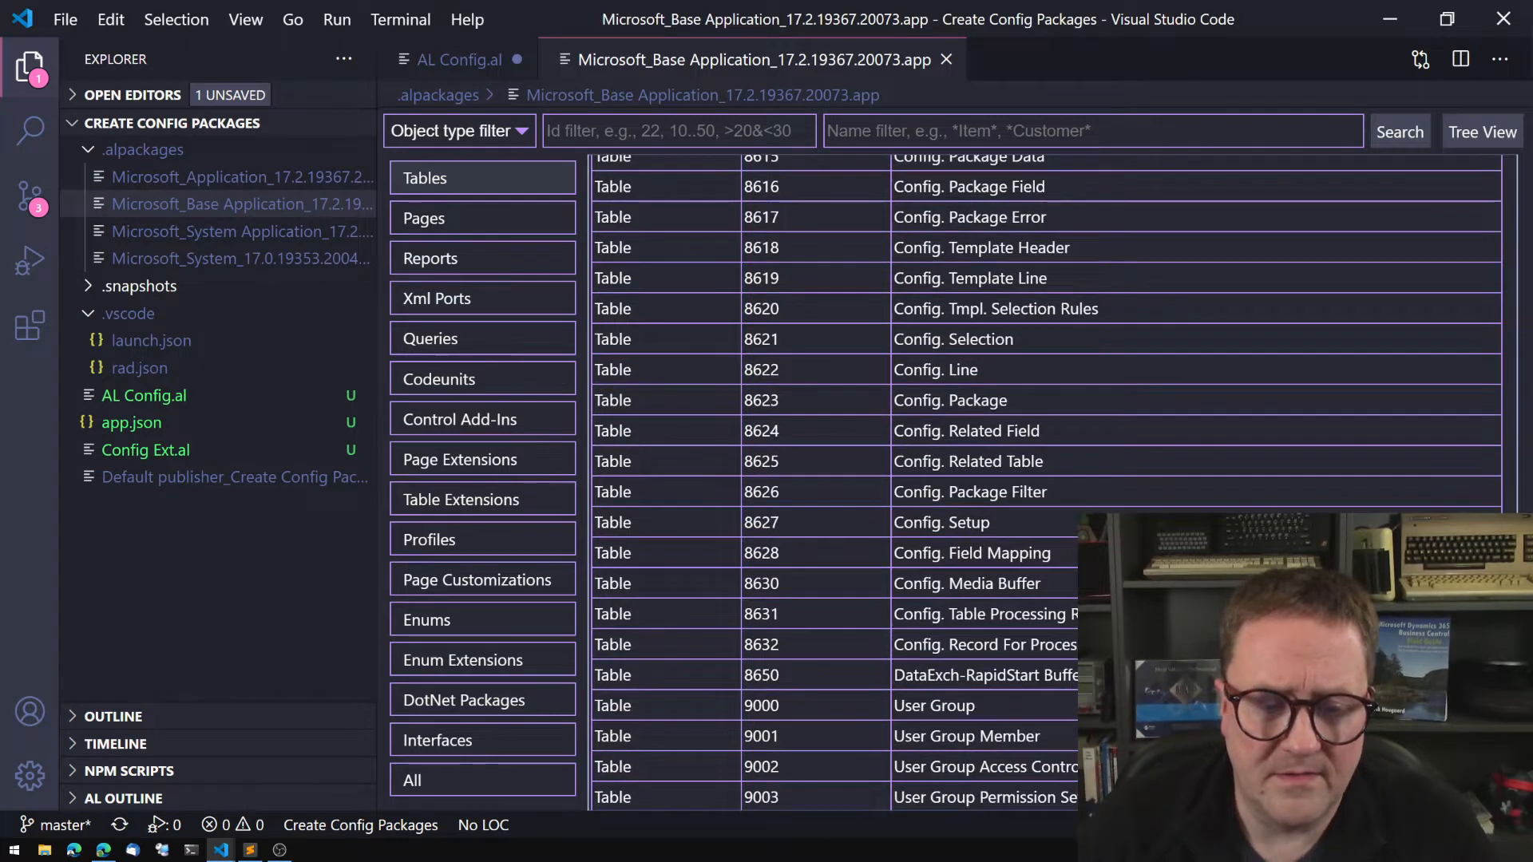
{"action": "scroll", "scroll_direction": "up", "scroll_amount": 3}
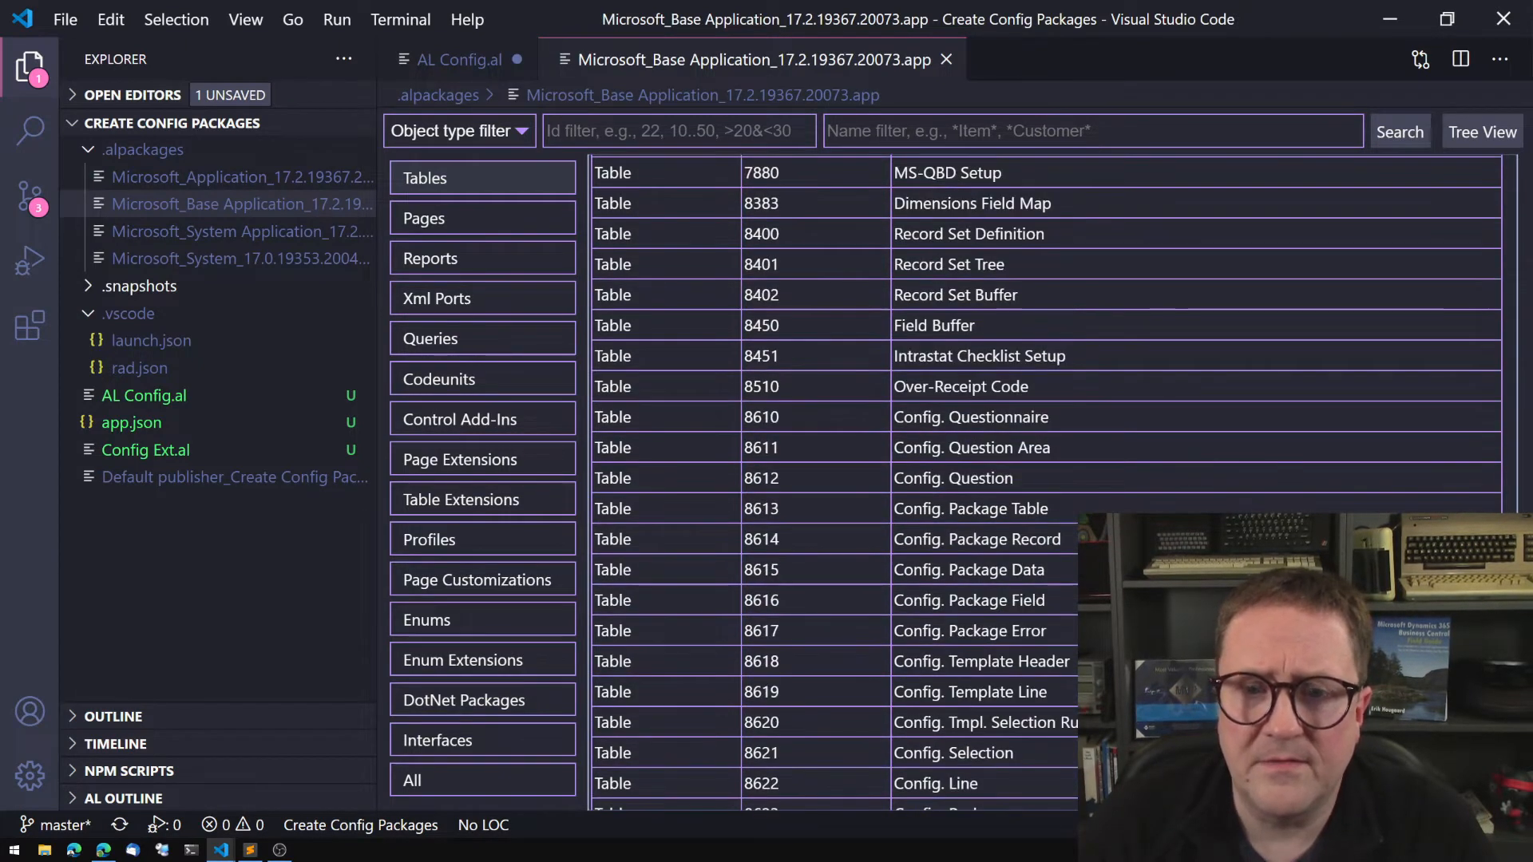
{"action": "scroll", "scroll_direction": "down", "scroll_amount": 3}
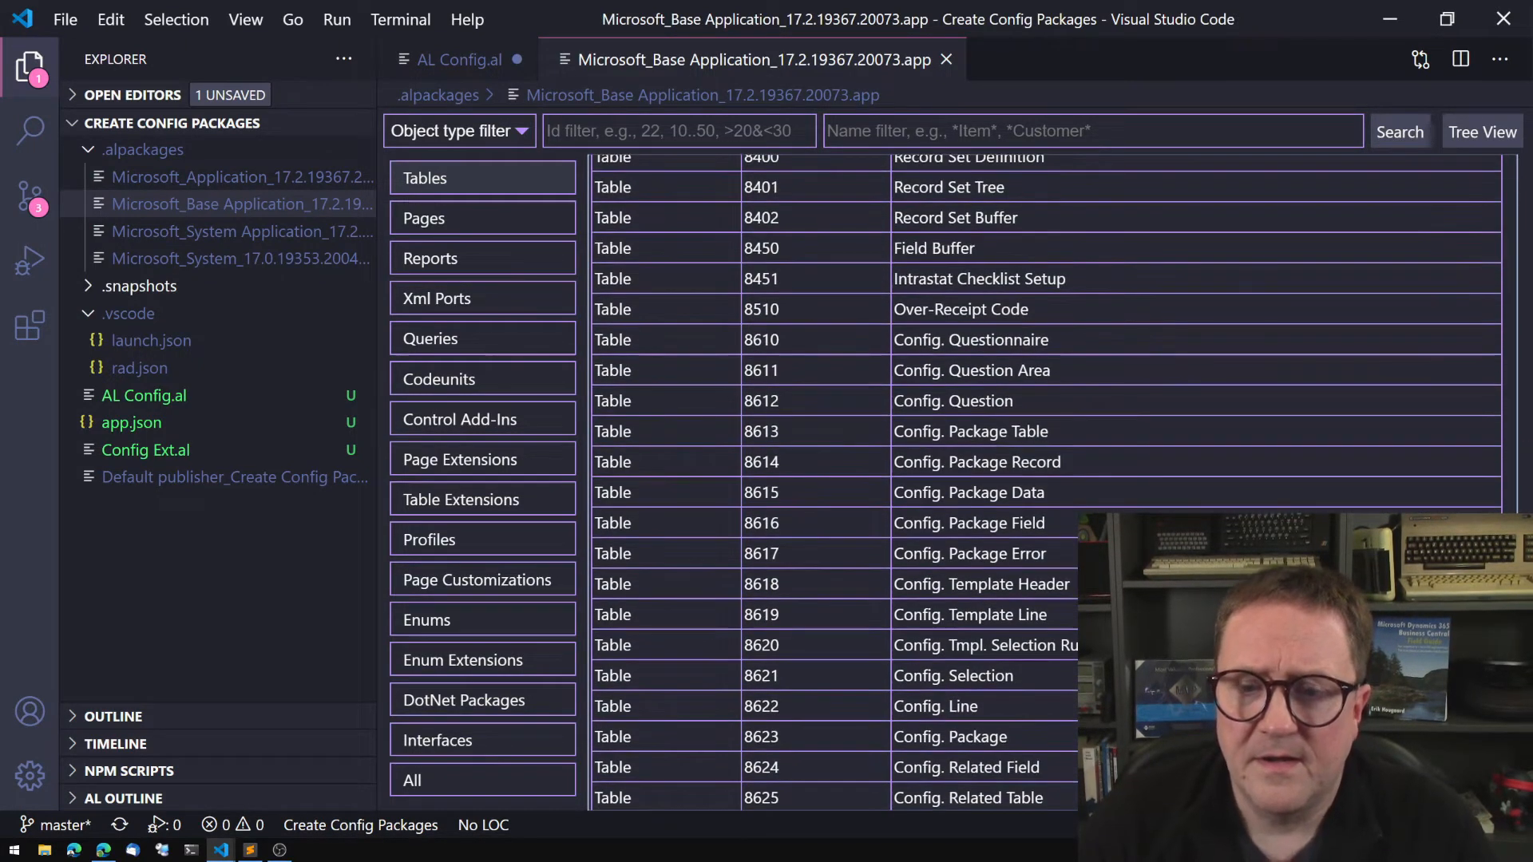
{"action": "scroll", "scroll_direction": "down", "scroll_amount": 3}
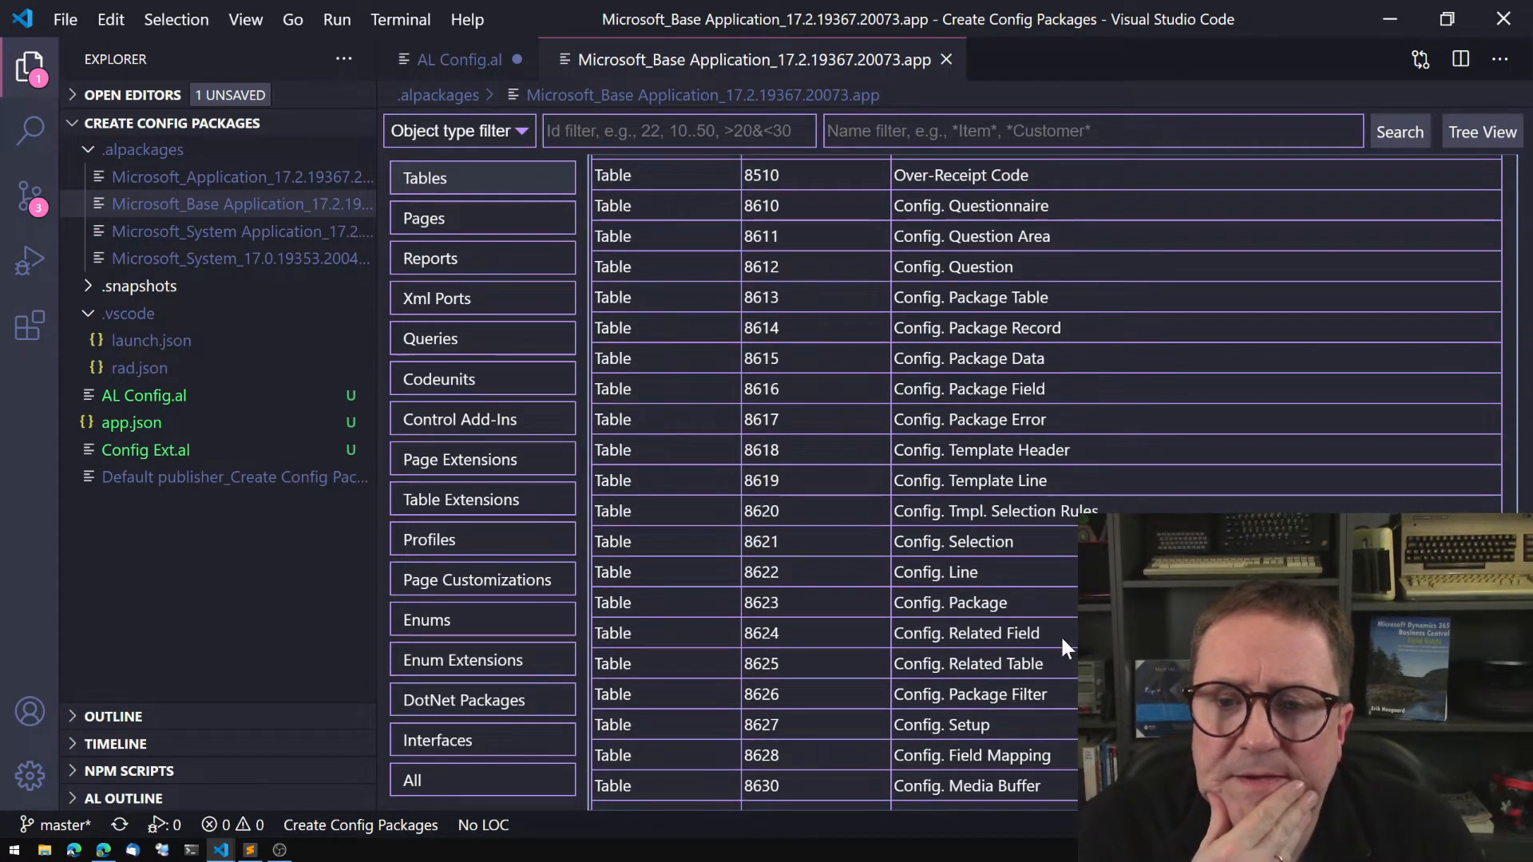
{"action": "scroll", "scroll_direction": "down", "scroll_amount": 3}
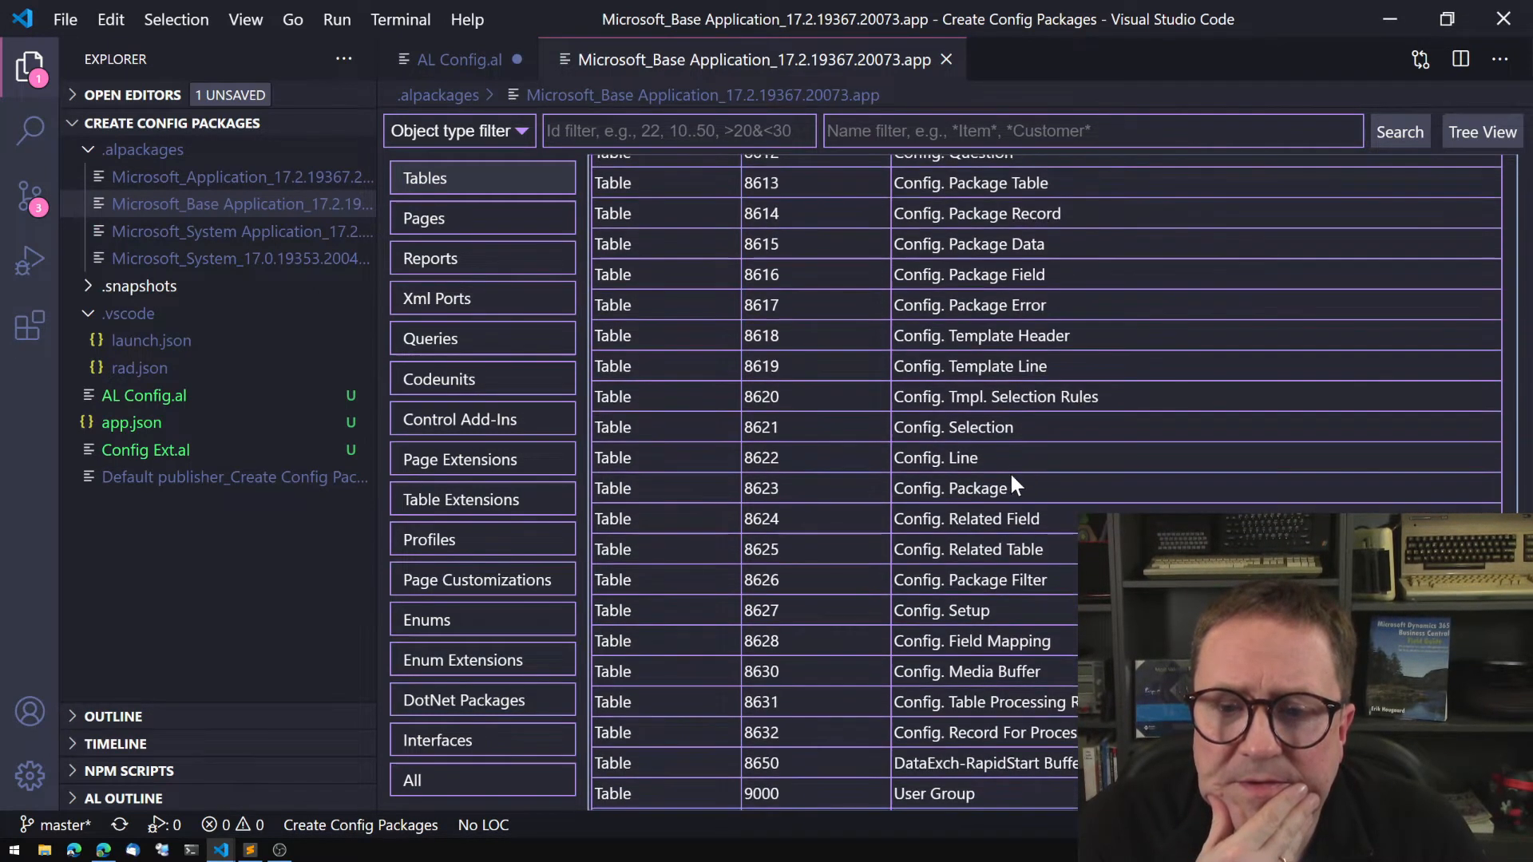
{"action": "scroll", "scroll_direction": "down", "scroll_amount": 3}
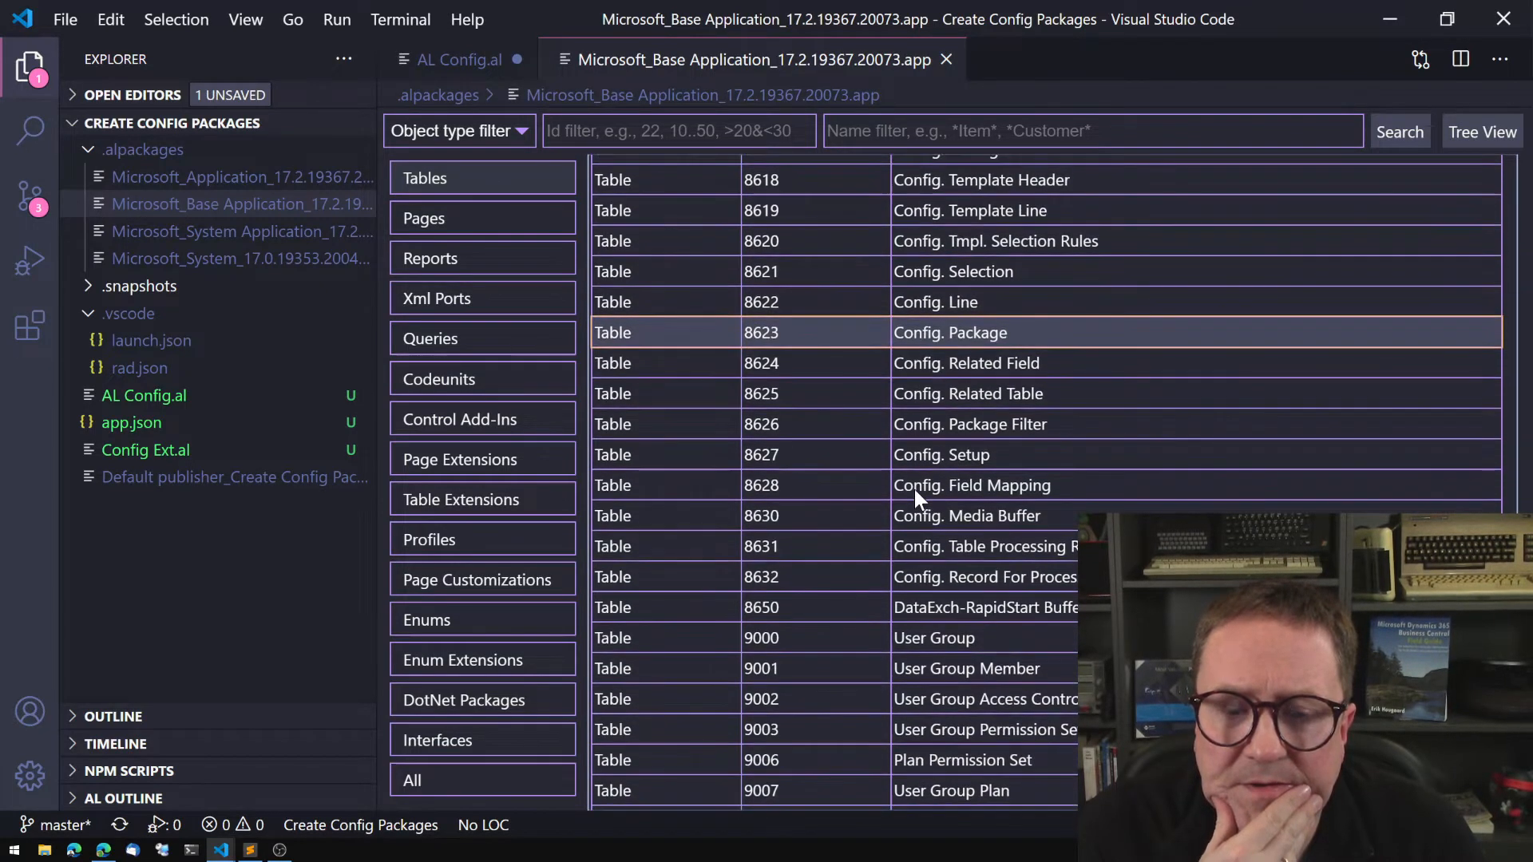
{"action": "mouse_move", "coordinate": [946, 350]}
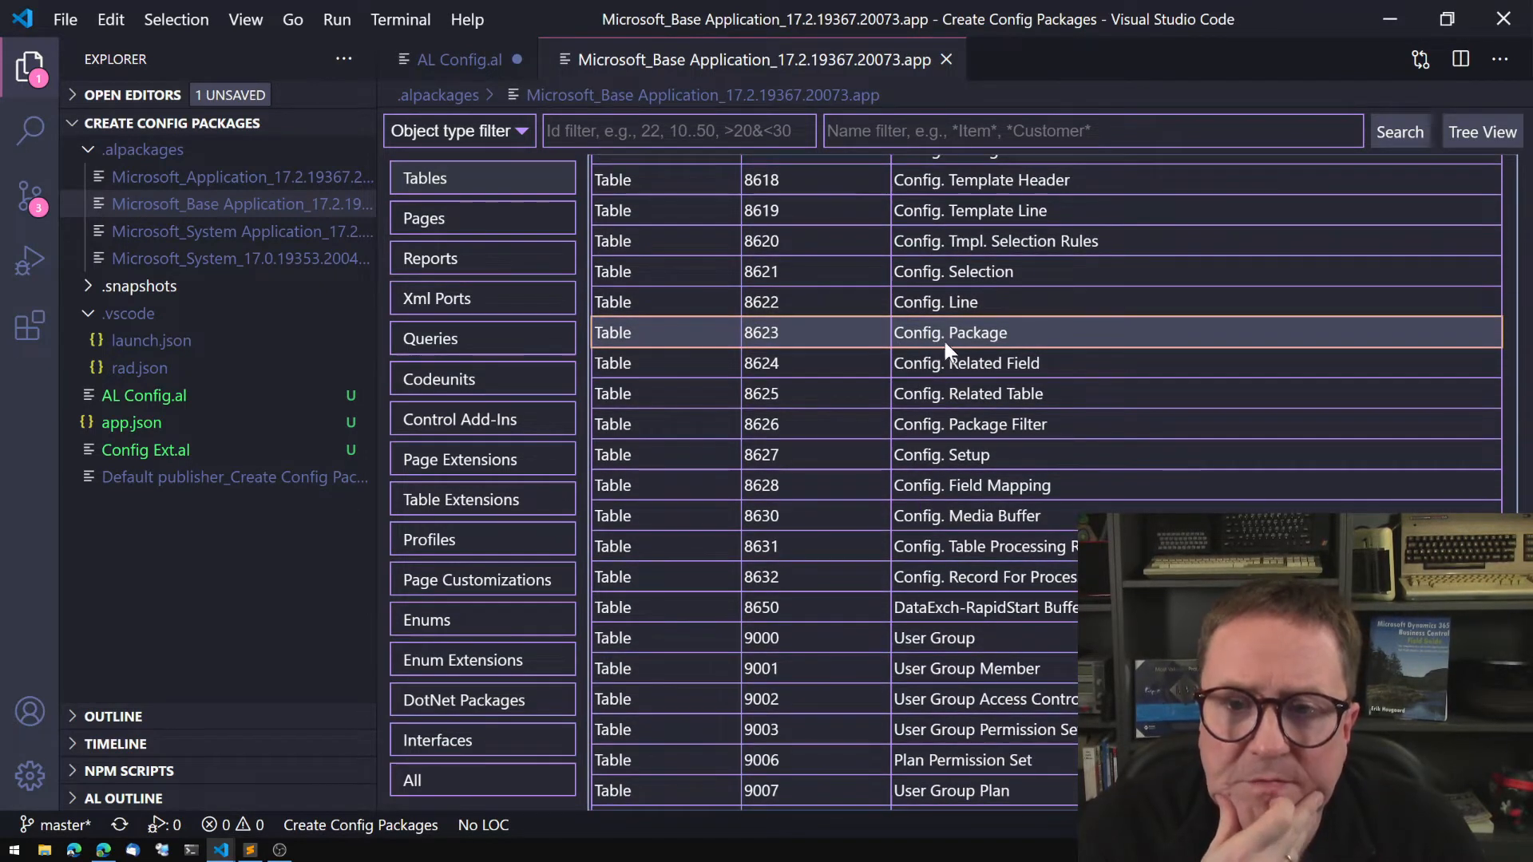
{"action": "mouse_move", "coordinate": [822, 362]}
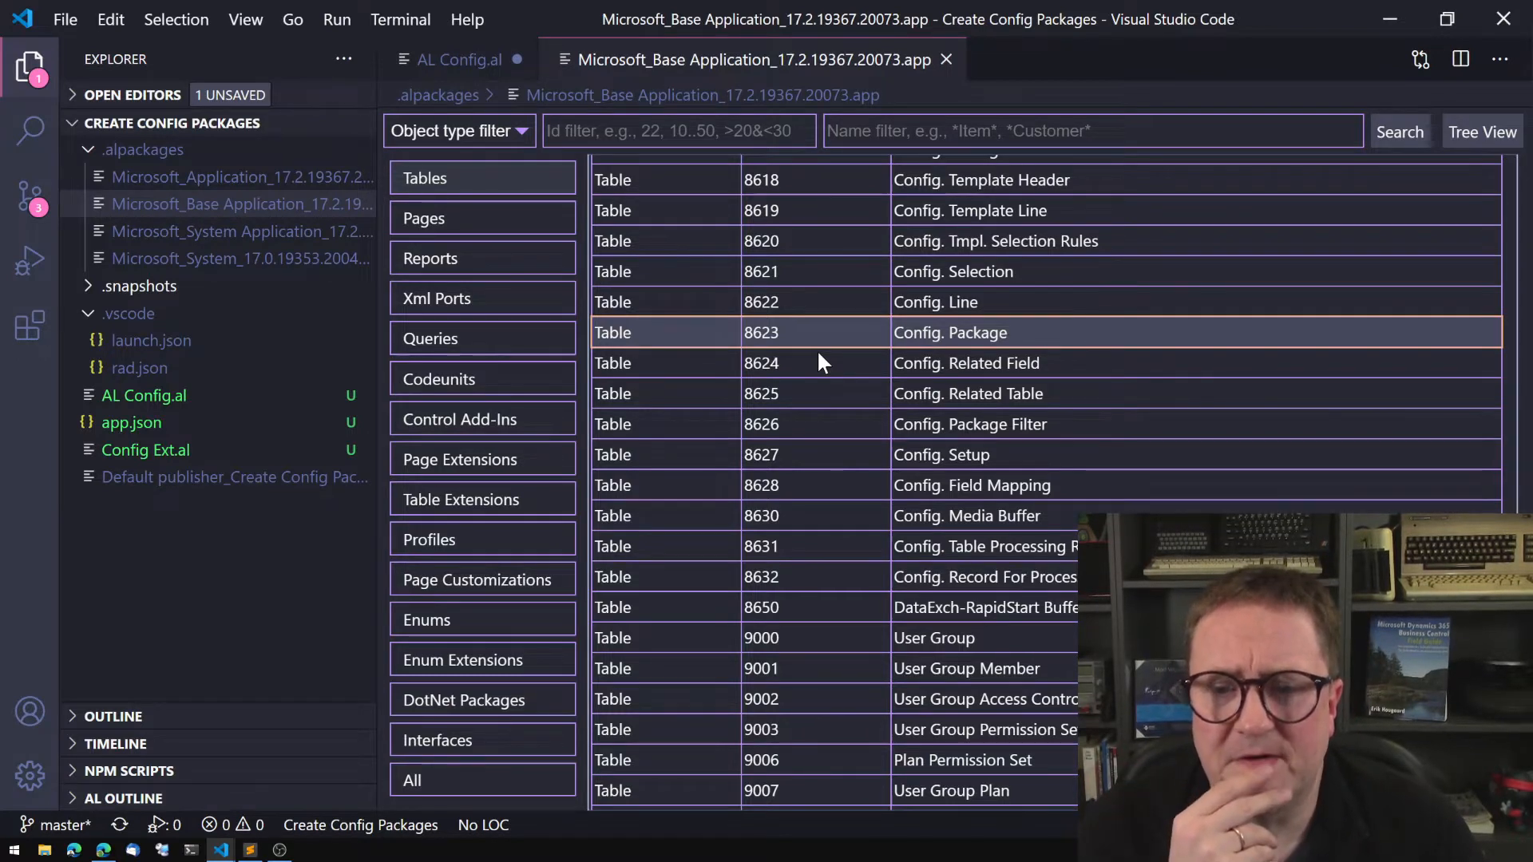
{"action": "mouse_move", "coordinate": [733, 699]}
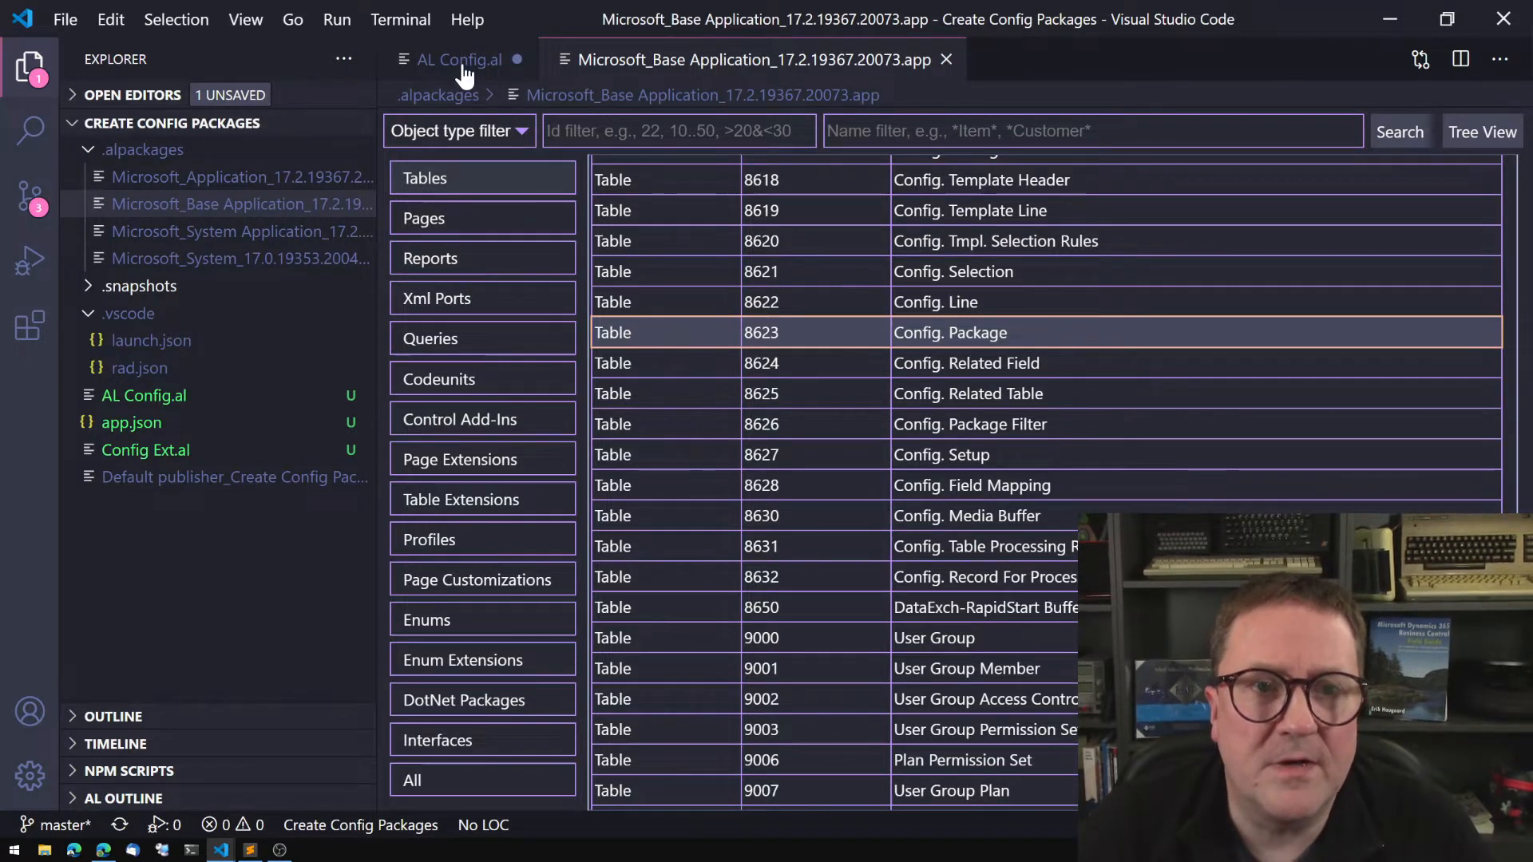
- Declare var ConfigPackage: Record "Config. Package" in CreateConfigPackage
{"action": "left_click", "coordinate": [460, 60]}
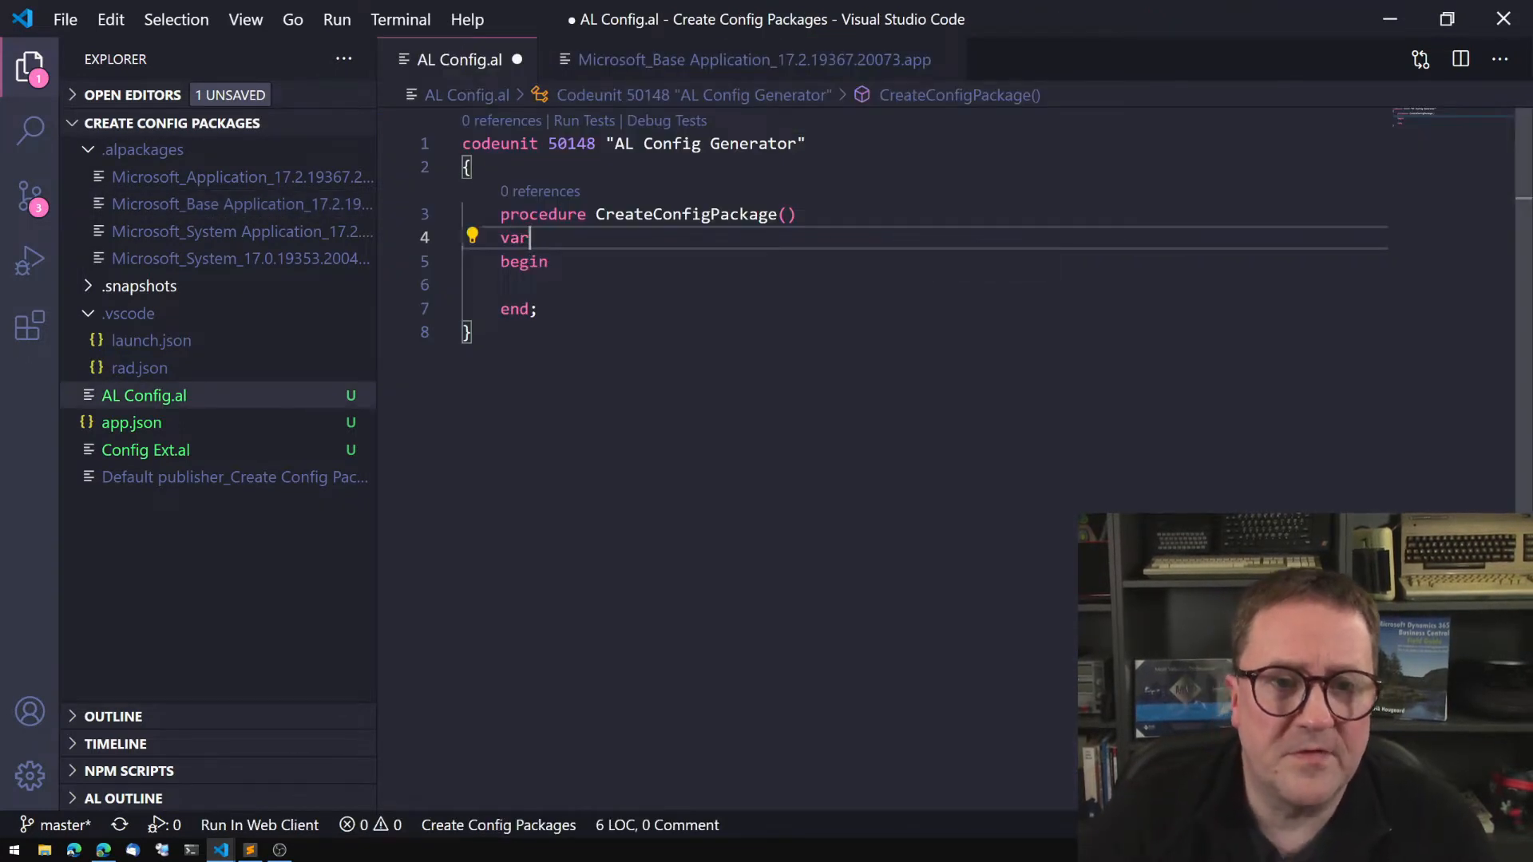
{"action": "type", "text": "ConfigPackage :"}
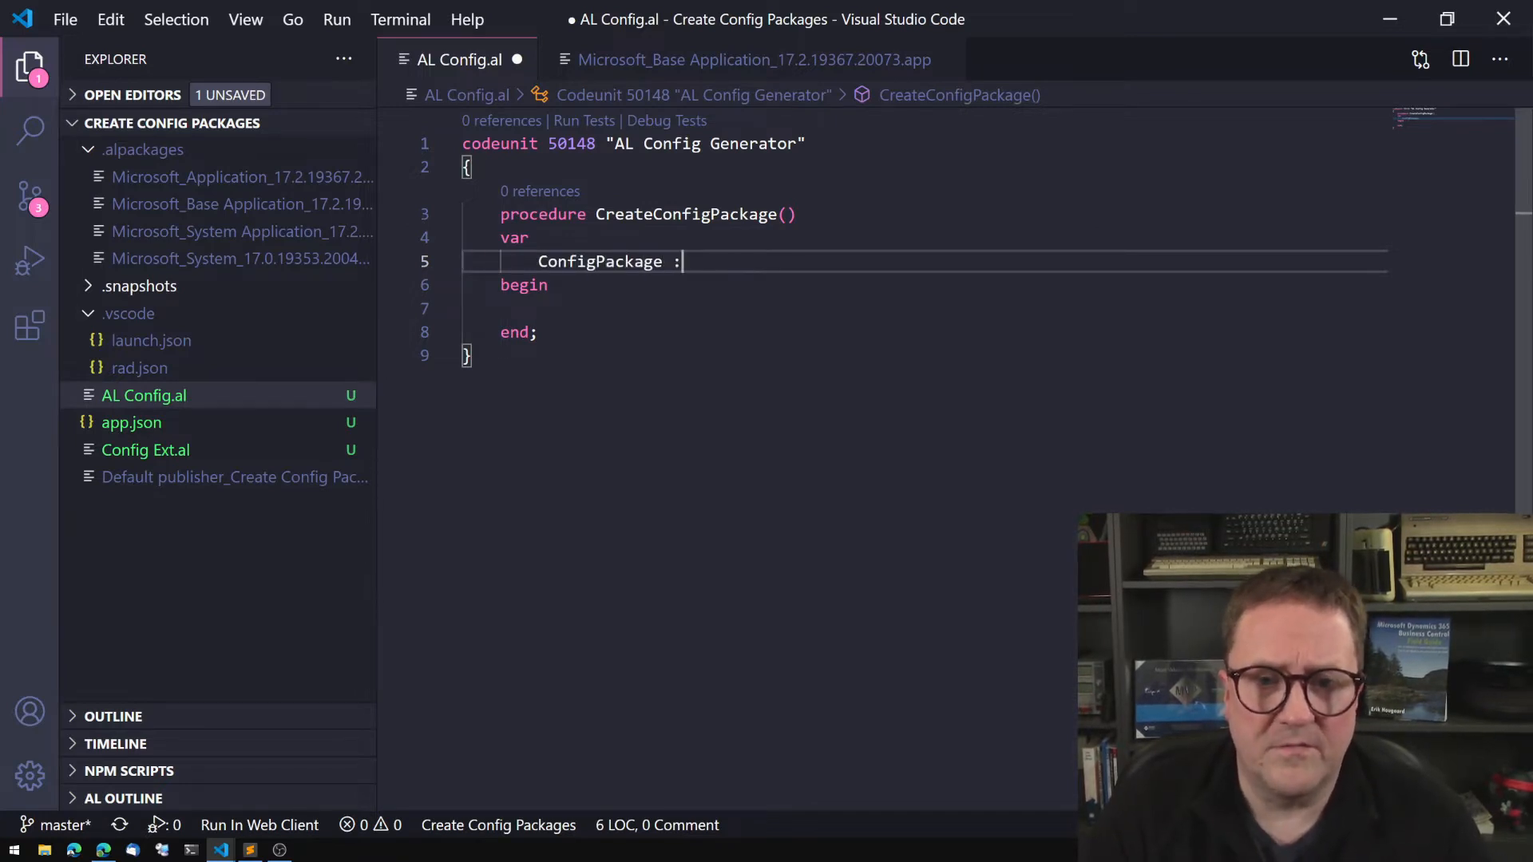
{"action": "type", "text": "Record"}
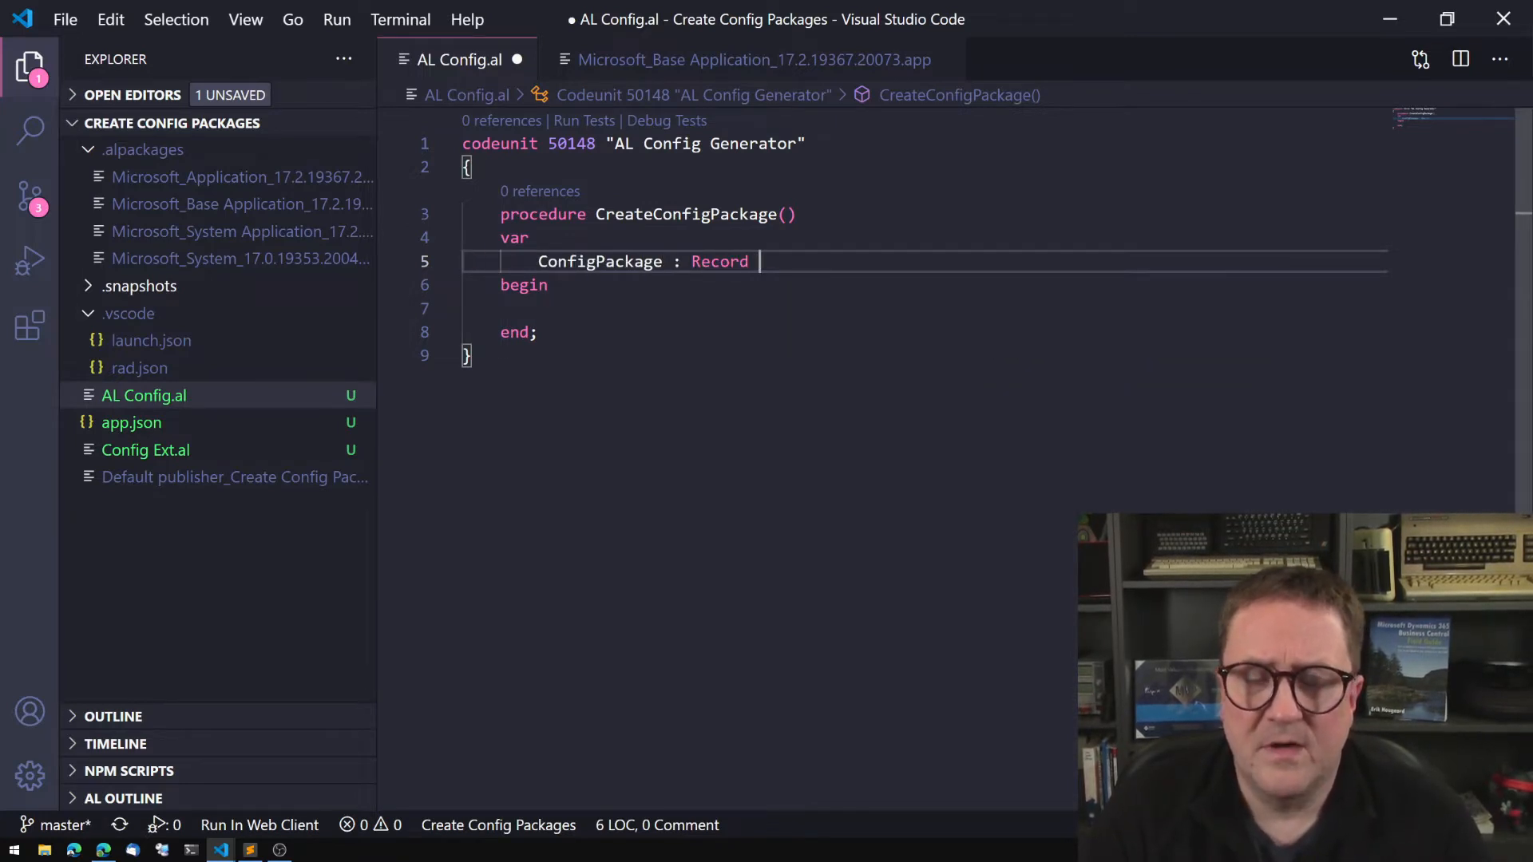
{"action": "type", "text": "Config"}
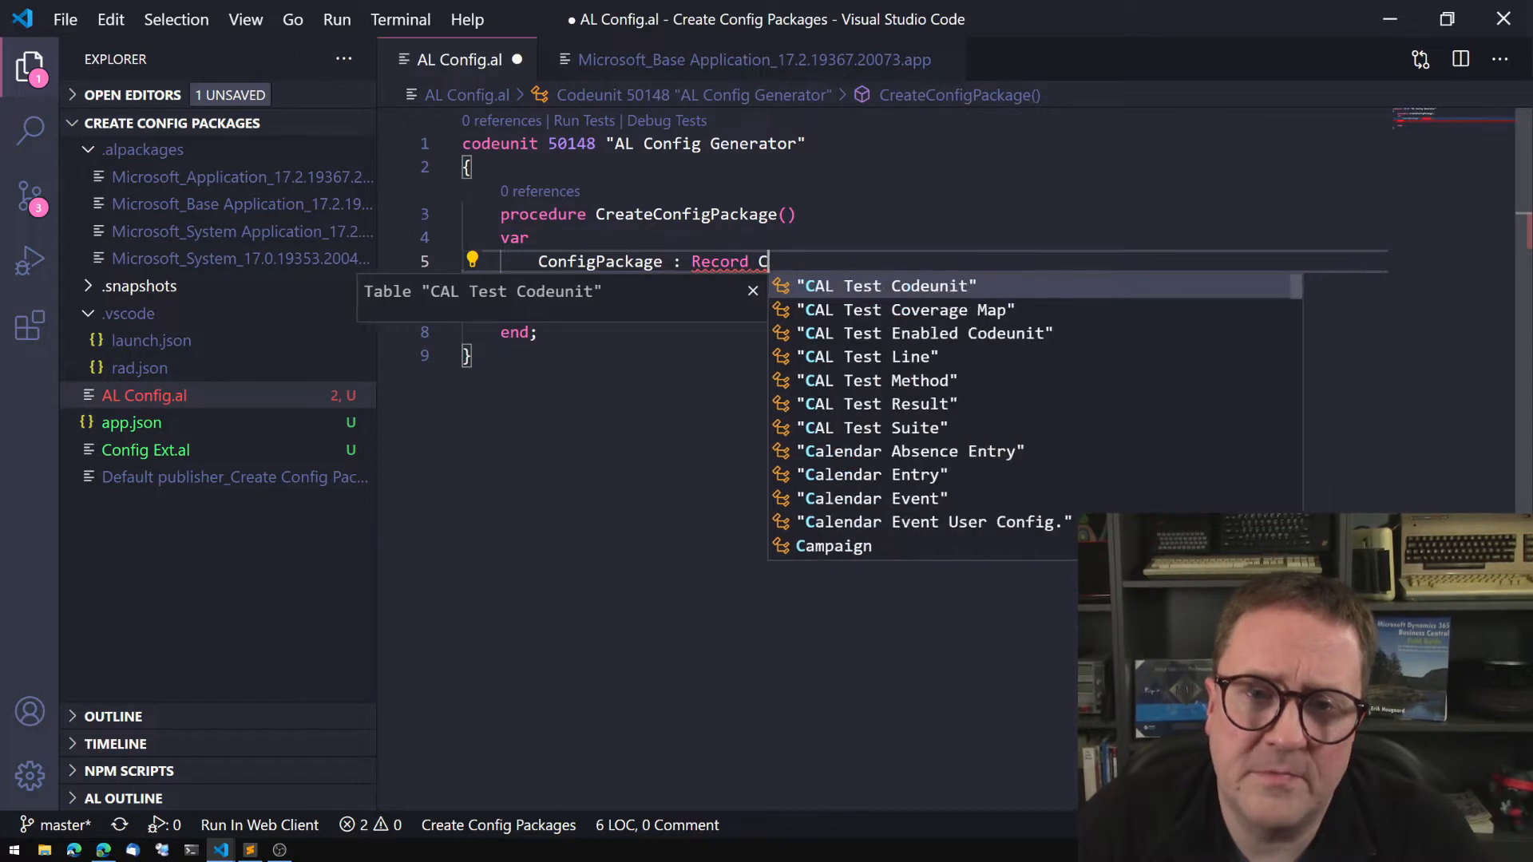
{"action": "key", "text": "Escape"}
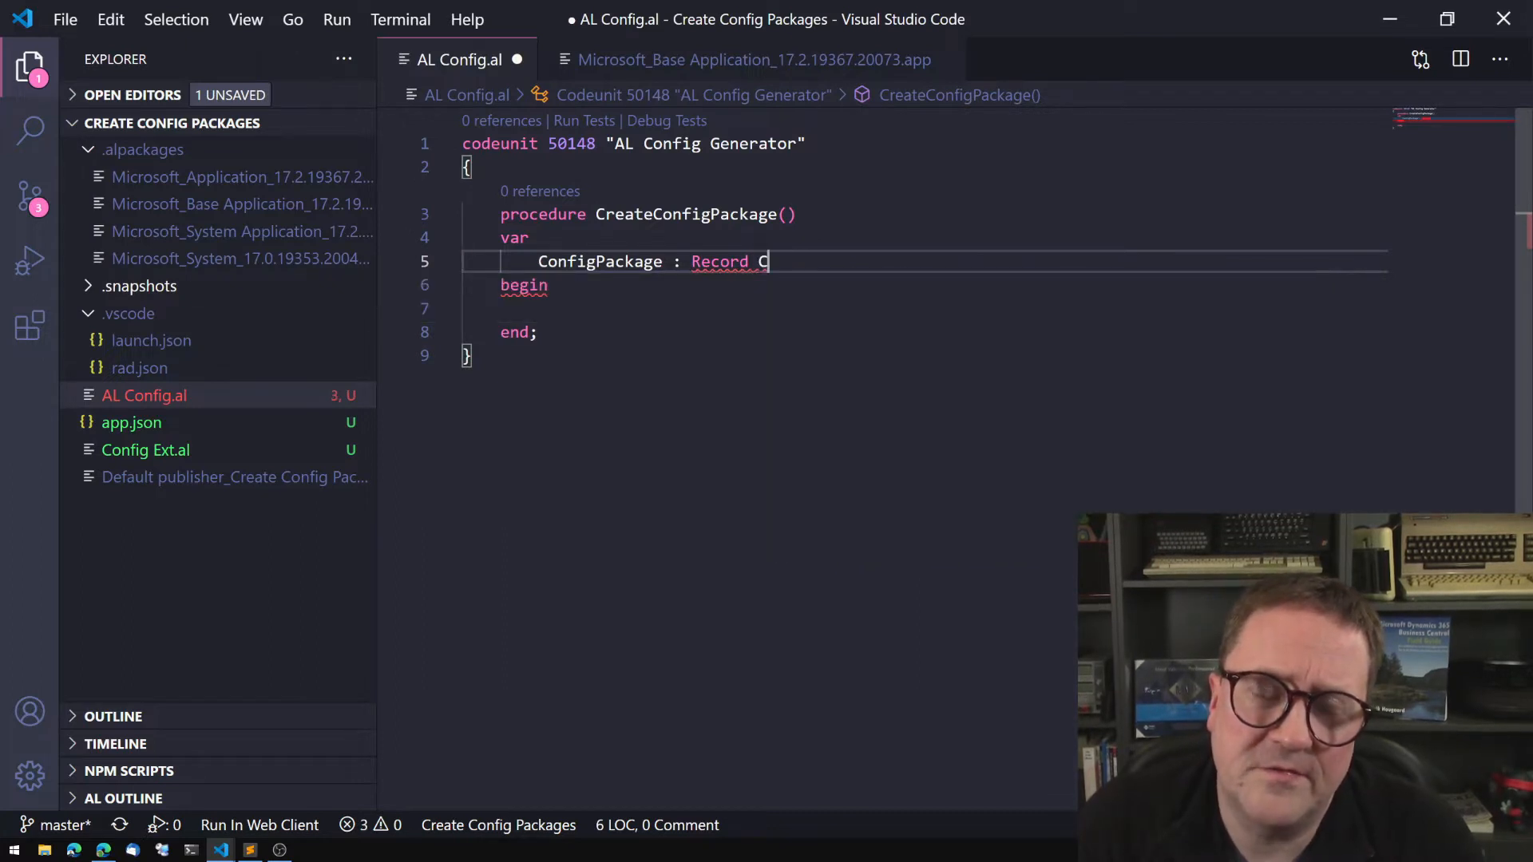
{"action": "type", "text": "Config"}
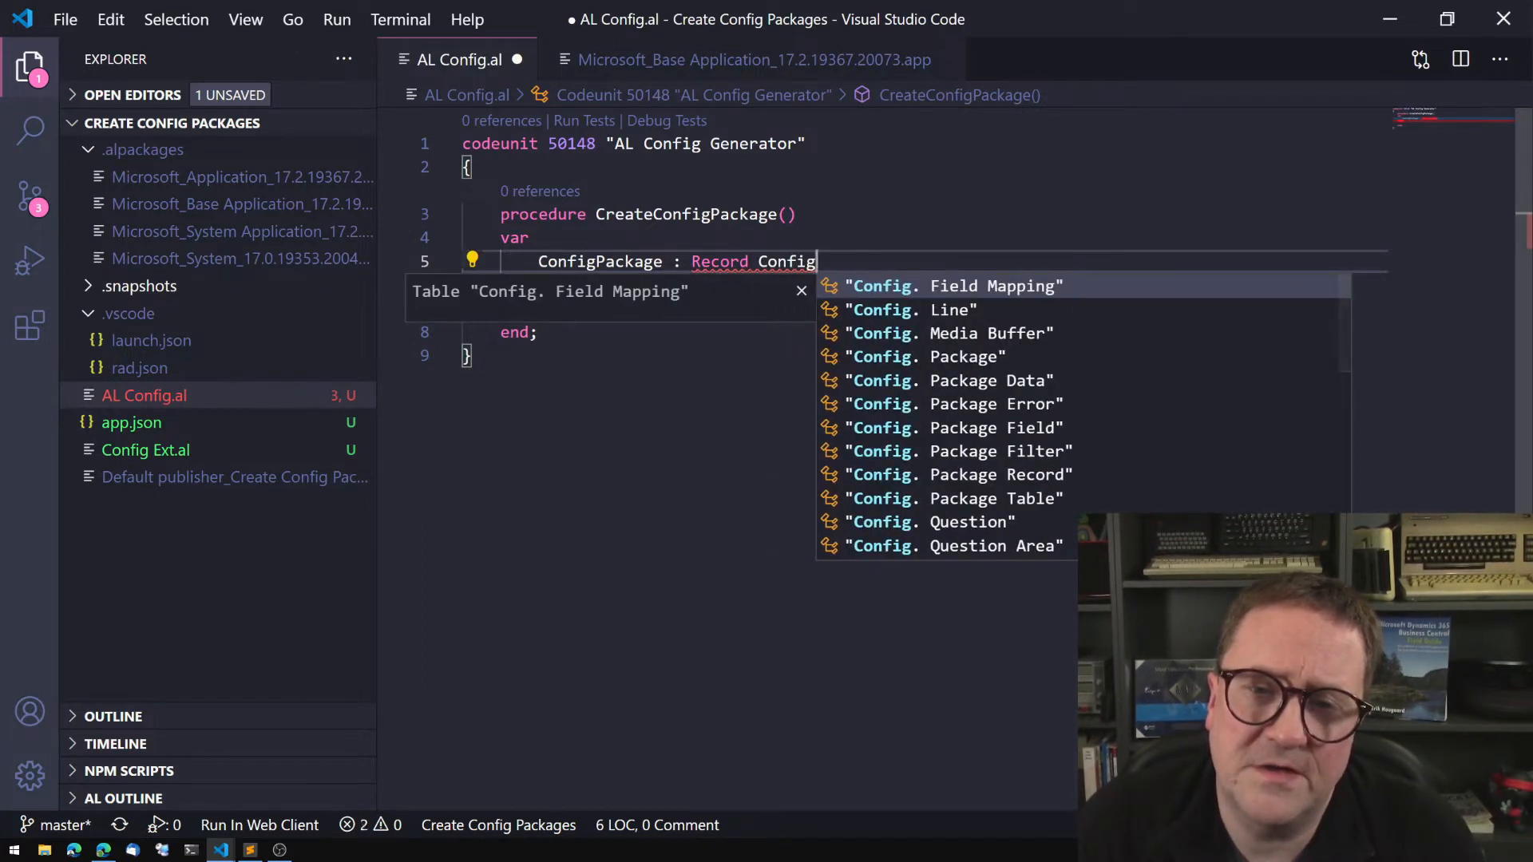
{"action": "type", "text": "."}
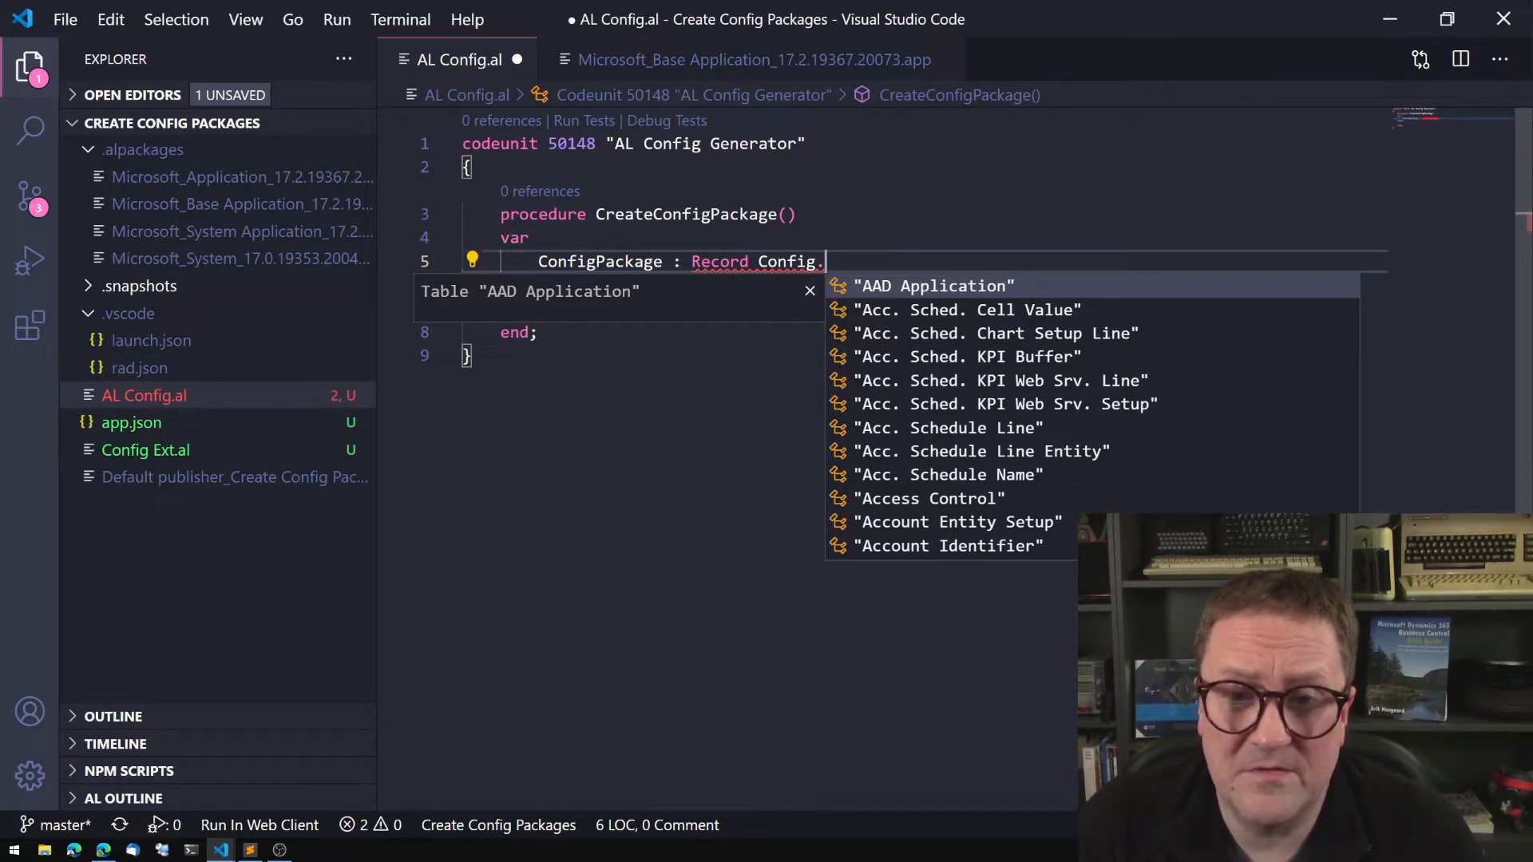
{"action": "type", "text": "package\";"}
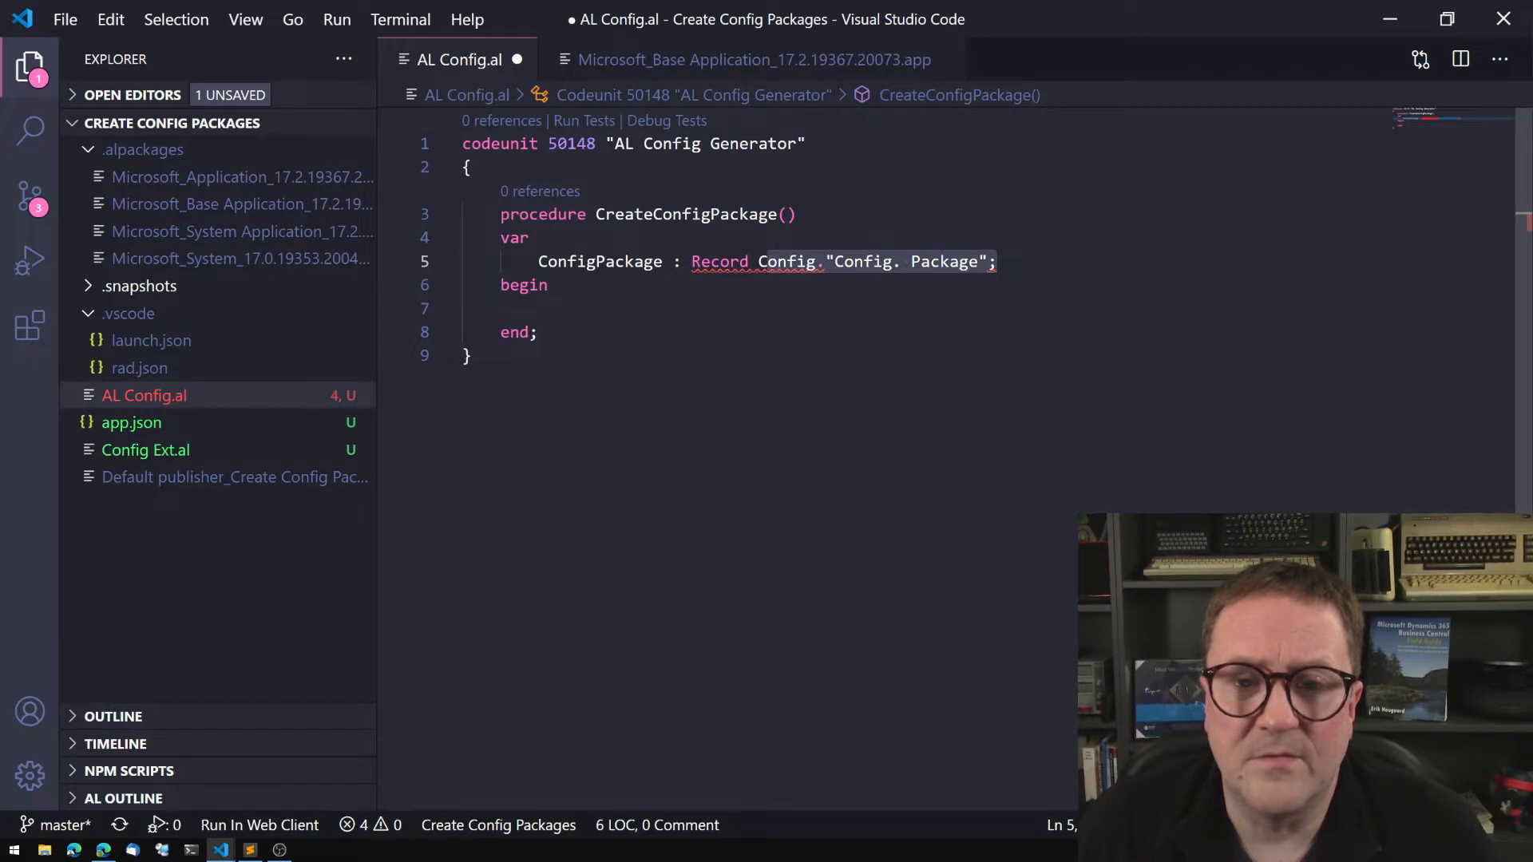
{"action": "type", "text": "con"}
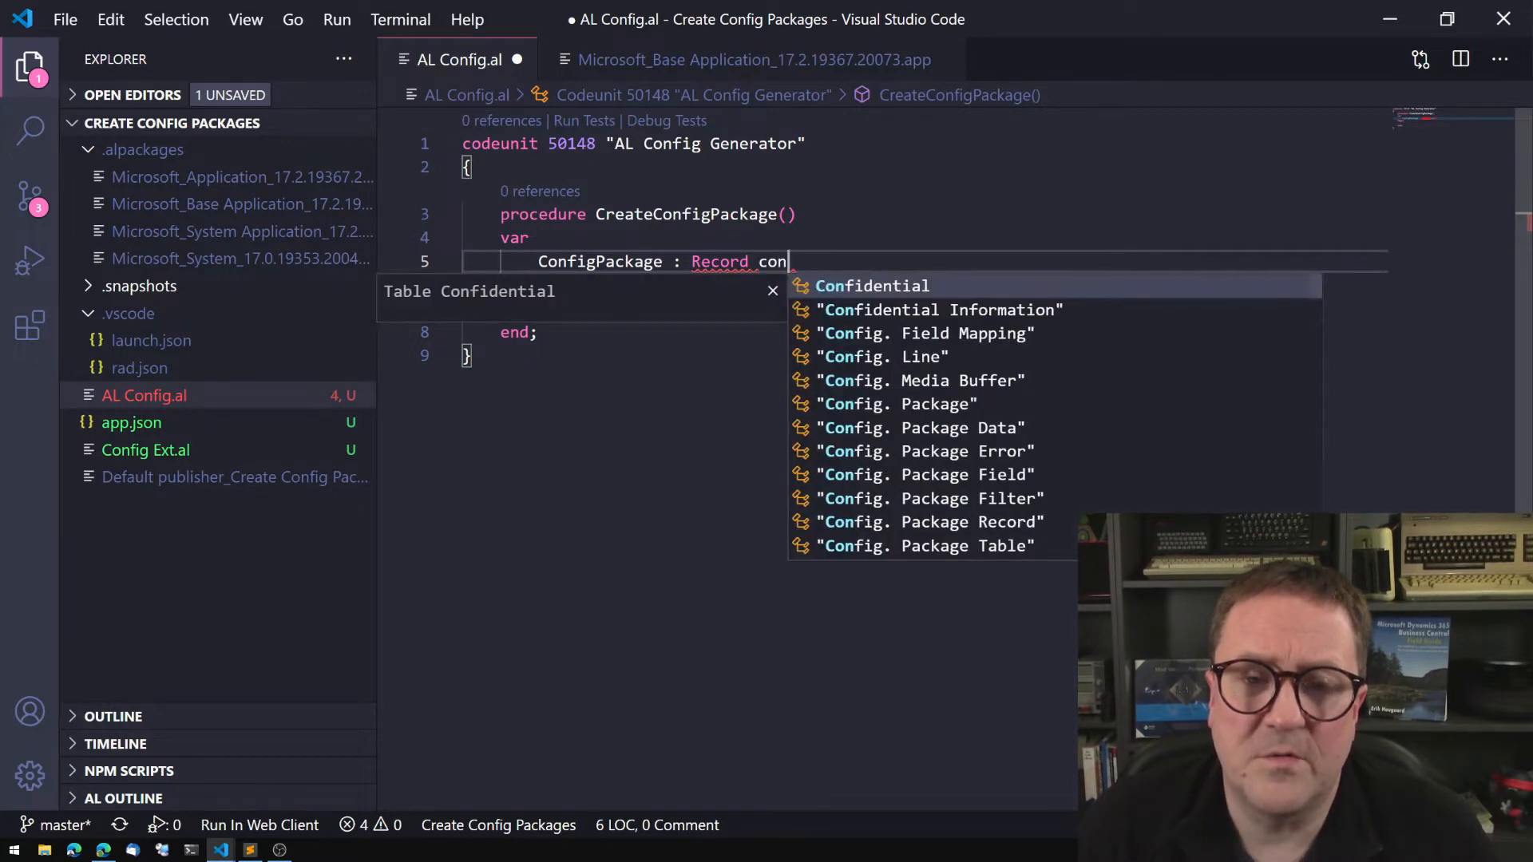
{"action": "type", "text": "fig"}
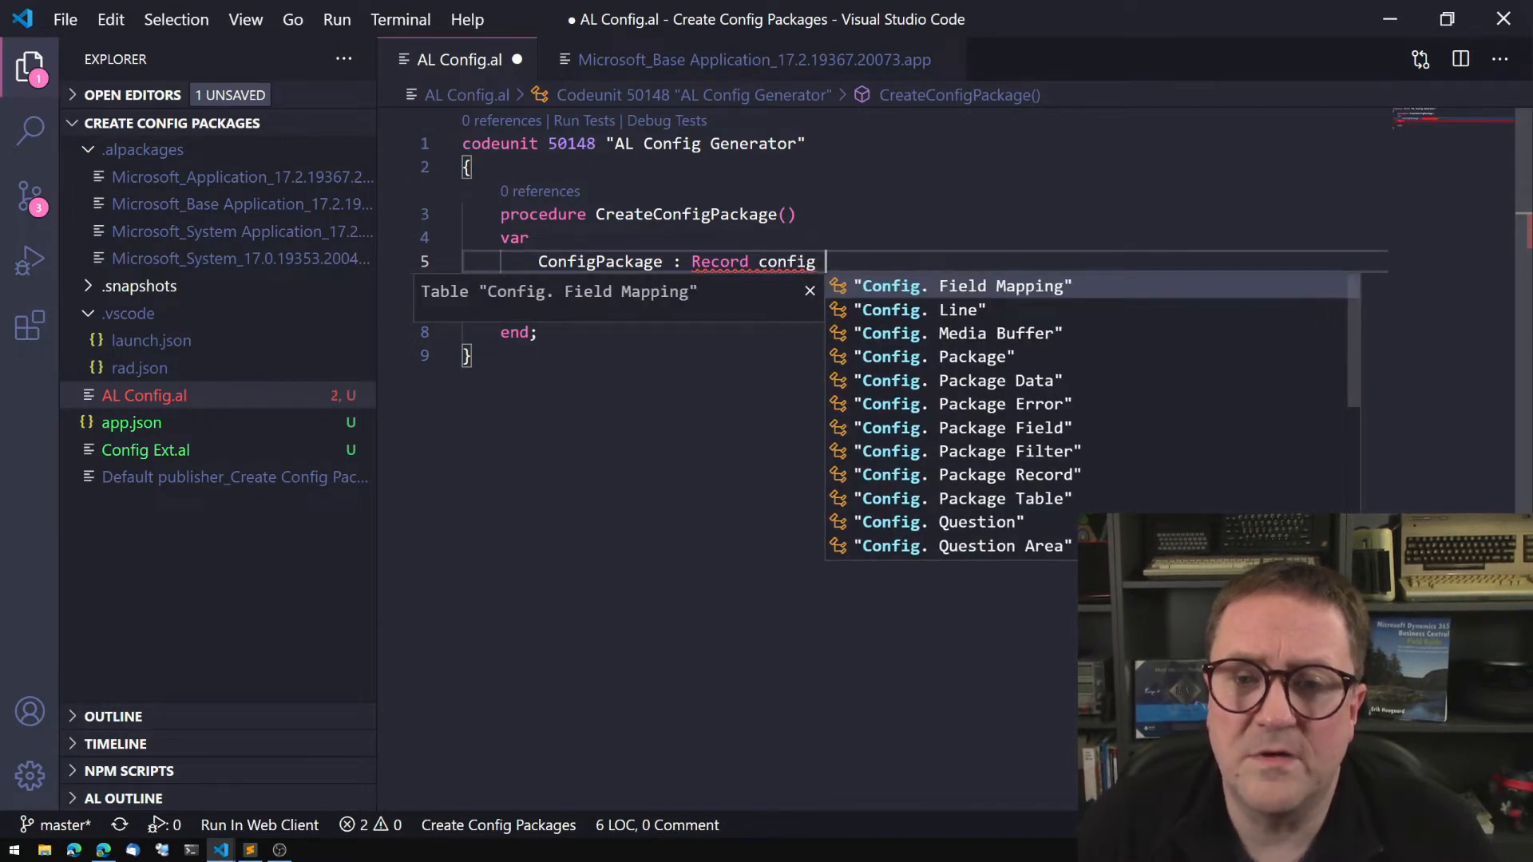
{"action": "left_click", "coordinate": [934, 356]}
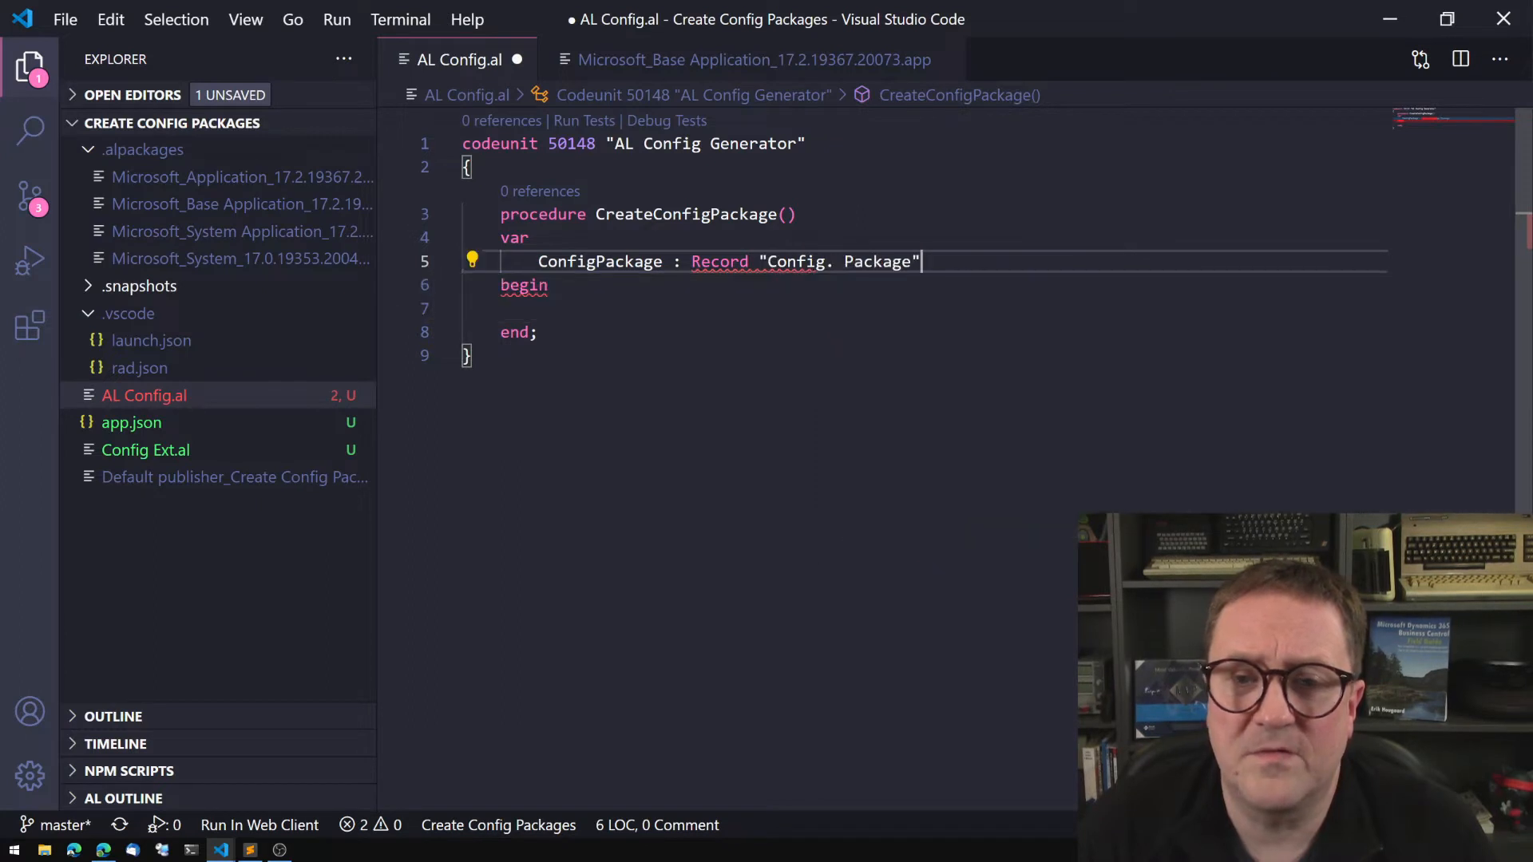
{"action": "type", "text": ";"}
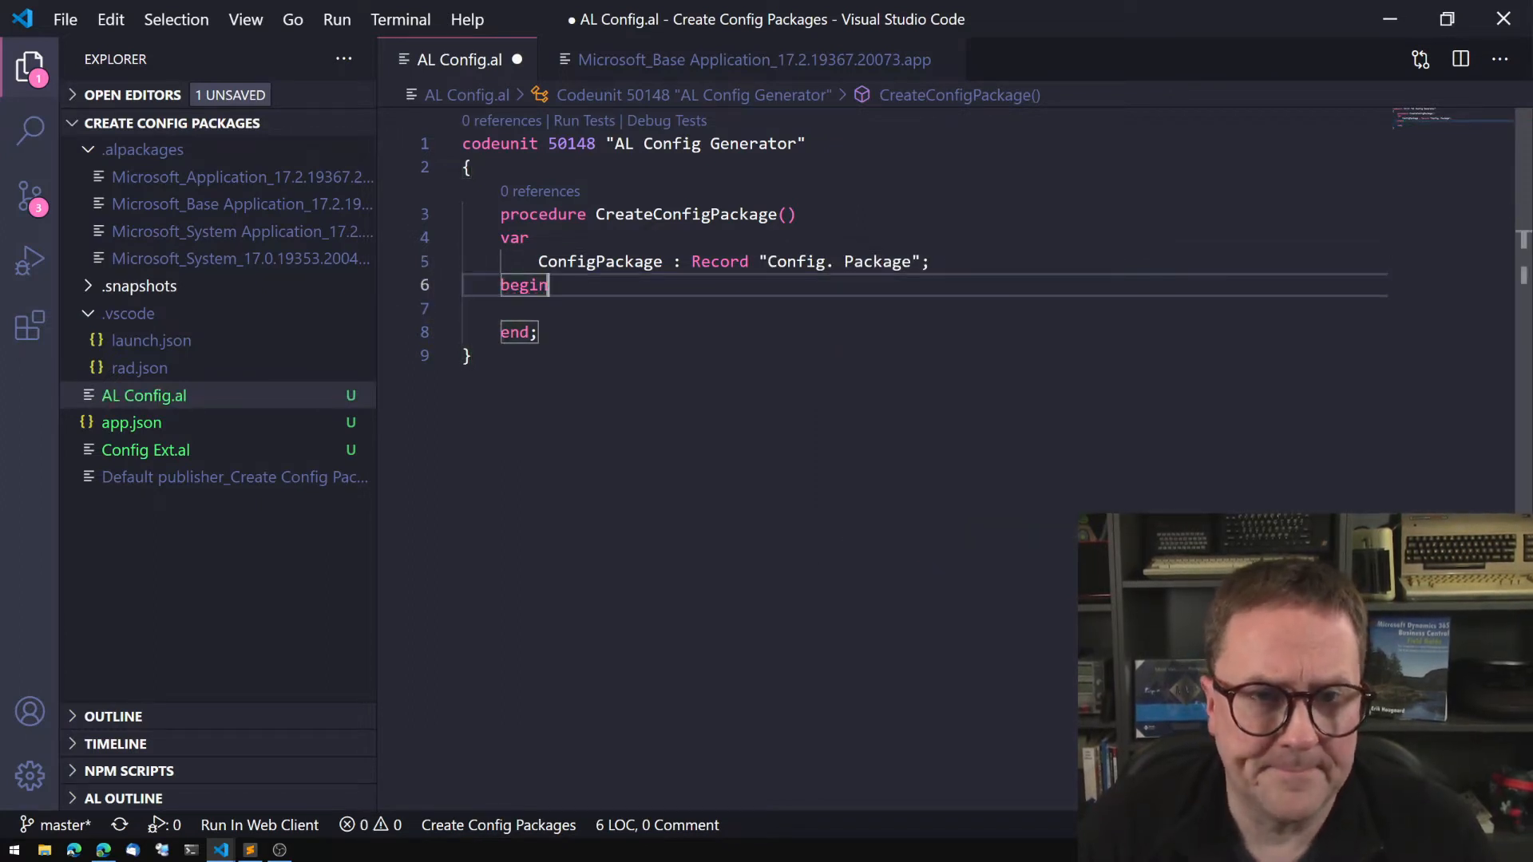
- Add ConfigPackage.Init() and begin a ConfigPackage.Validate line
{"action": "key", "text": "Return"}
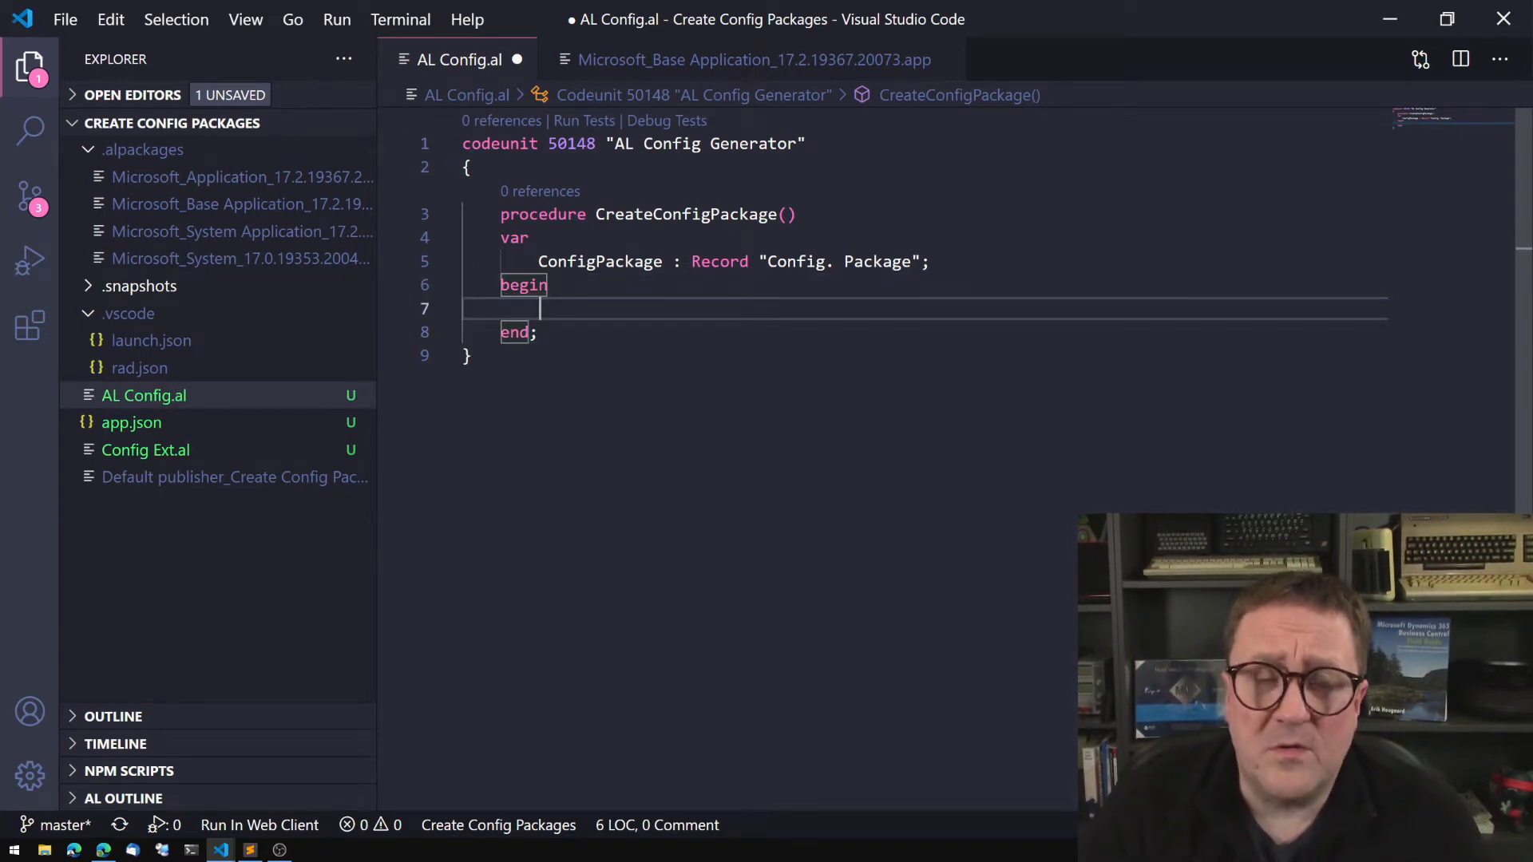
{"action": "type", "text": "ConfigP"}
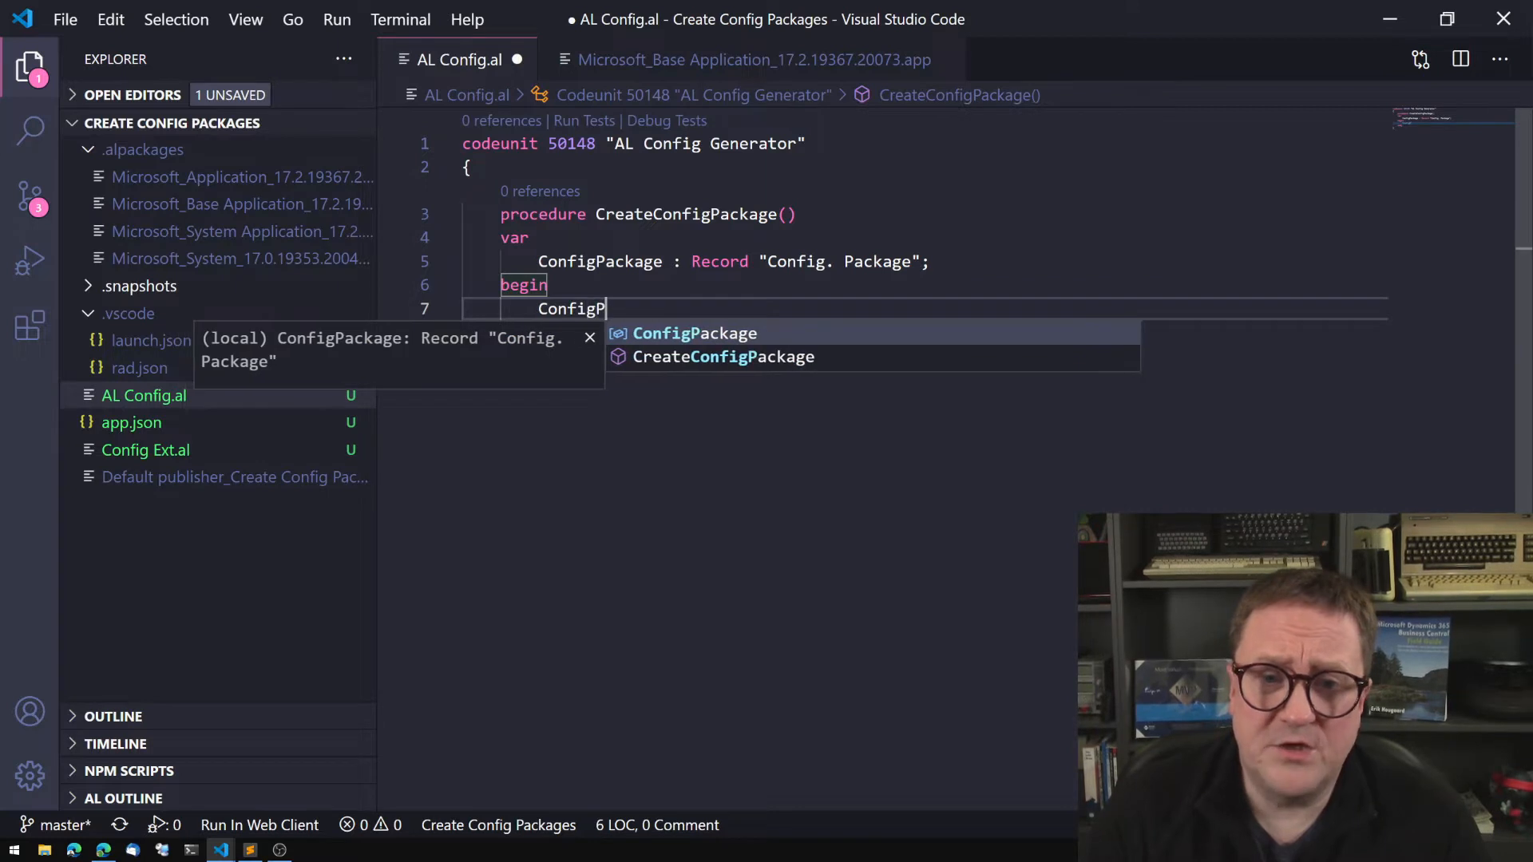
{"action": "type", "text": "ac"}
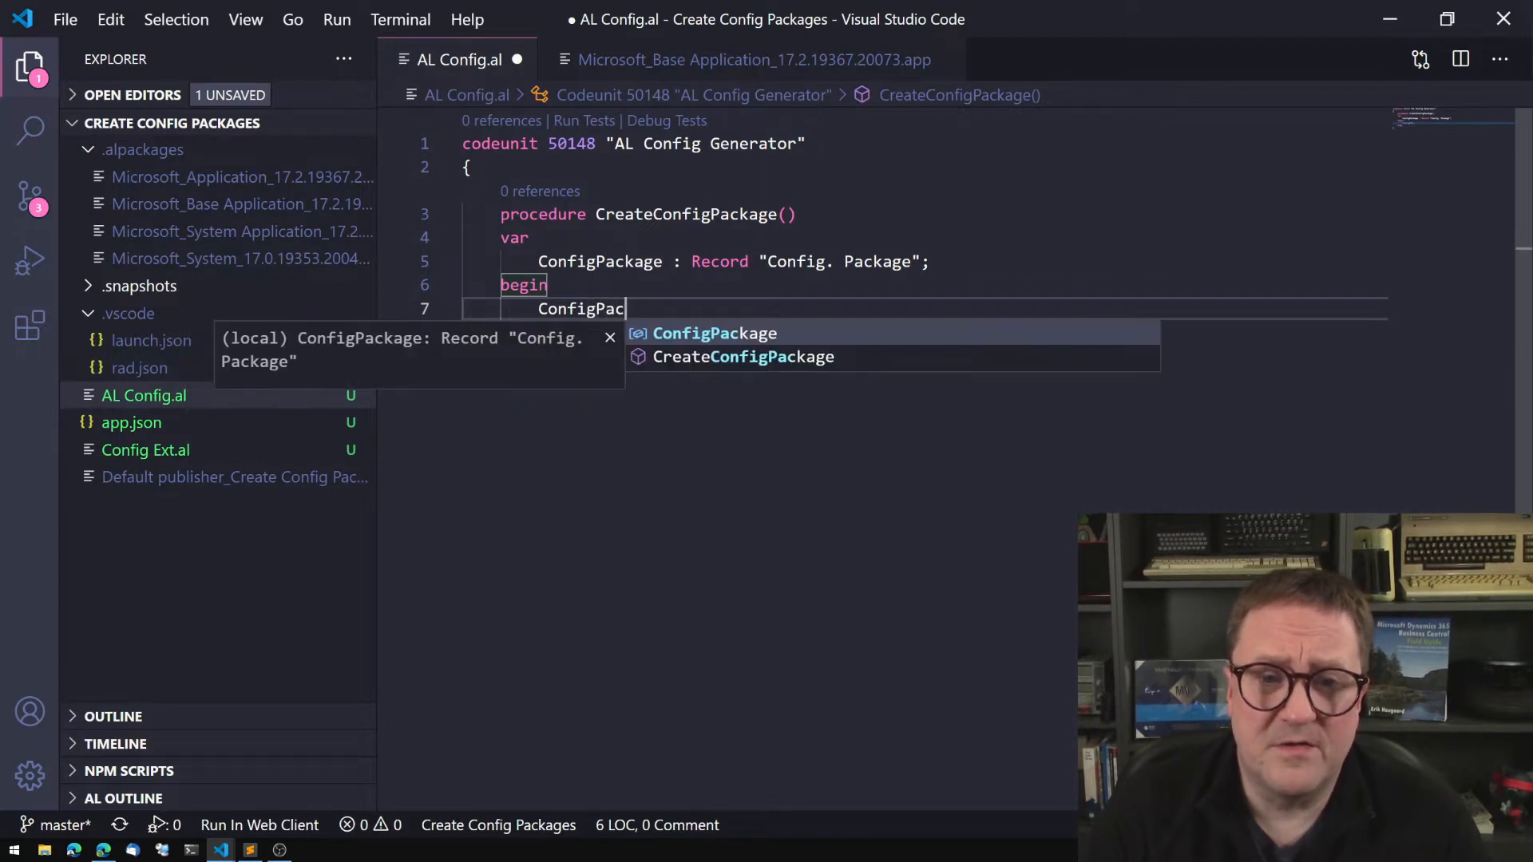
{"action": "type", "text": "age.Init("}
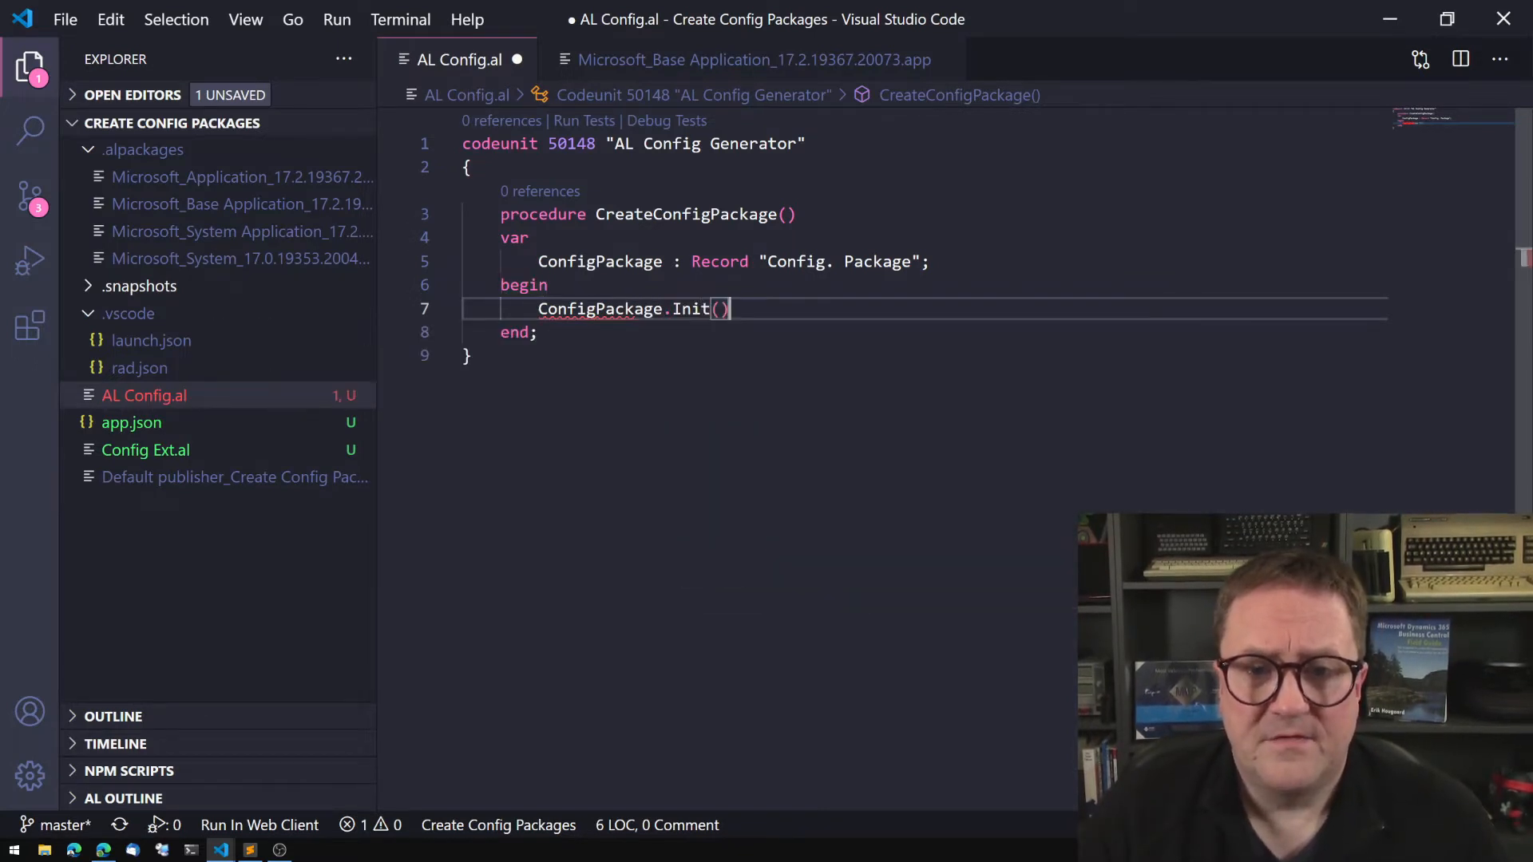
{"action": "key", "text": "Enter"}
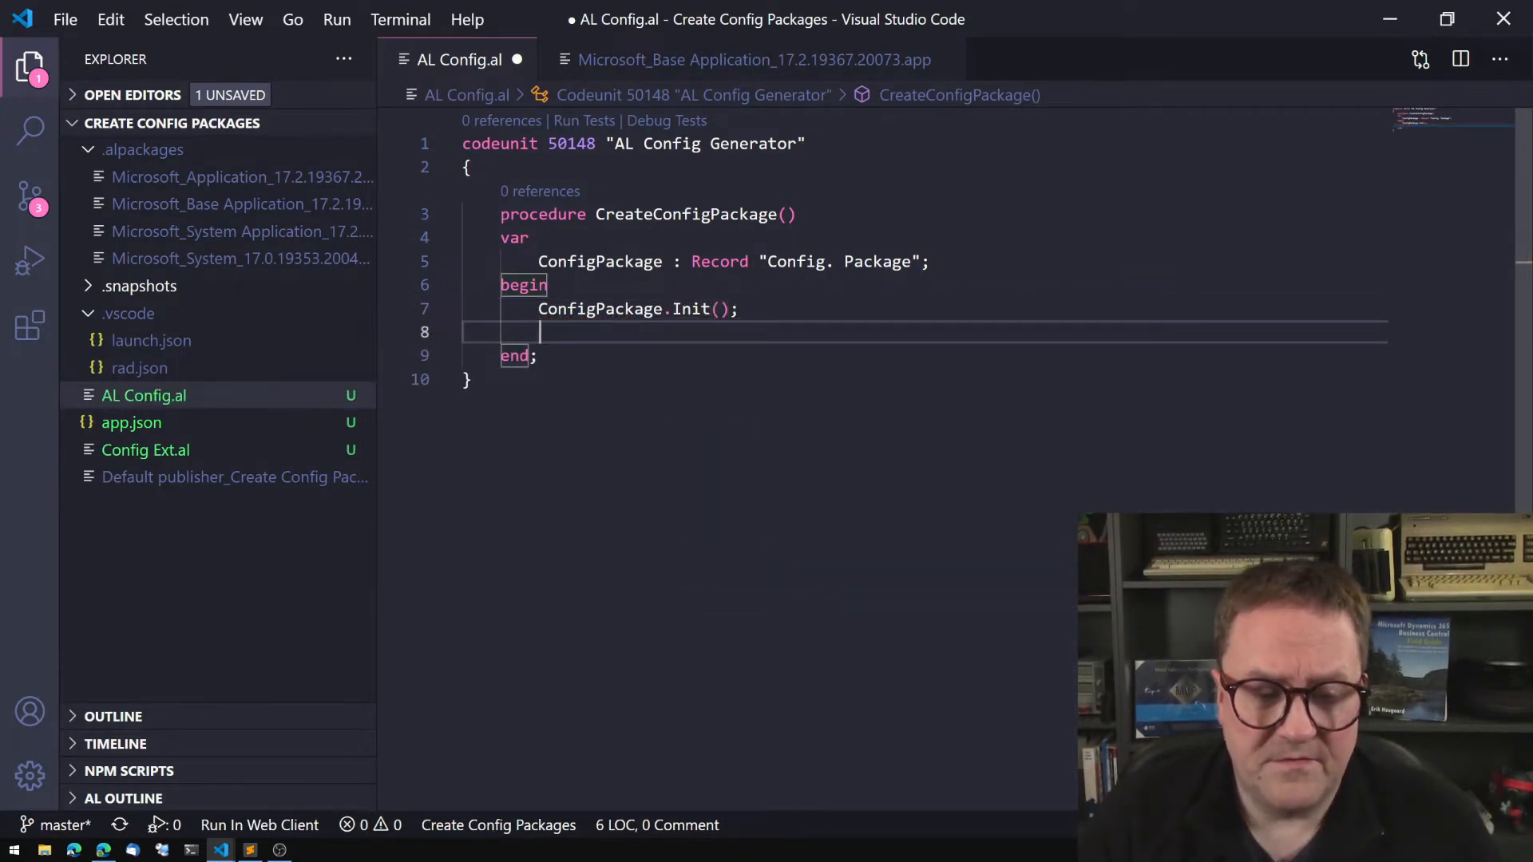
{"action": "type", "text": "ConfigPackage"}
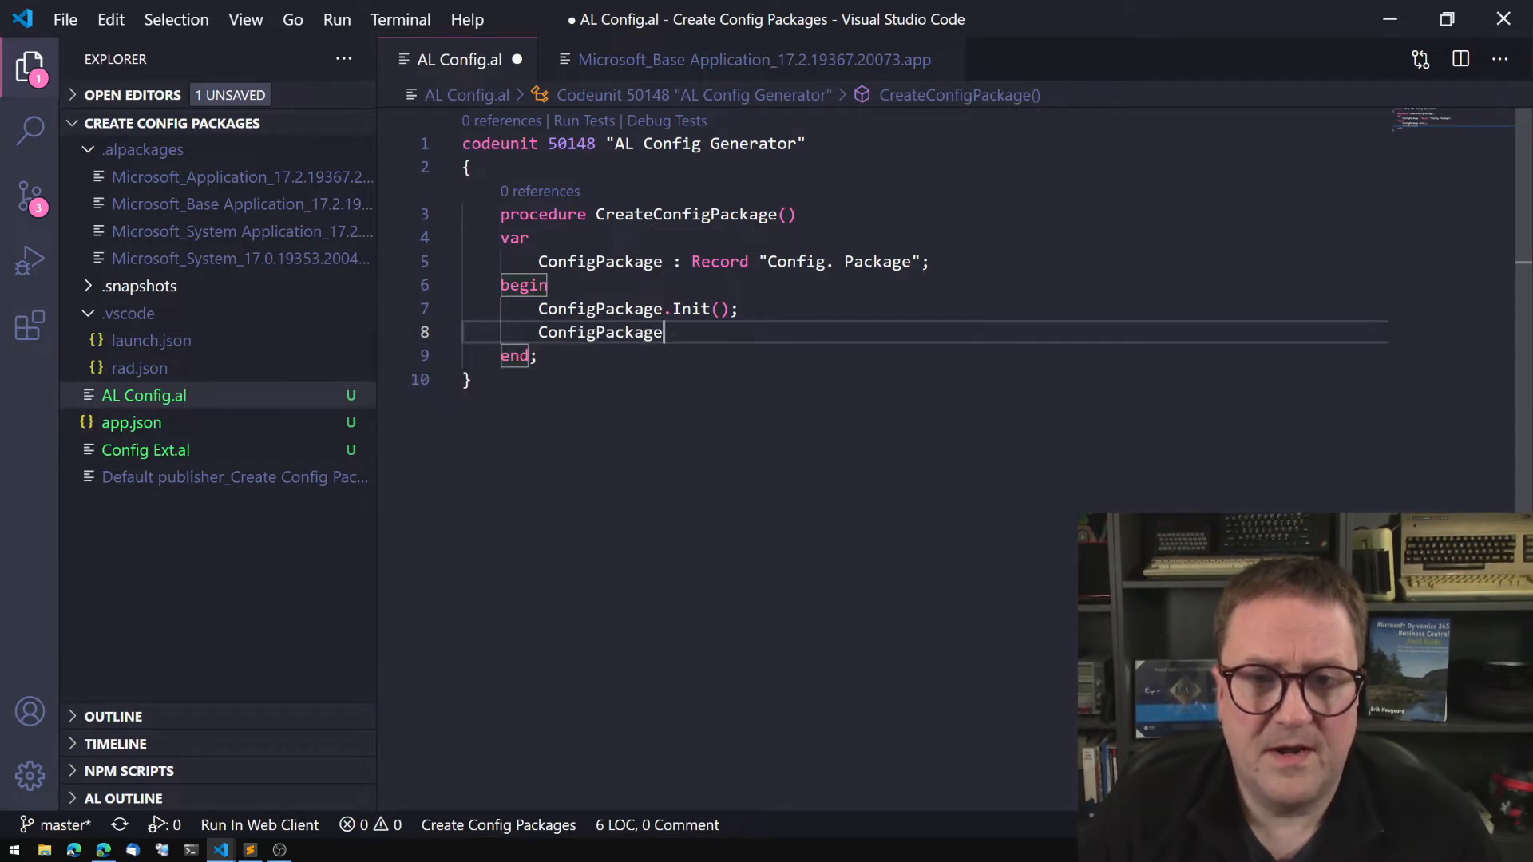
{"action": "type", "text": ".Valid"}
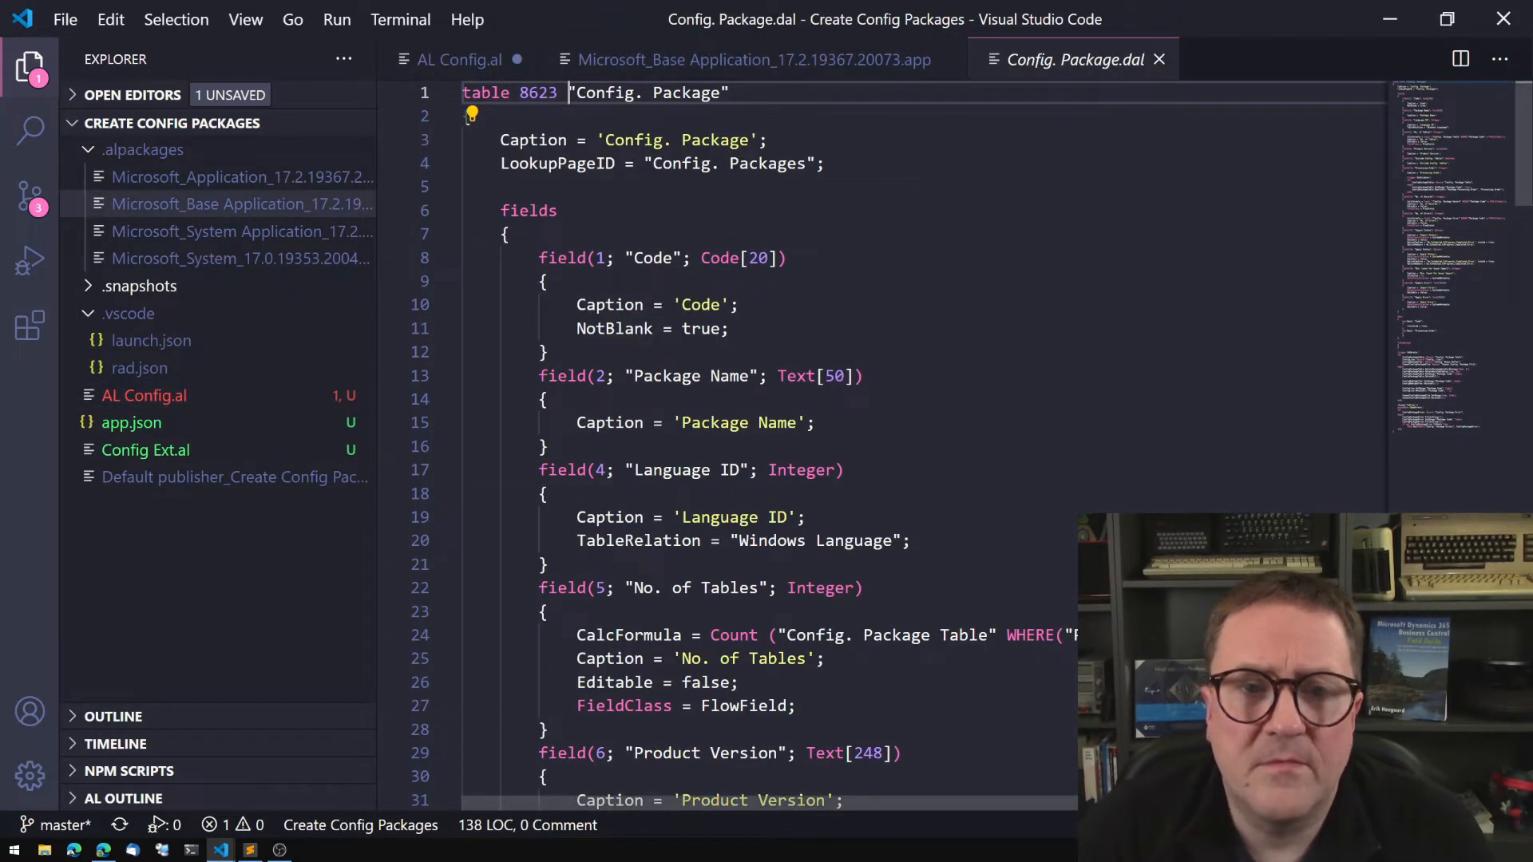
{"action": "scroll", "scroll_direction": "down", "scroll_amount": 3}
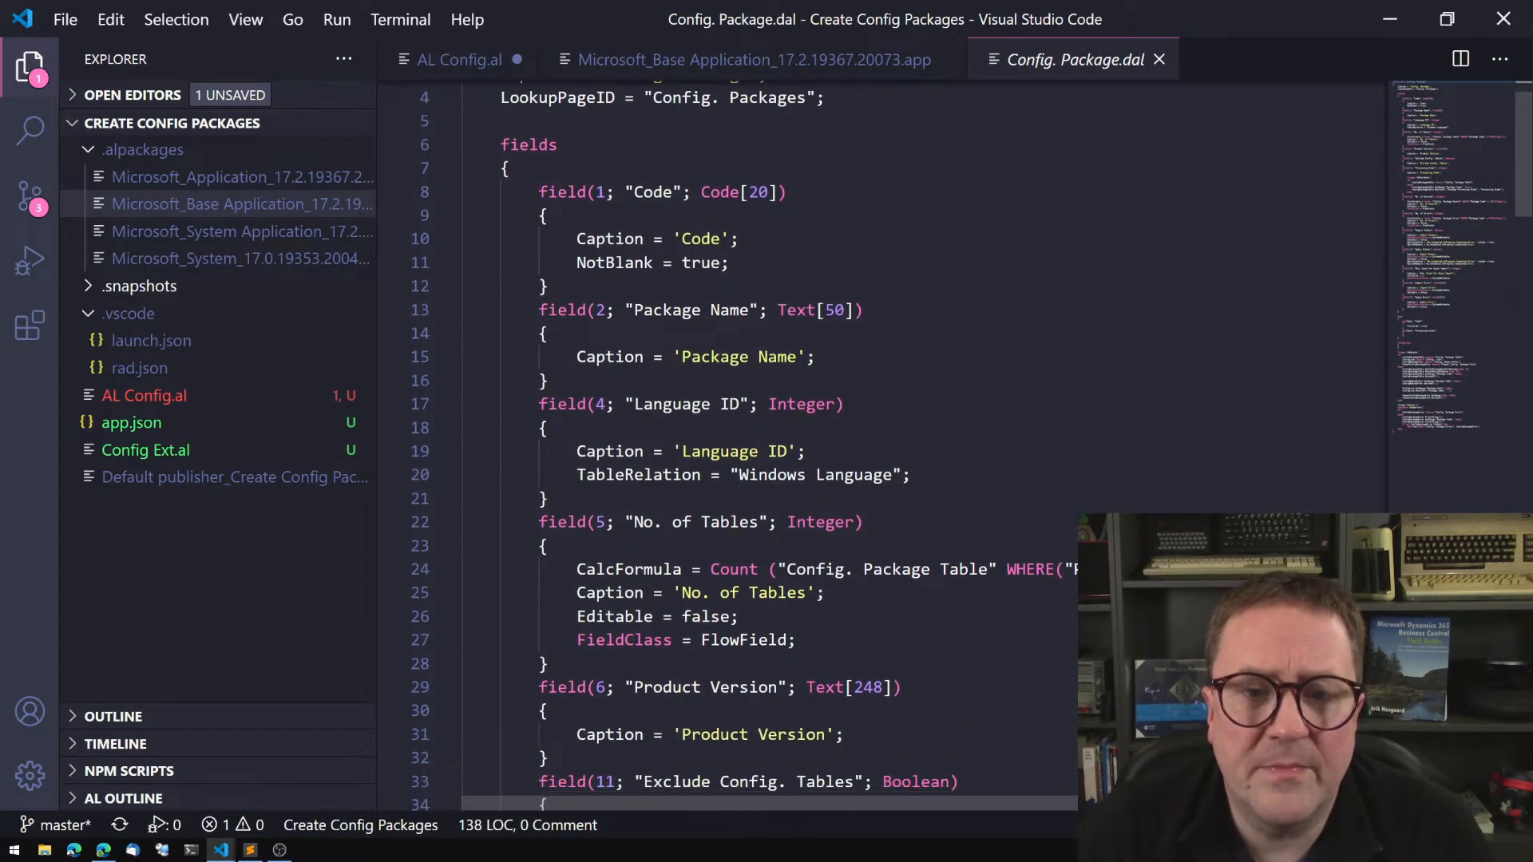
{"action": "scroll", "scroll_direction": "down", "scroll_amount": 3}
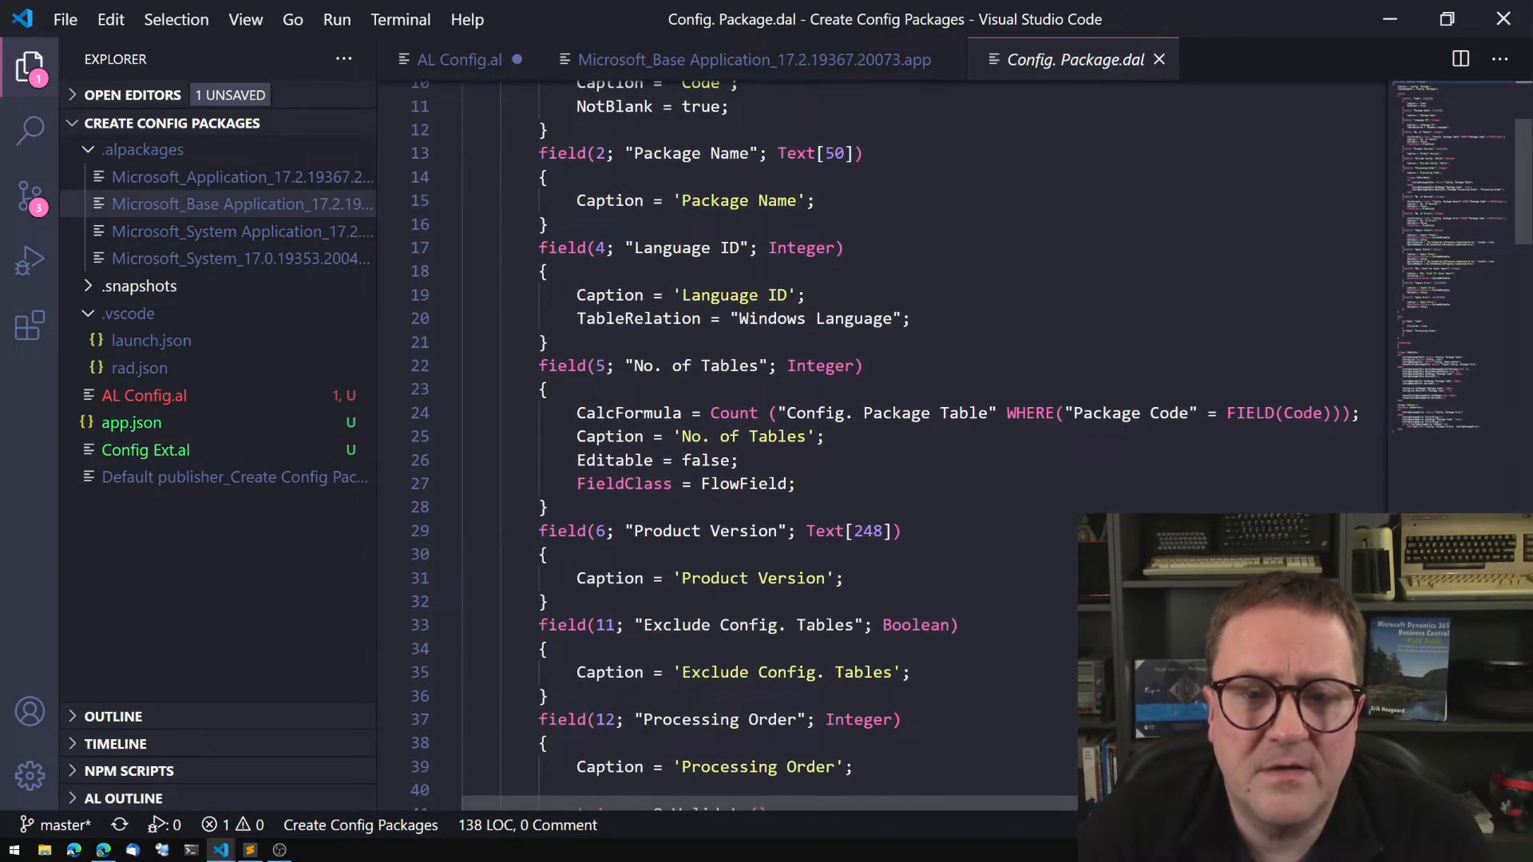
{"action": "scroll", "scroll_direction": "down", "scroll_amount": 3}
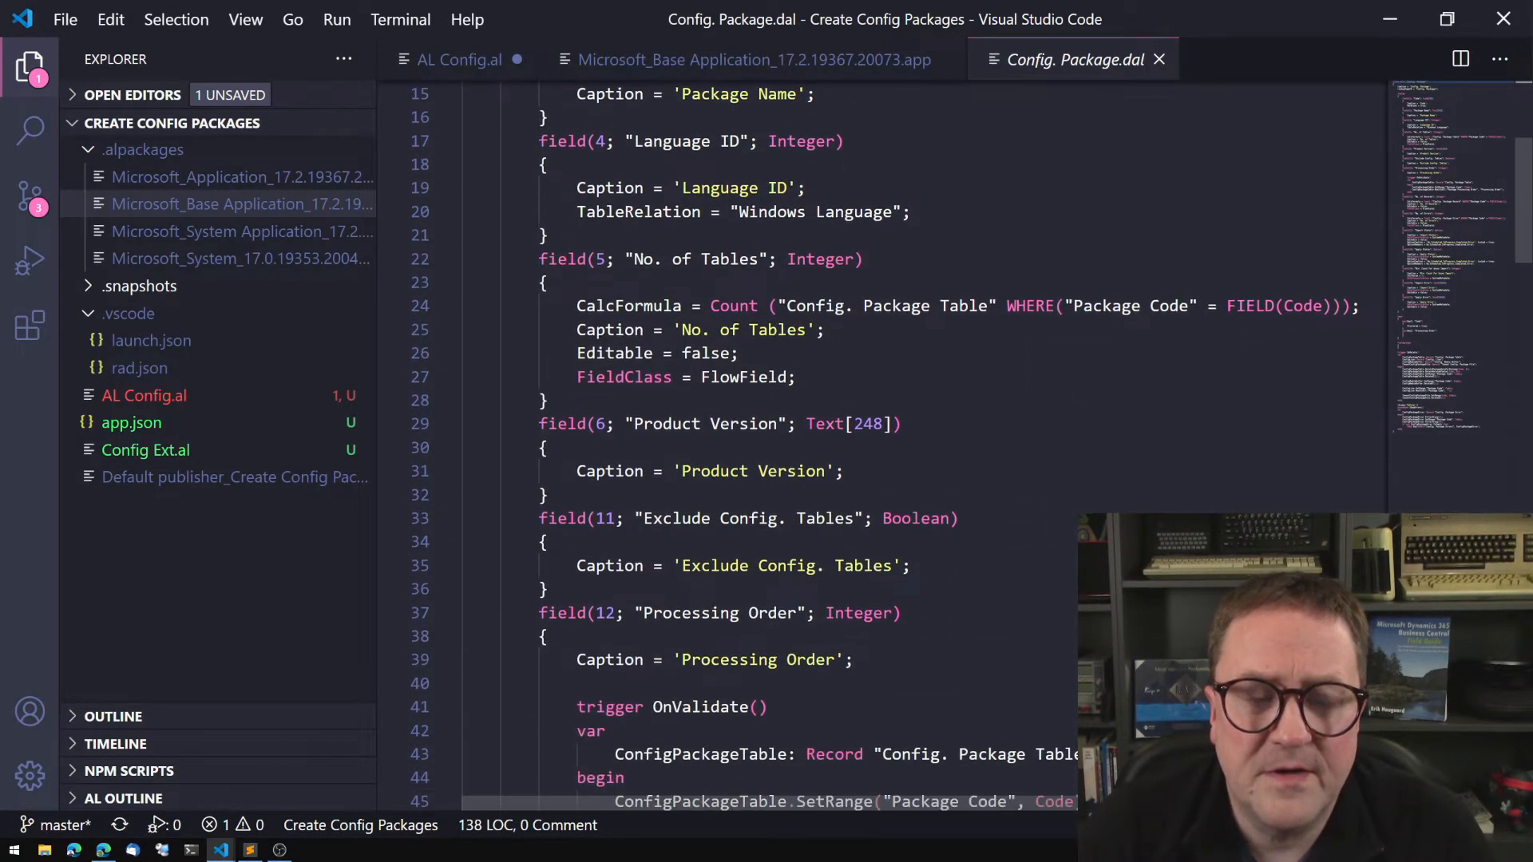
{"action": "scroll", "scroll_direction": "down", "scroll_amount": 3}
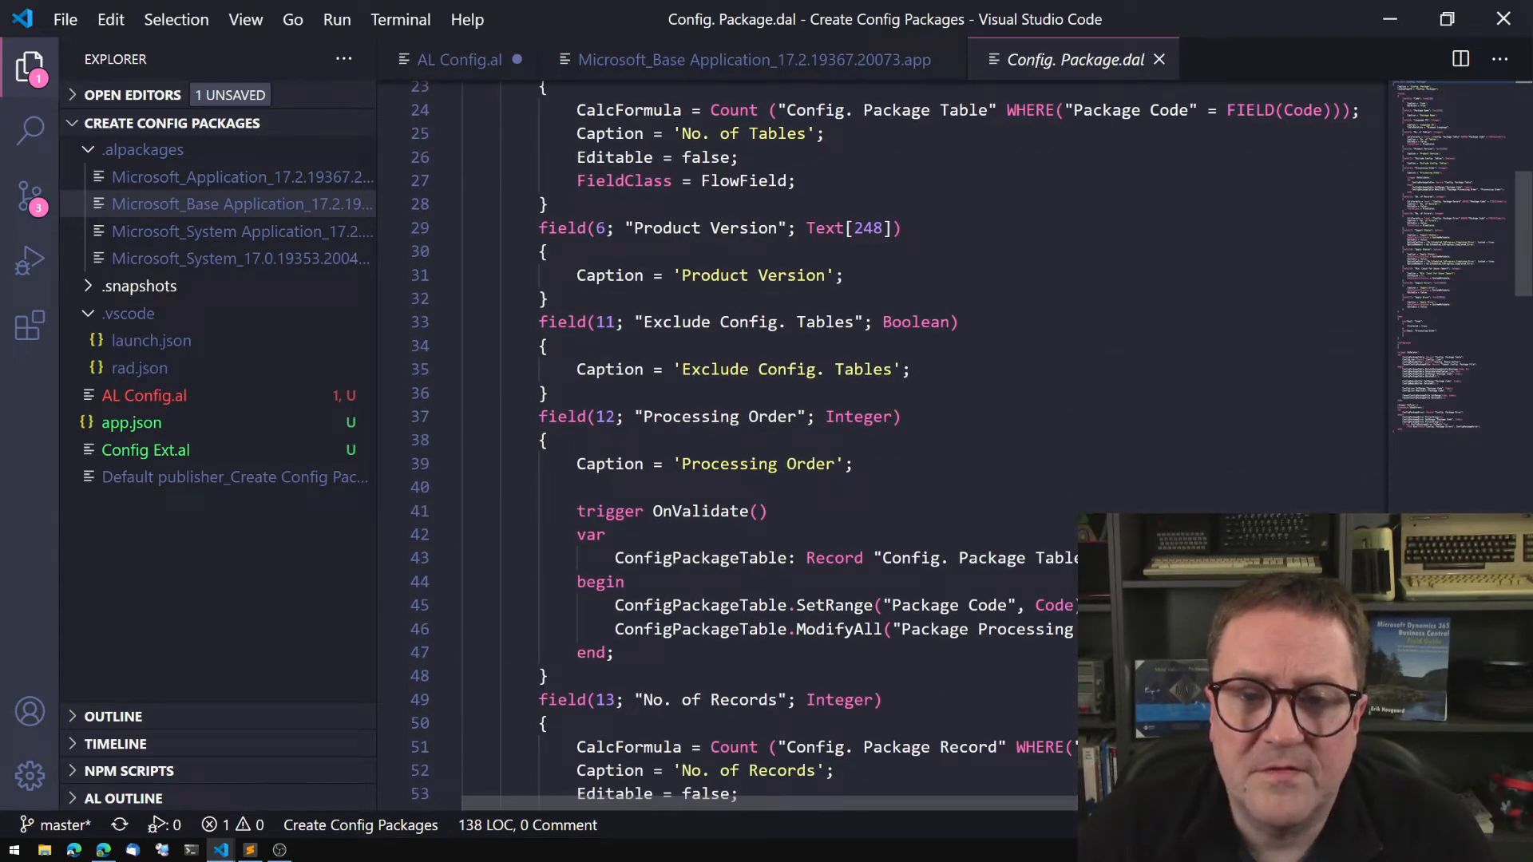
{"action": "scroll", "scroll_direction": "down", "scroll_amount": 3}
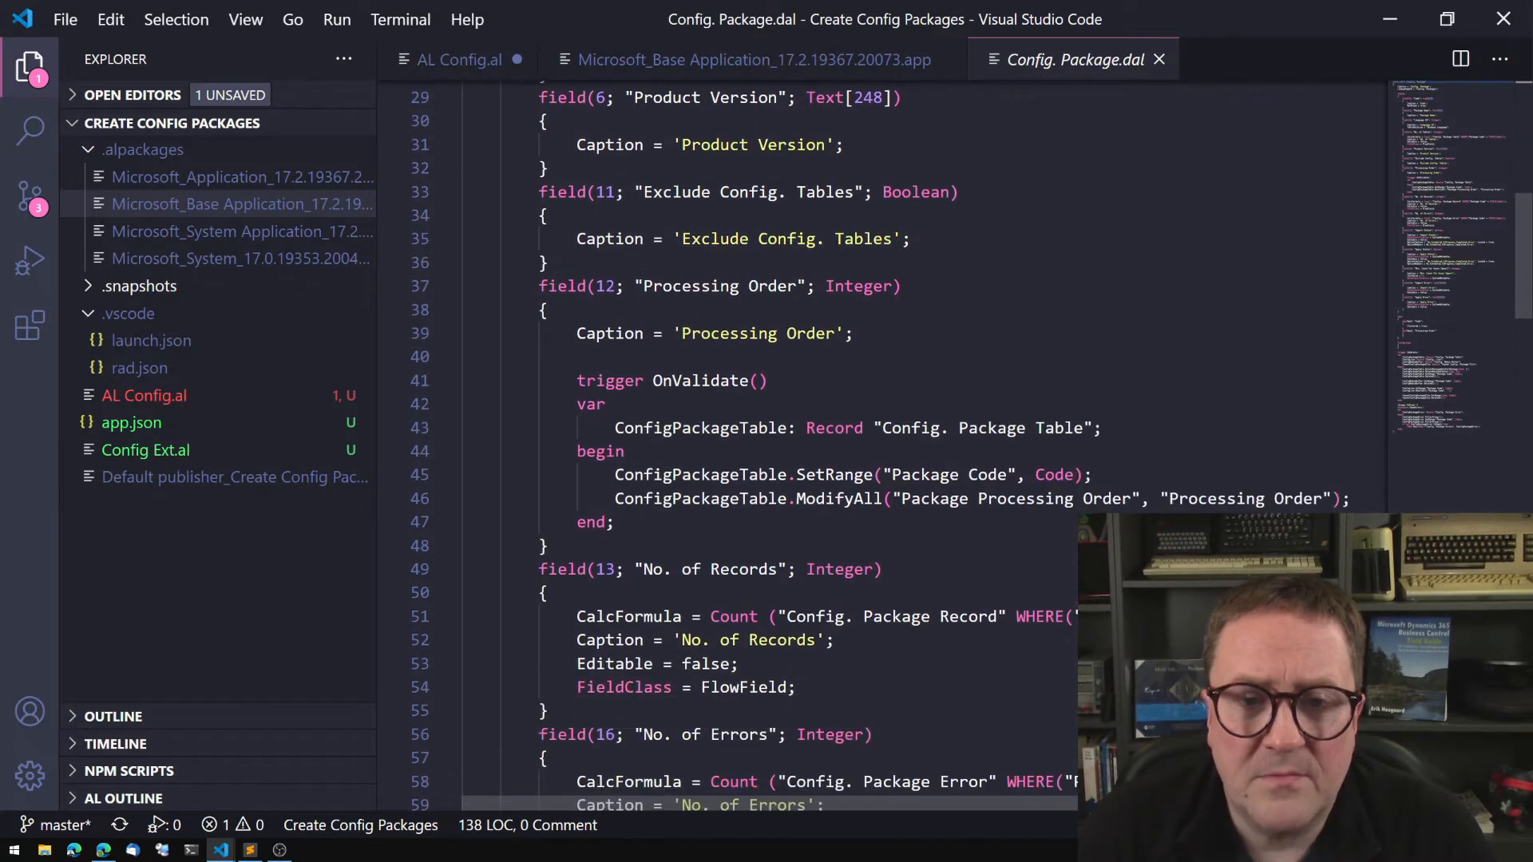
{"action": "scroll", "scroll_direction": "down", "scroll_amount": 3}
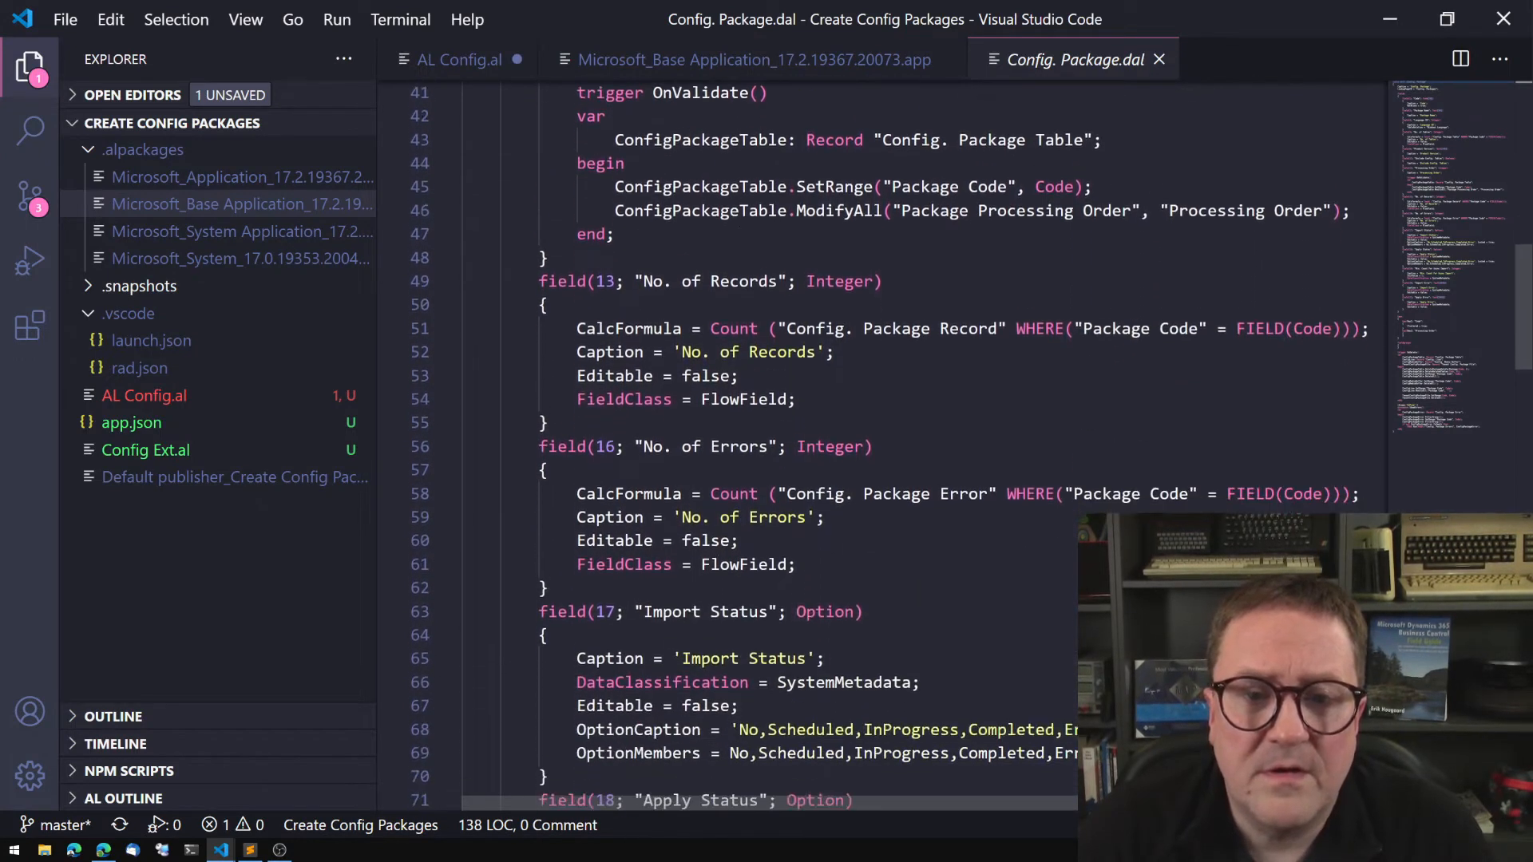
{"action": "scroll", "scroll_direction": "down", "scroll_amount": 3}
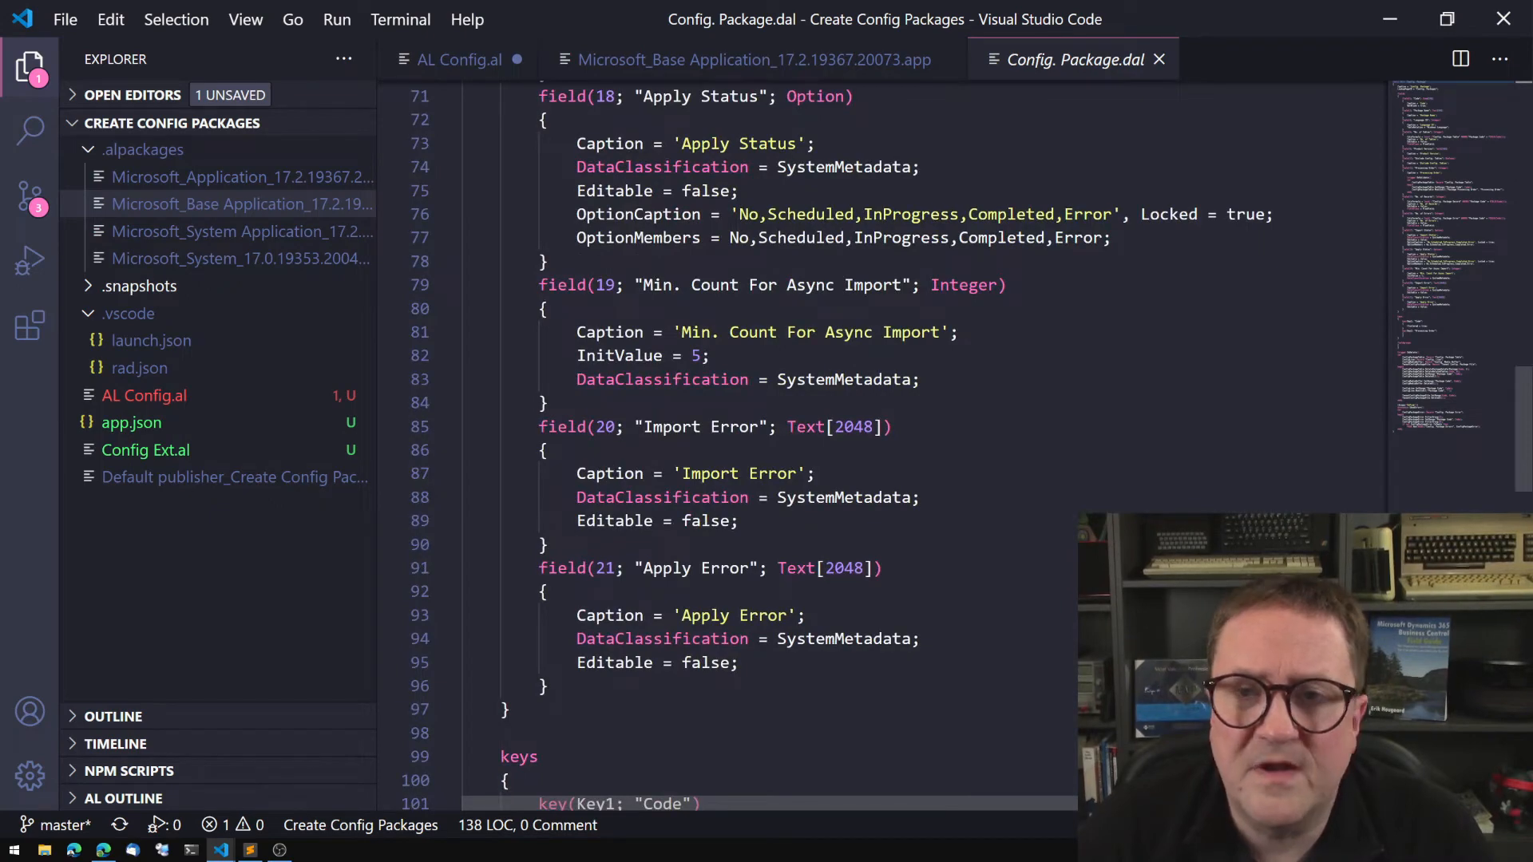
{"action": "scroll", "scroll_direction": "up", "scroll_amount": 3}
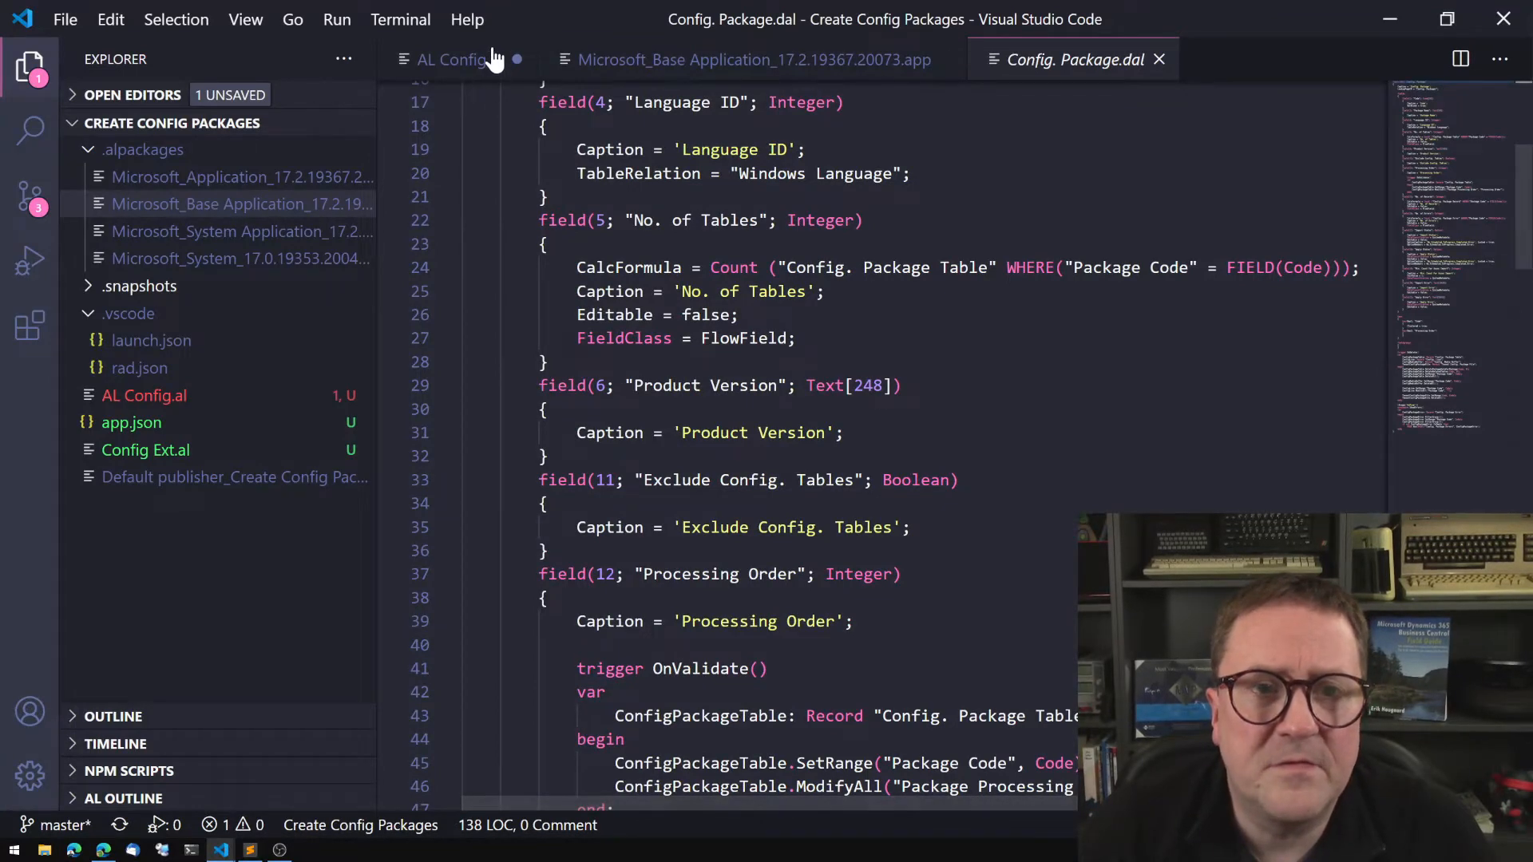
- Validate the package Code as 'YOUTUBE' and add ConfigPackage.Insert(true)
{"action": "left_click", "coordinate": [449, 60]}
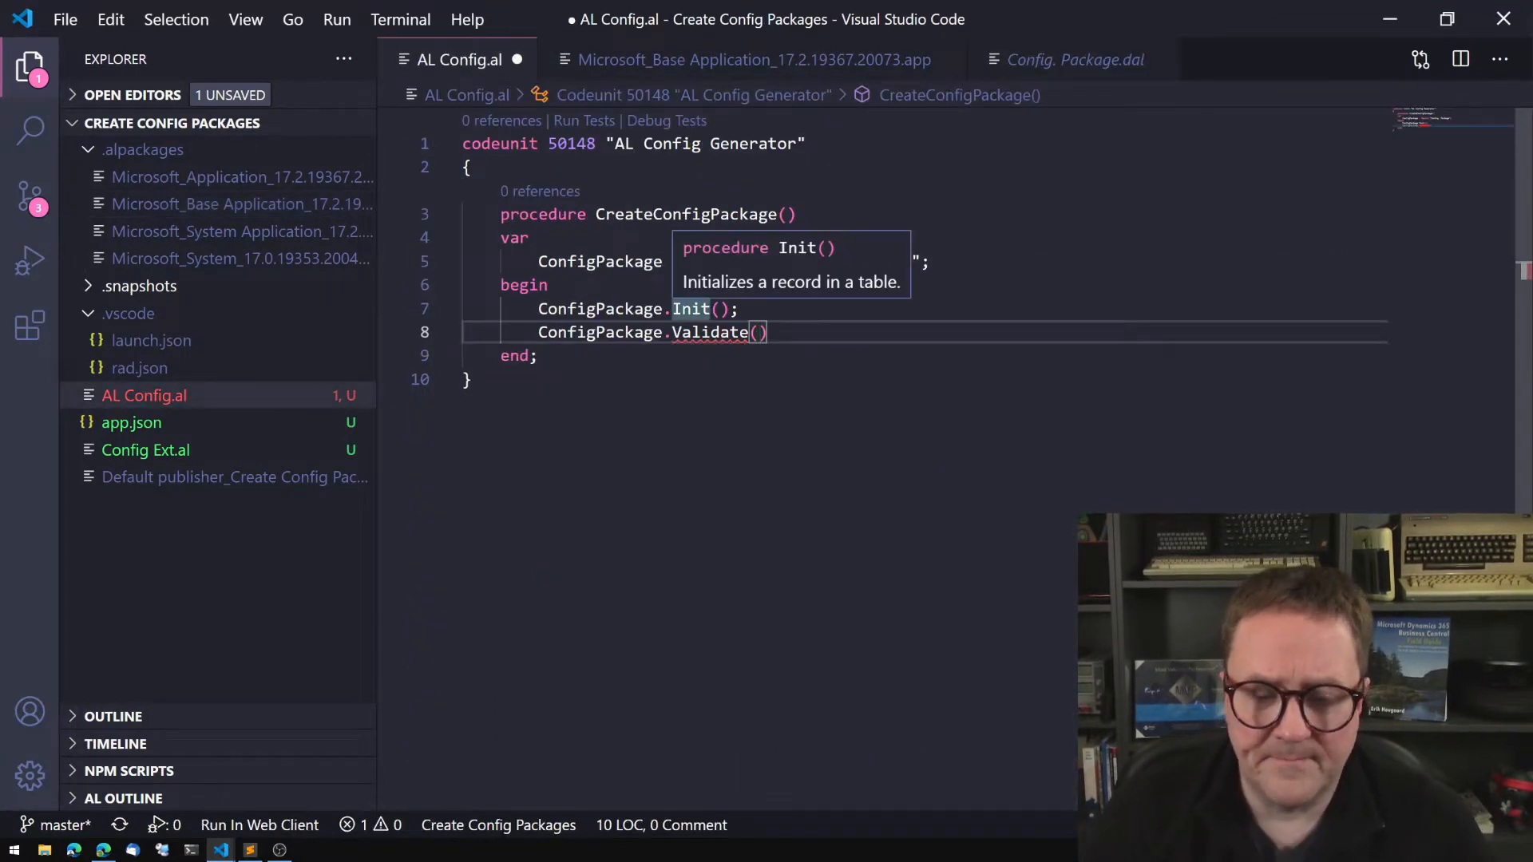
{"action": "type", "text": "Code,"}
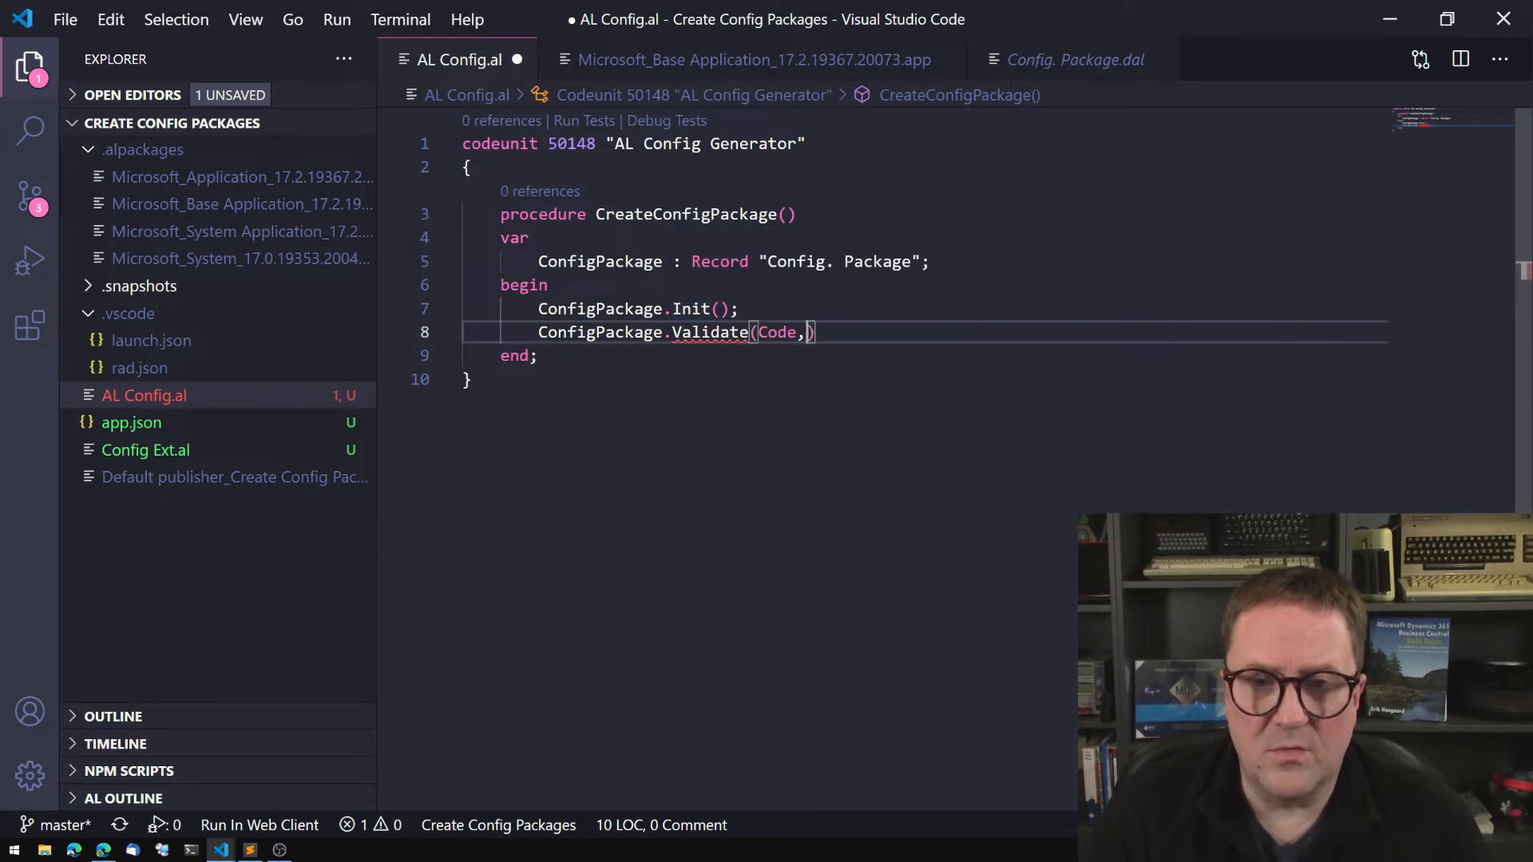
{"action": "type", "text": "'"}
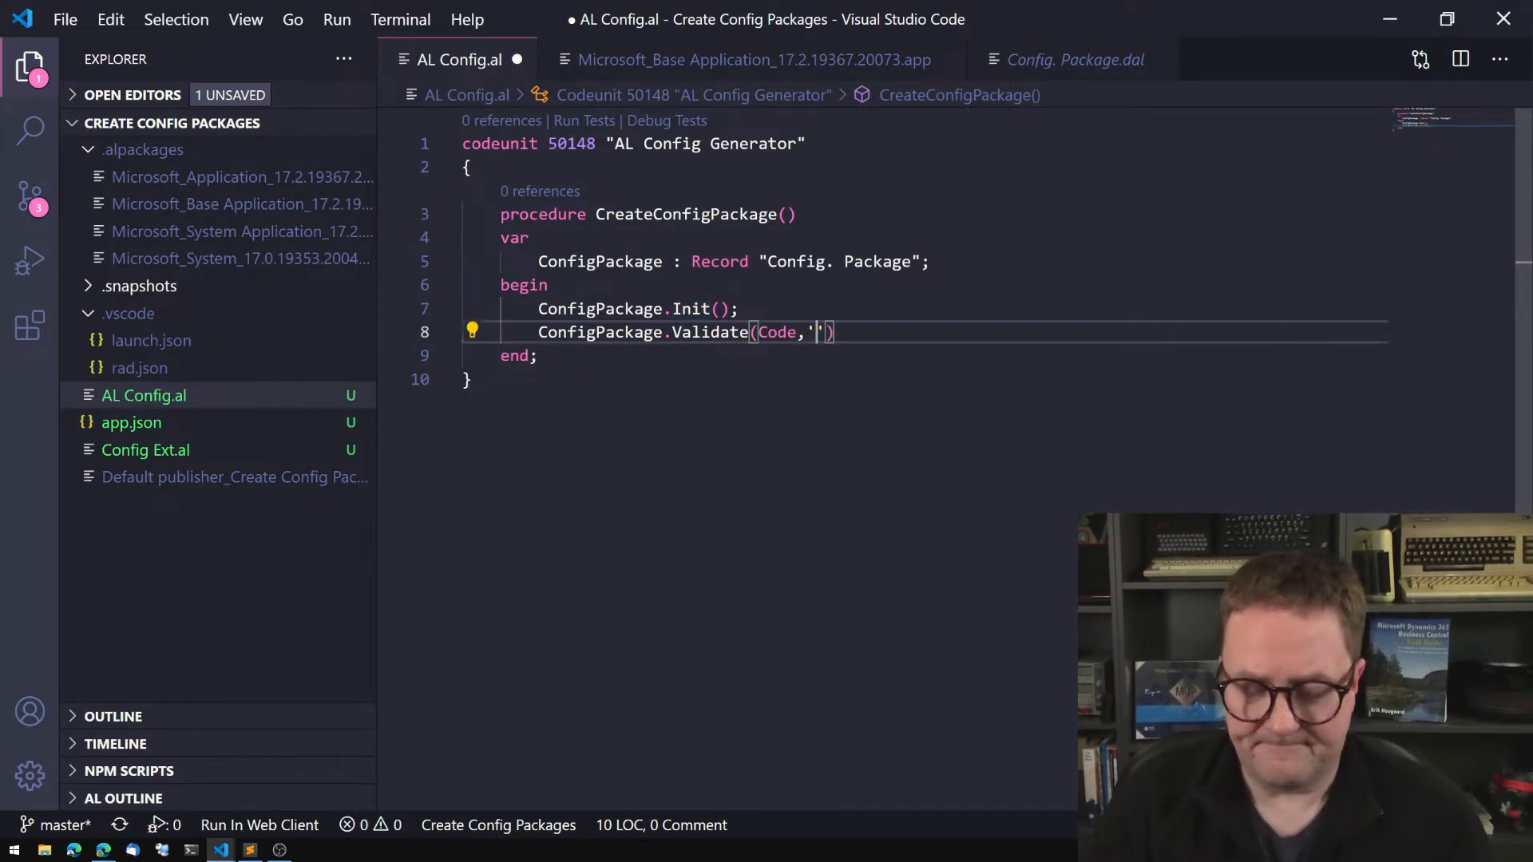
{"action": "type", "text": "YOUTUBE"}
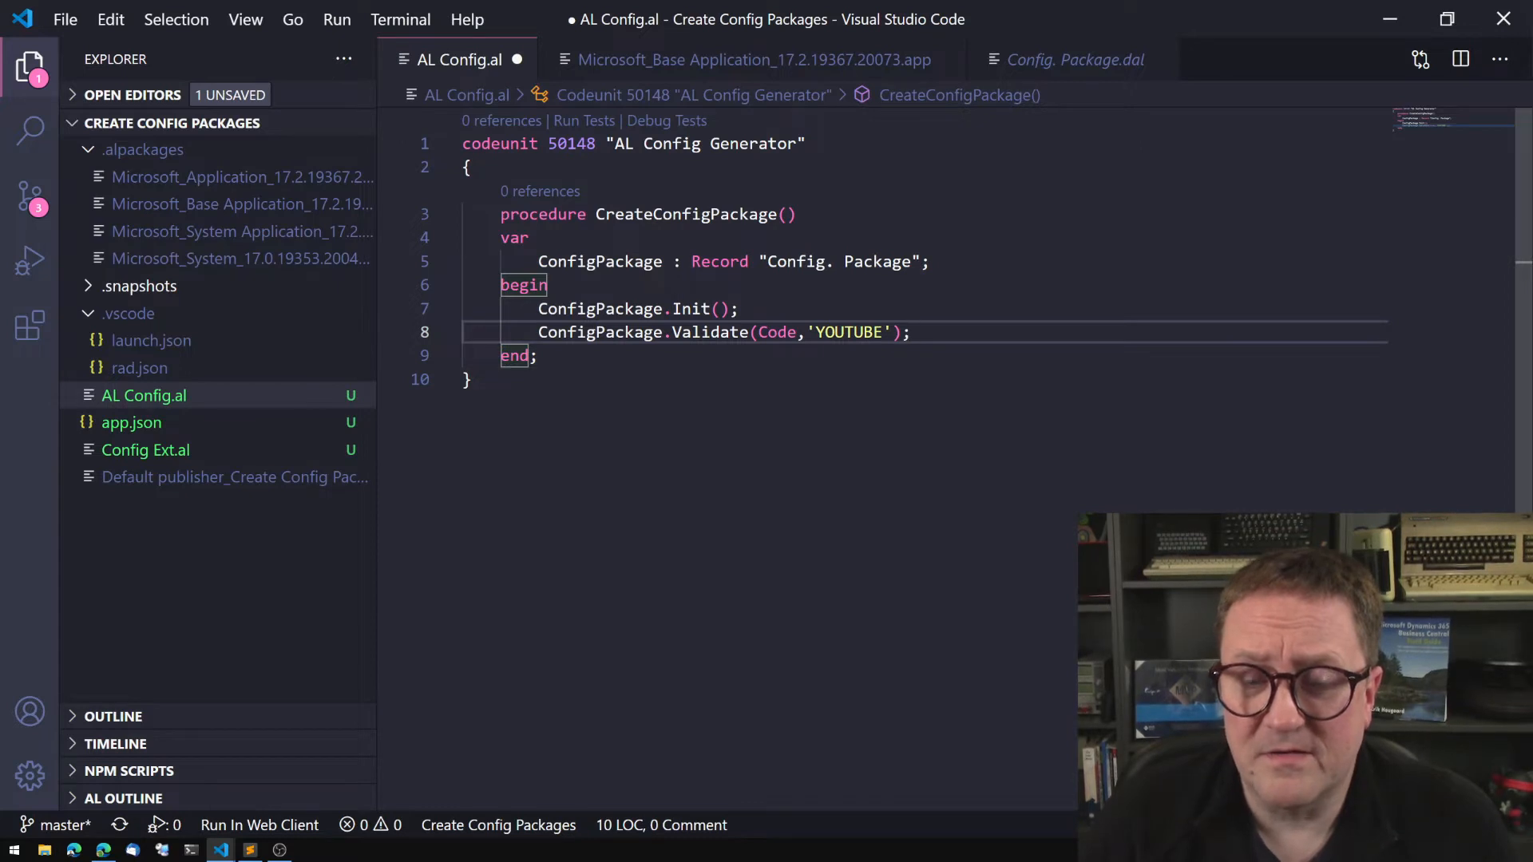
{"action": "key", "text": "Enter"}
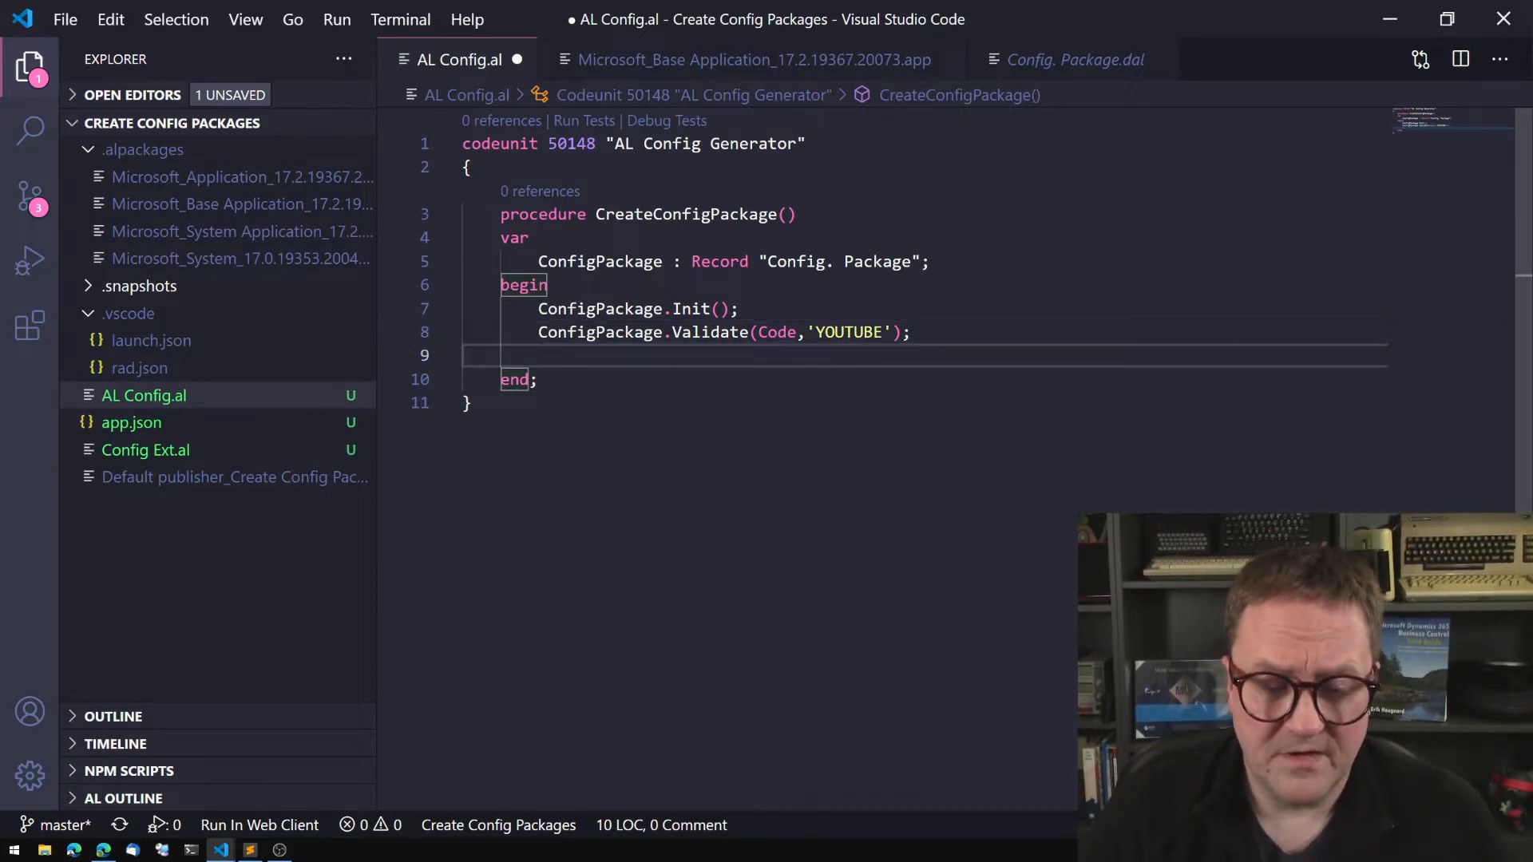
{"action": "type", "text": "CondigP"}
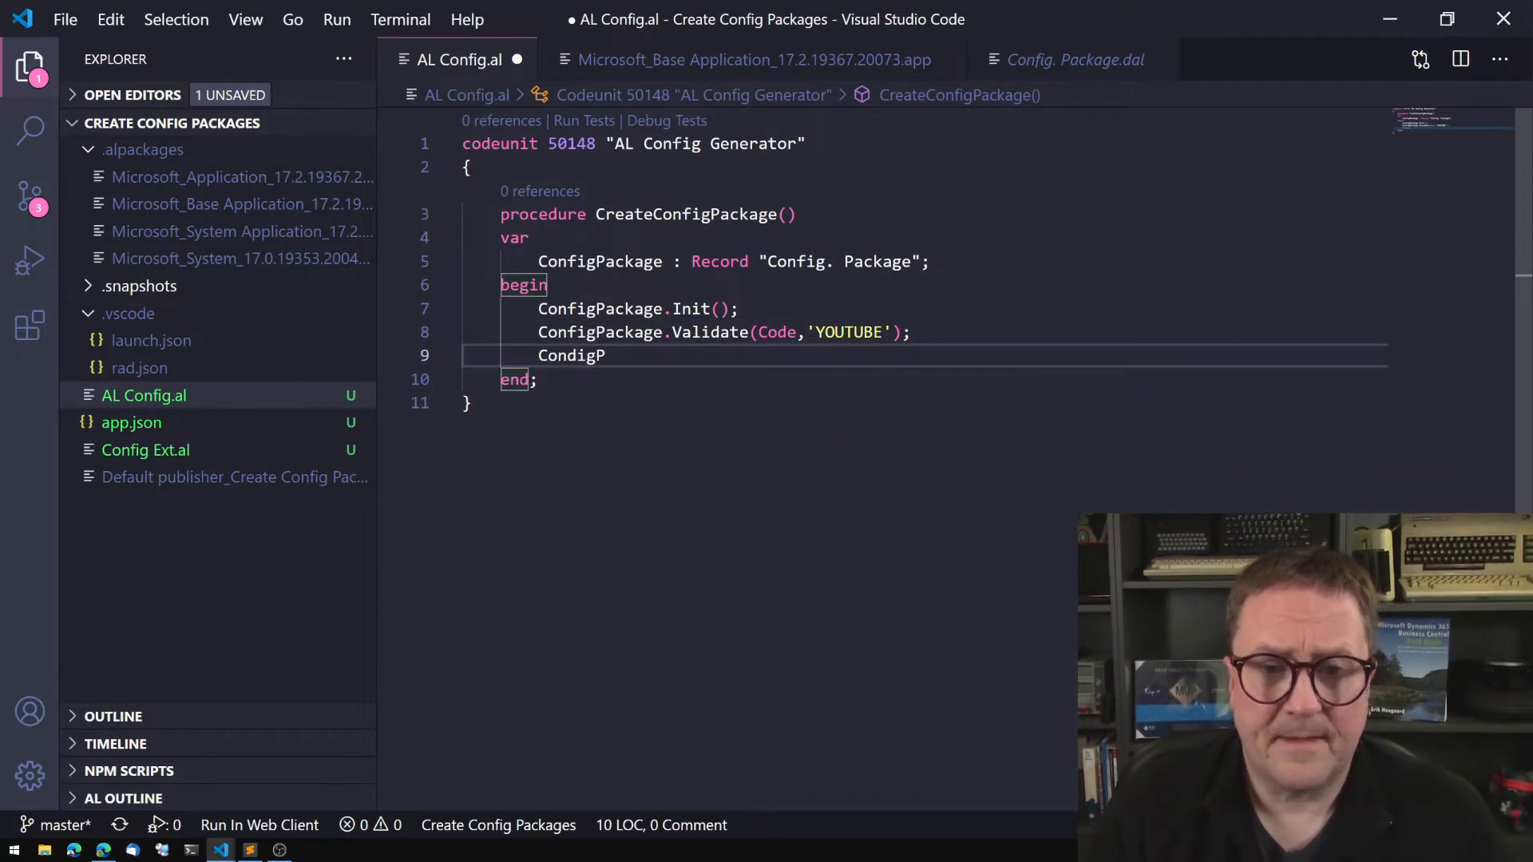
{"action": "type", "text": "ackage.Insert(true);"}
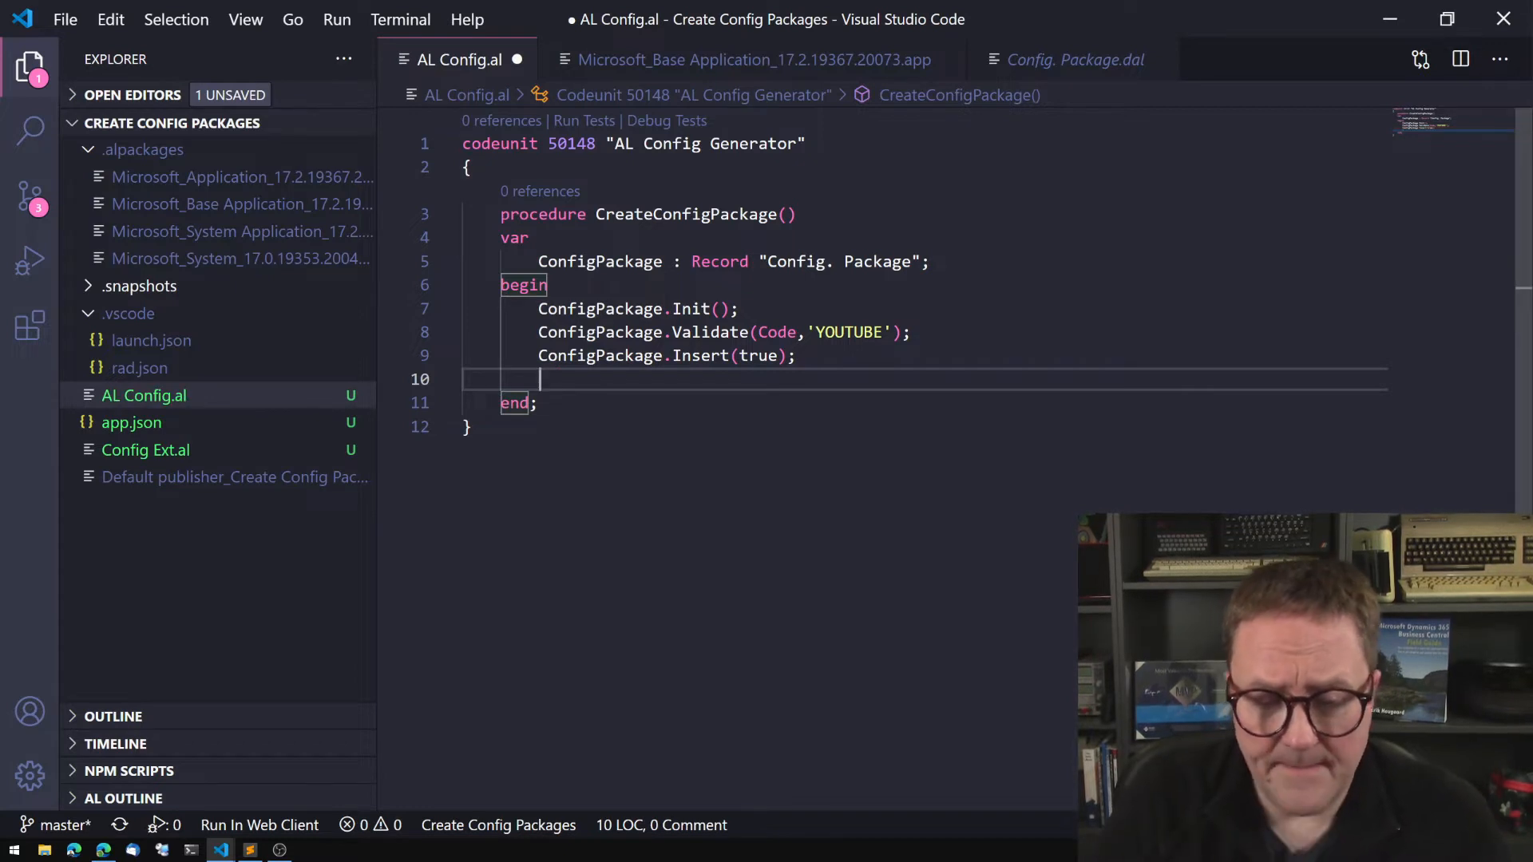
- Validate "Package Name" as 'Youtube Video Example'
{"action": "type", "text": "ConfigPacka"}
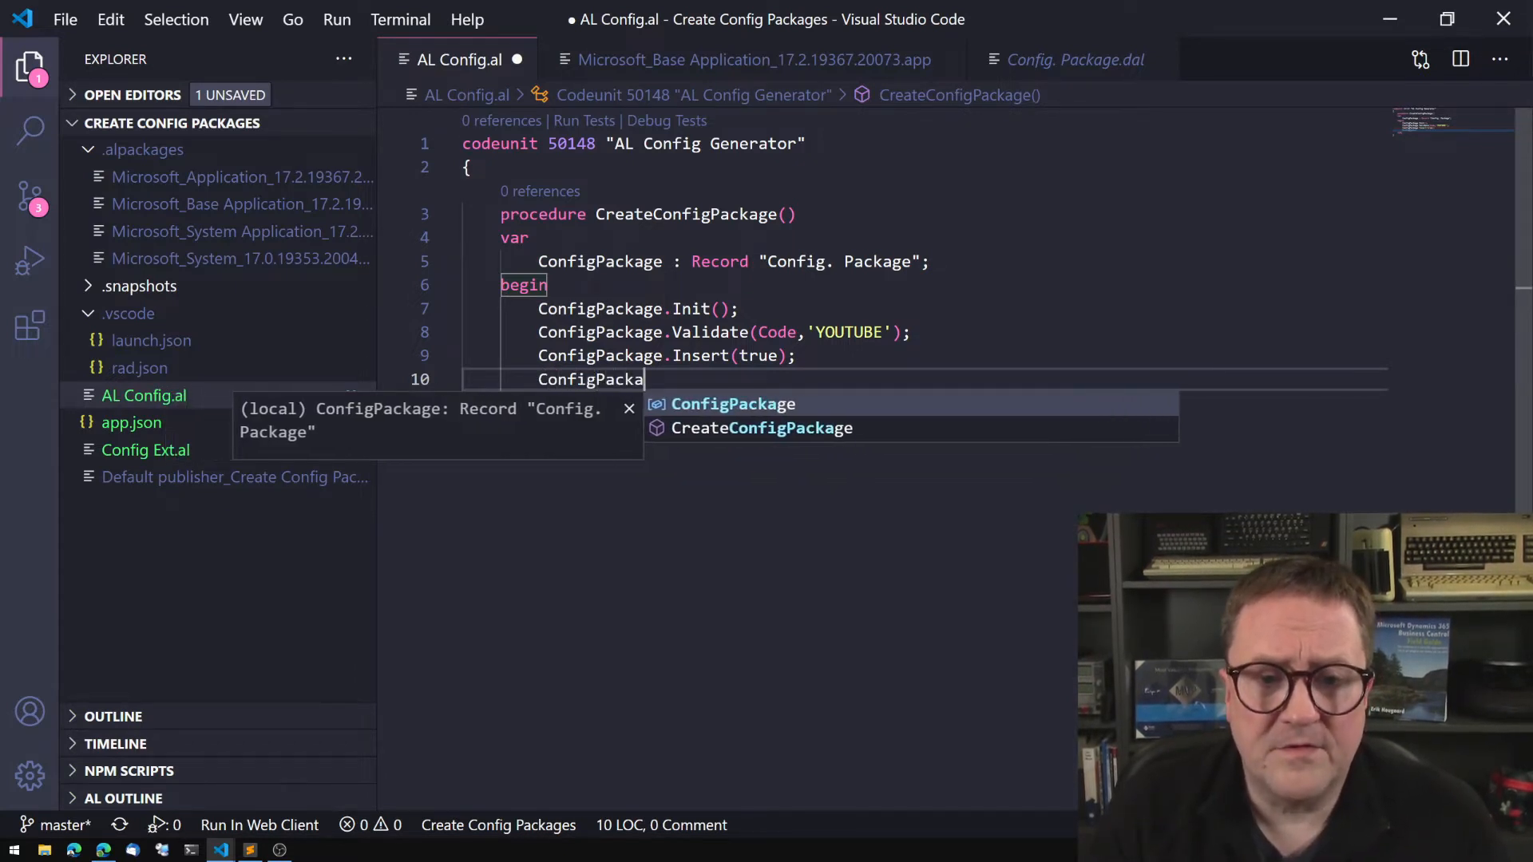
{"action": "type", "text": ".\"Package Name\","}
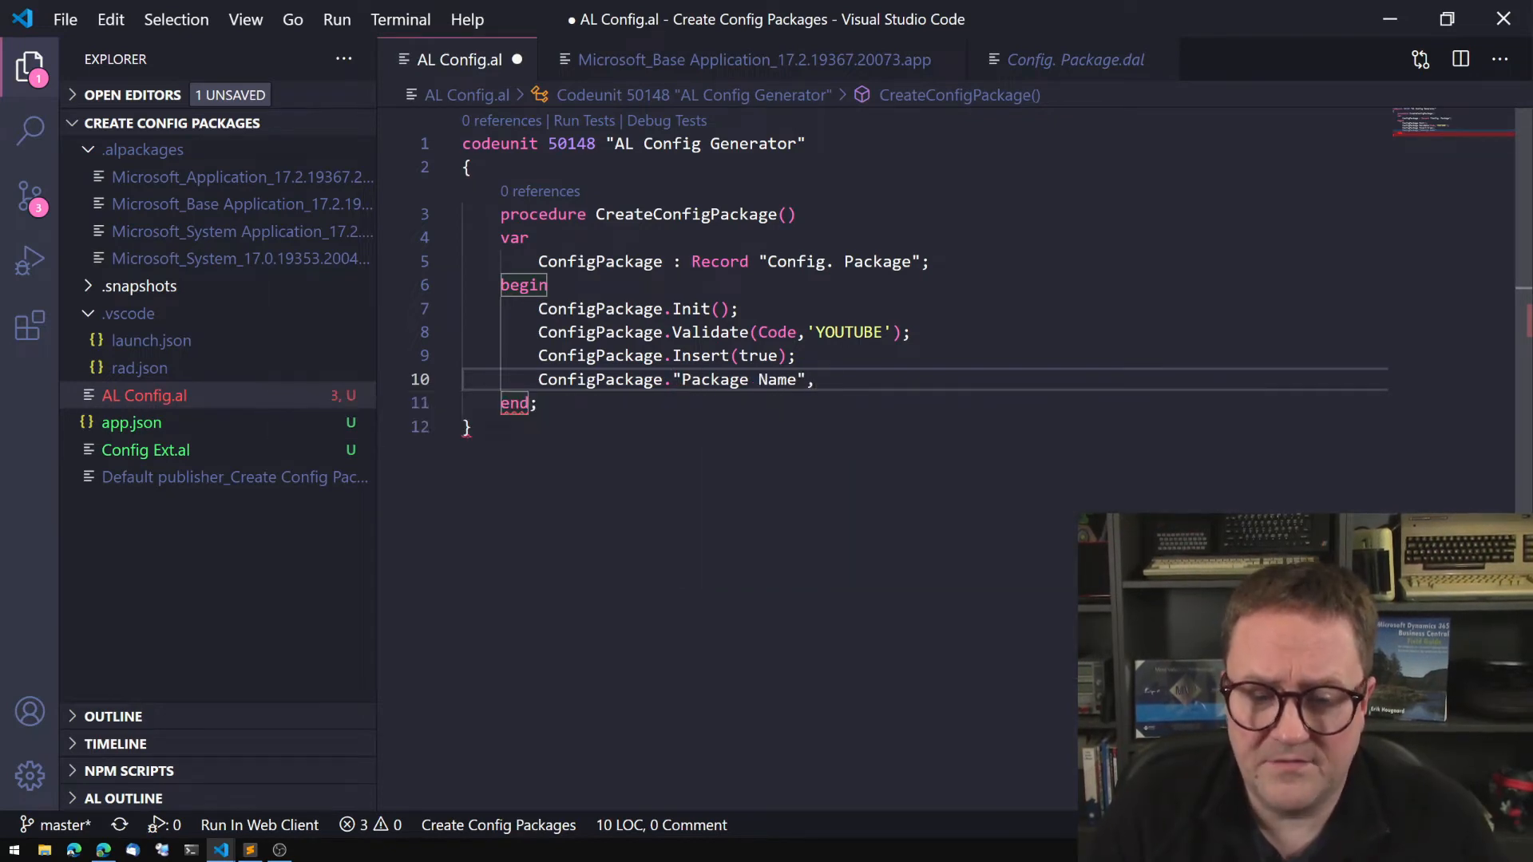
{"action": "type", "text": "'Youtube Video Exa"}
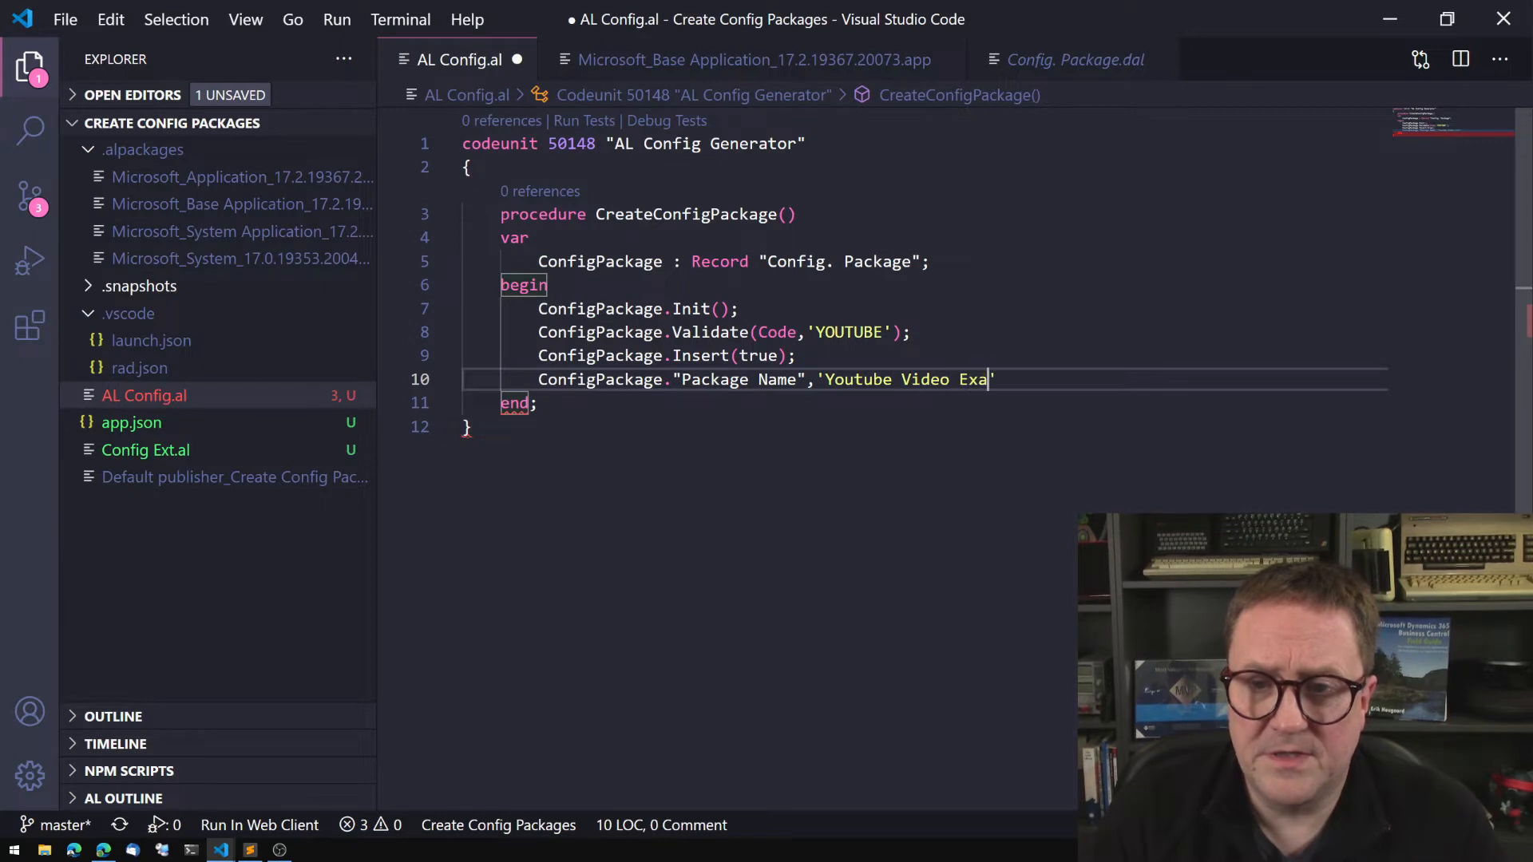
{"action": "type", "text": "mple';"}
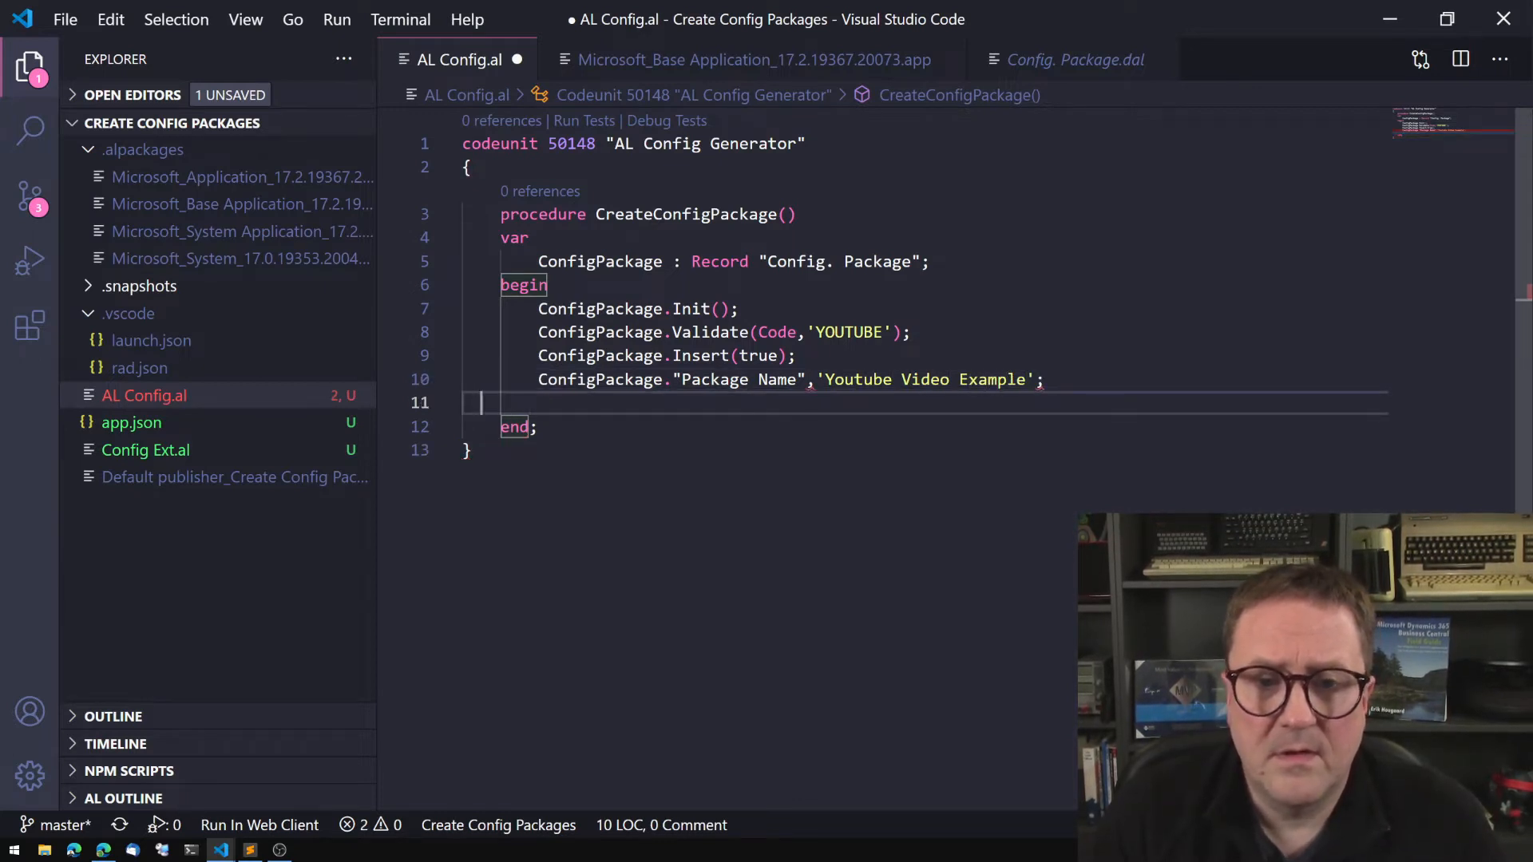
- Validate "Exclude Config. Tables" as true, then call ConfigPackage.Modify(true)
{"action": "left_click", "coordinate": [665, 379]}
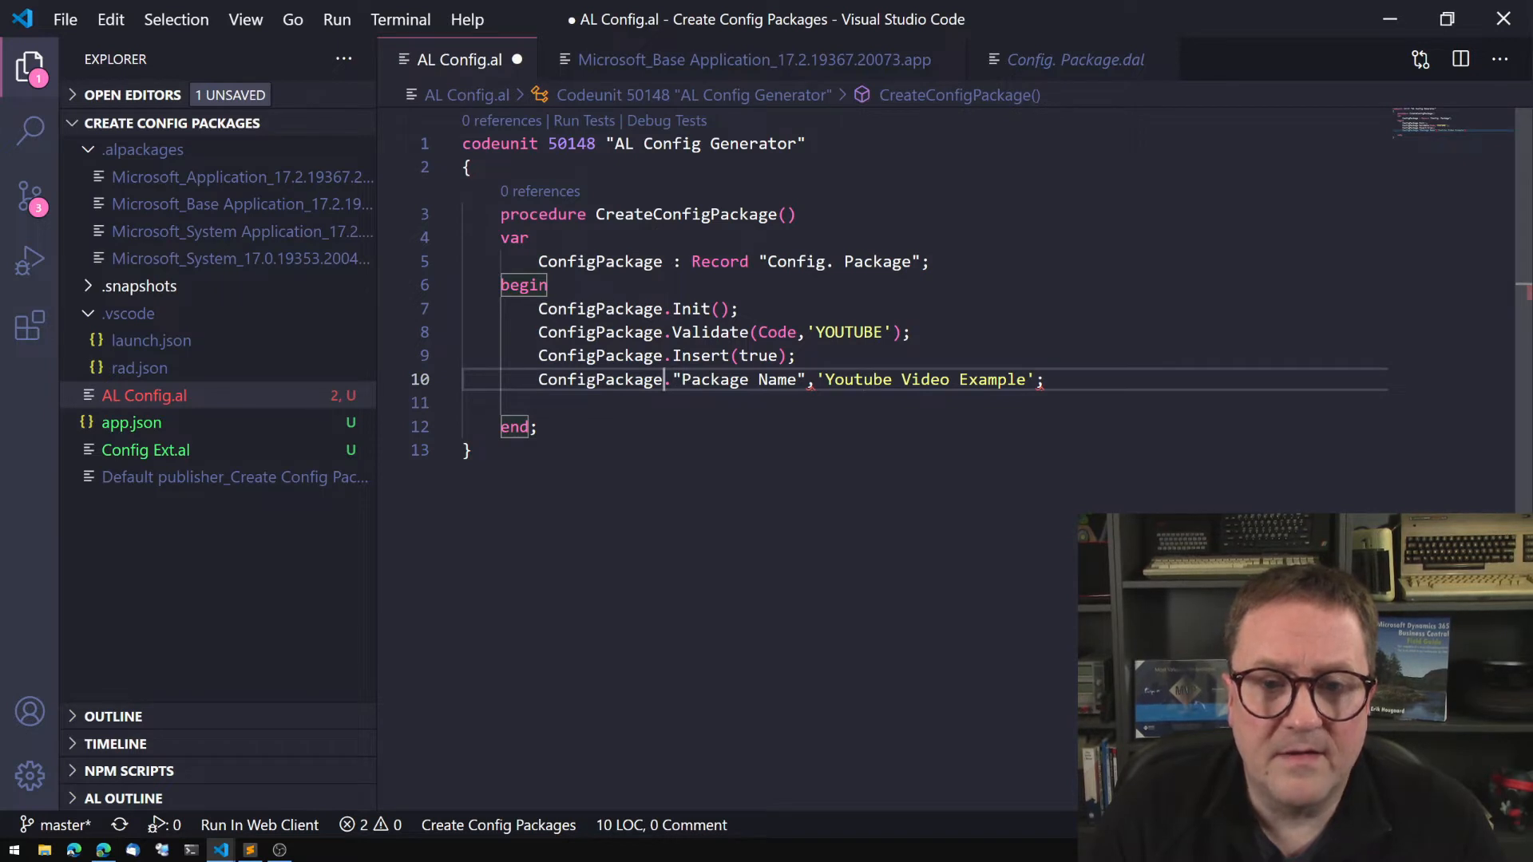
{"action": "type", "text": "Validate()"}
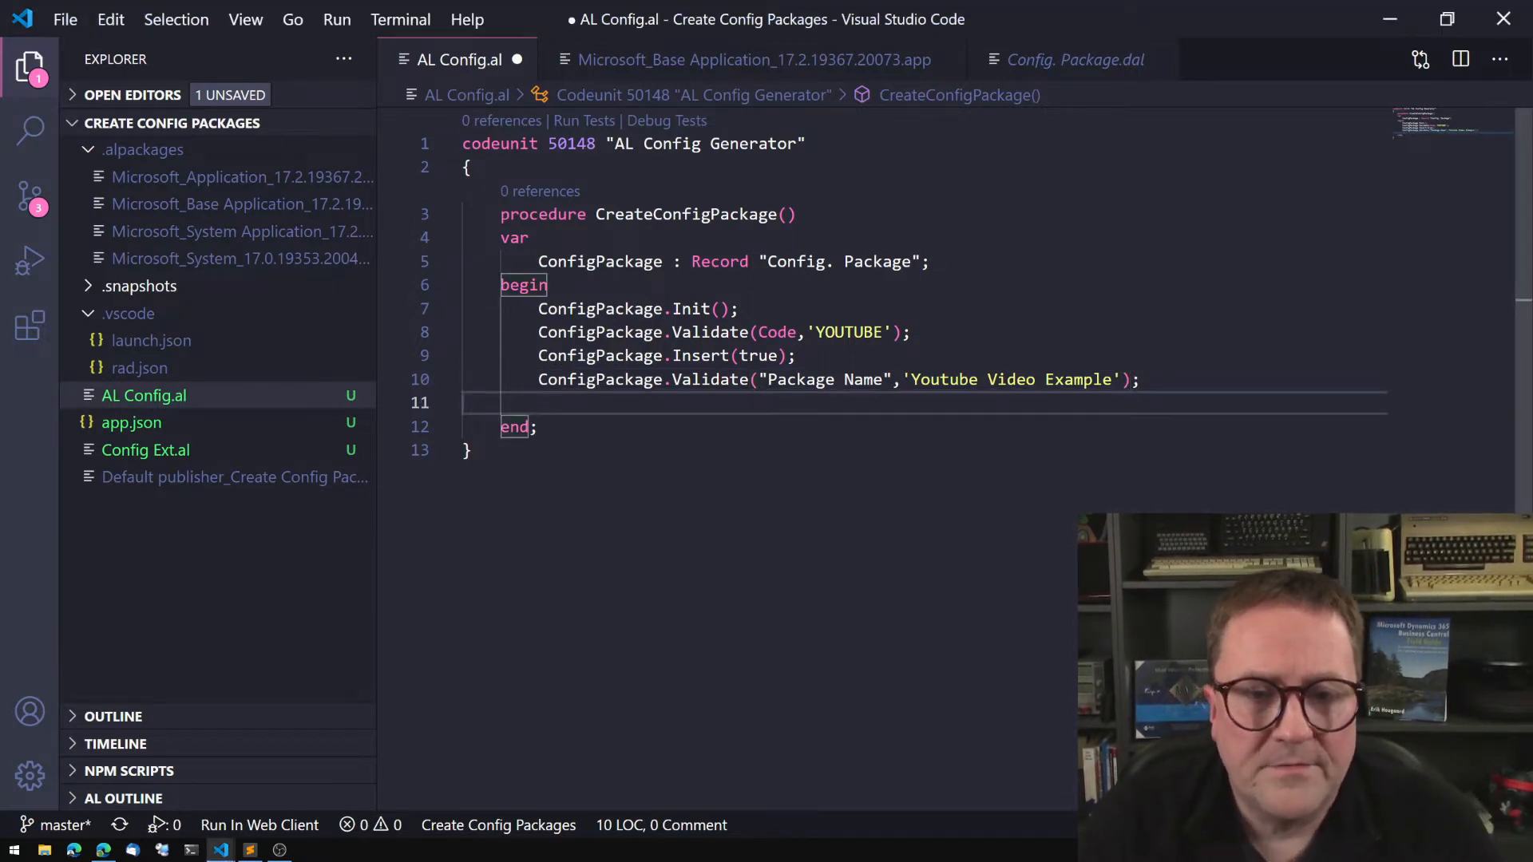
{"action": "type", "text": "ConfigPackage.Validate(\"Exclude Config. Tables\","}
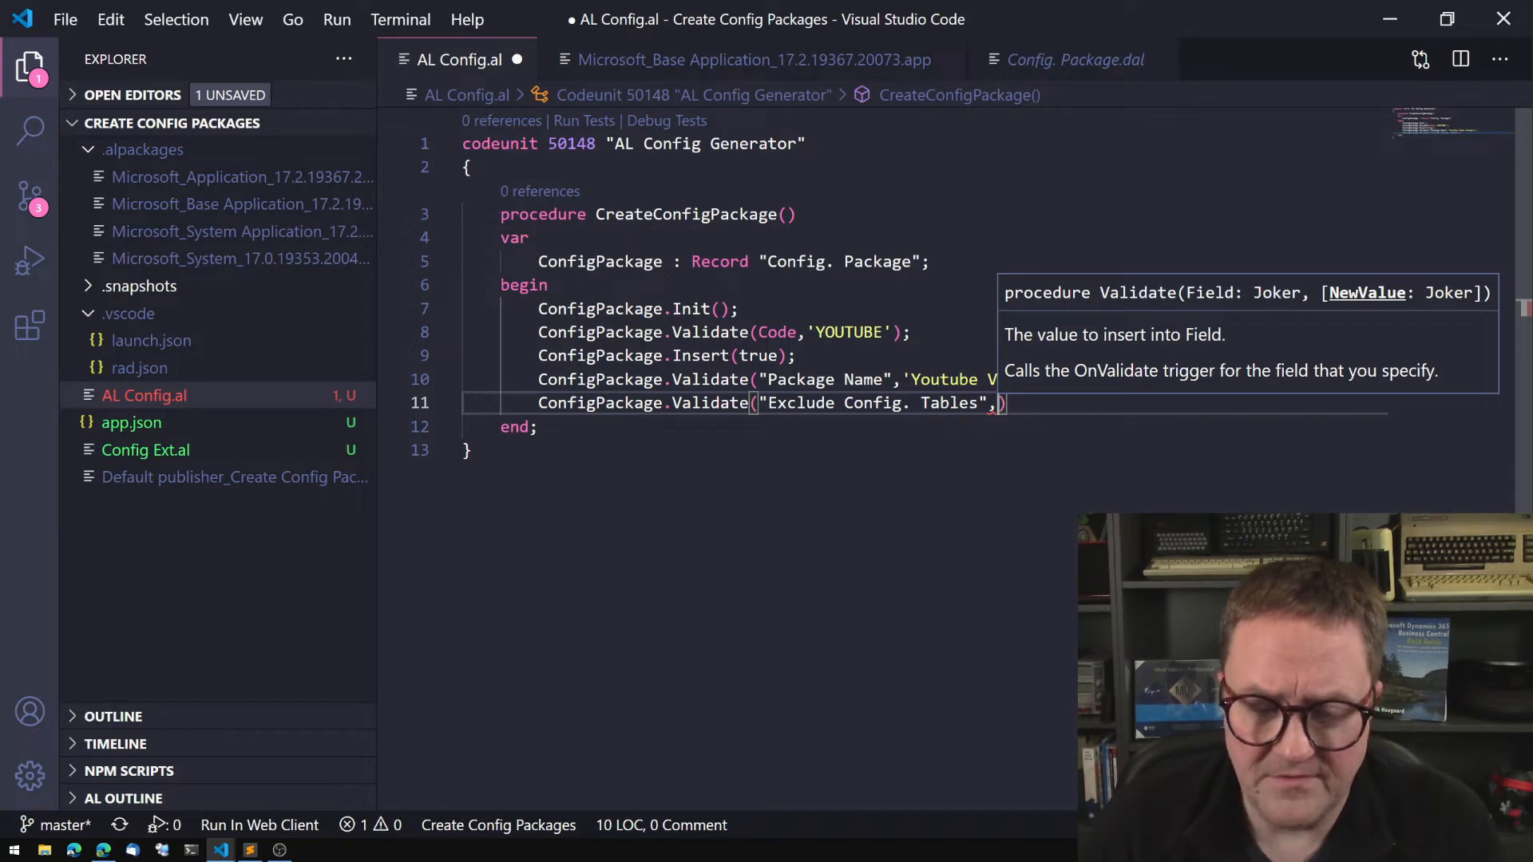
{"action": "type", "text": "true"}
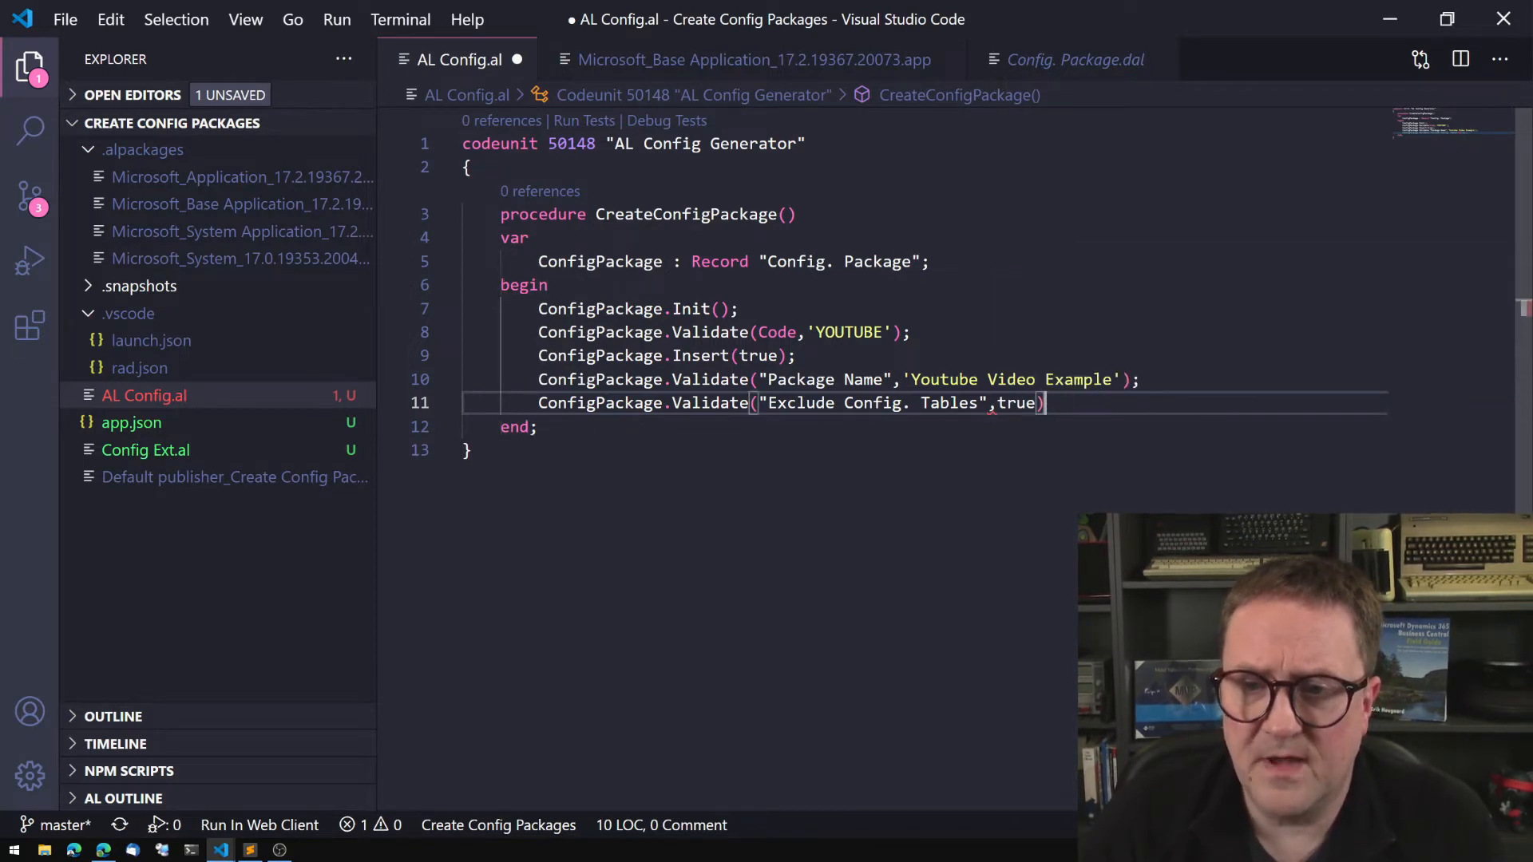
{"action": "type", "text": "ConfigPackage."}
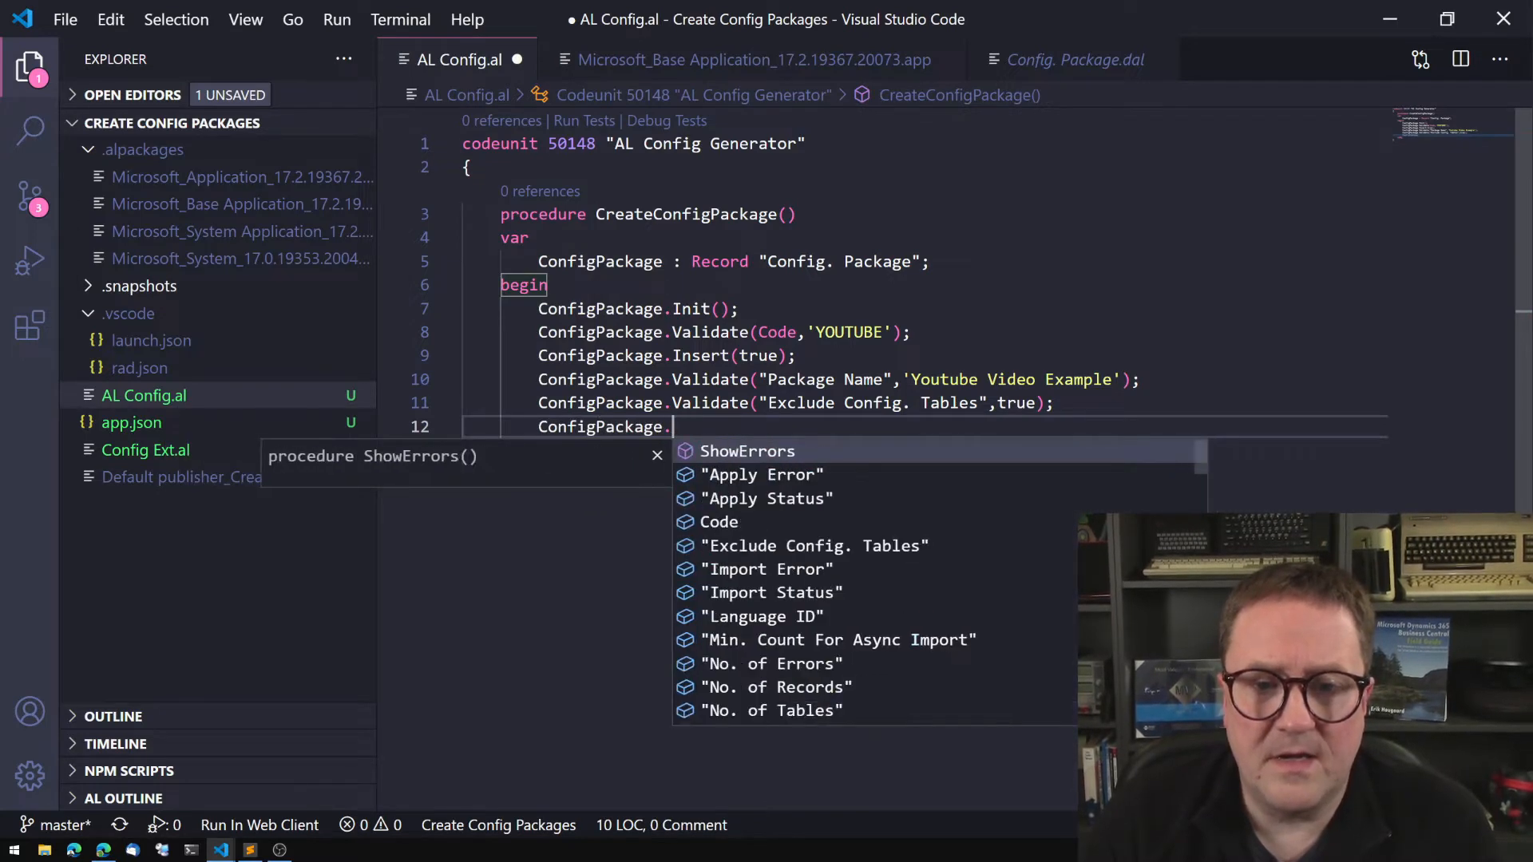
{"action": "type", "text": "Modify(true)"}
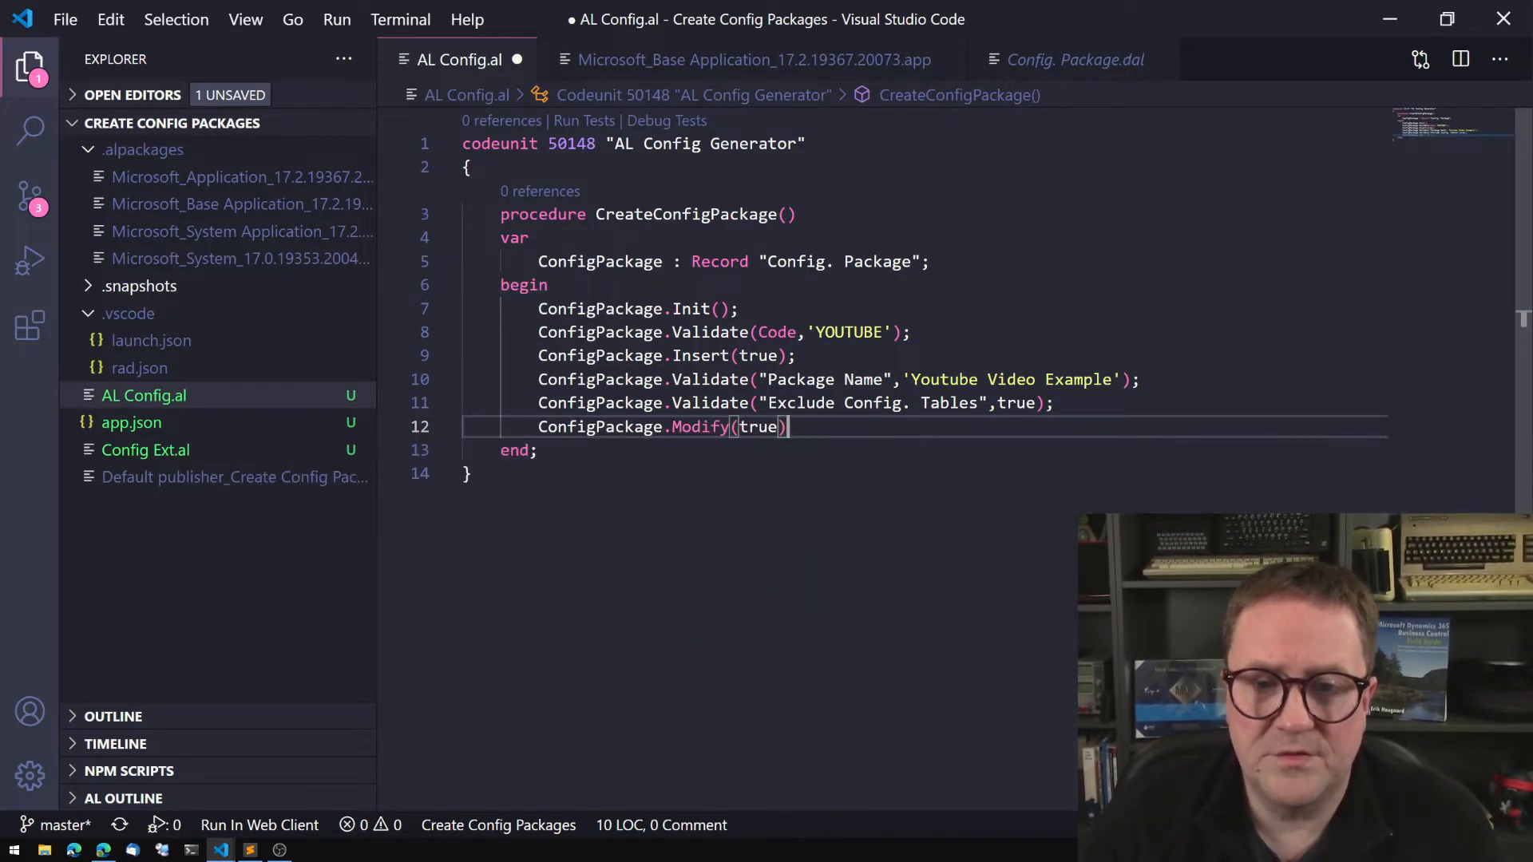
{"action": "type", "text": ";"}
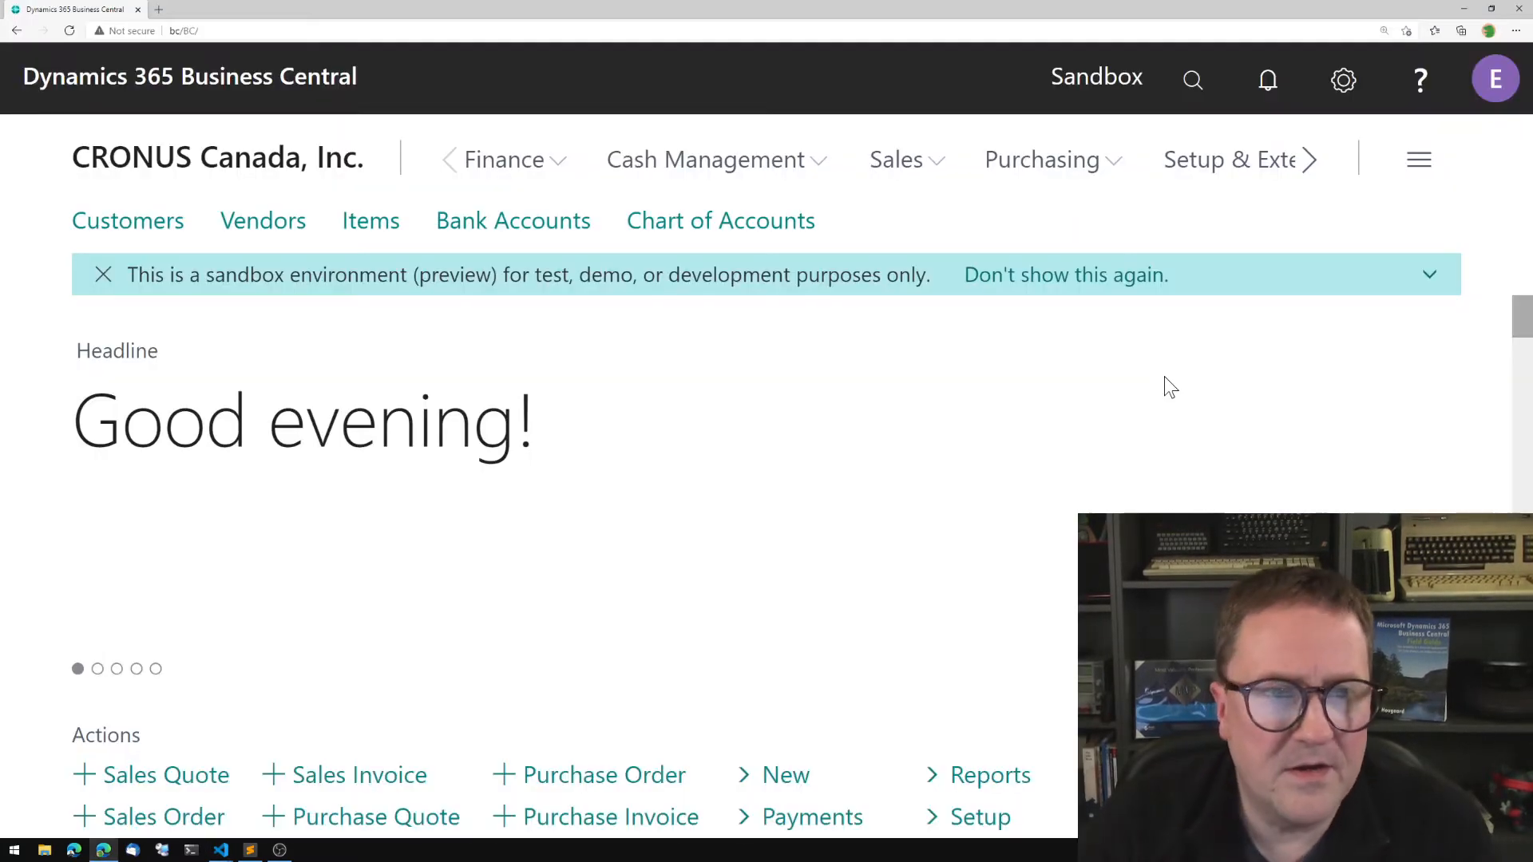
- Search 'config package' and open the CA.ENC.EVALUATION configuration package card
{"action": "type", "text": "config package"}
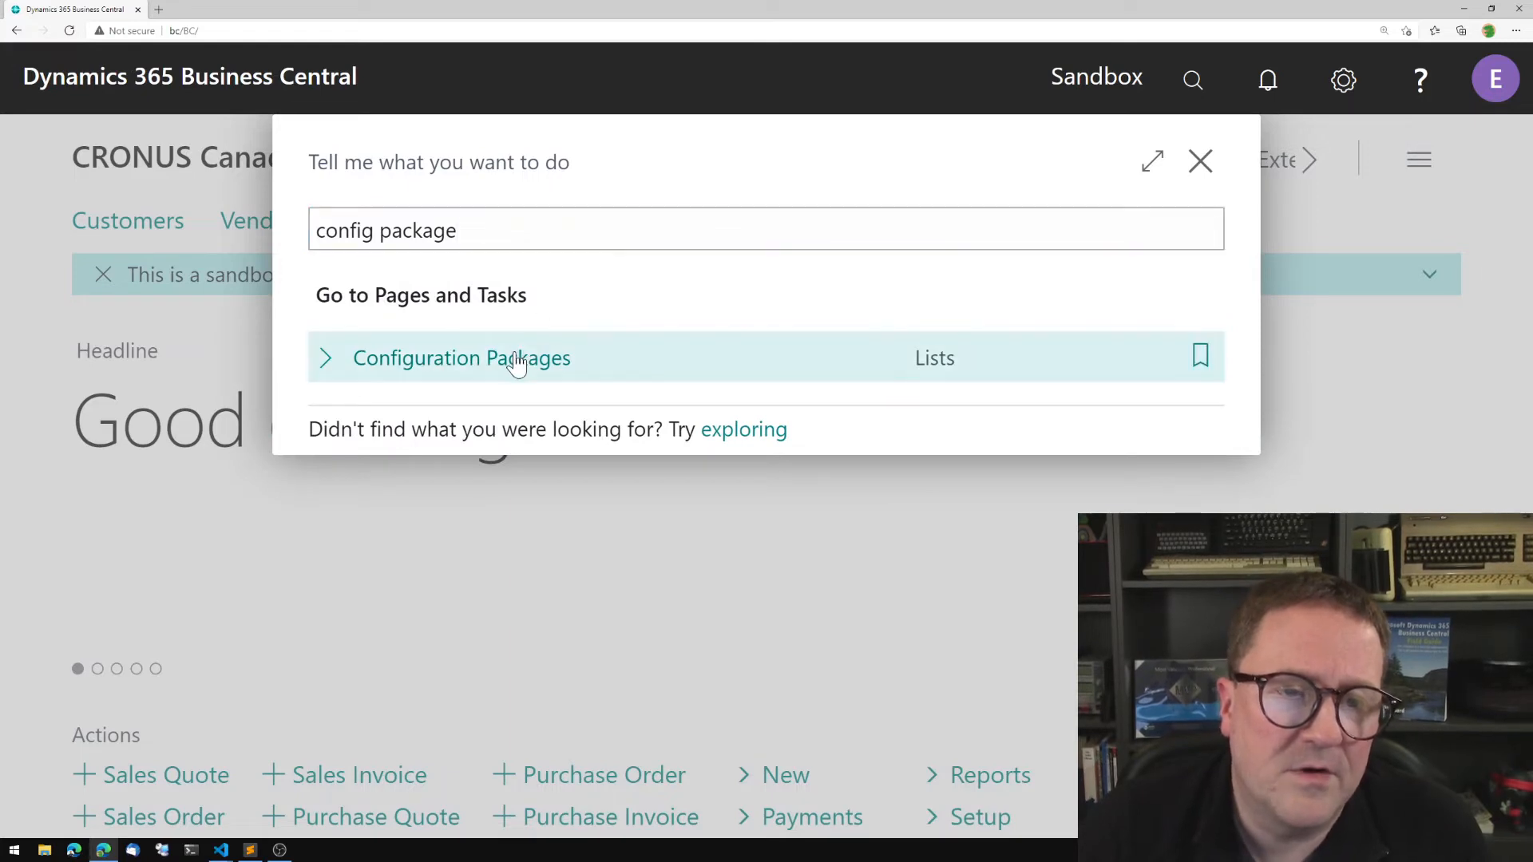
{"action": "left_click", "coordinate": [461, 358]}
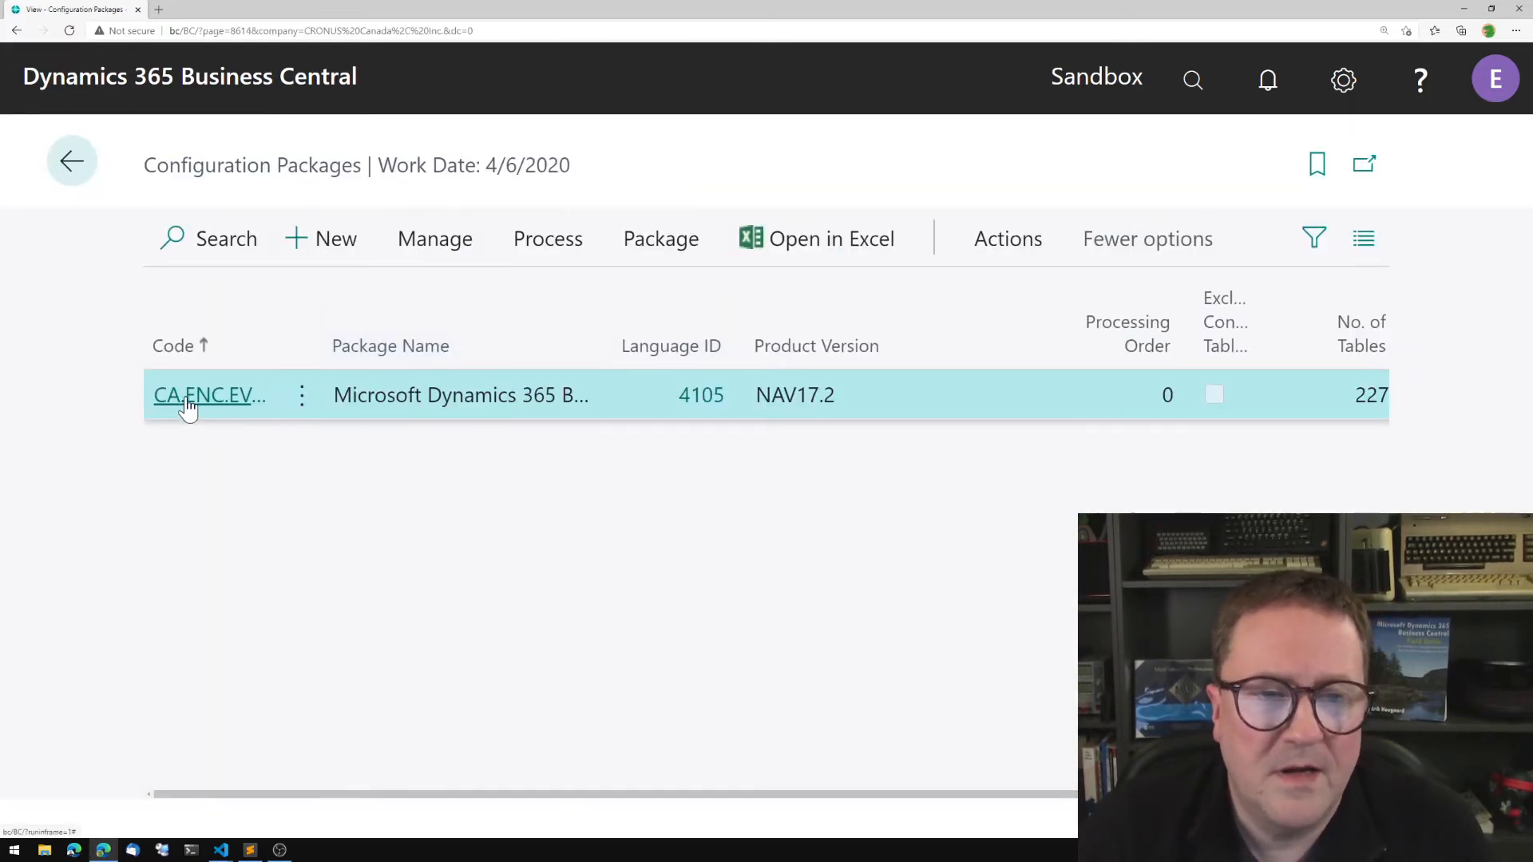
{"action": "left_click", "coordinate": [210, 395]}
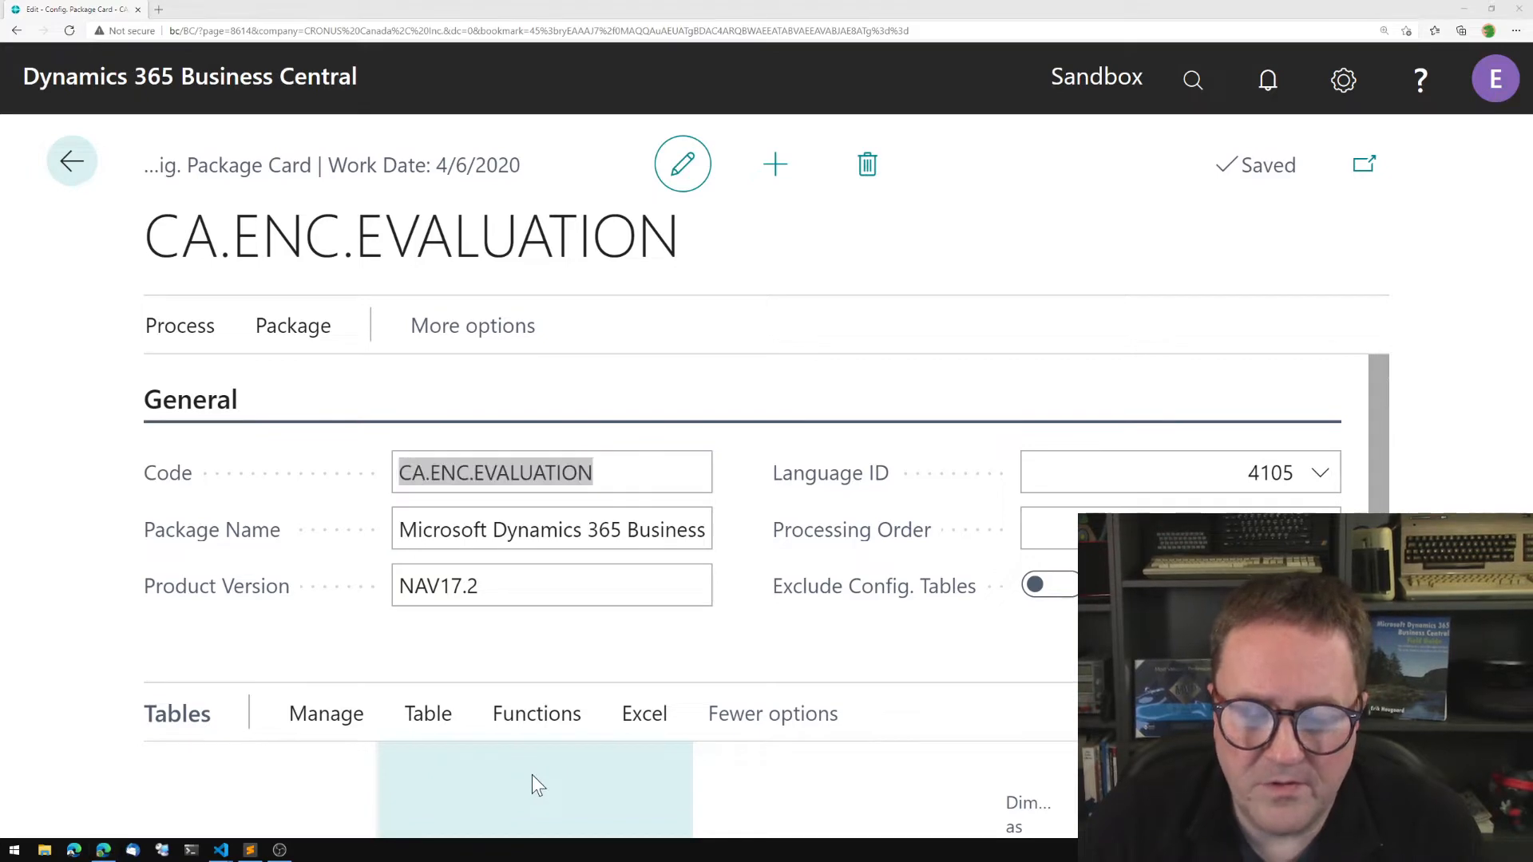
{"action": "left_click", "coordinate": [220, 849]}
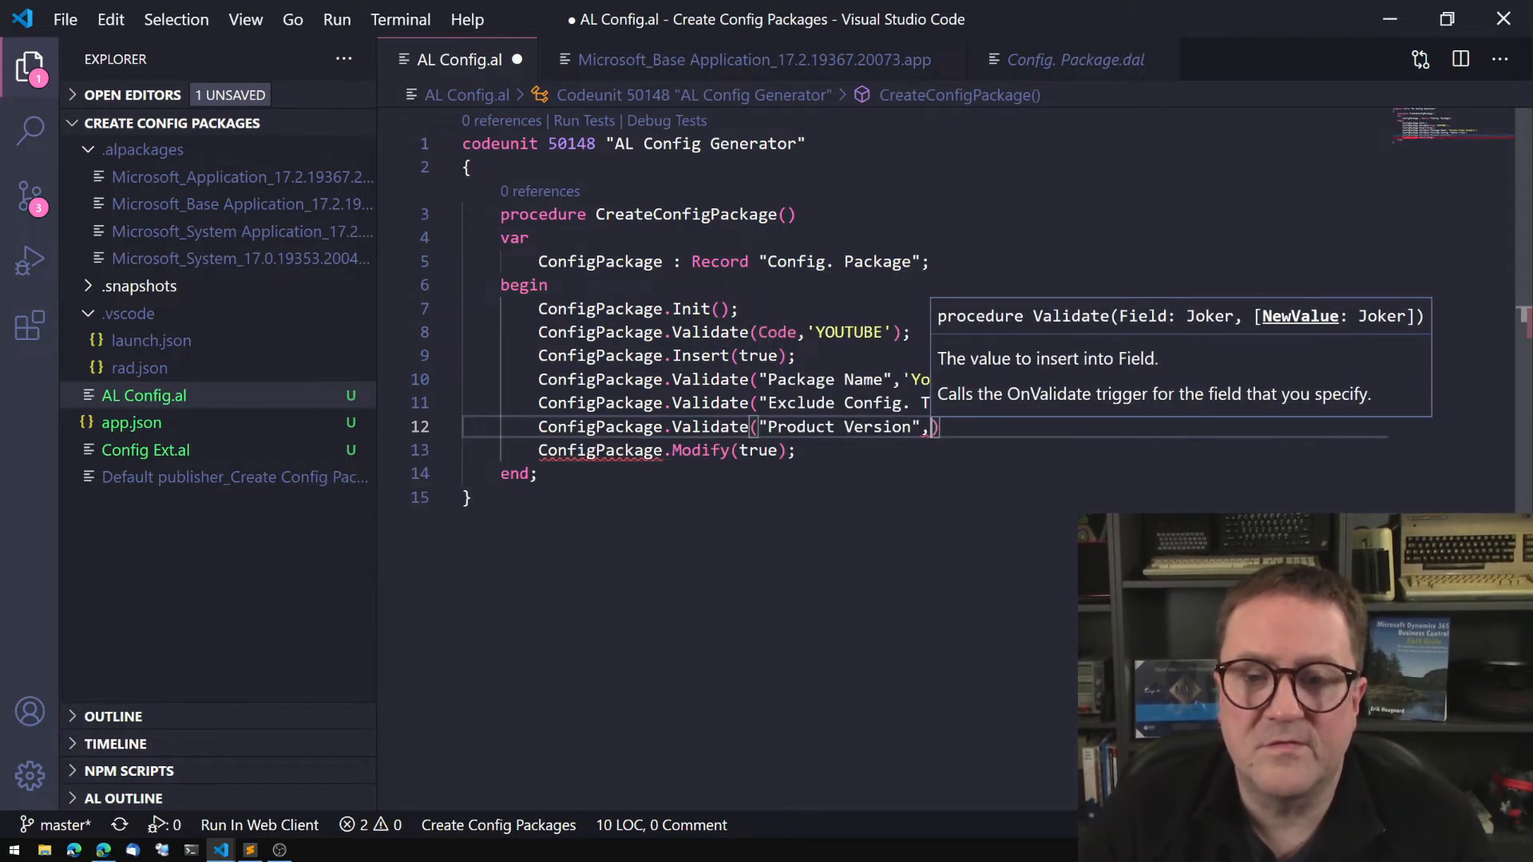
- Type the Product Version value (YOU1.0) into the ConfigPackage.Validate line
{"action": "type", "text": ",\"\""}
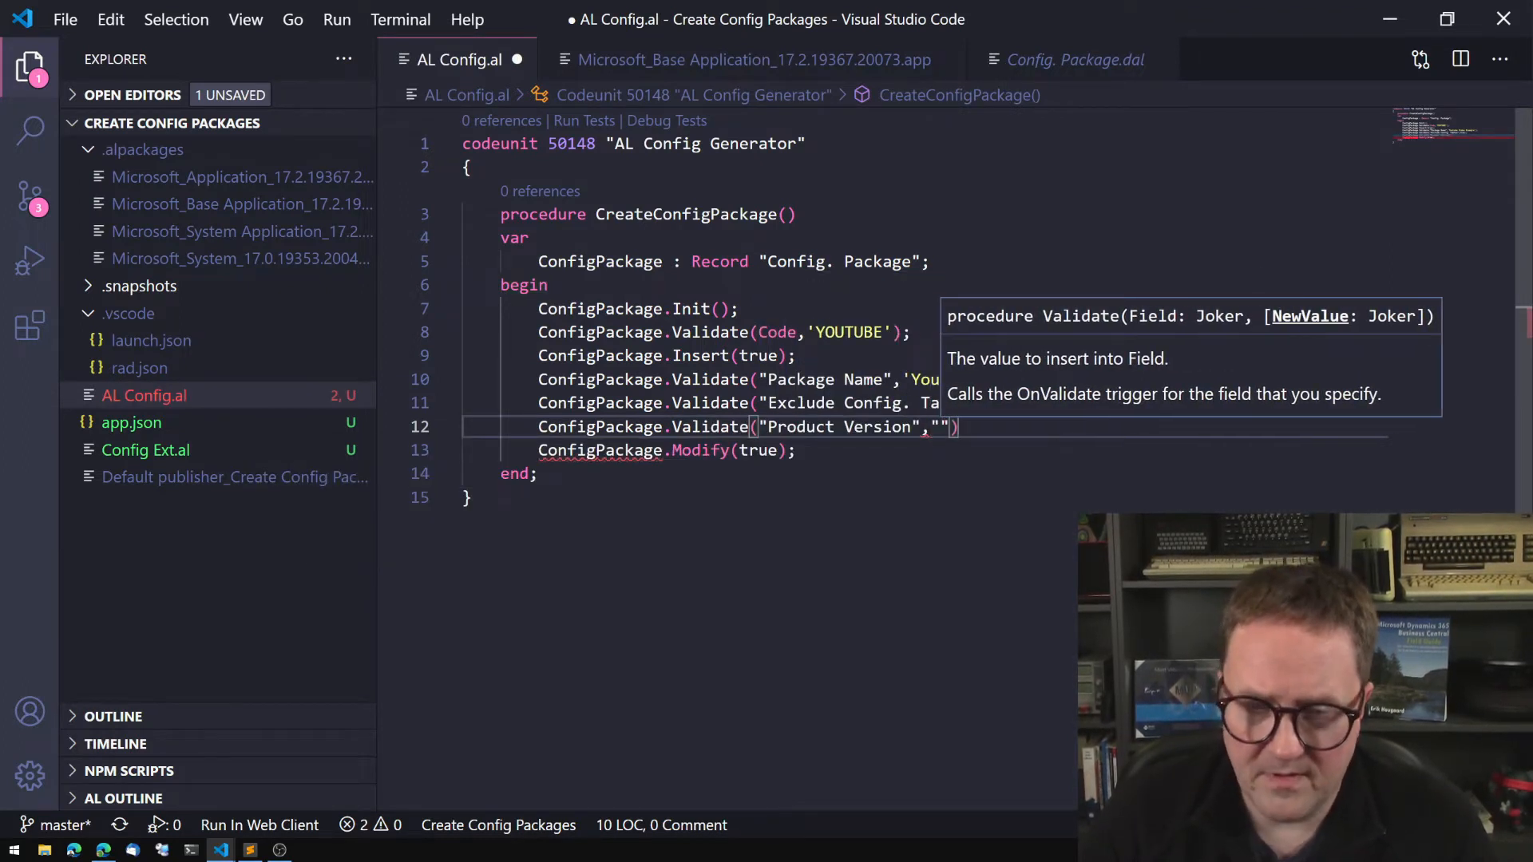
{"action": "type", "text": "YOU"}
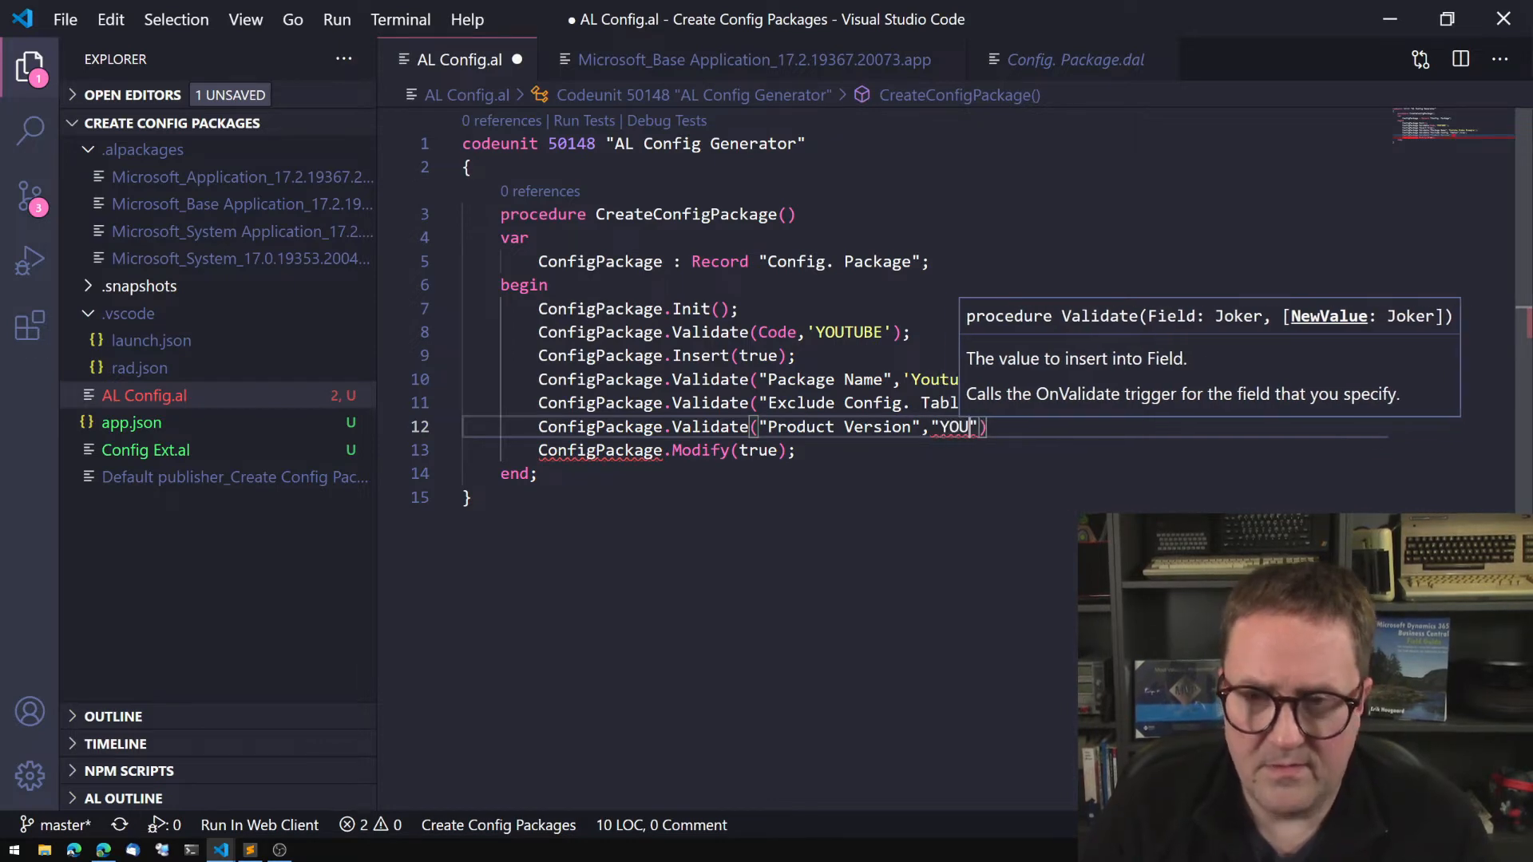
{"action": "type", "text": "10"}
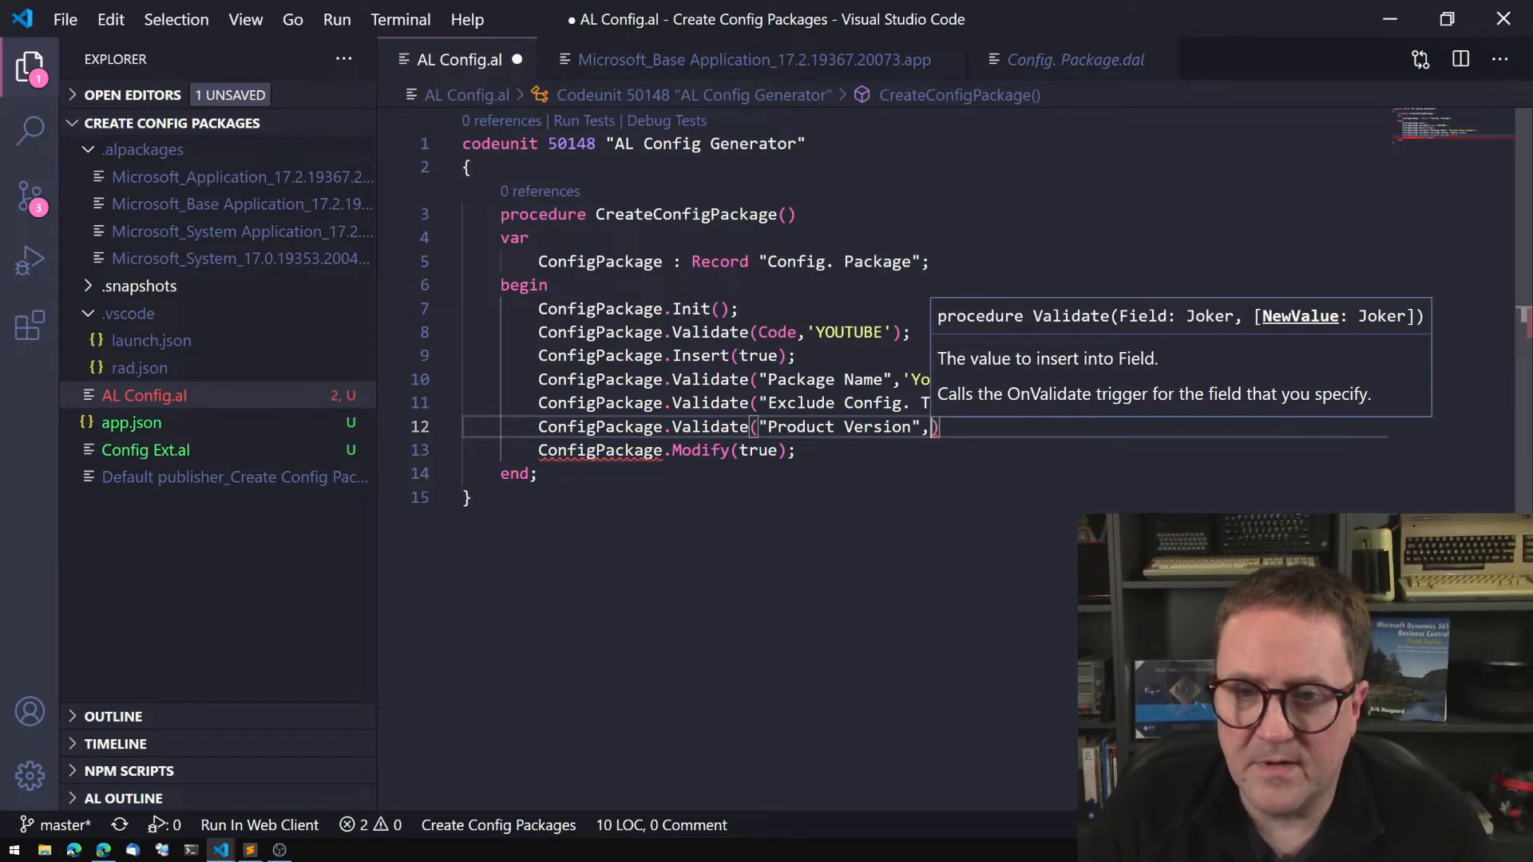
{"action": "type", "text": "YOU1/'"}
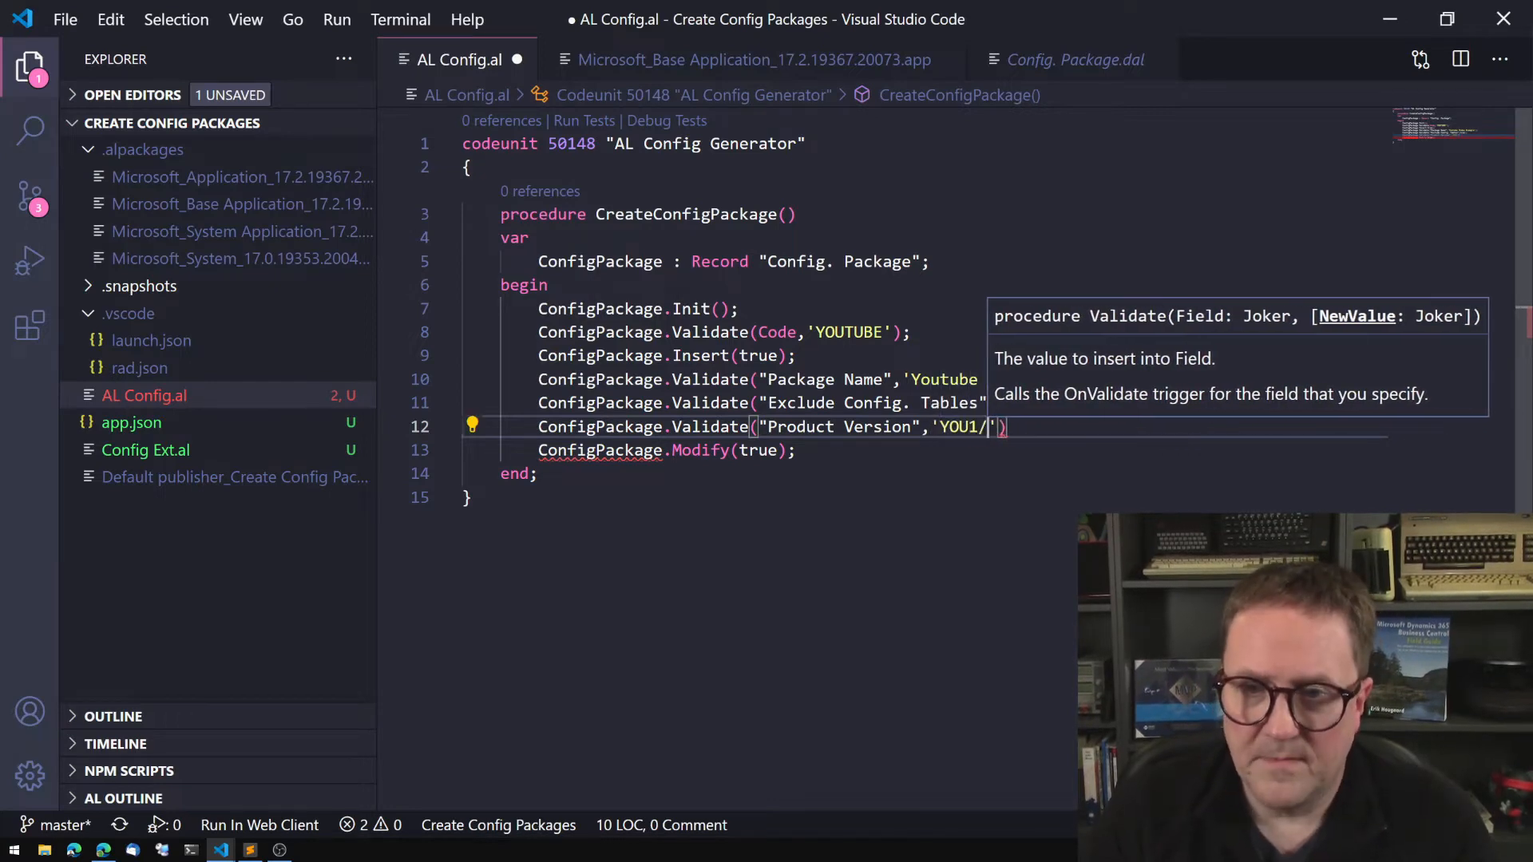
{"action": "type", "text": ".0"}
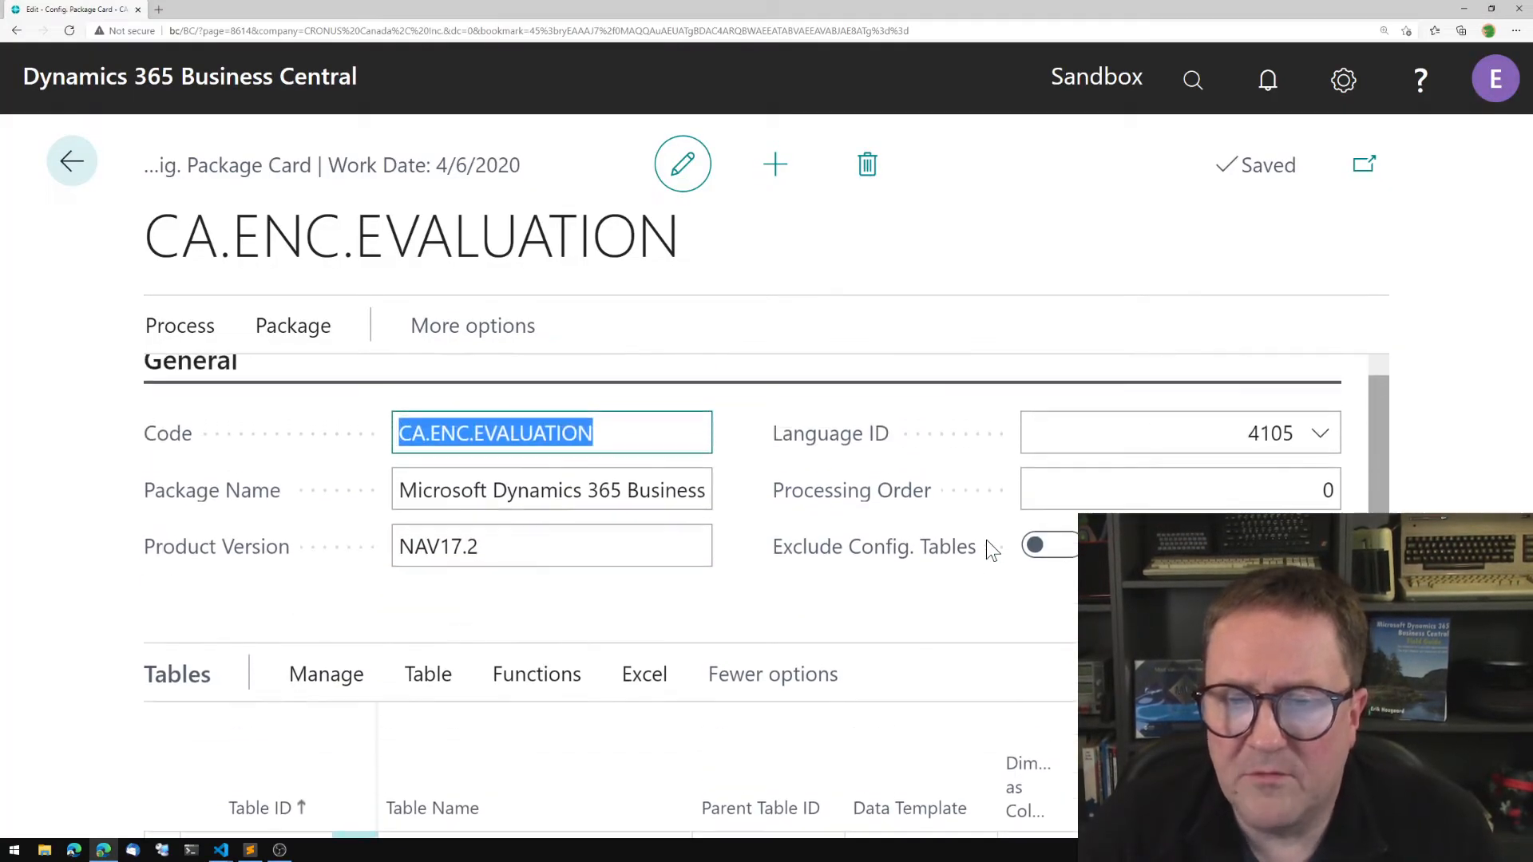
- Inspect the Payment Terms package line, identifying its table as Config. Package Table 8613
{"action": "scroll", "scroll_direction": "down", "scroll_amount": 3}
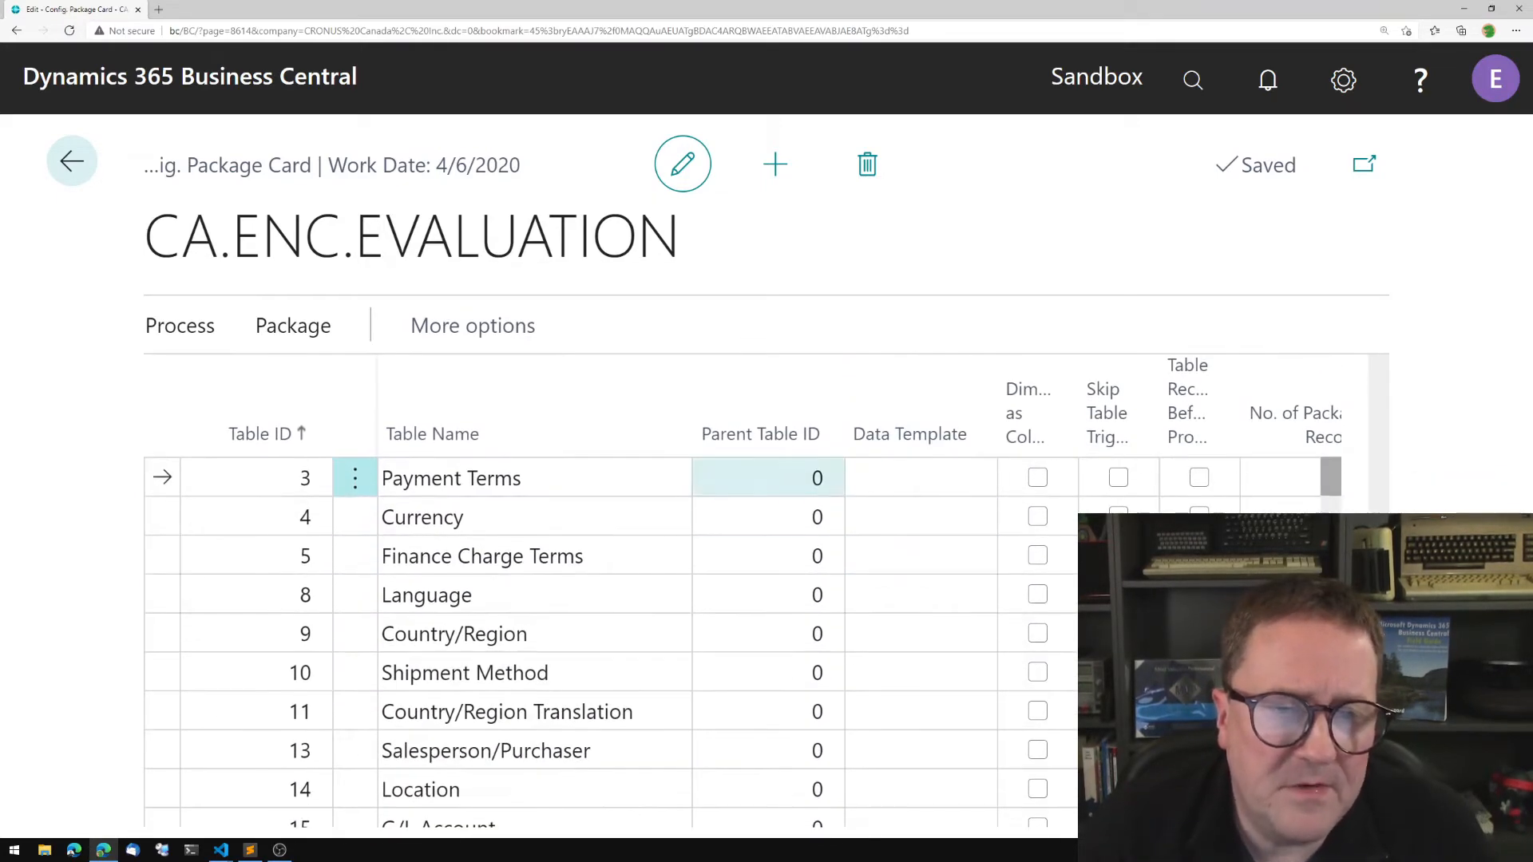
{"action": "left_click", "coordinate": [464, 673]}
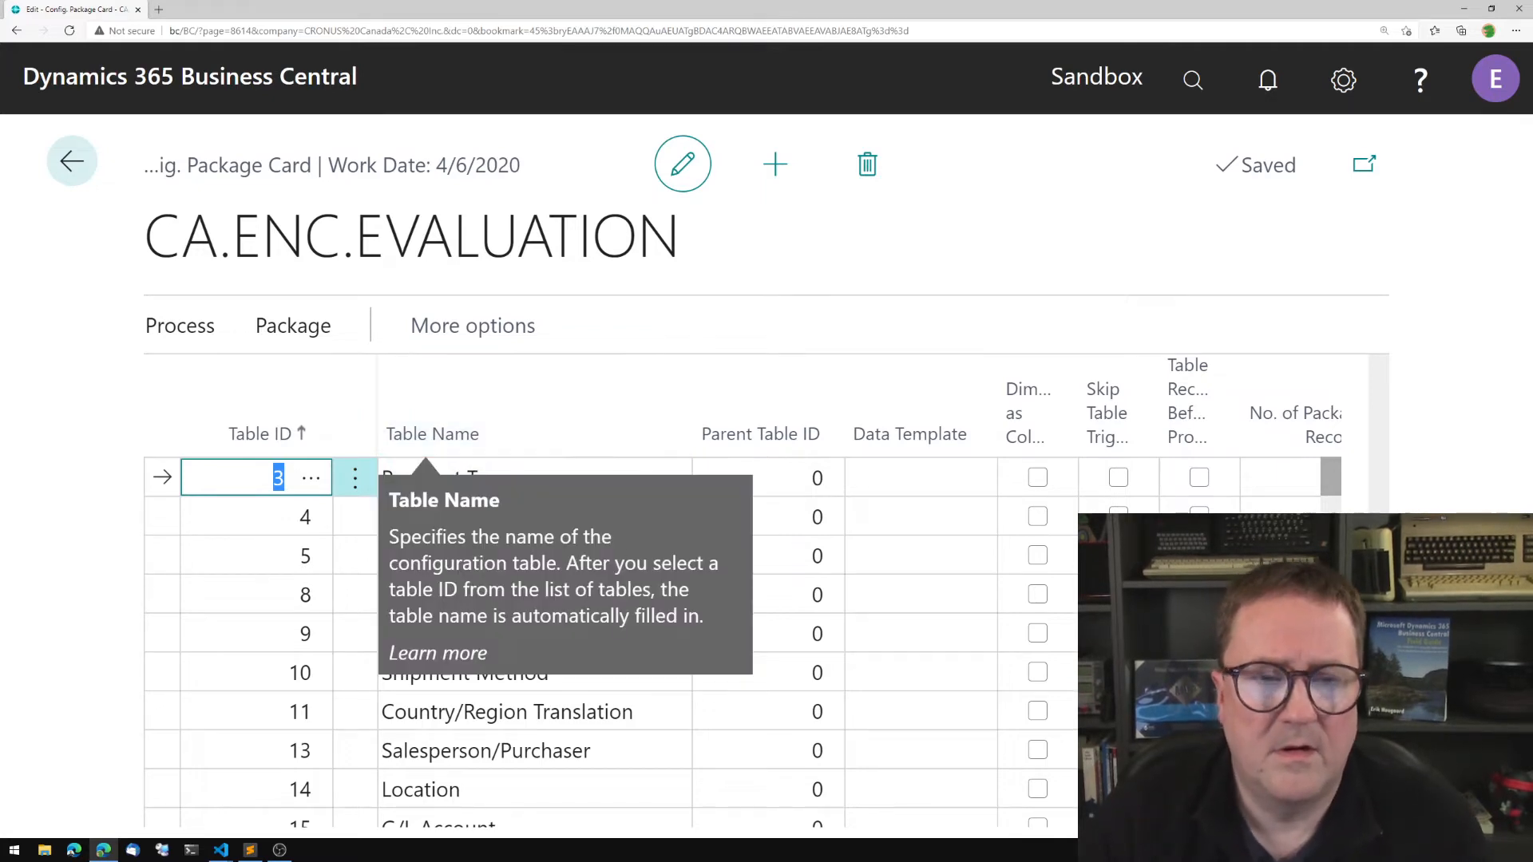
{"action": "mouse_move", "coordinate": [733, 433]}
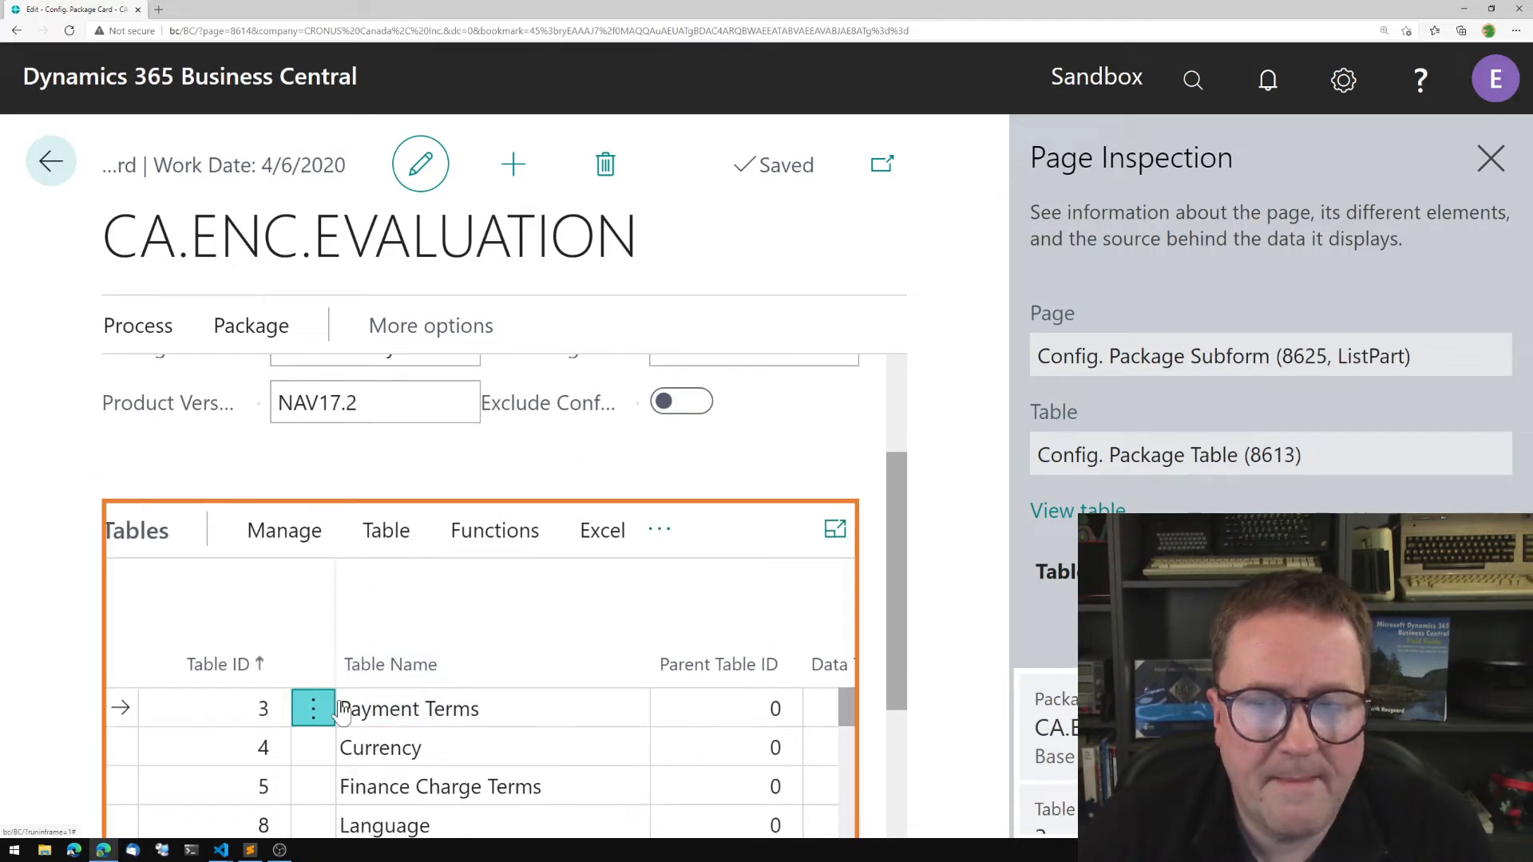
{"action": "mouse_move", "coordinate": [1056, 583]}
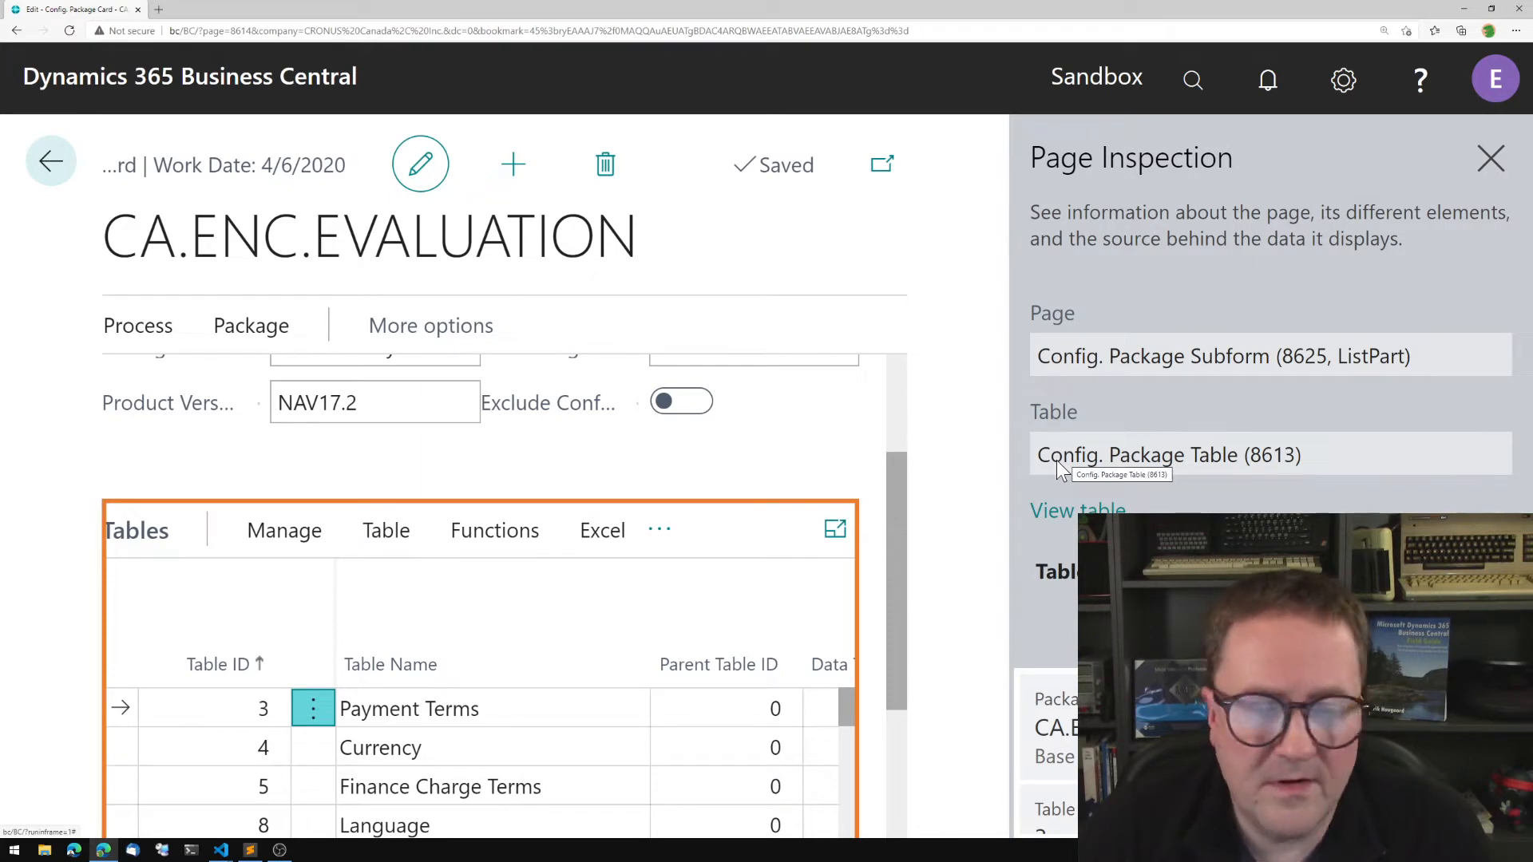
{"action": "mouse_move", "coordinate": [1225, 474]}
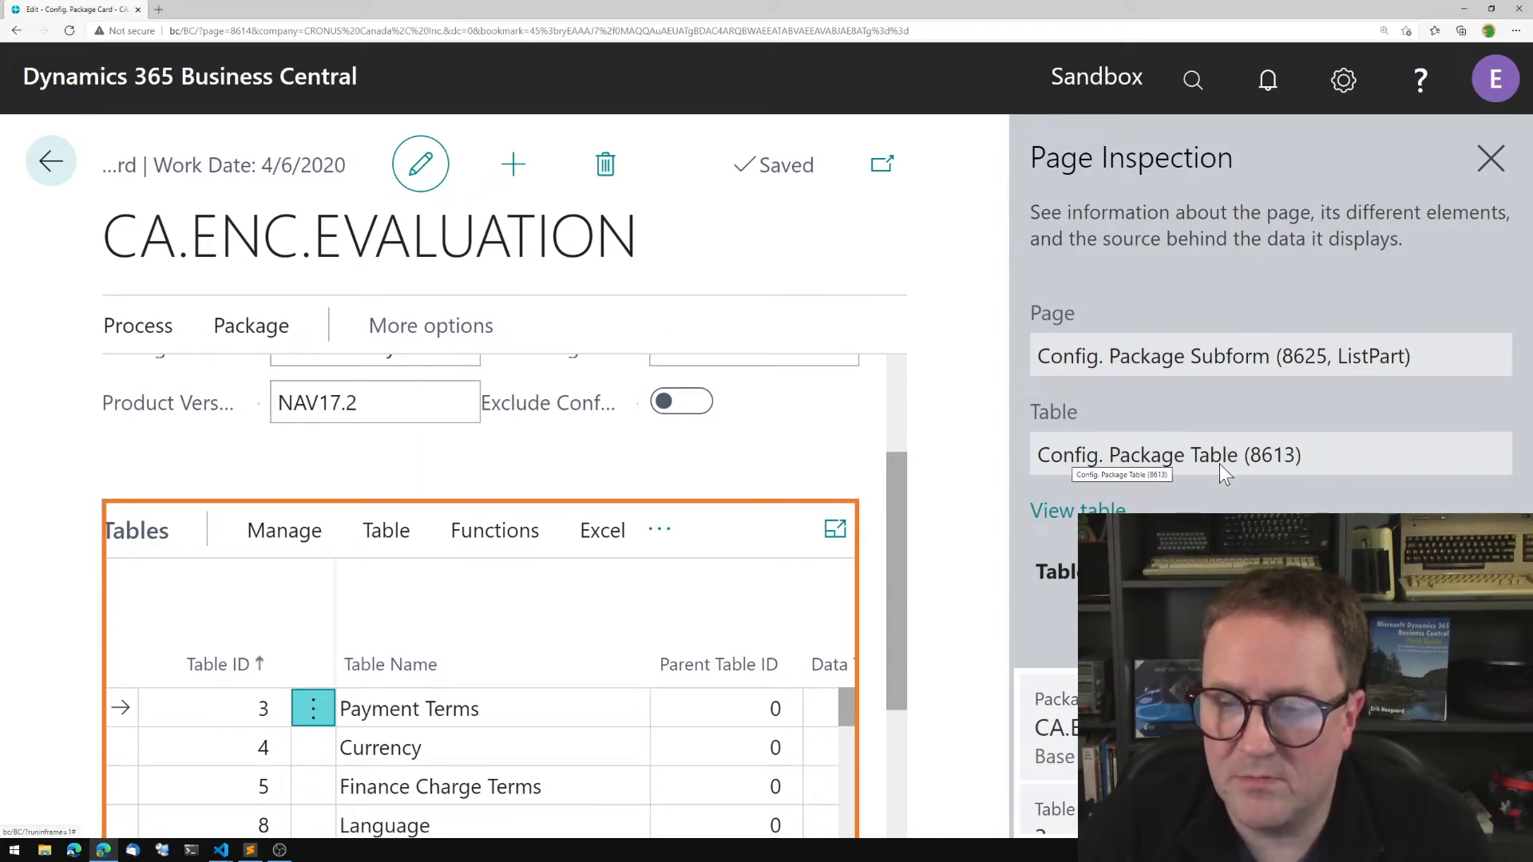
{"action": "left_click", "coordinate": [220, 849]}
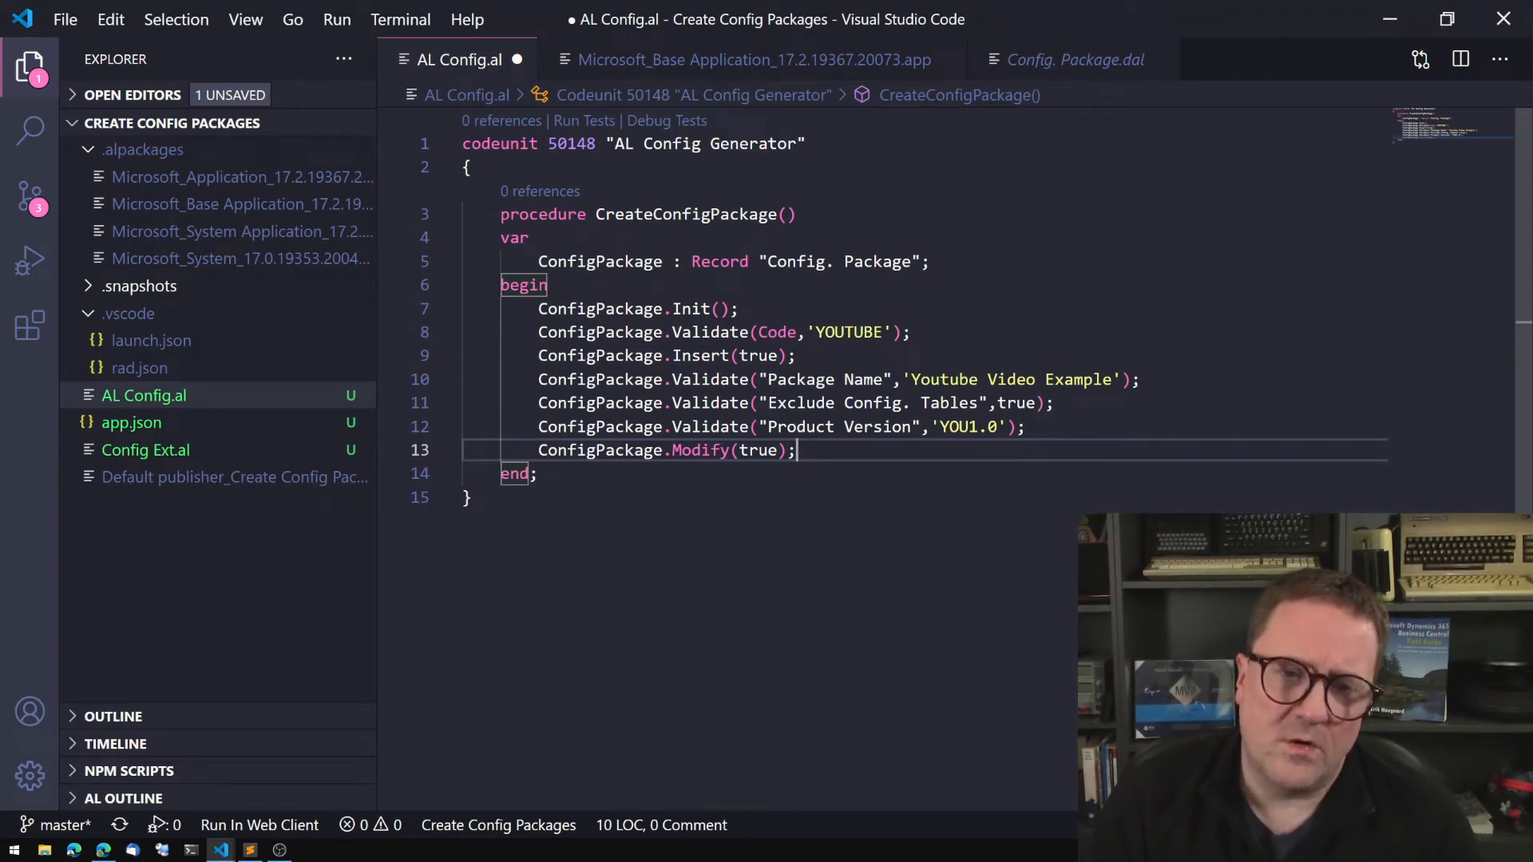
{"action": "type", "text": "procedure"}
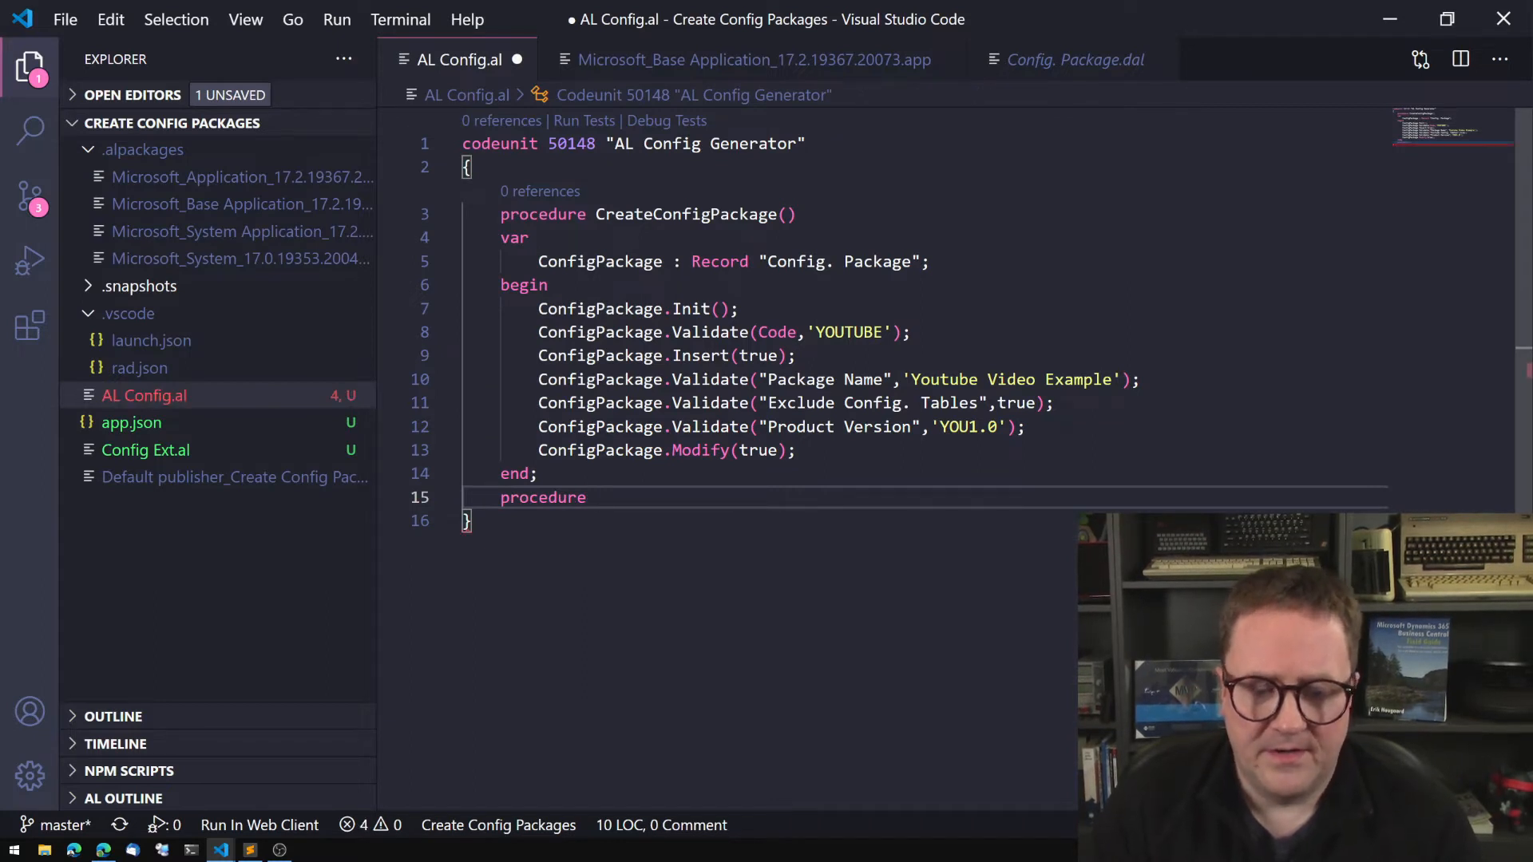
- Declare AddTableToConfigPackage(CP: Record "Config. Package"; TableNo: Integer) with begin/end
{"action": "type", "text": "AddTableToConfigPack"}
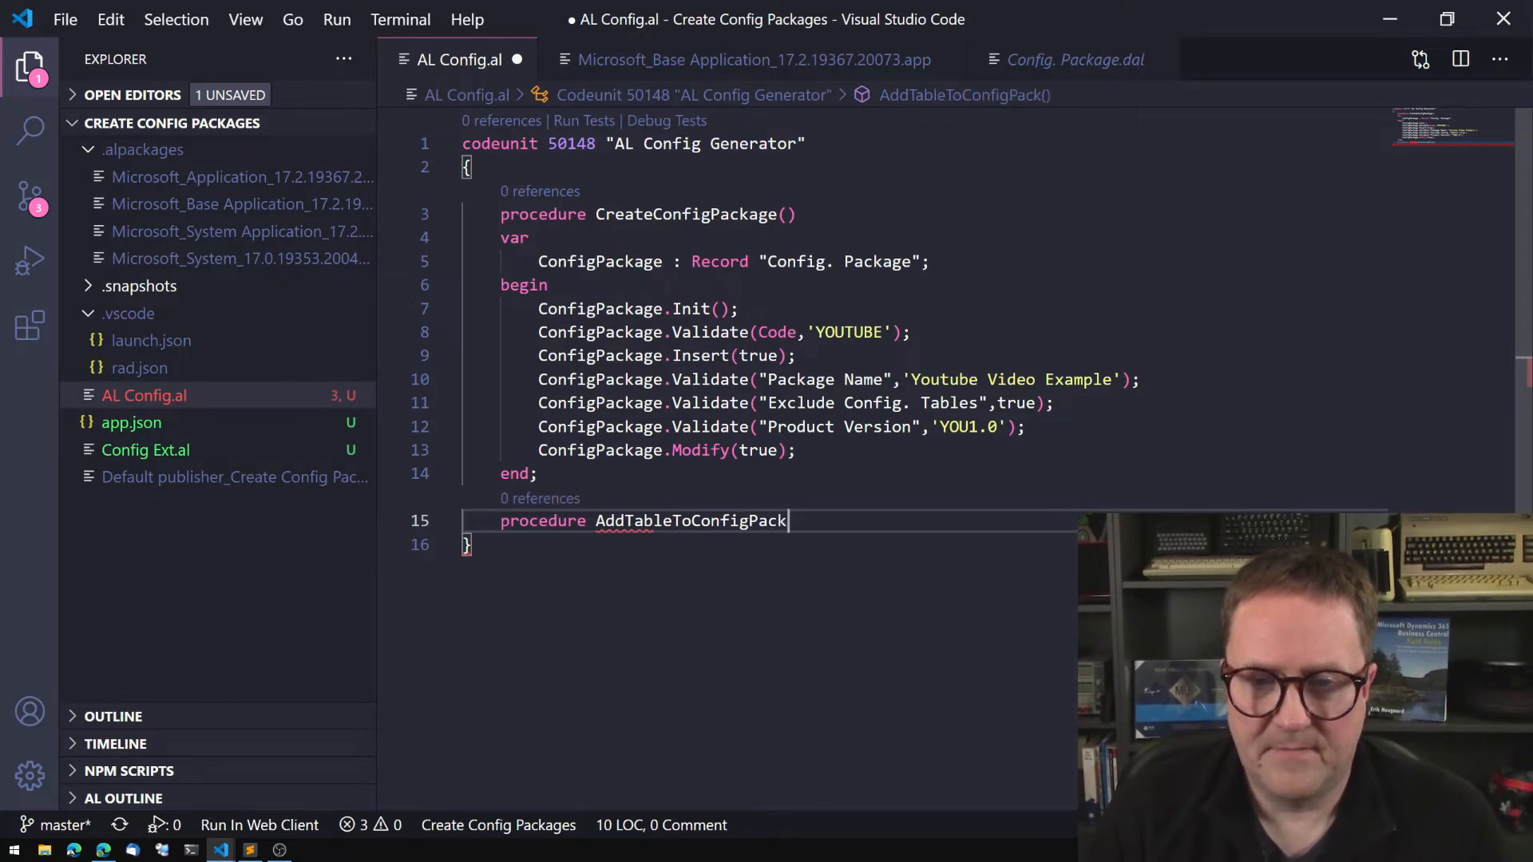
{"action": "type", "text": "age"}
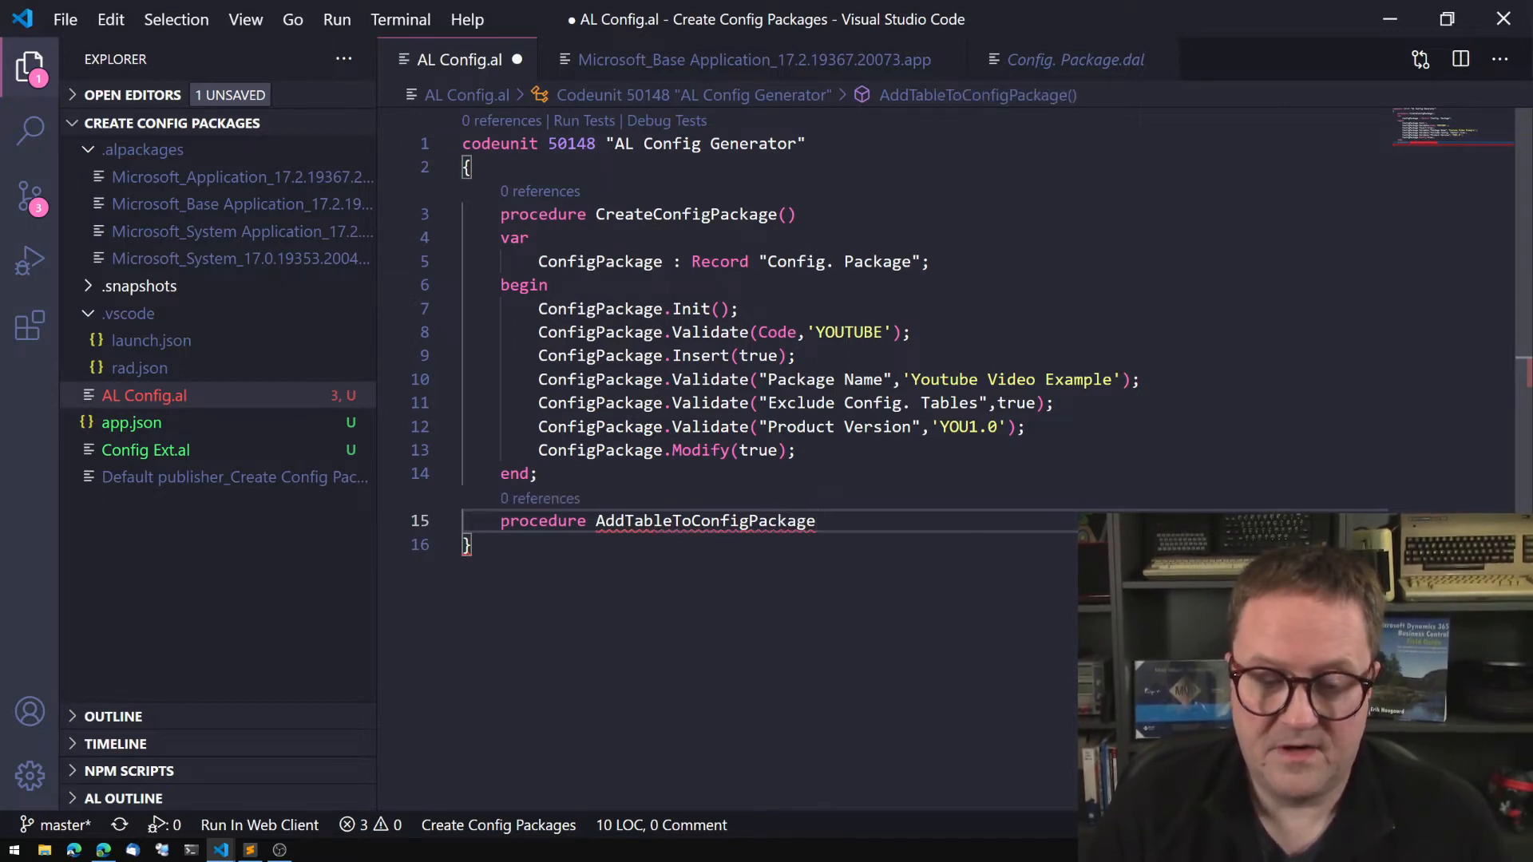
{"action": "type", "text": "()"}
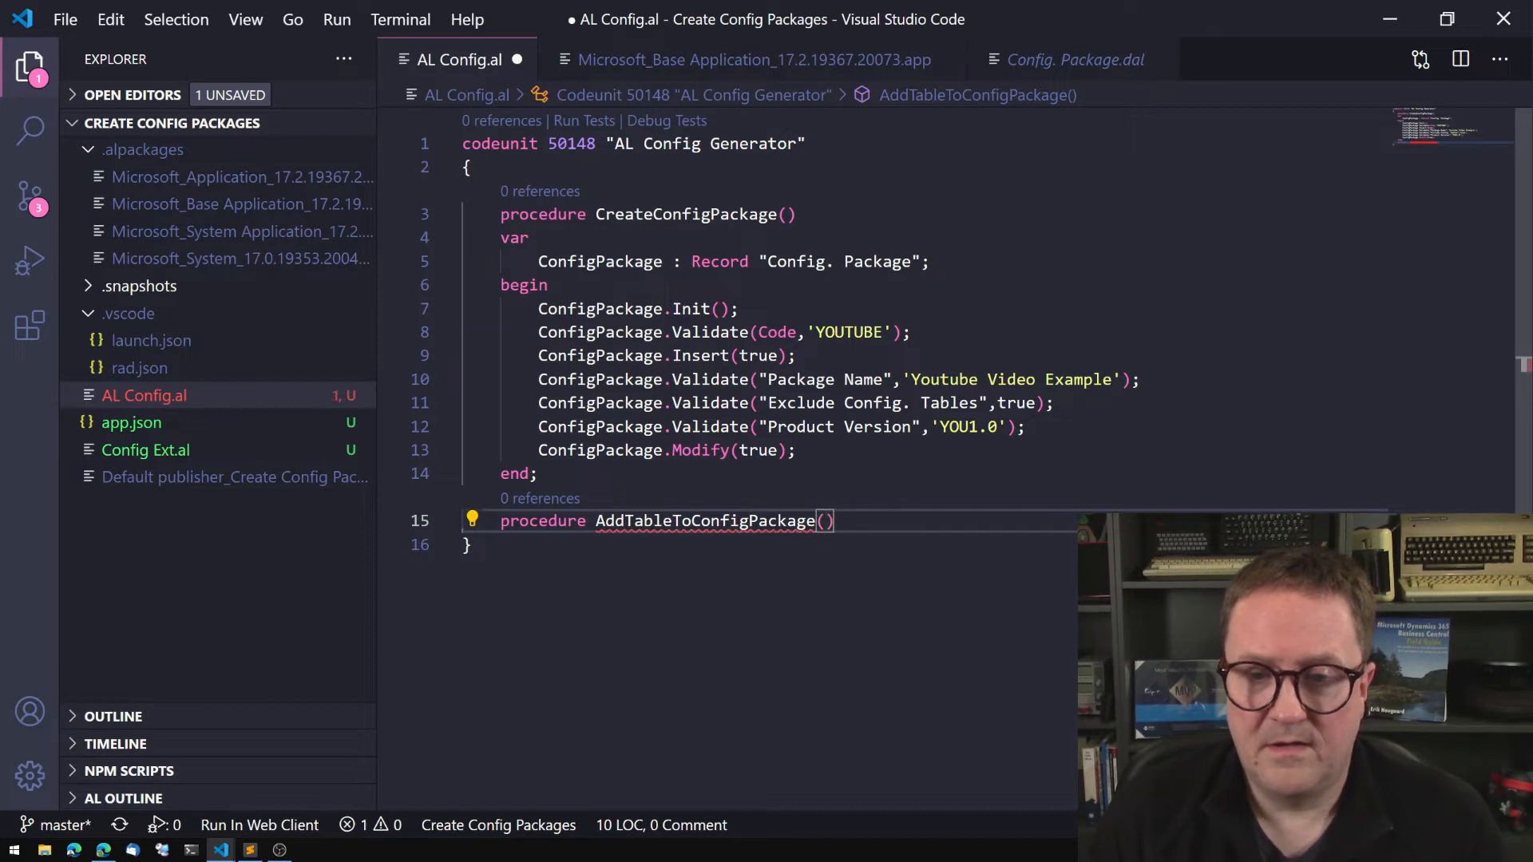
{"action": "type", "text": "CP :"}
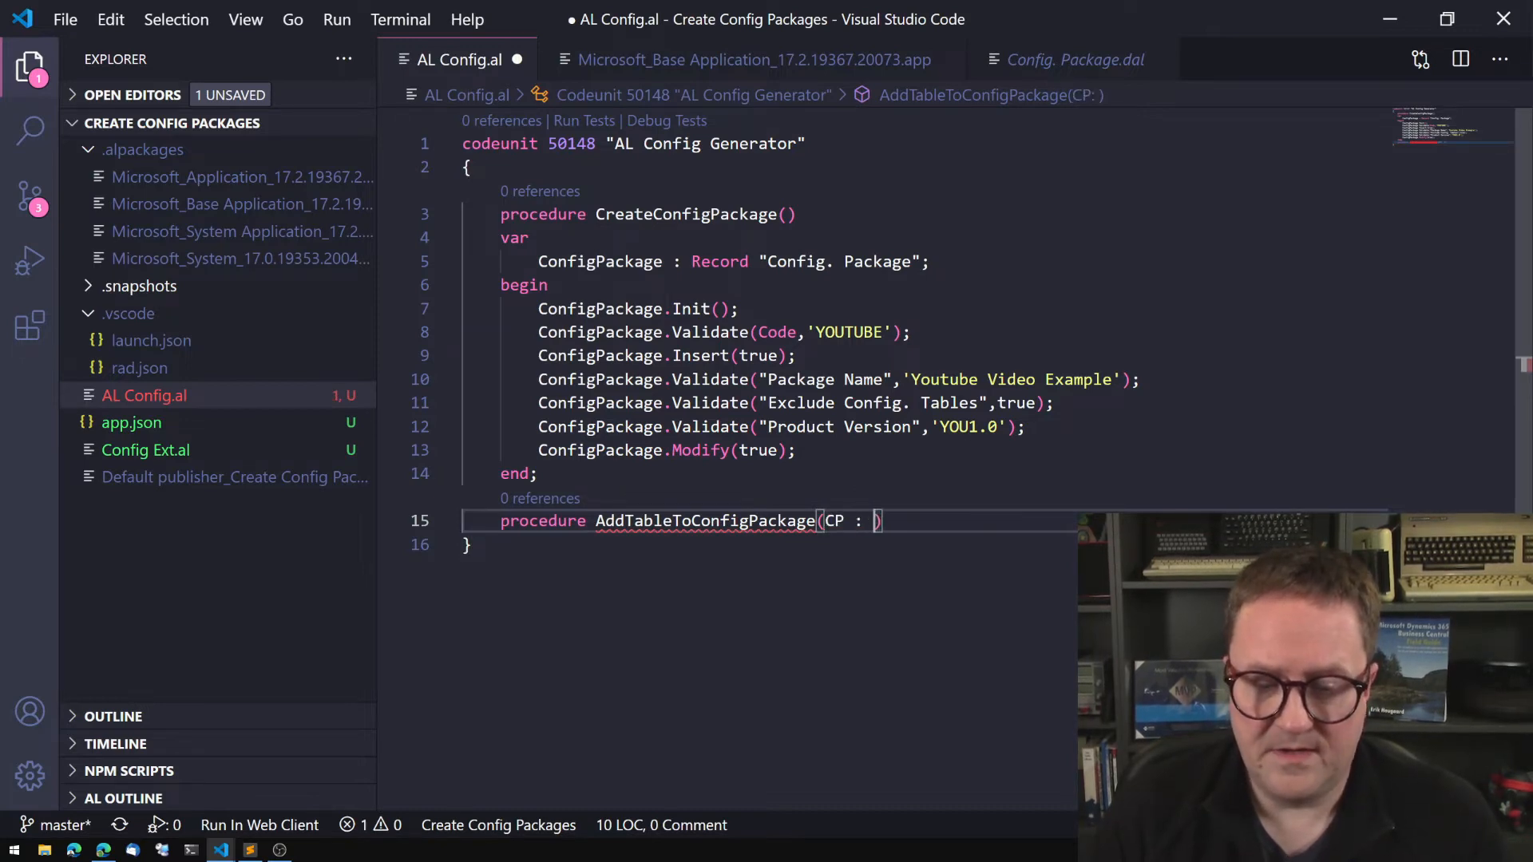
{"action": "type", "text": "Record Config p"}
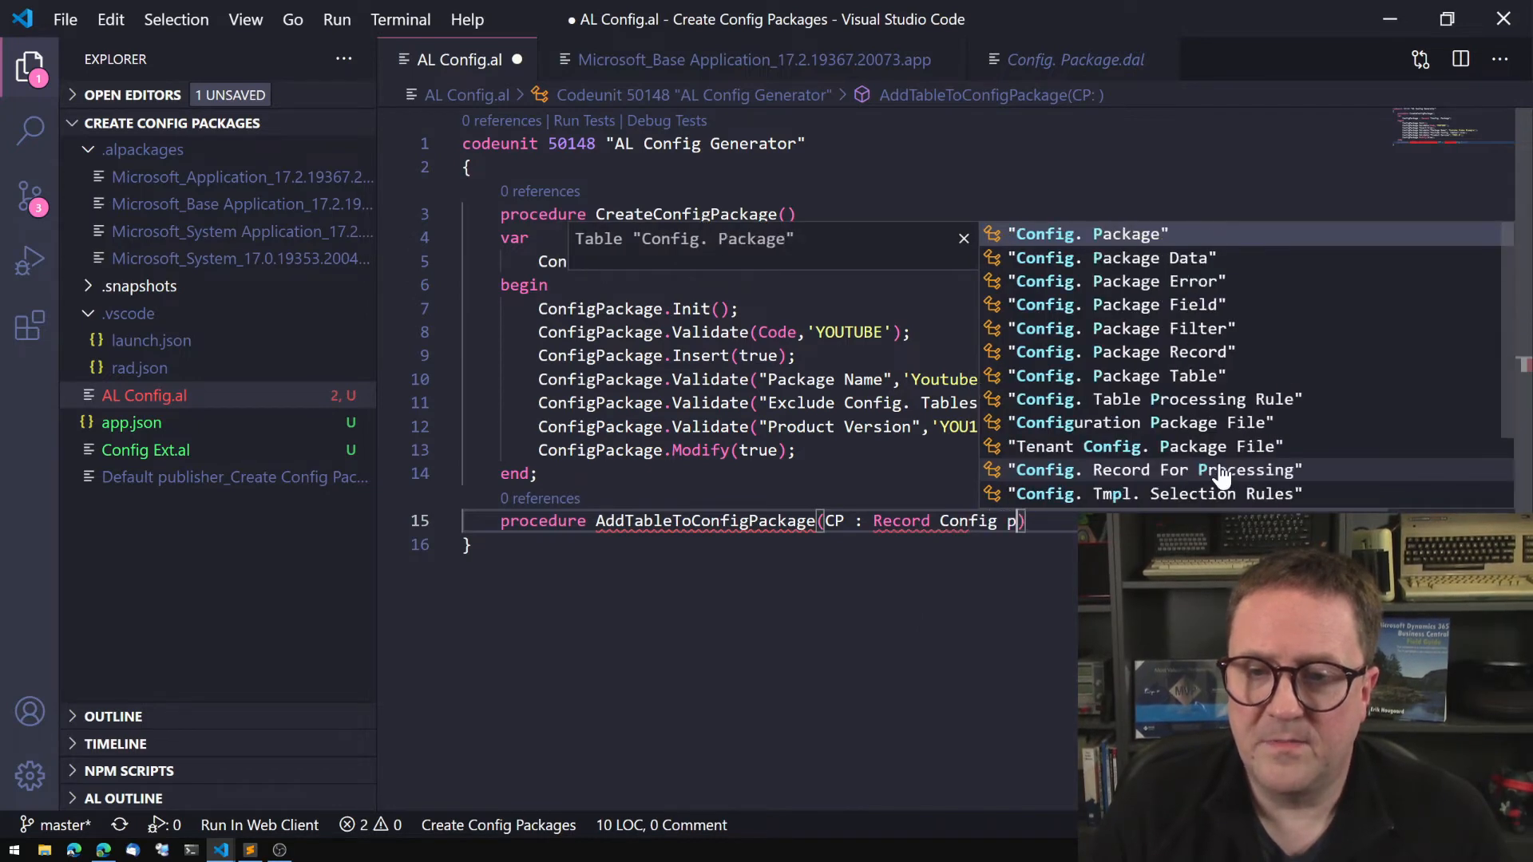
{"action": "left_click", "coordinate": [1084, 234]}
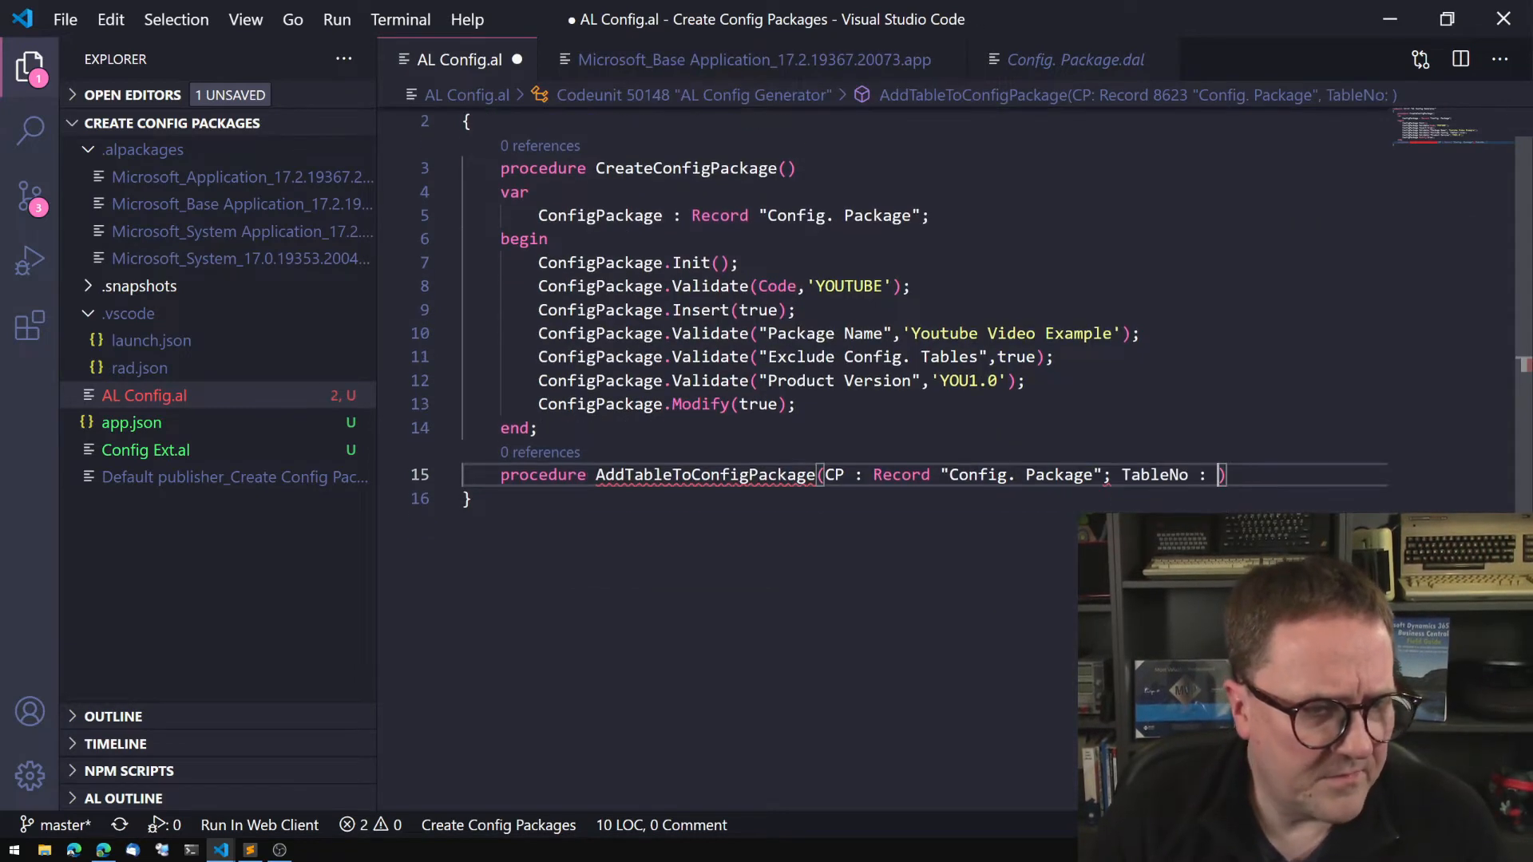
{"action": "type", "text": "Integer"}
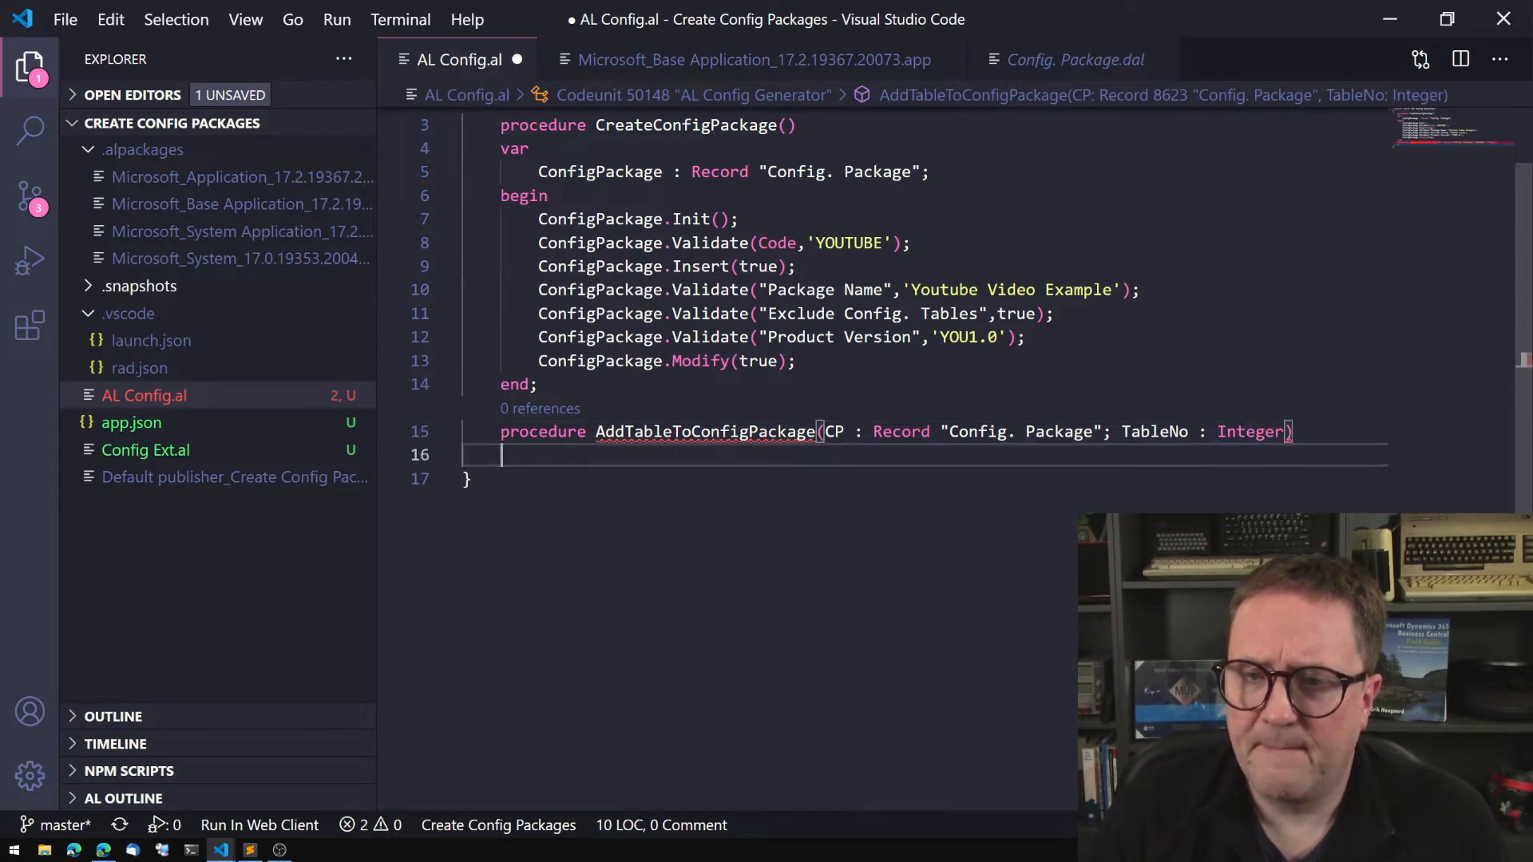
{"action": "type", "text": "begin"}
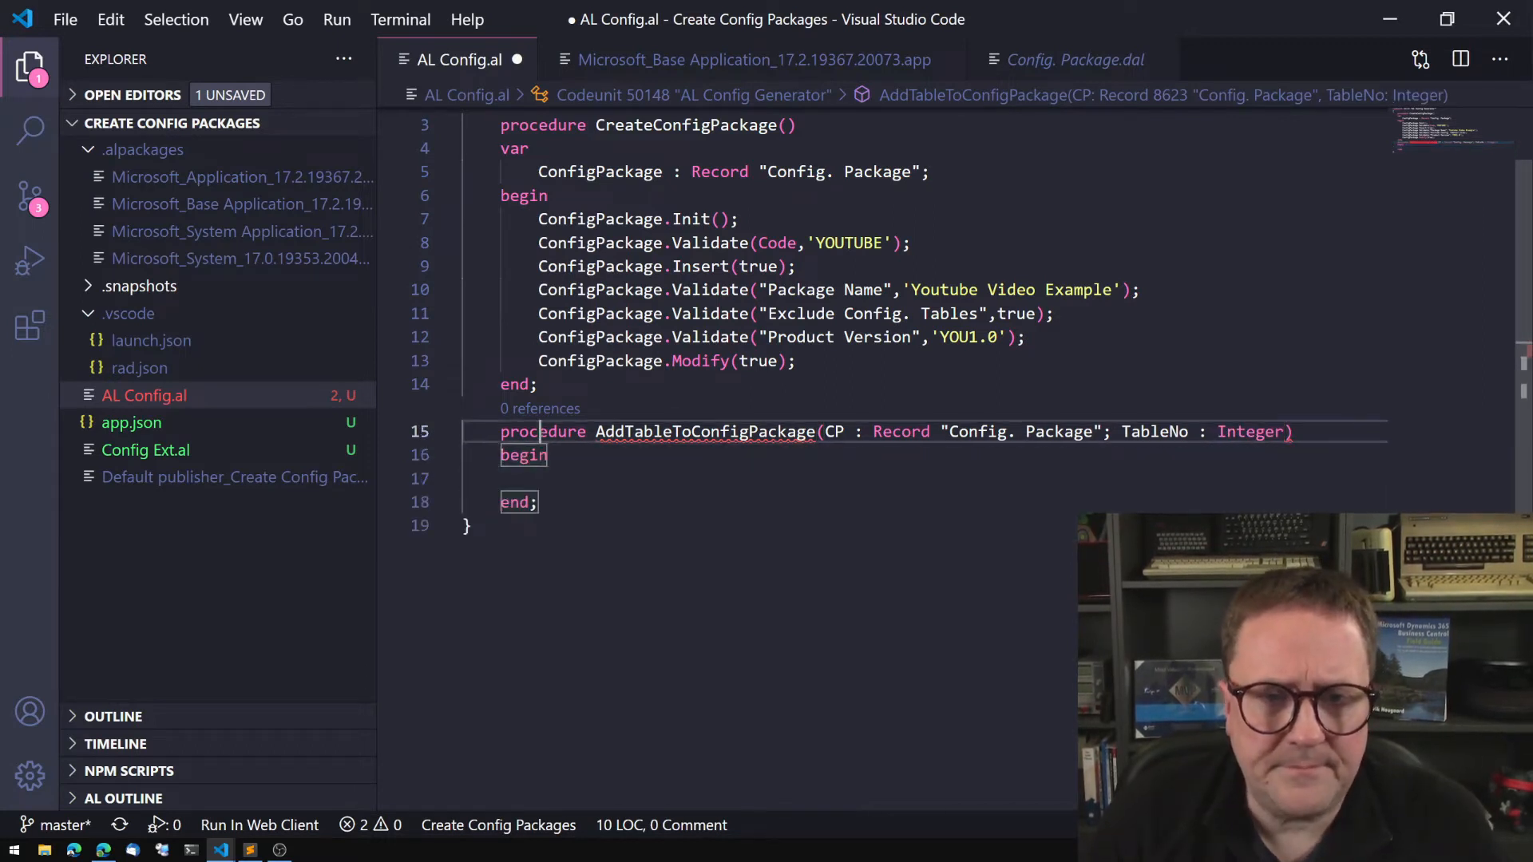
- Declare ConfigTable as Record "Config. Package Table" and call ConfigTable.Init()
{"action": "type", "text": "var"}
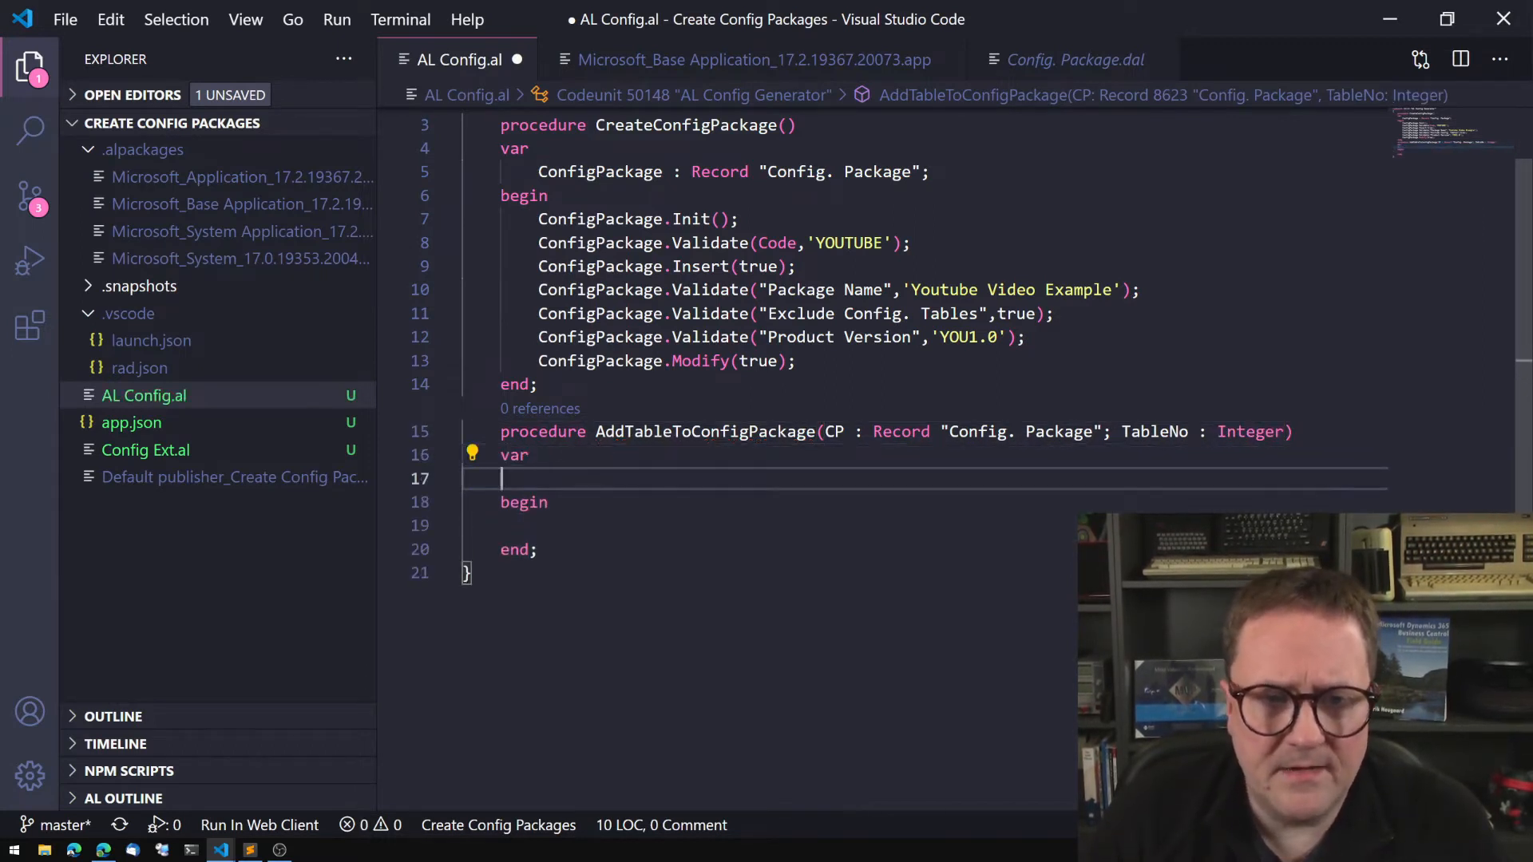
{"action": "type", "text": "Config"}
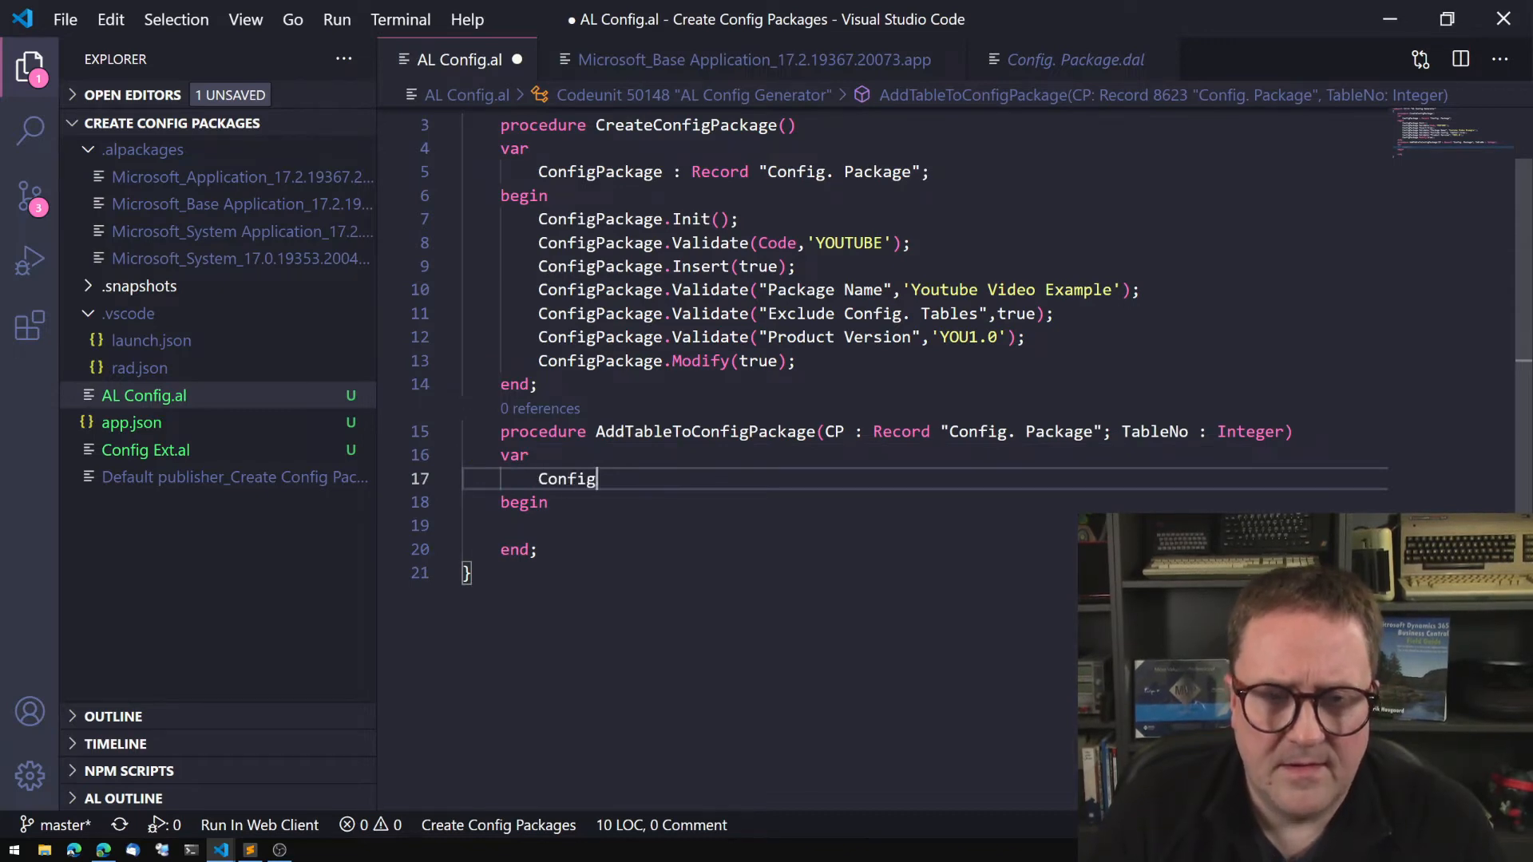
{"action": "type", "text": "Table : Record Config Pac"}
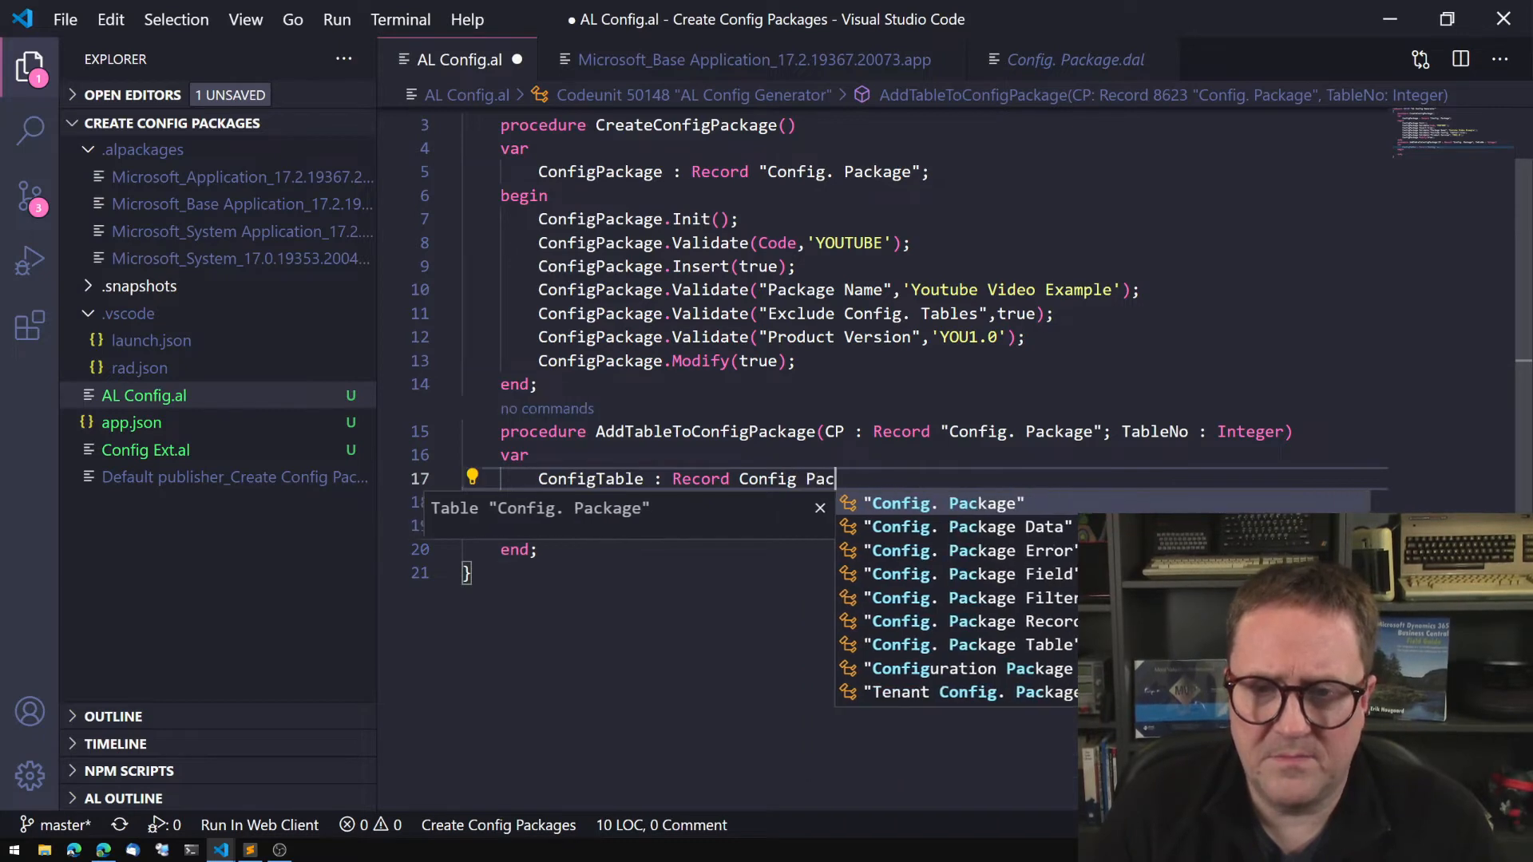
{"action": "left_click", "coordinate": [968, 644]}
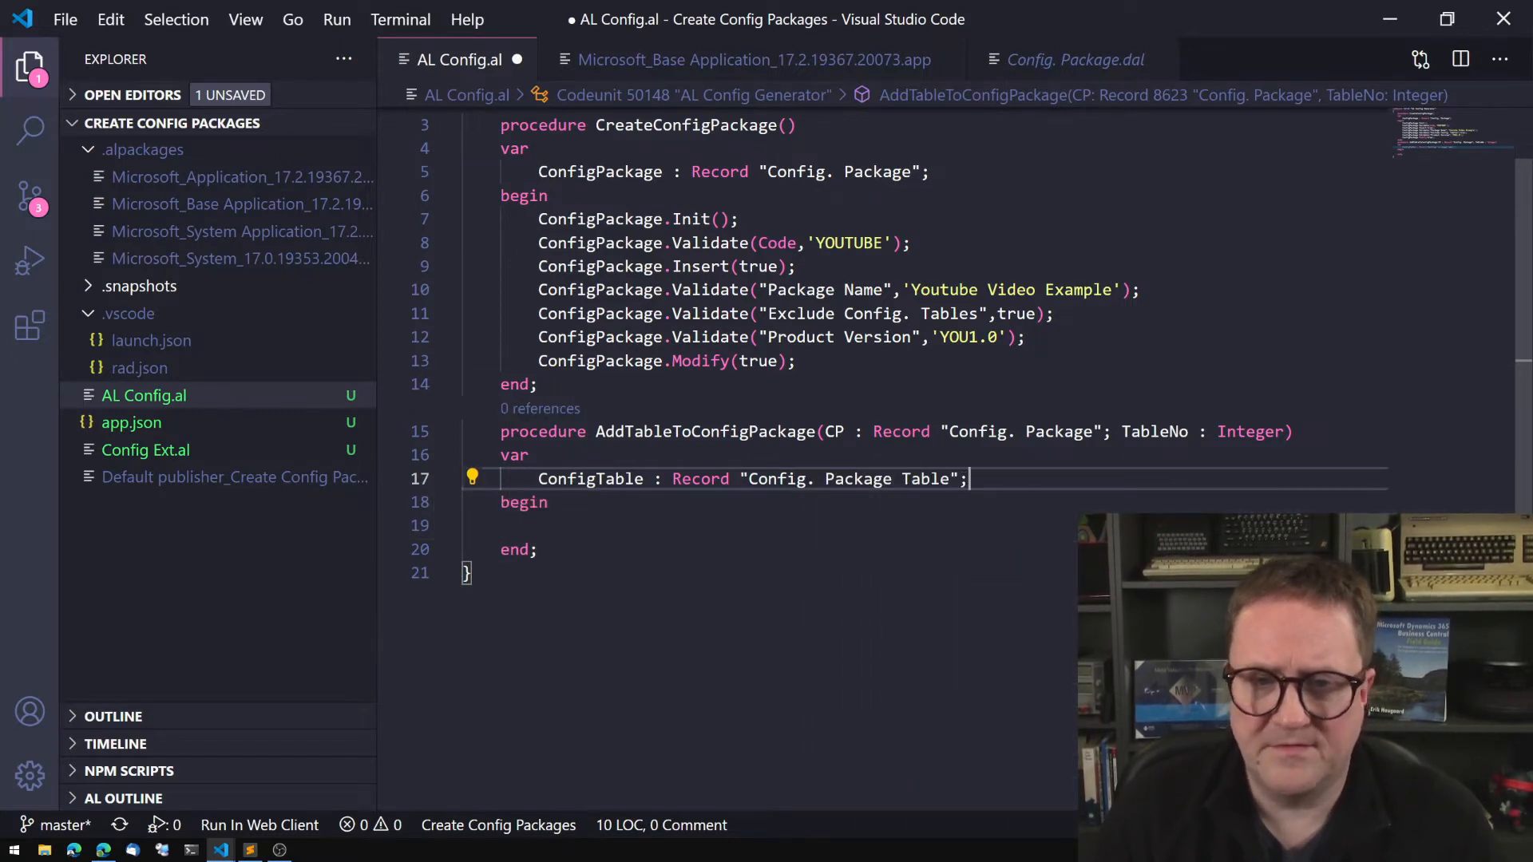
{"action": "type", "text": "Init"}
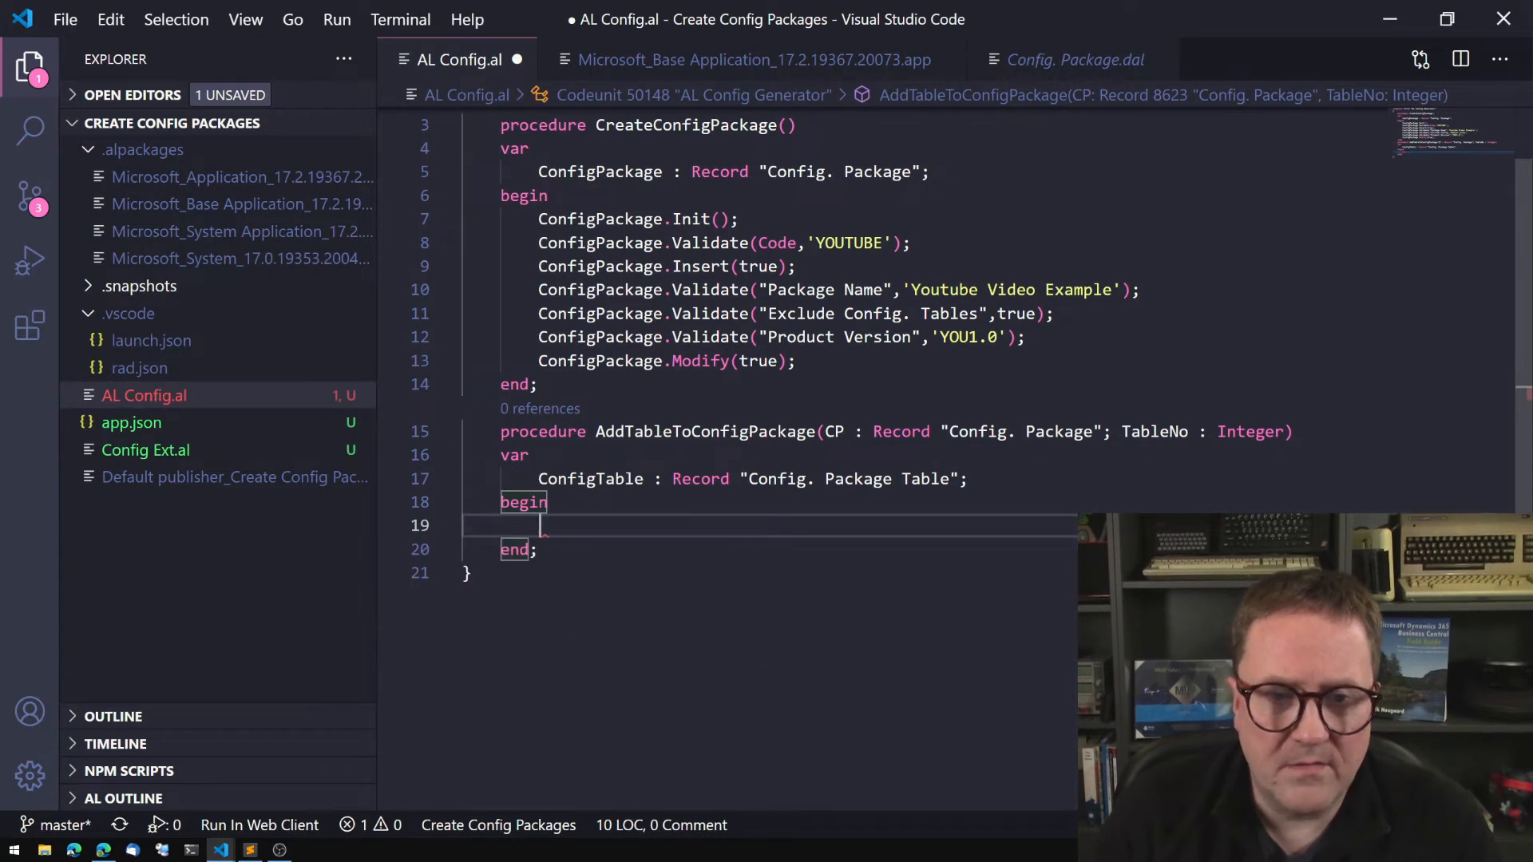
{"action": "type", "text": "ConfigTable"}
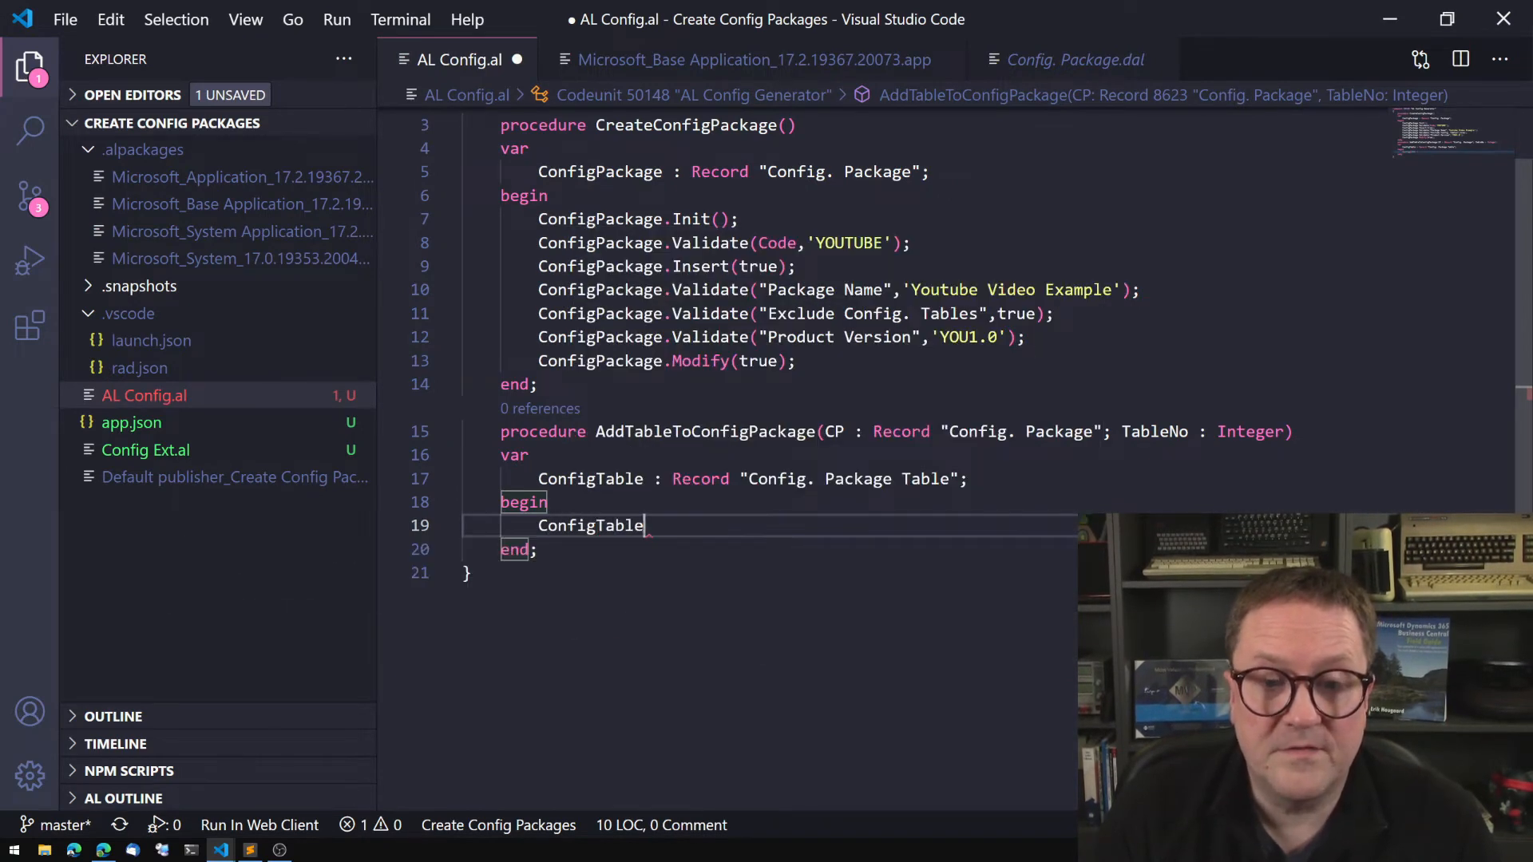
{"action": "type", "text": ".Init()"}
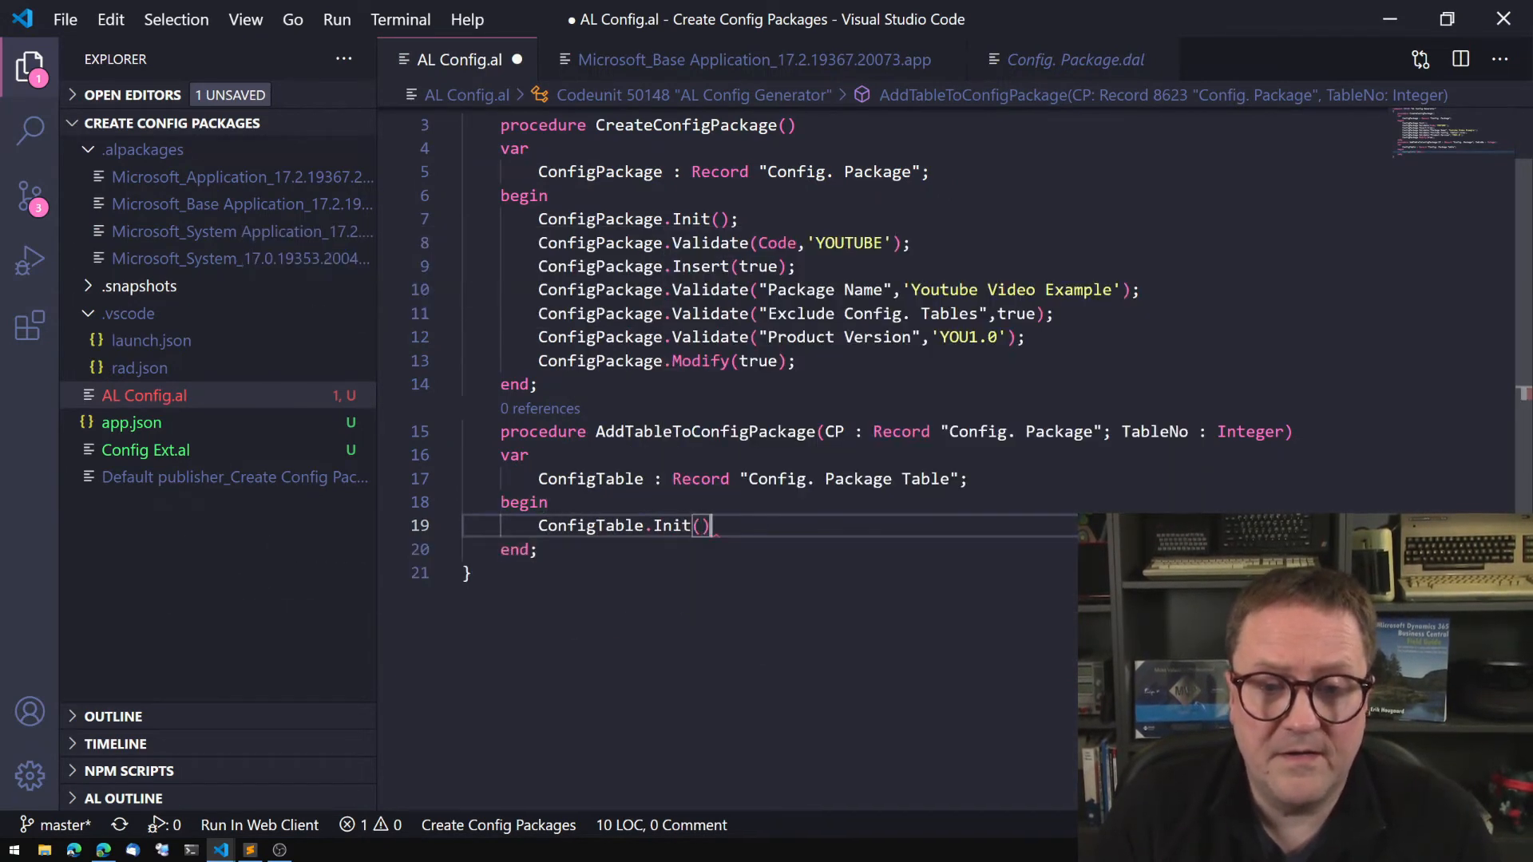
- Set "Package Code" to CP.Code and validate "Table ID" with TableNo
{"action": "type", "text": "ConfigTable.Pack"}
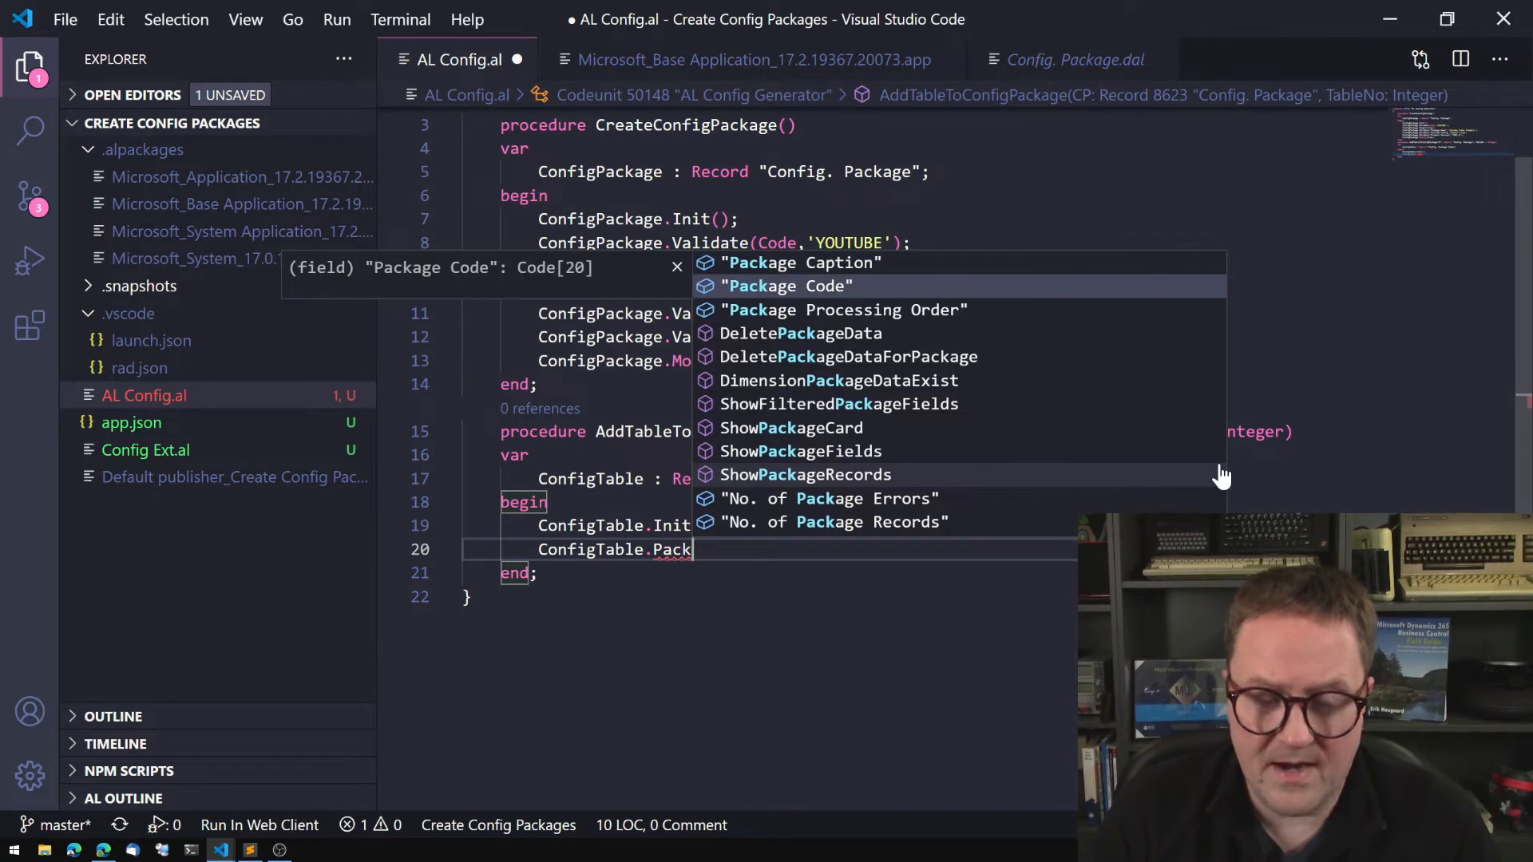
{"action": "left_click", "coordinate": [783, 286]}
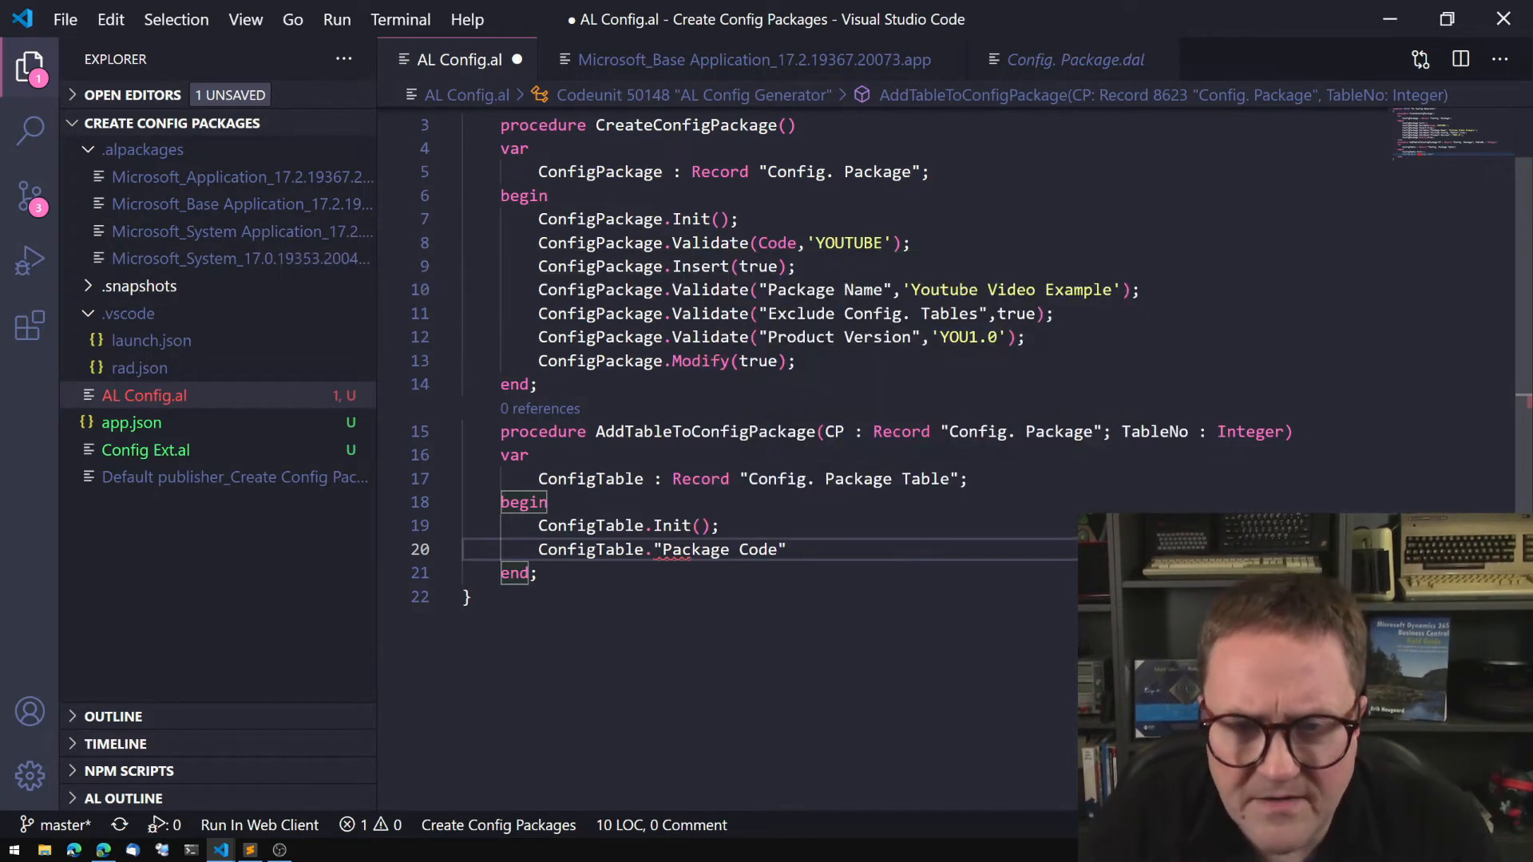
{"action": "type", "text": ":= CP"}
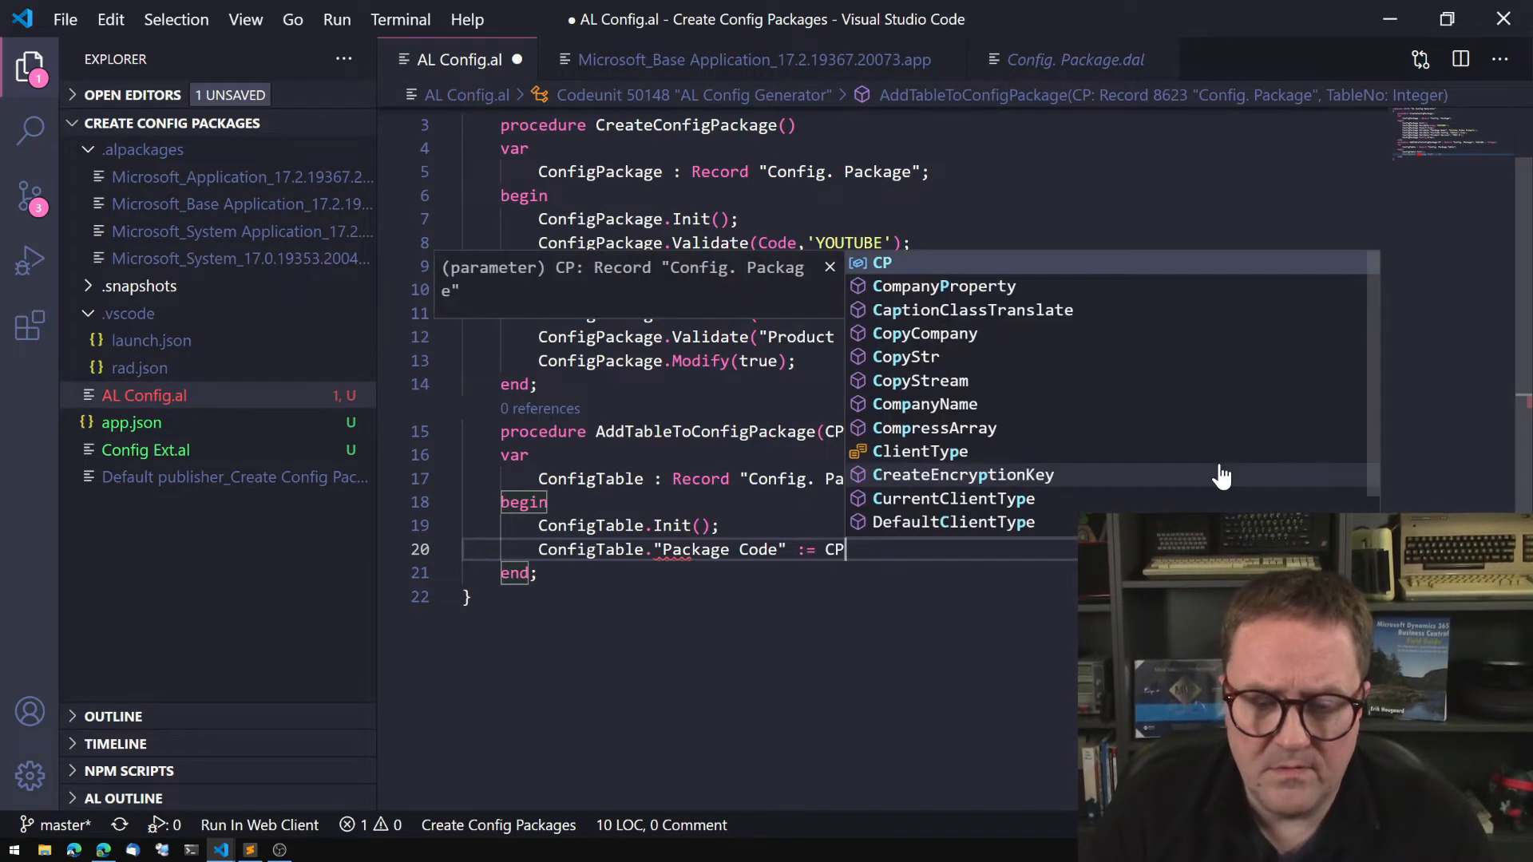
{"action": "type", "text": "."}
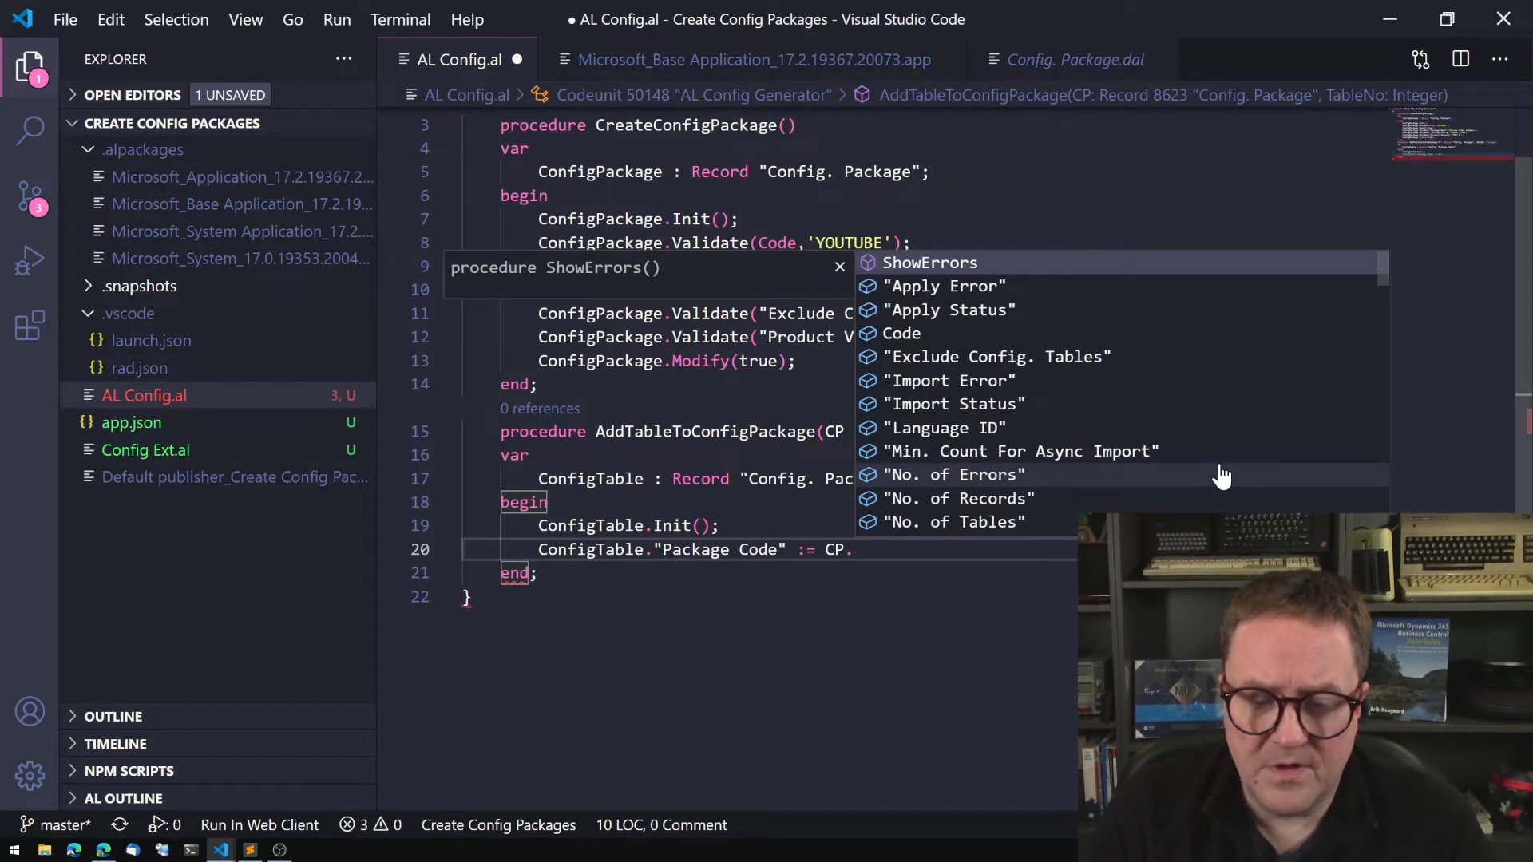
{"action": "type", "text": "Code;"}
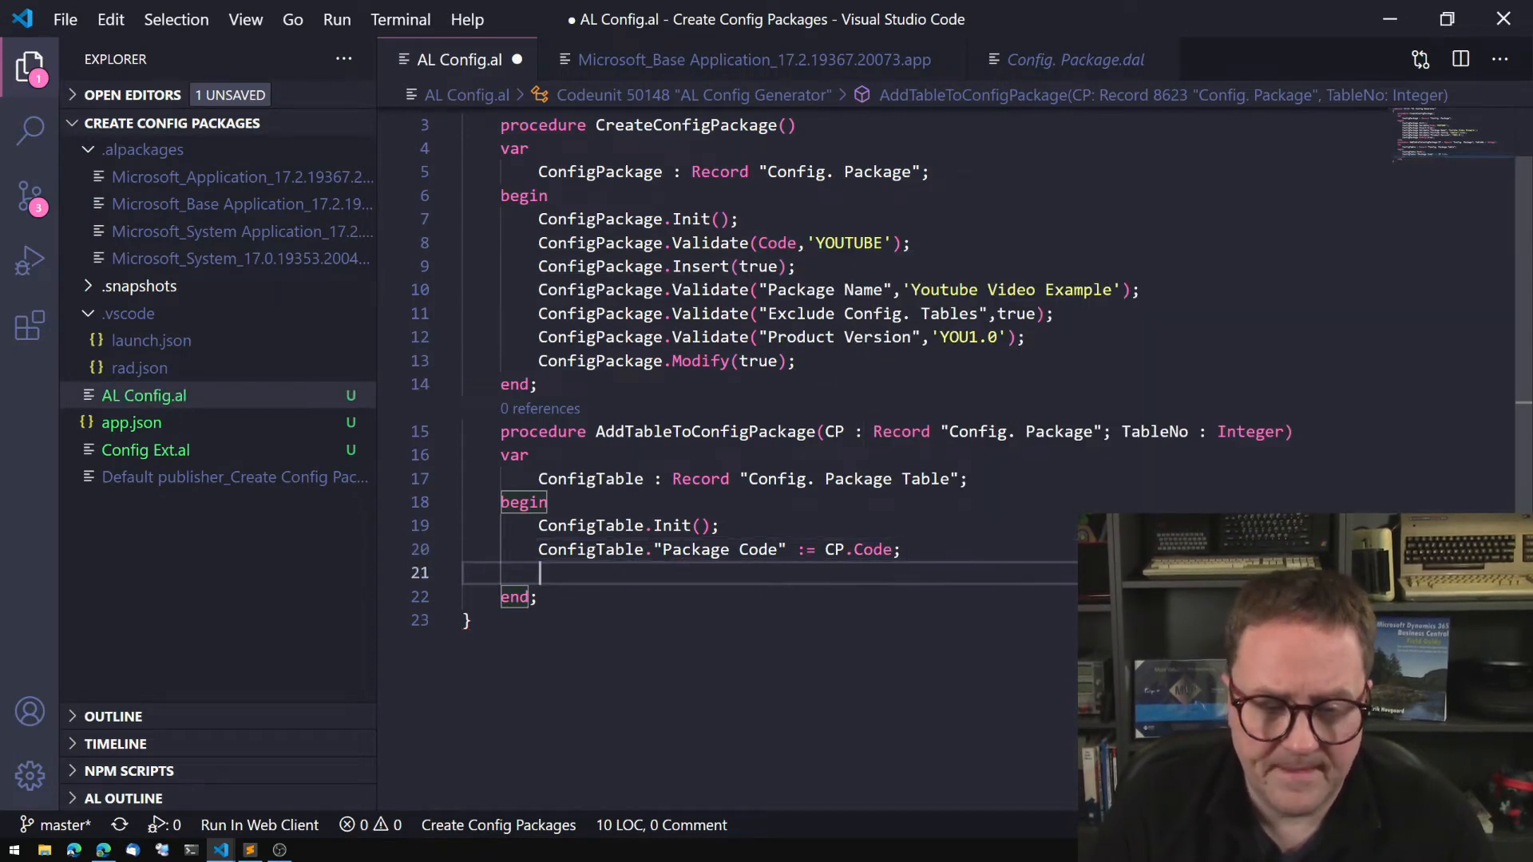
{"action": "type", "text": "Confit"}
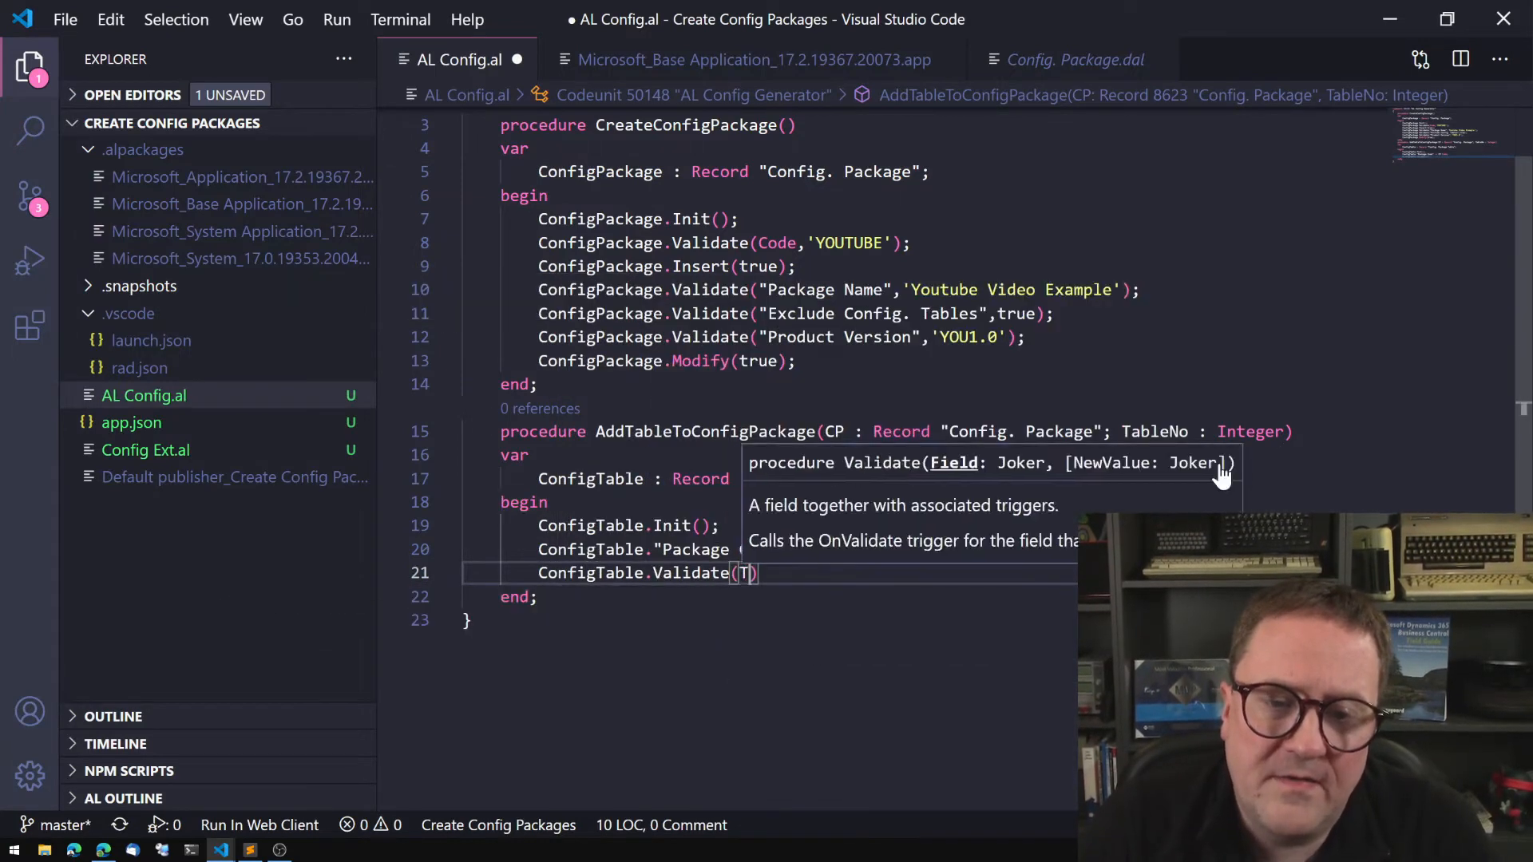
{"action": "type", "text": "able ID\",Table"}
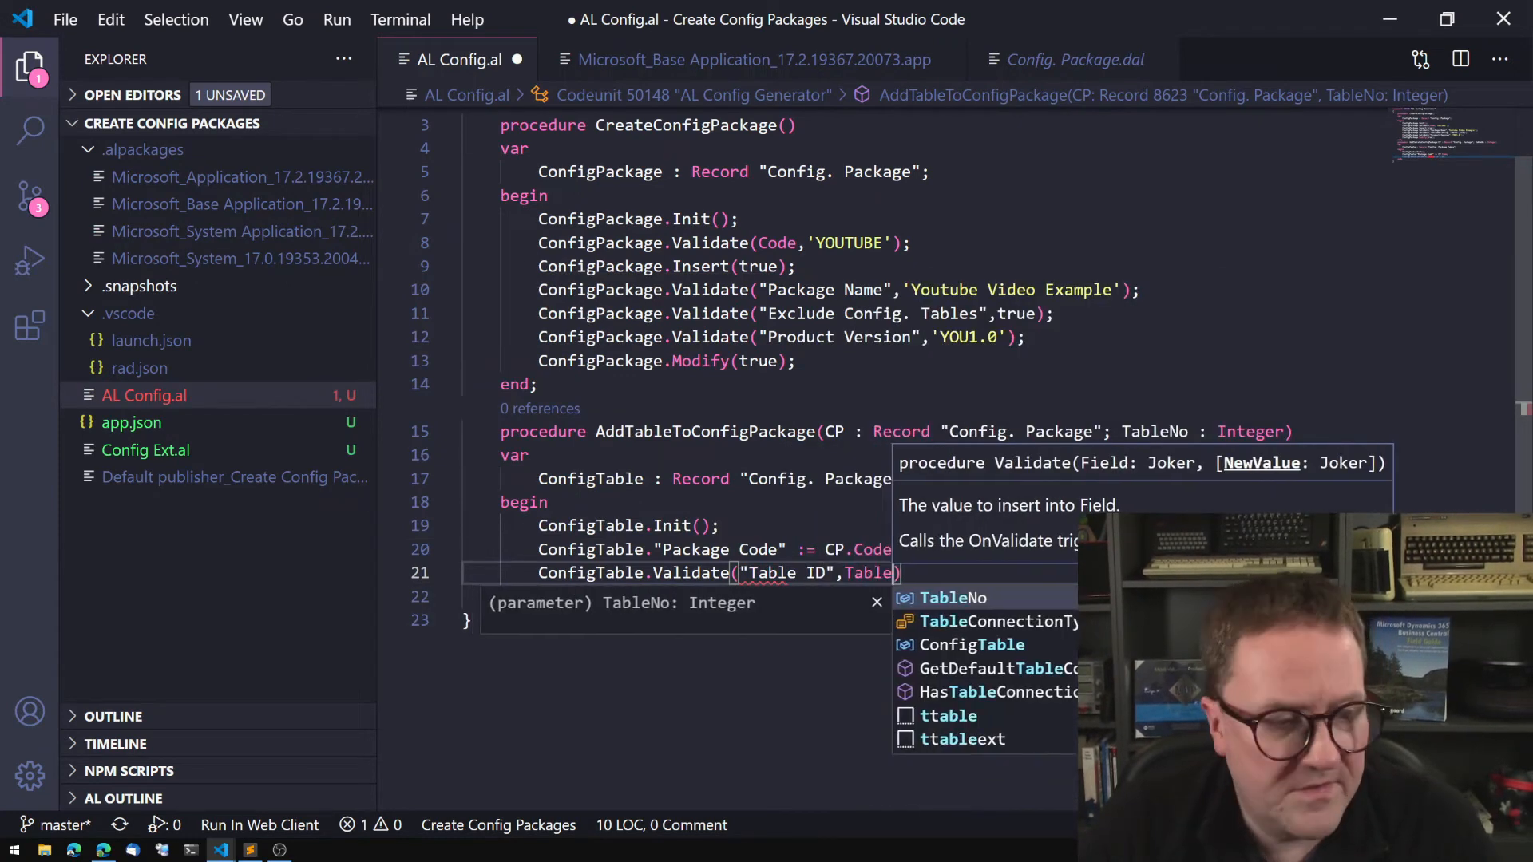
{"action": "left_click", "coordinate": [30, 65]}
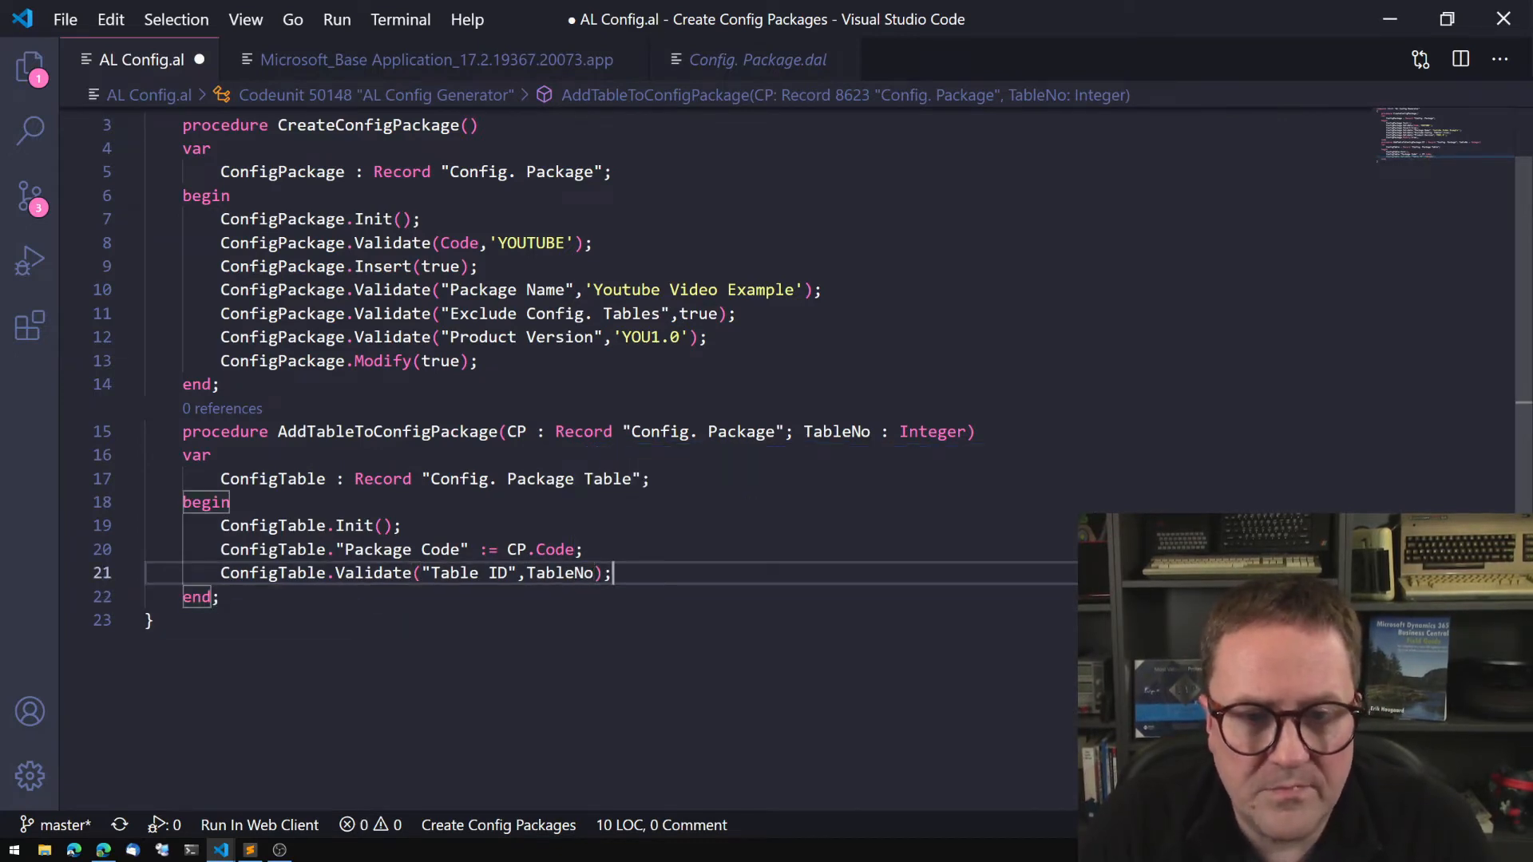
{"action": "mouse_move", "coordinate": [836, 431]}
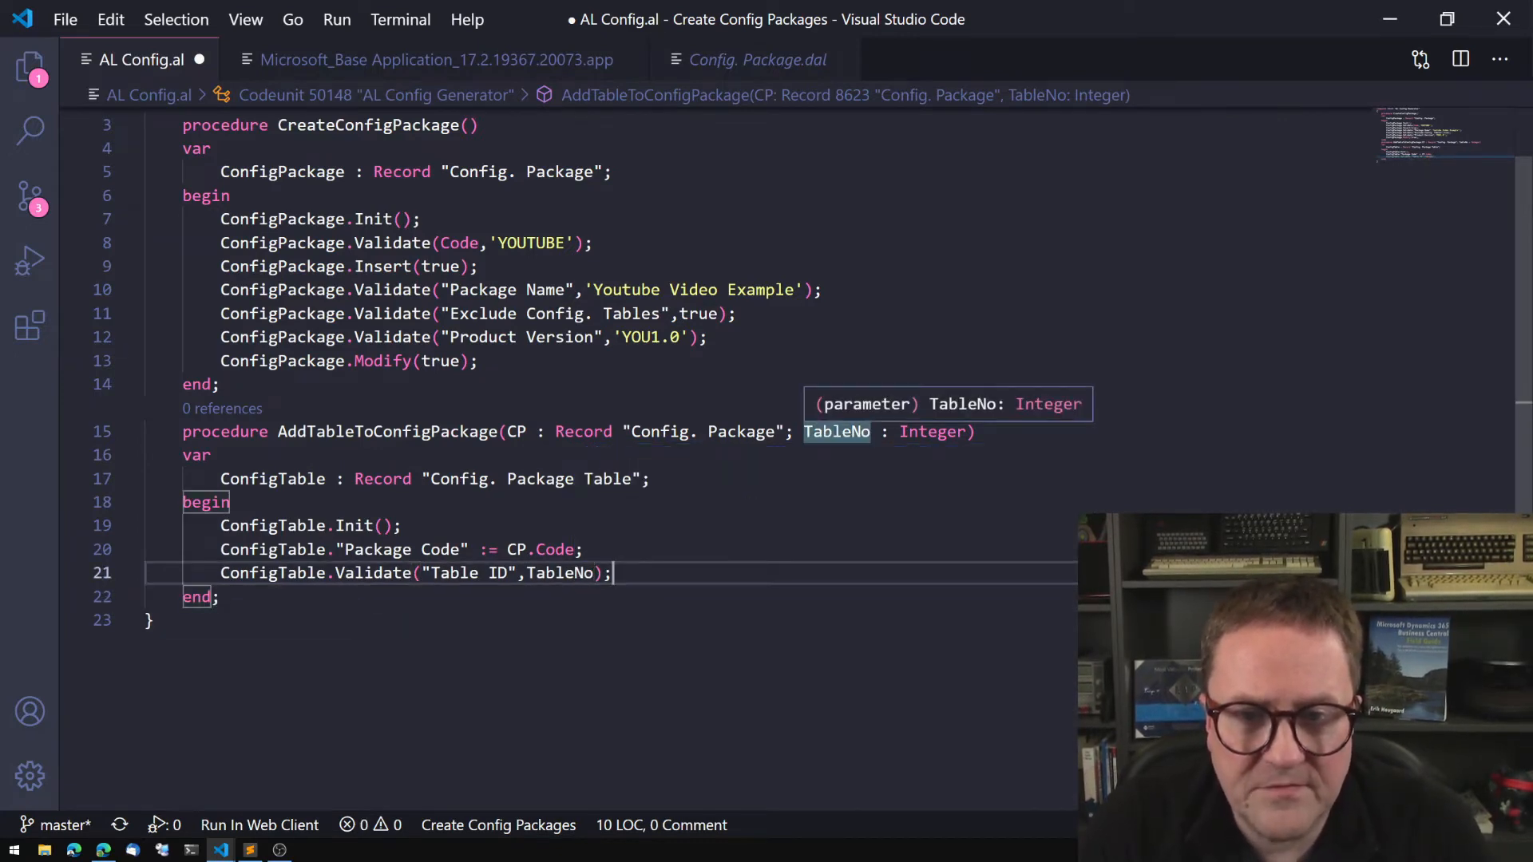
{"action": "key", "text": "Enter"}
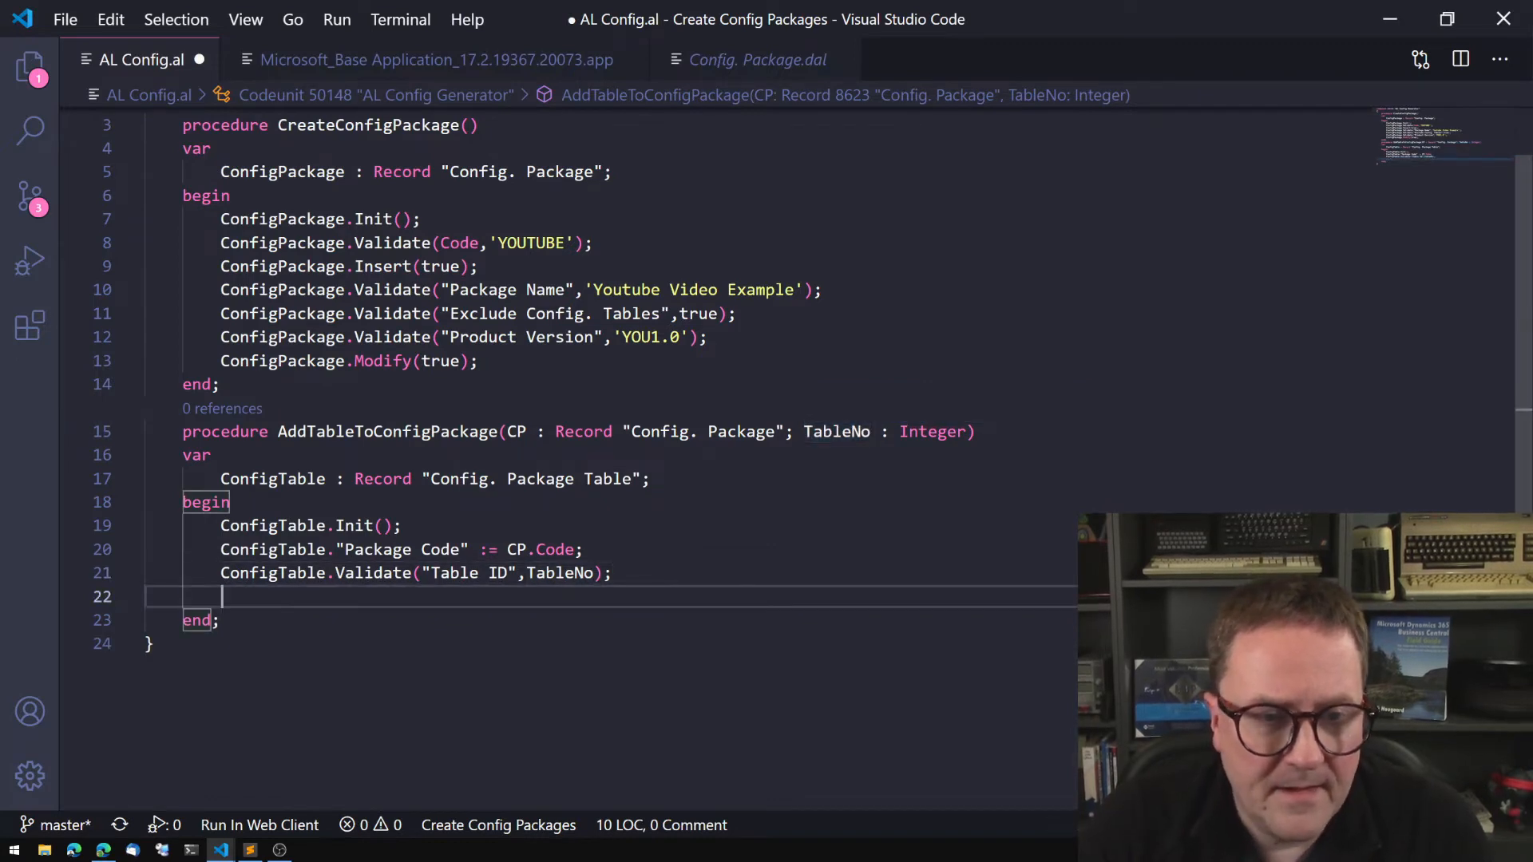
{"action": "type", "text": "ConfigTable"}
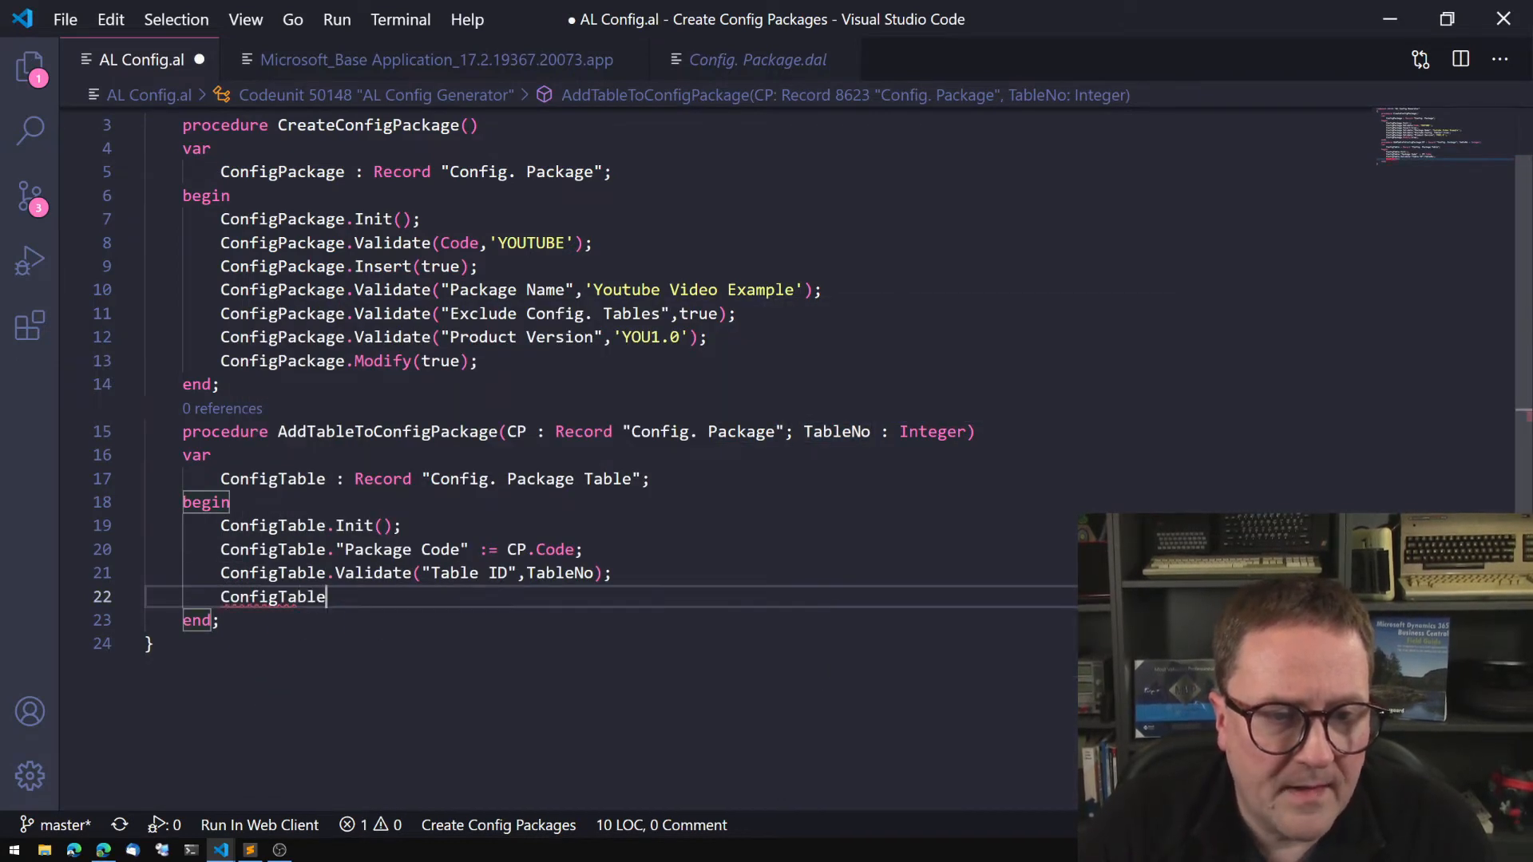
{"action": "type", "text": "."}
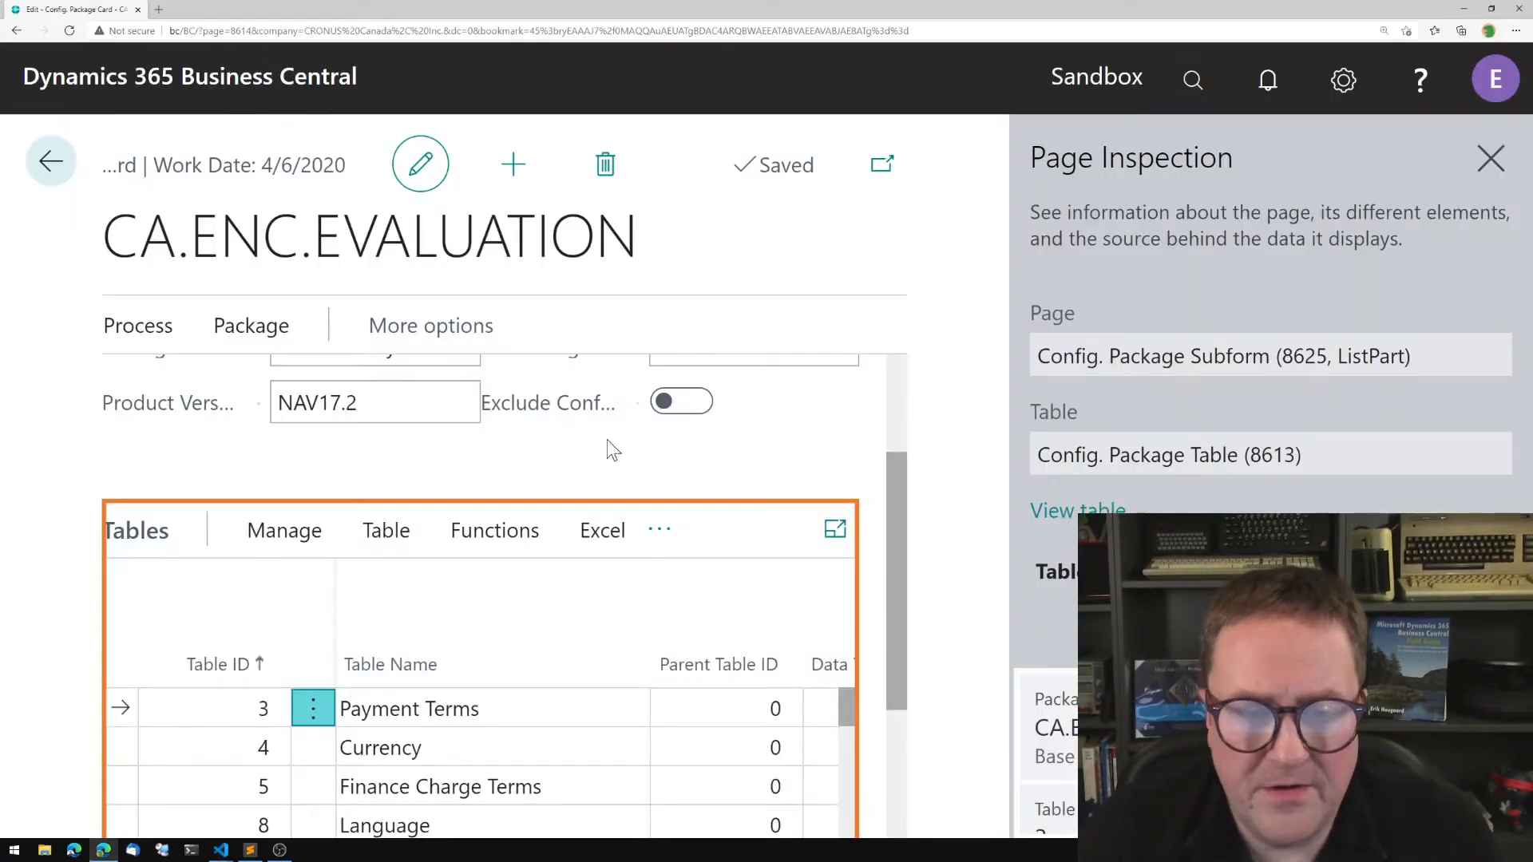
- Close the inspection details and view the CA.ENC.EVALUATION package card's Skip Table Triggers column
{"action": "left_click", "coordinate": [1490, 158]}
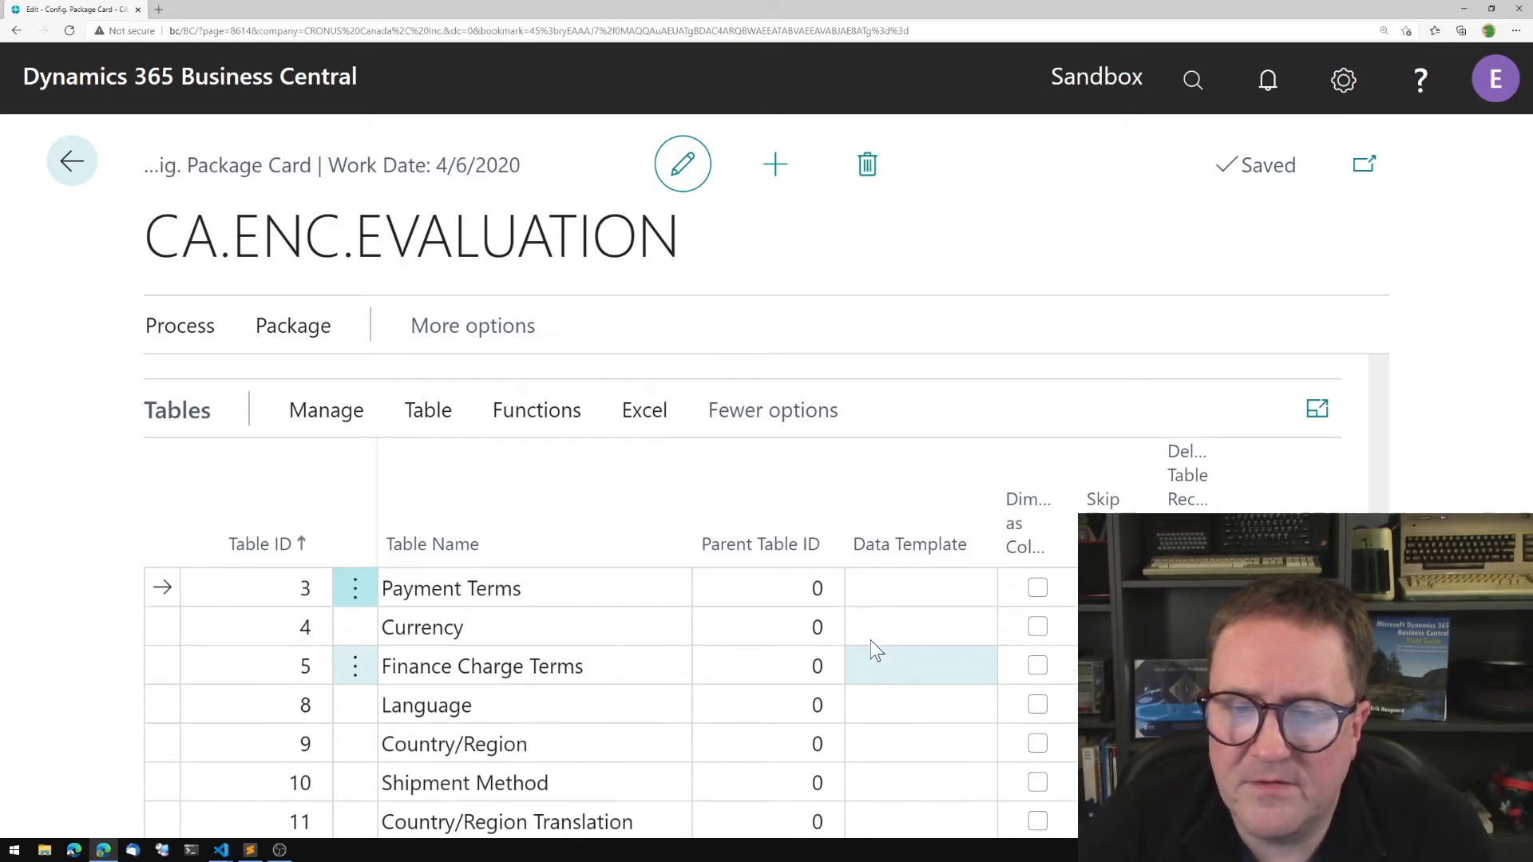
{"action": "mouse_move", "coordinate": [1028, 523]}
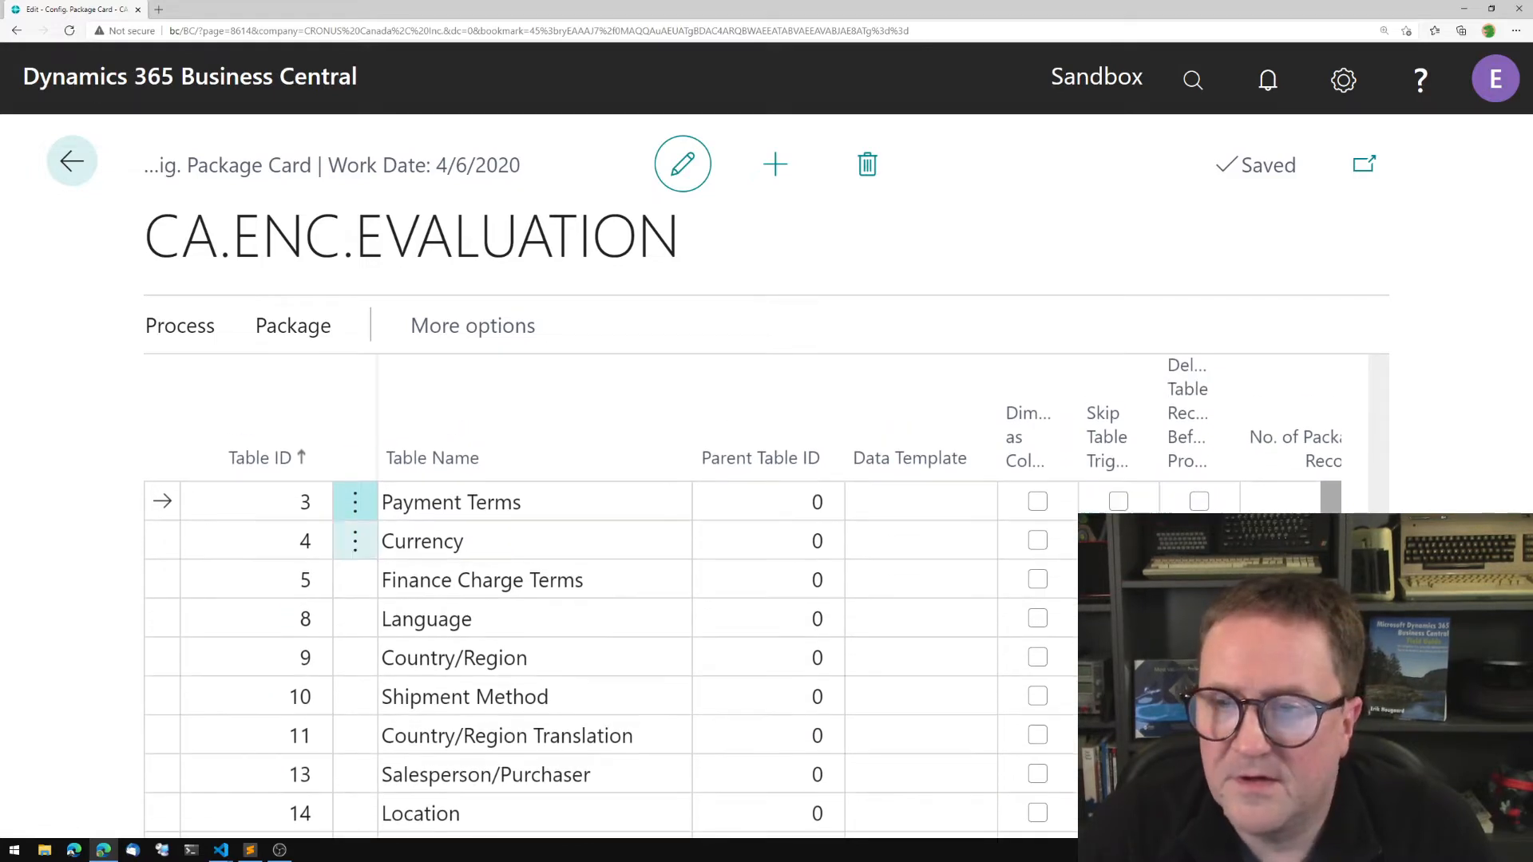
{"action": "mouse_move", "coordinate": [1186, 411]}
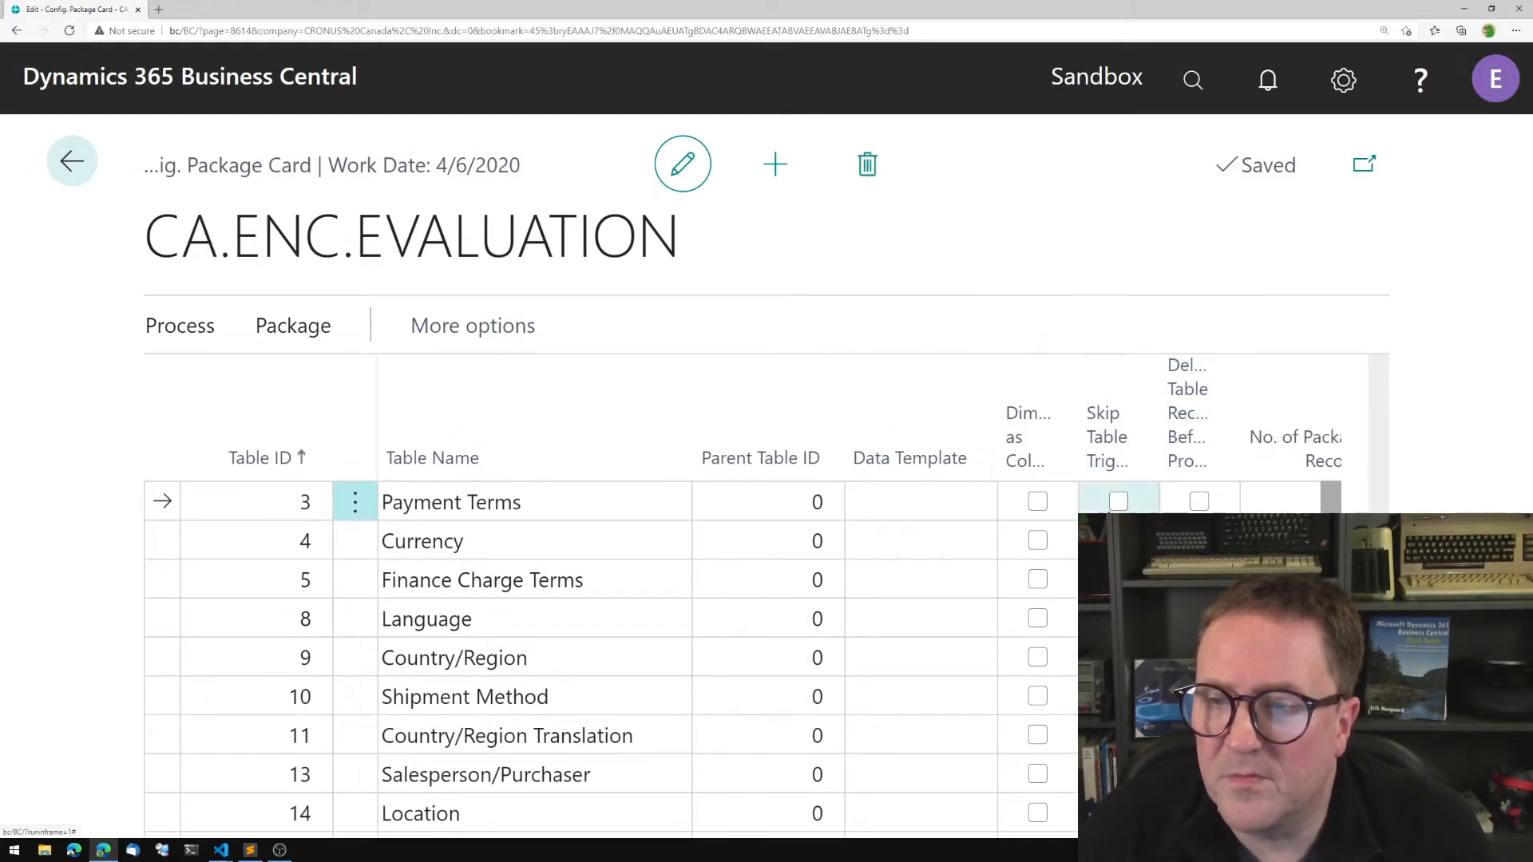
{"action": "left_click", "coordinate": [919, 501]}
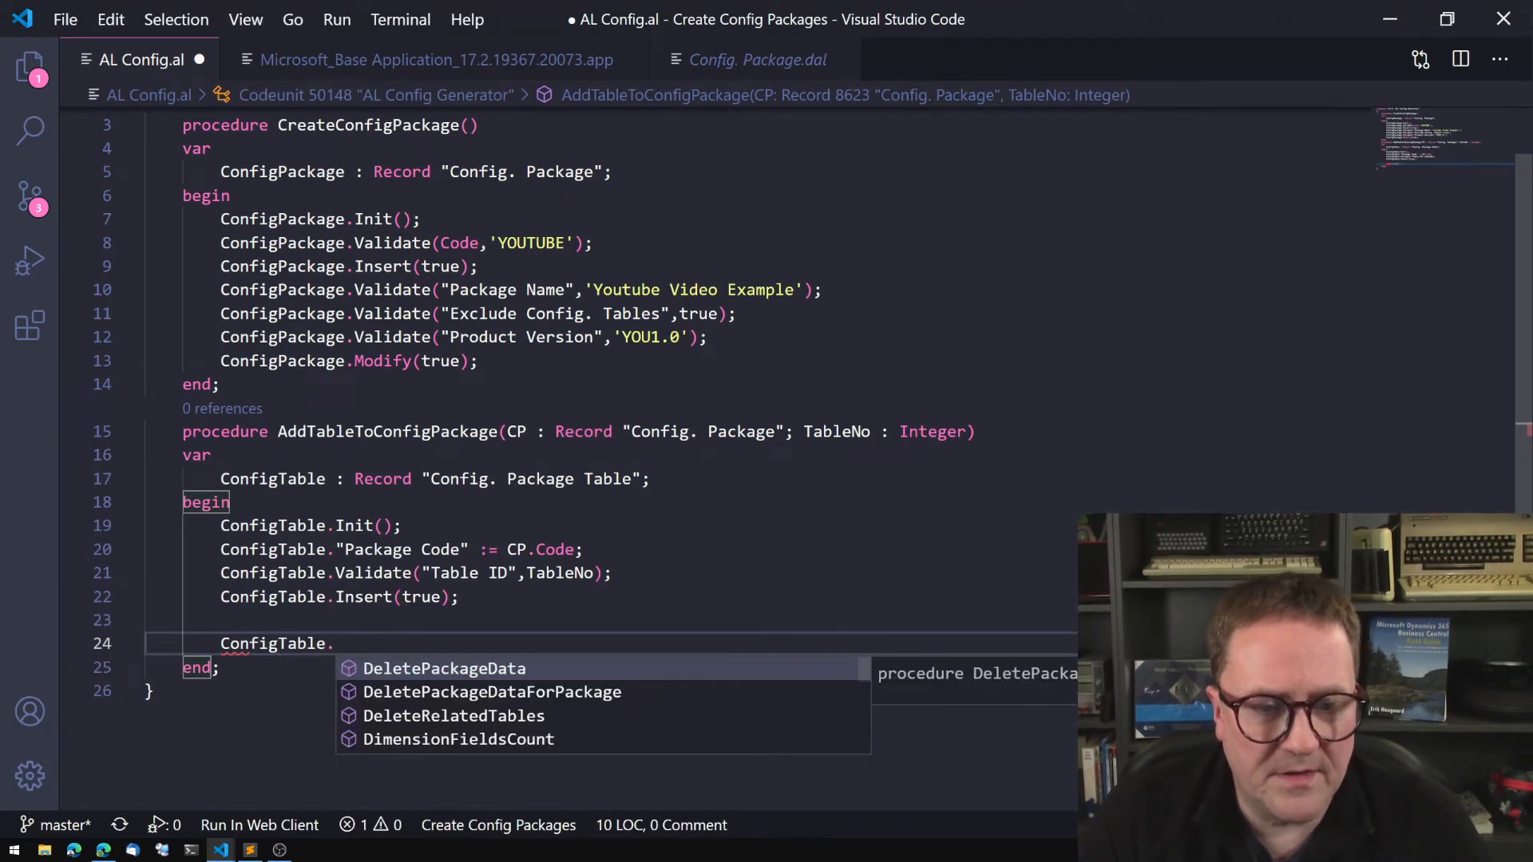
- After Insert, add ConfigTable.Validate("Skip Table Triggers",true) and ConfigTable.Modify(true)
{"action": "type", "text": "Ship"}
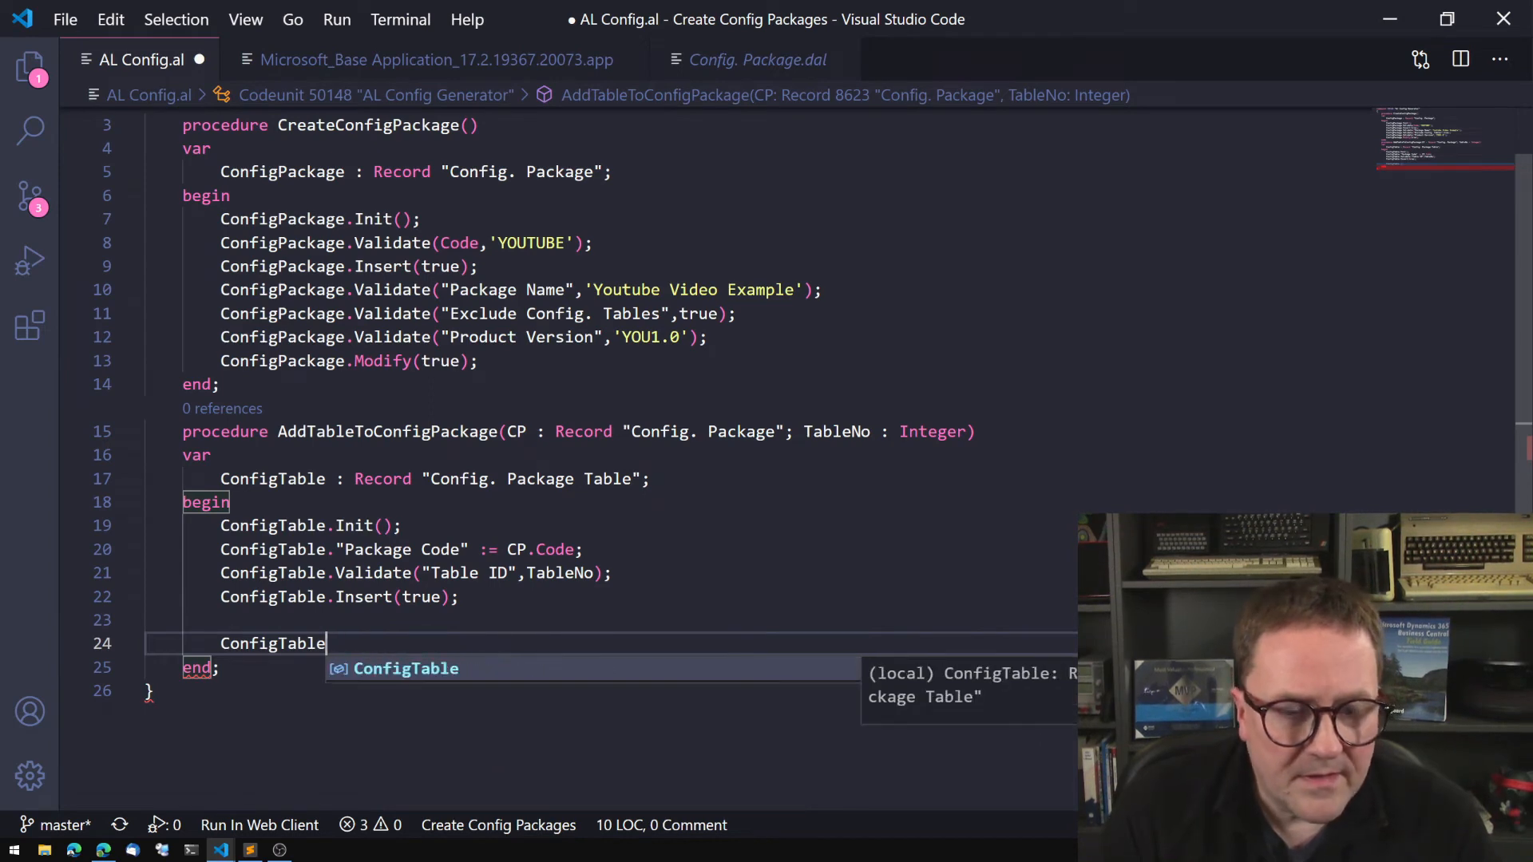
{"action": "type", "text": ".Validate(\"Skip Table Triggers\",true);"}
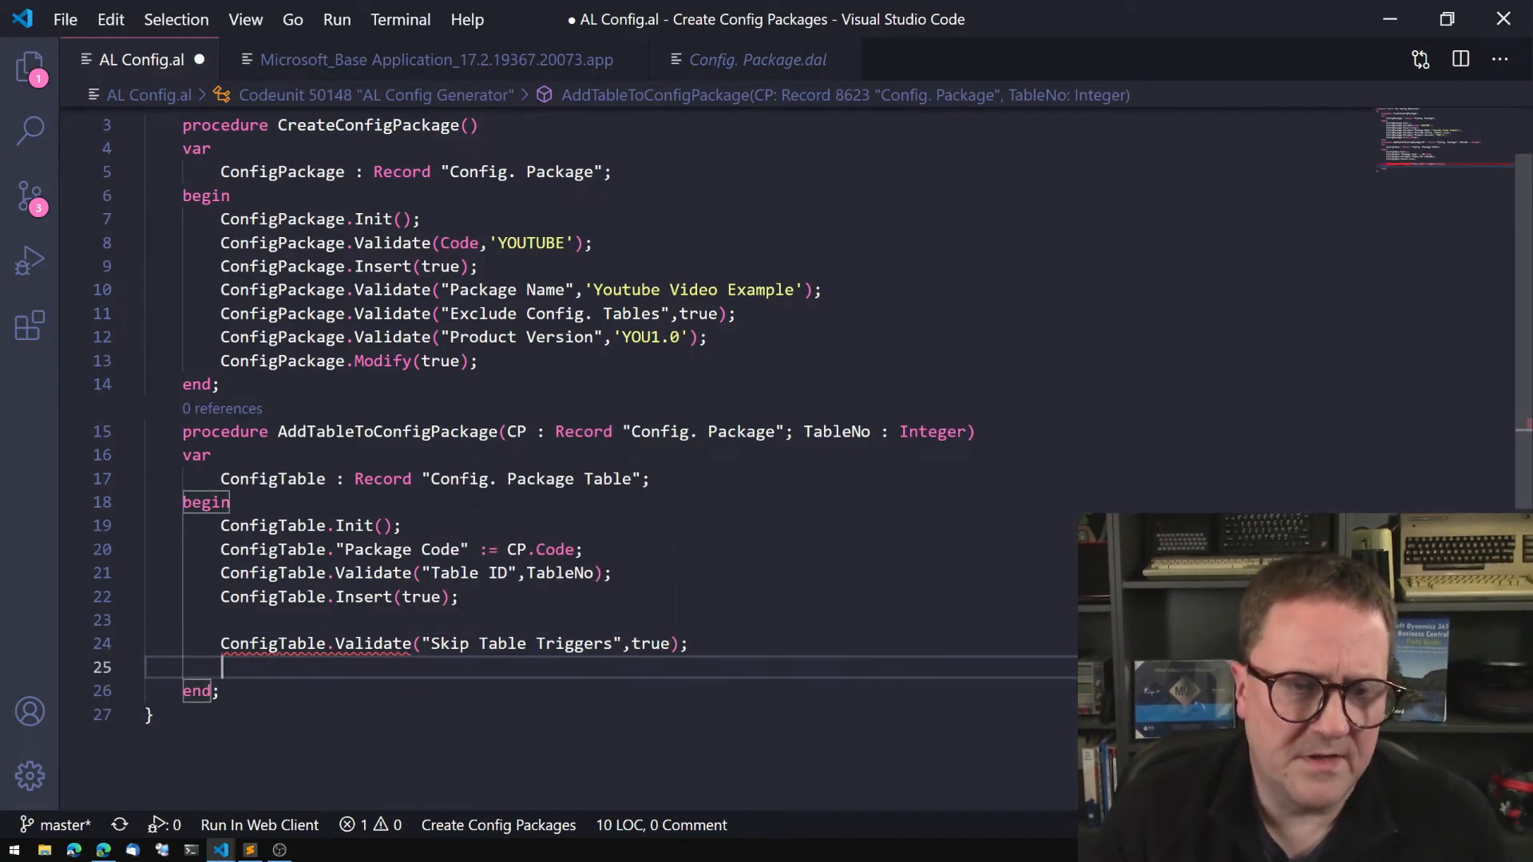
{"action": "type", "text": "ConfigTable.Modify(true);"}
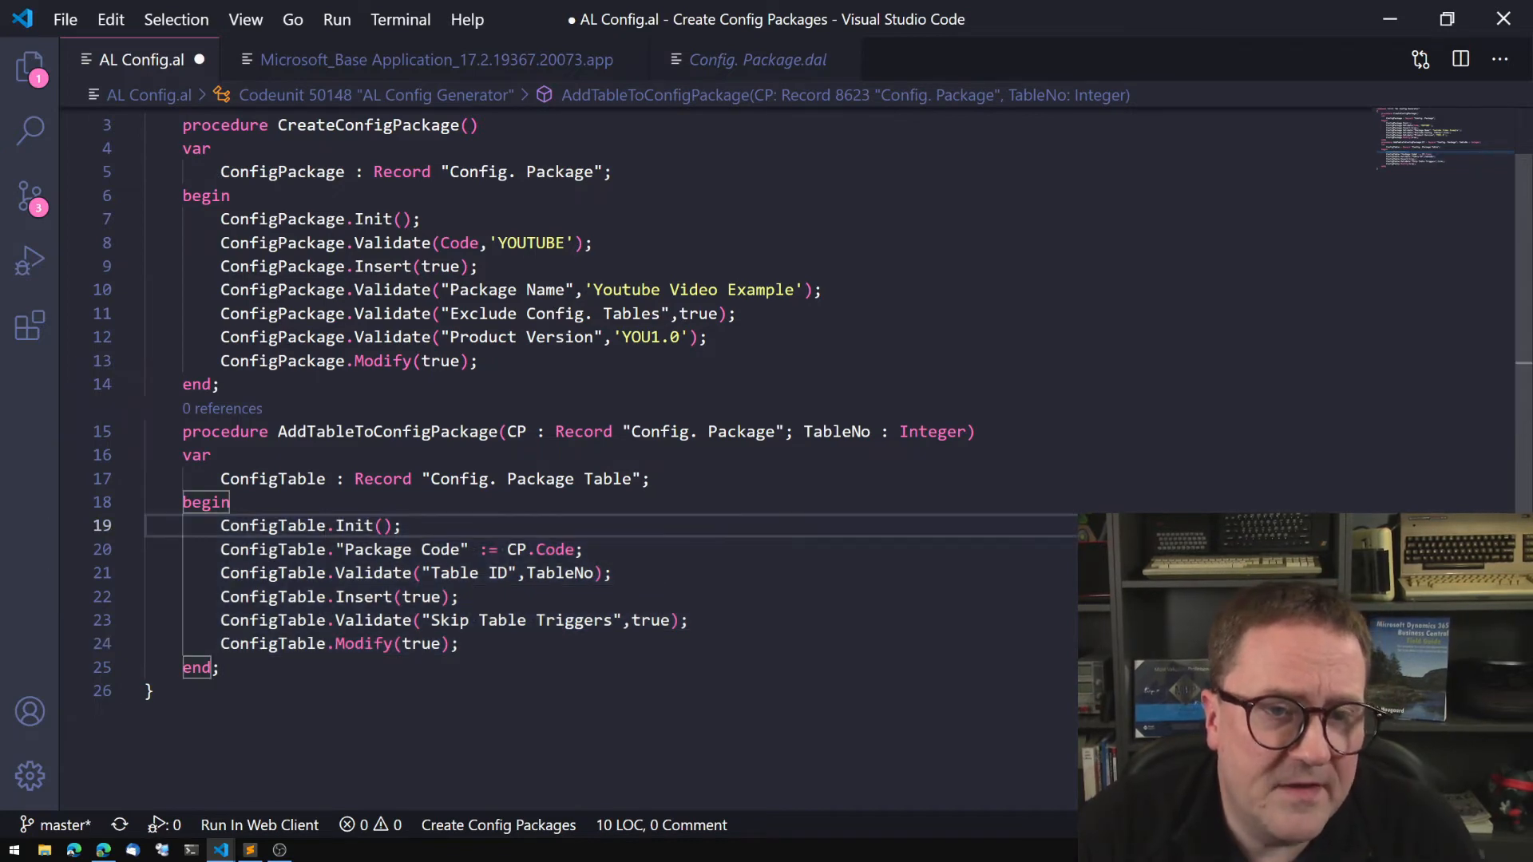
- Add the line AddTableToConfigPackage(ConfigPackage,18) inside CreateConfigPackage
{"action": "key", "text": "Enter"}
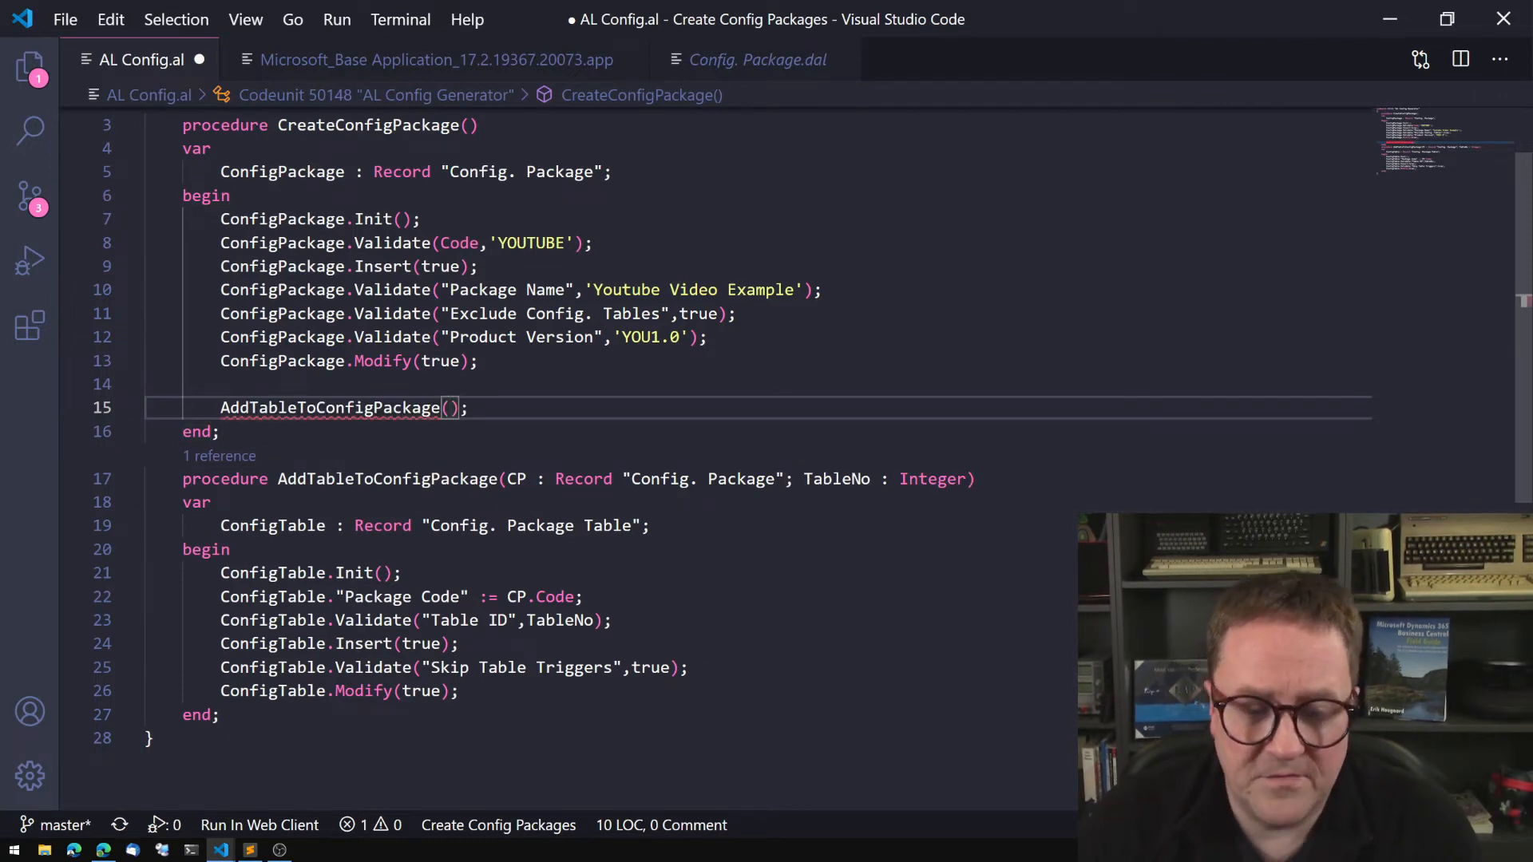
{"action": "type", "text": "ConfigPackage,"}
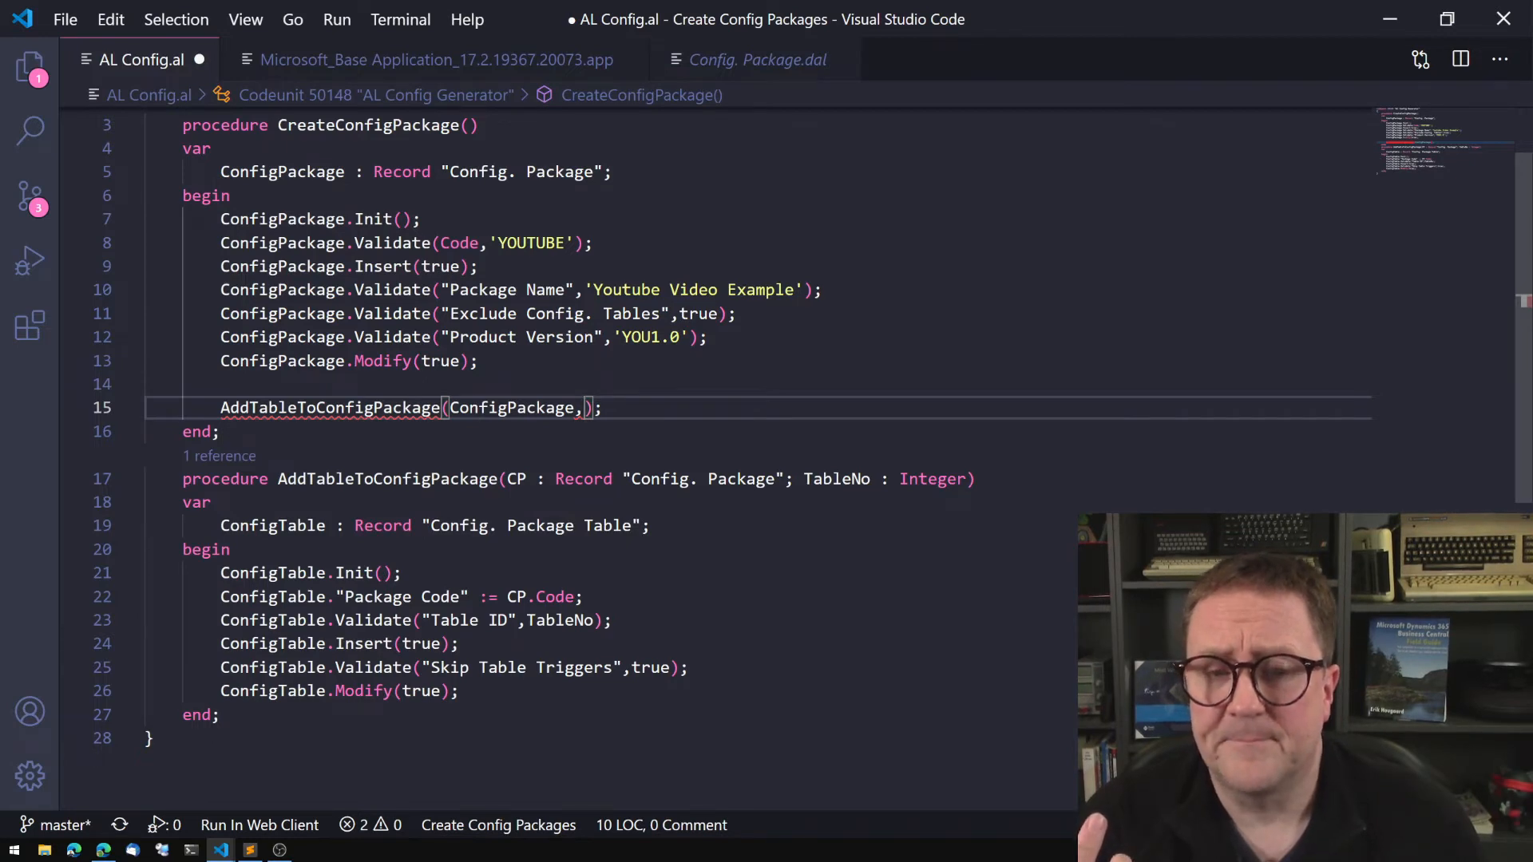
{"action": "type", "text": "18"}
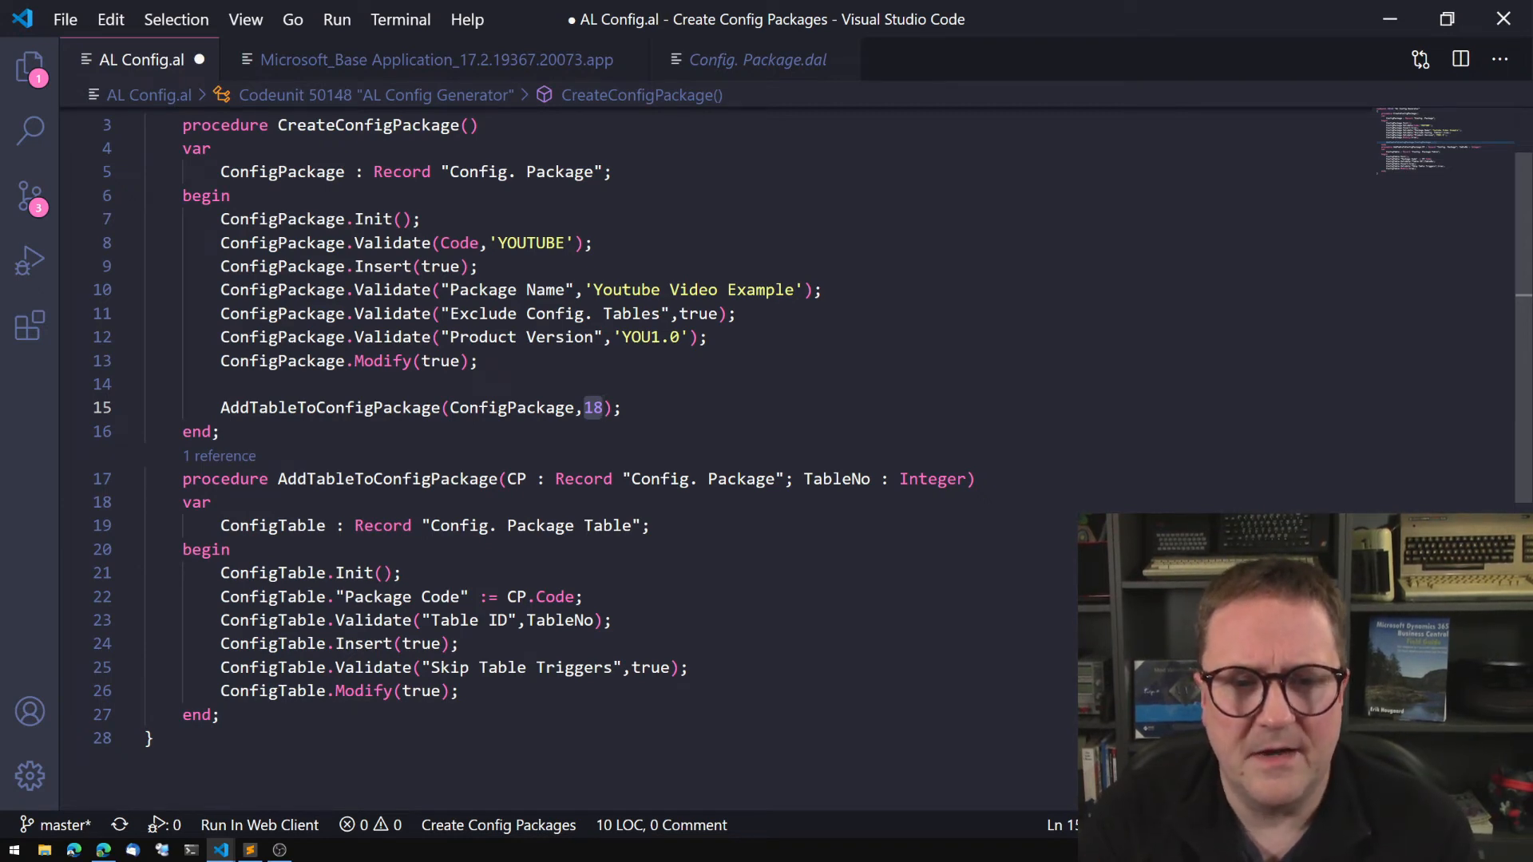
- Replace 18 with DATABASE::Customer and add a call for DATABASE::Vendor
{"action": "key", "text": "Backspace"}
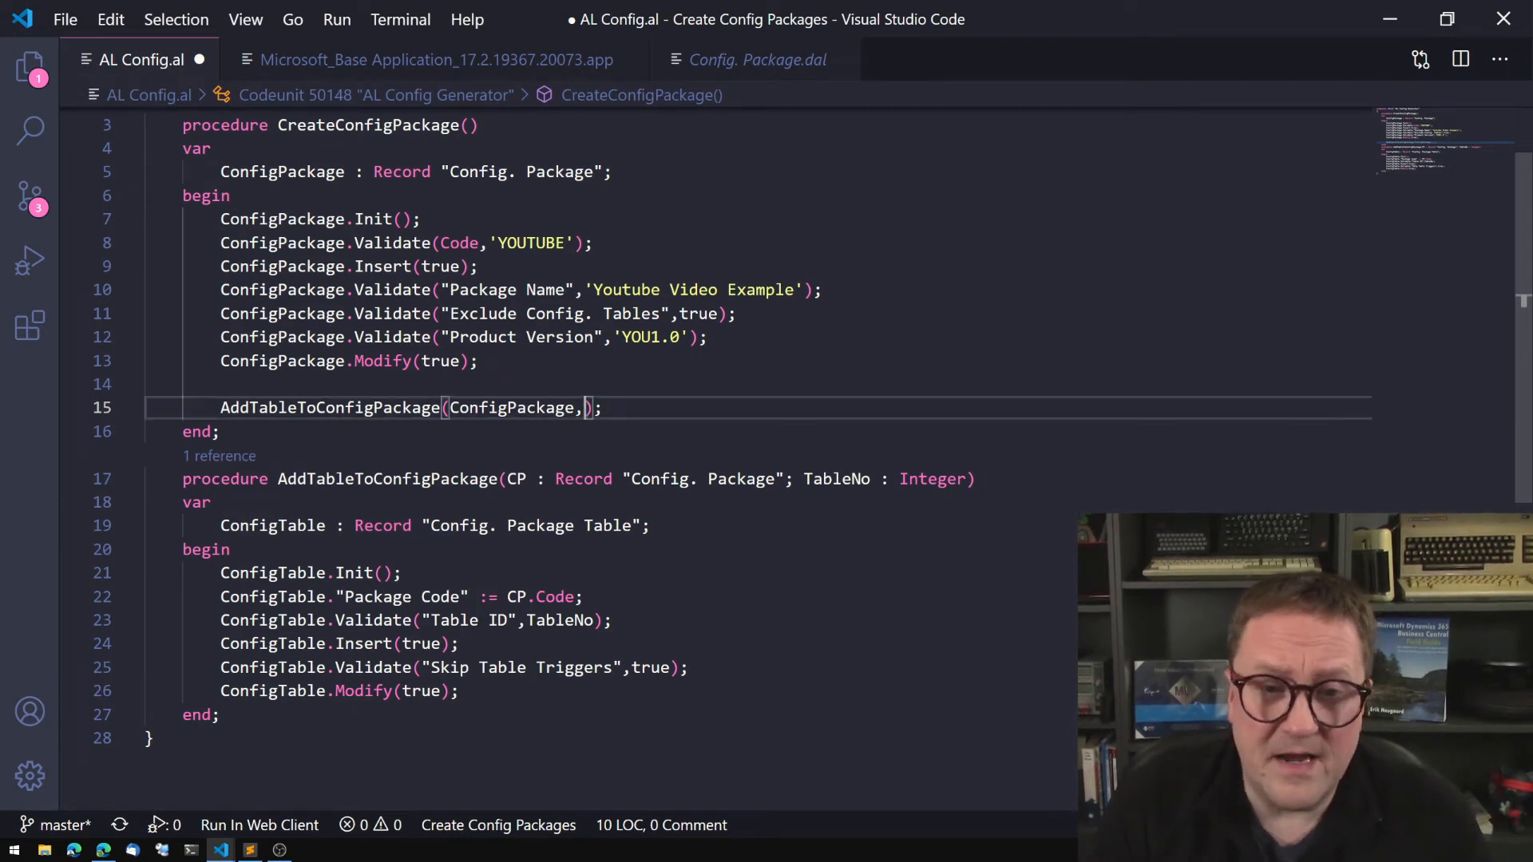
{"action": "type", "text": "DATABASE::"}
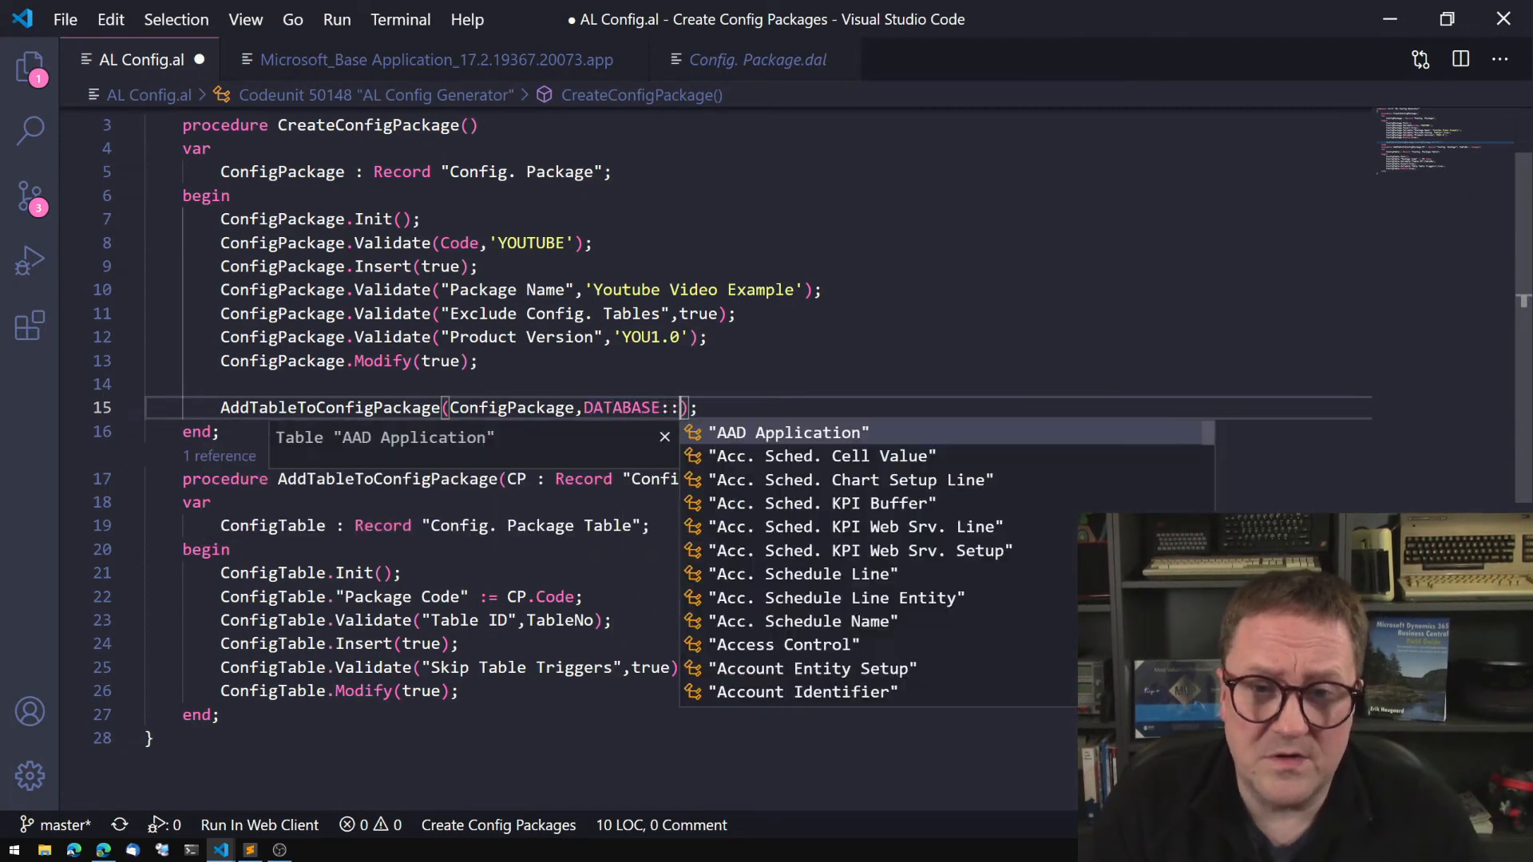
{"action": "type", "text": "Custo"}
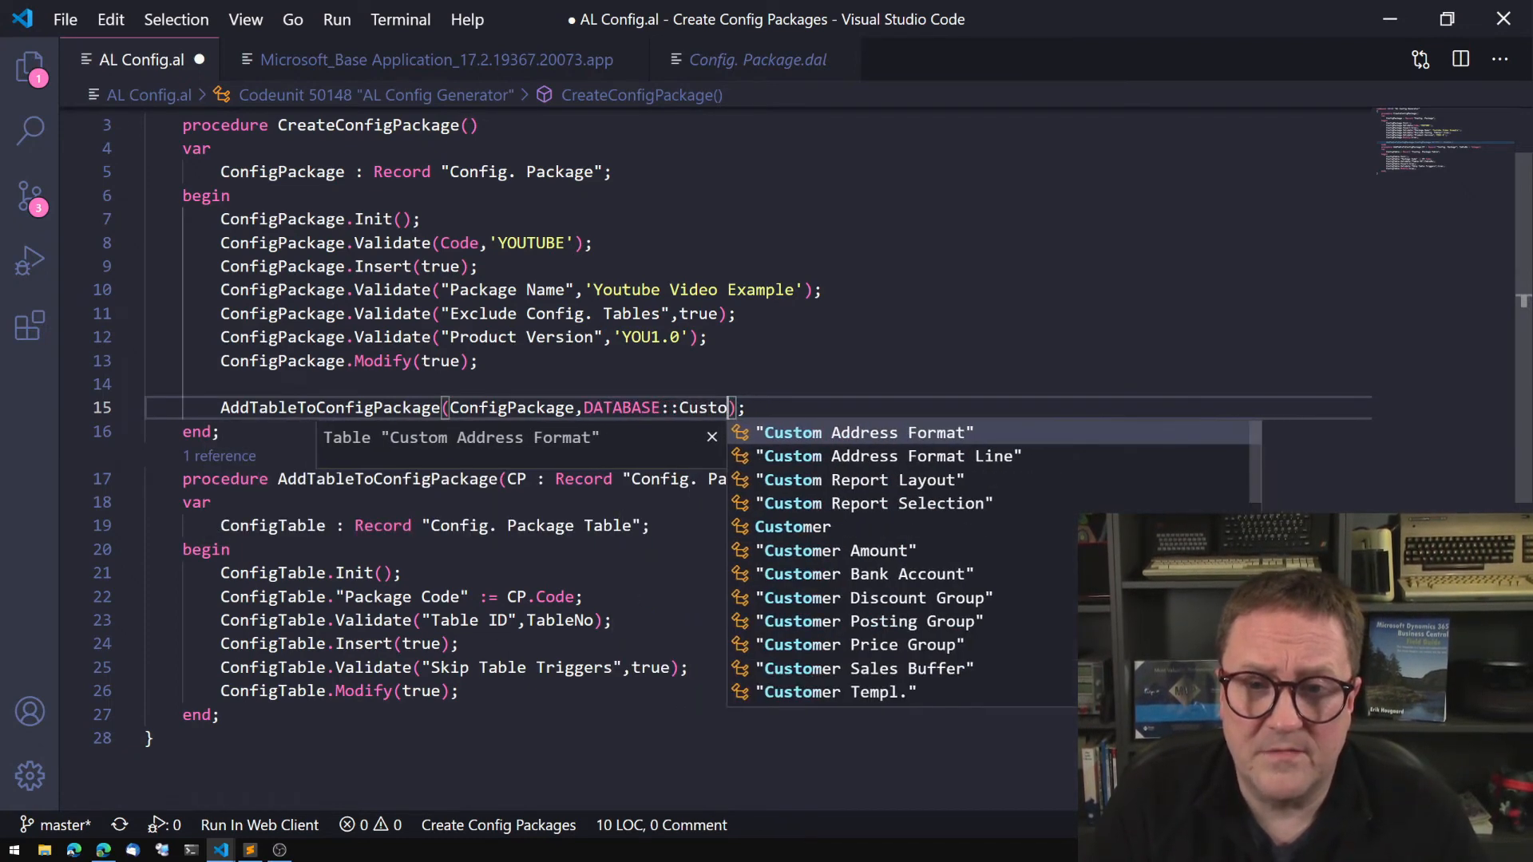
{"action": "left_click", "coordinate": [792, 526]}
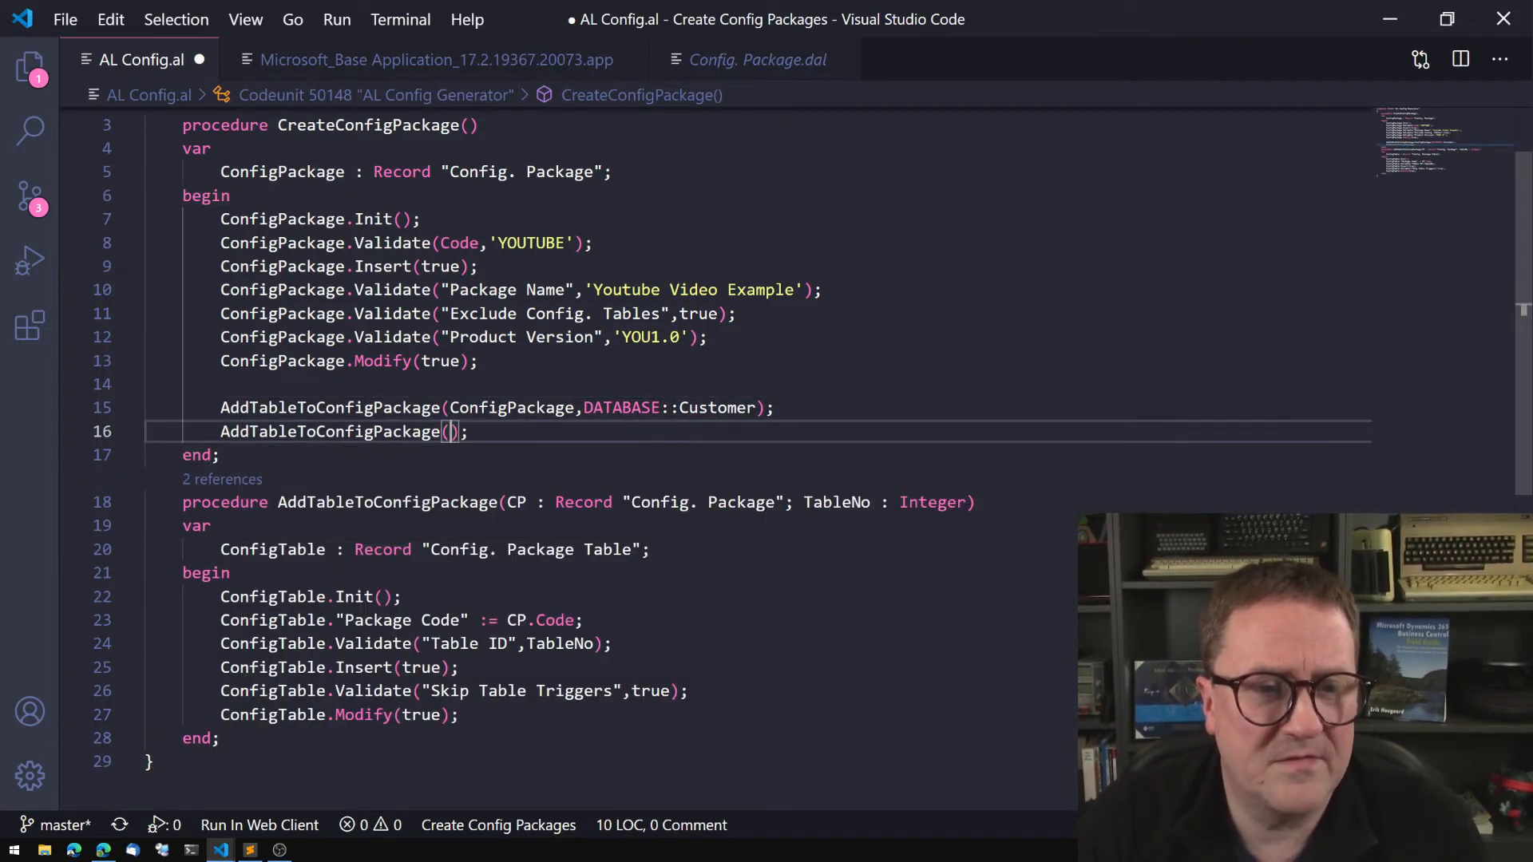
{"action": "type", "text": "ConfigPackage,"}
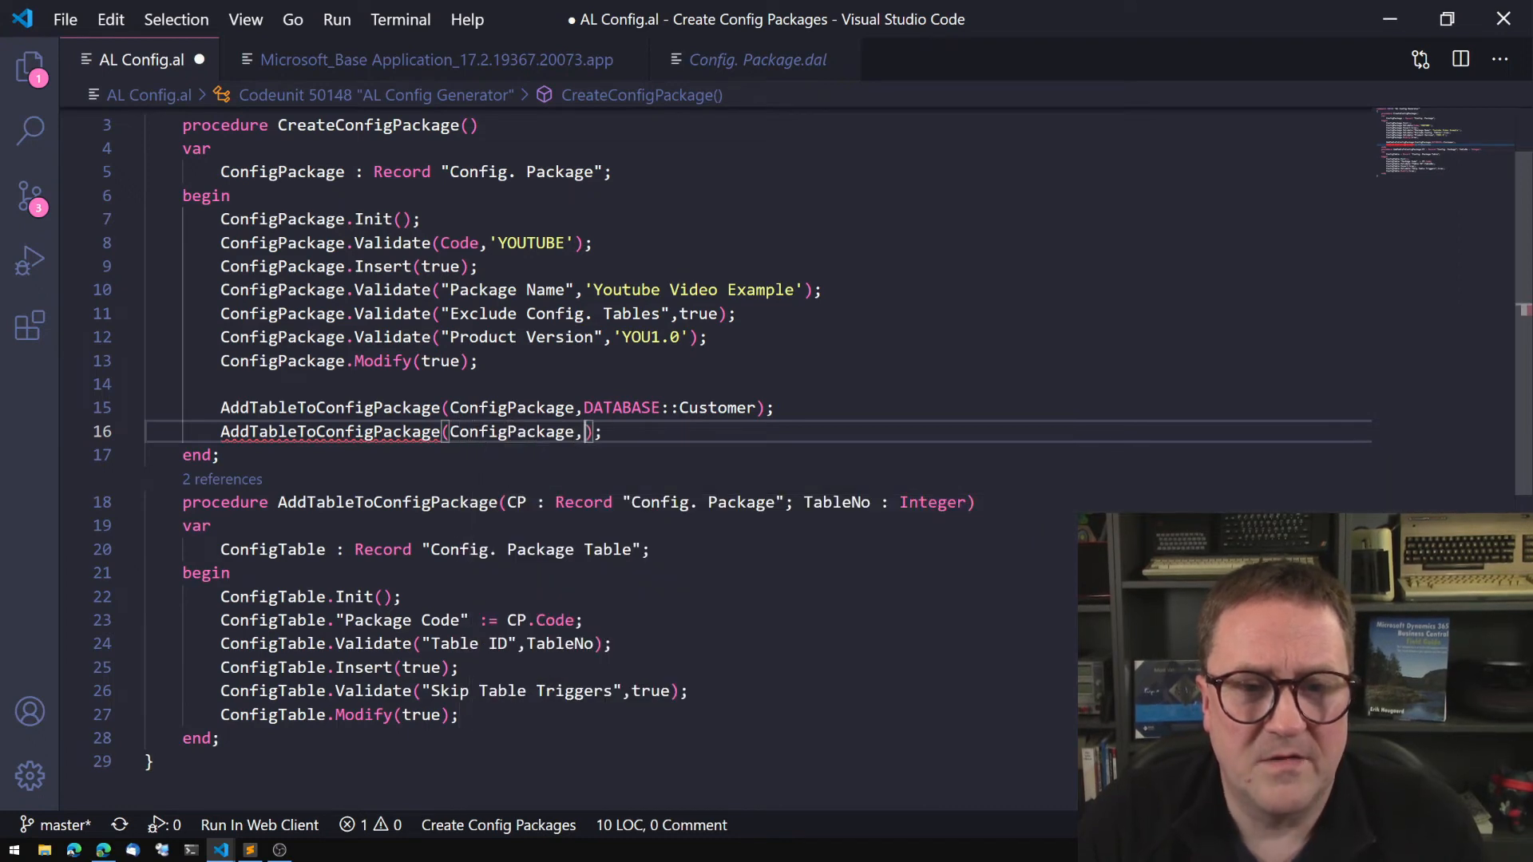
{"action": "type", "text": "DATBA"}
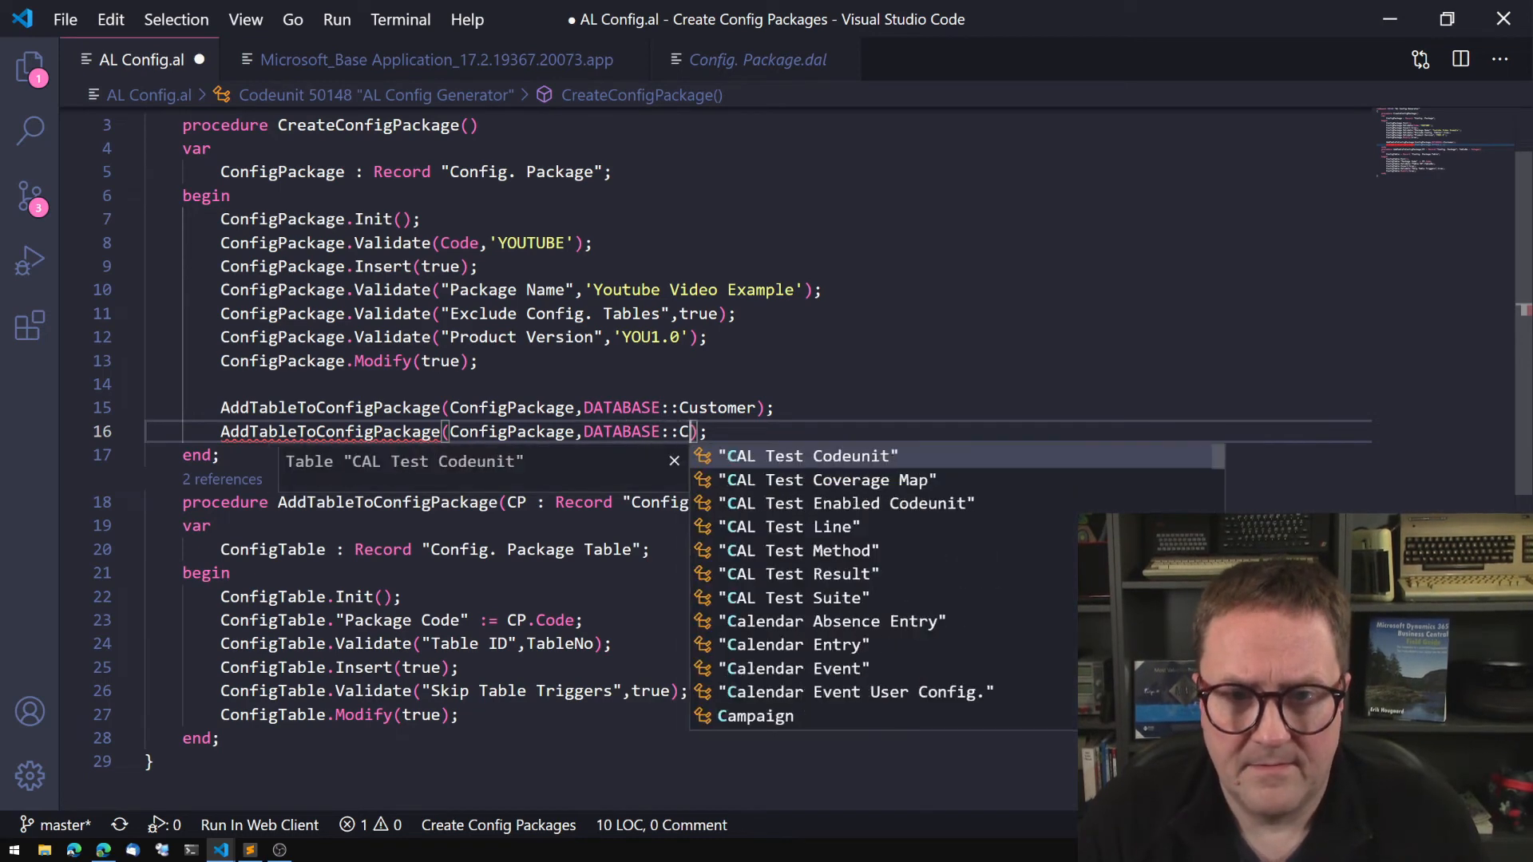
{"action": "type", "text": "endor"}
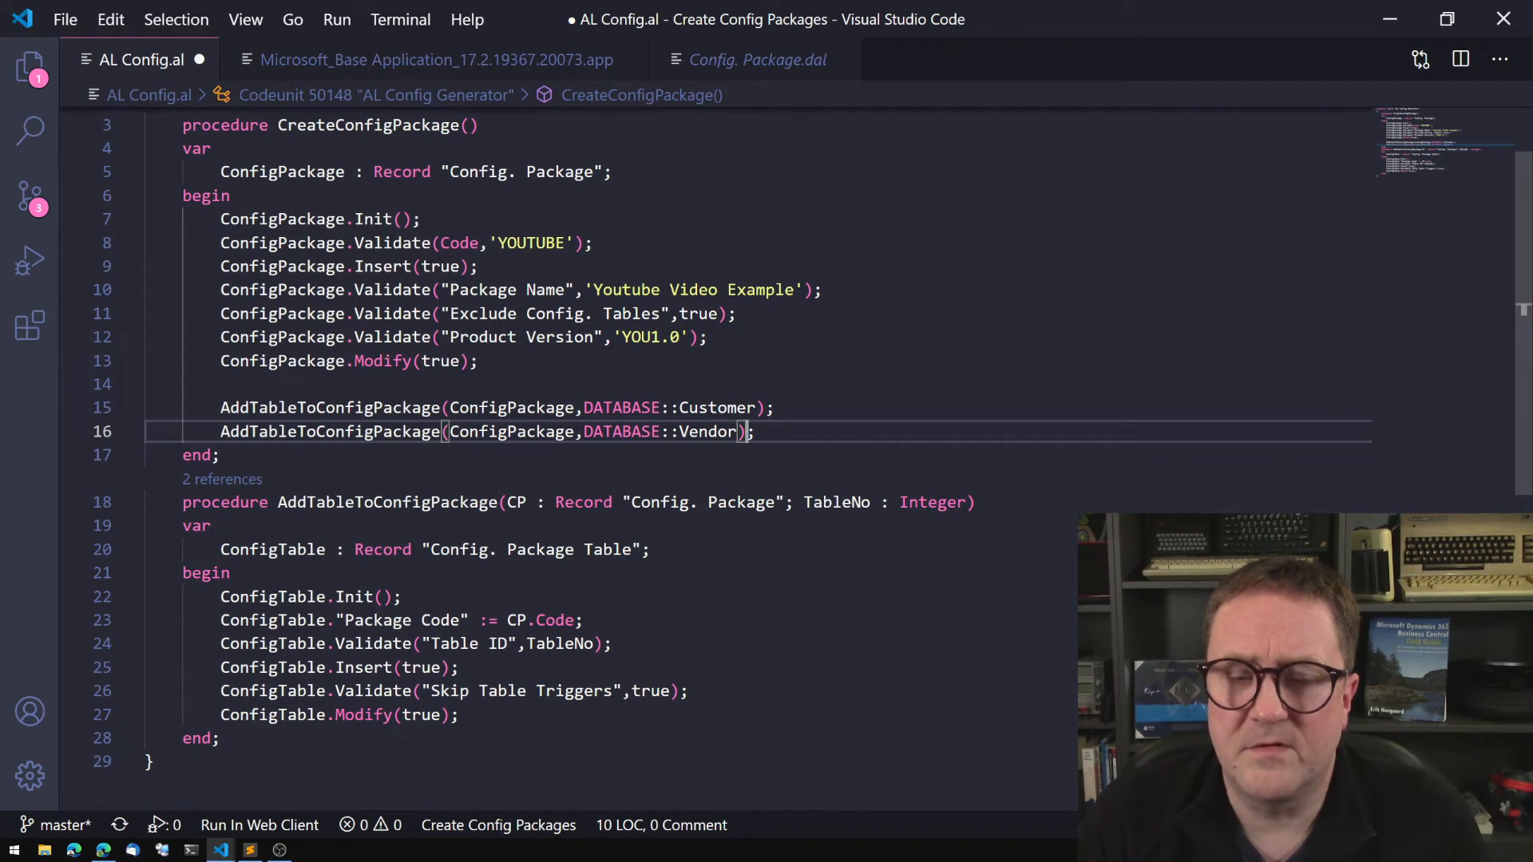
{"action": "key", "text": "Enter"}
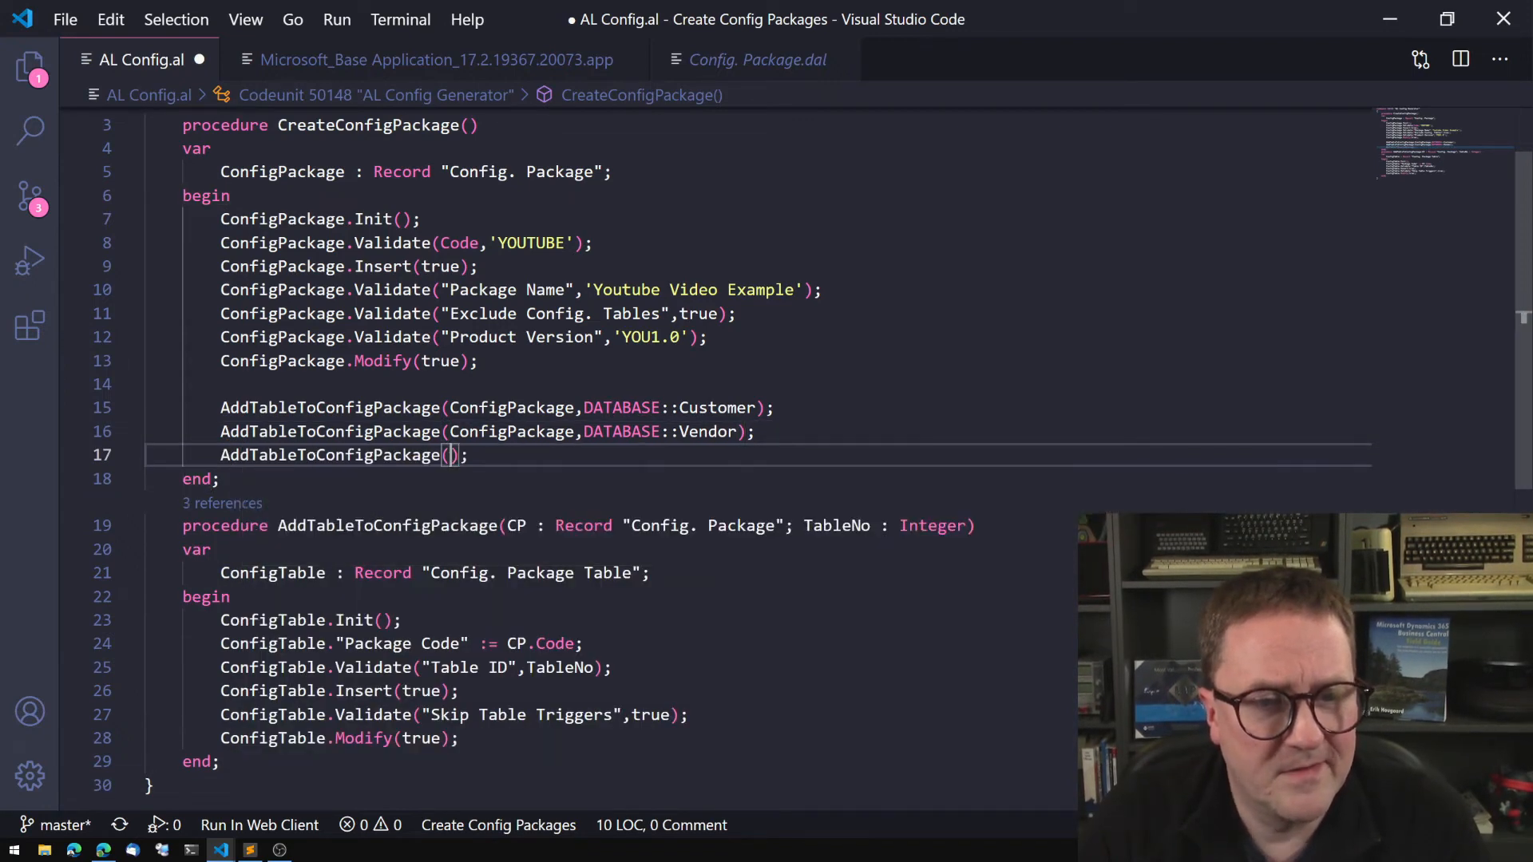
- Add AddTableToConfigPackage calls for DATABASE::Item and DATABASE::Resource
{"action": "type", "text": "ConfigPackage,DATABASE:"}
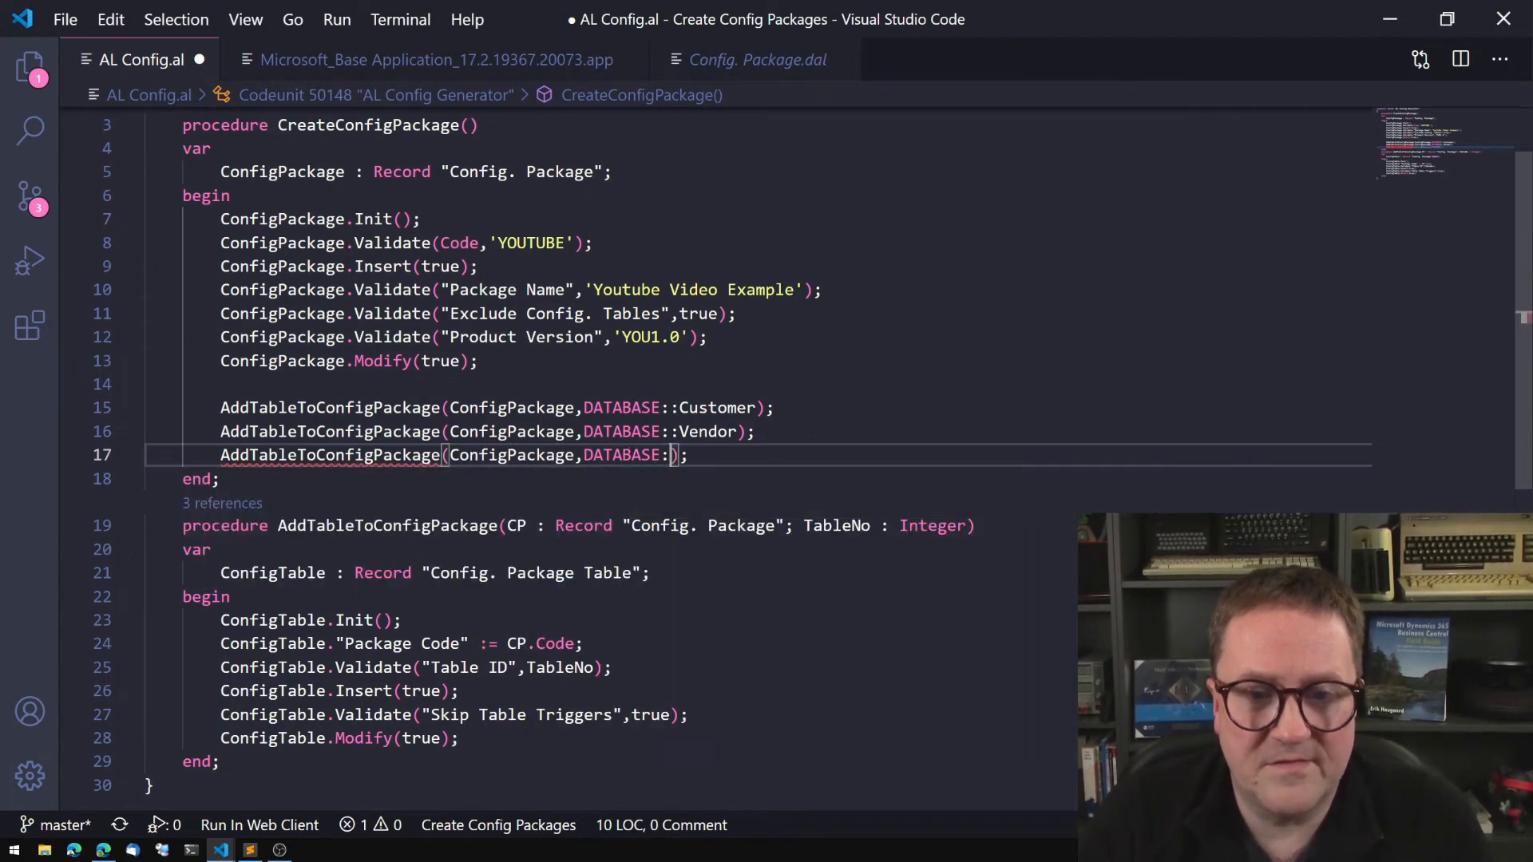
{"action": "type", "text": "Item"}
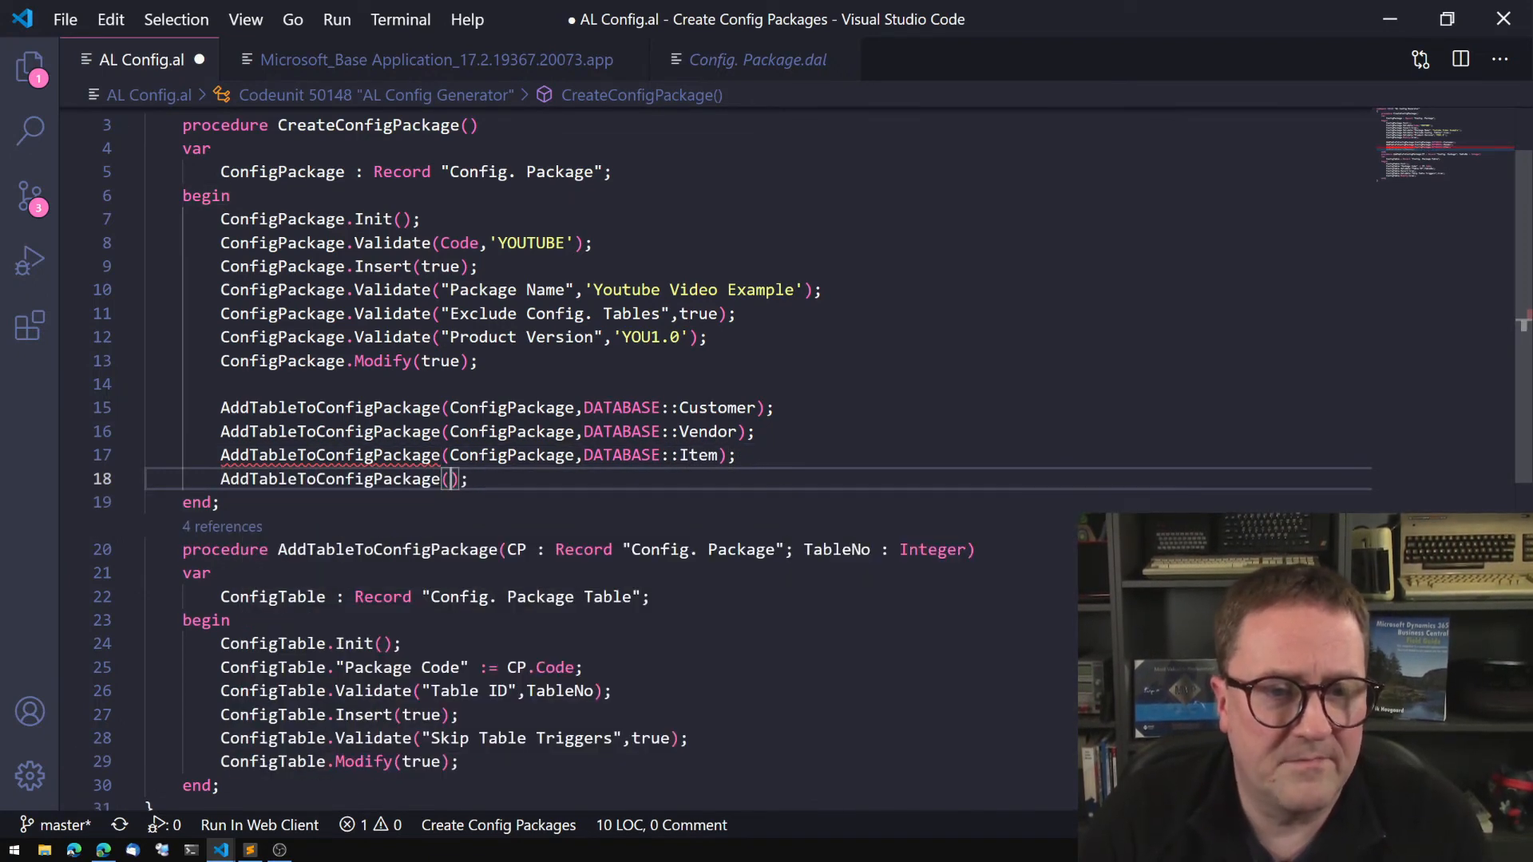
{"action": "type", "text": "ConfigPack"}
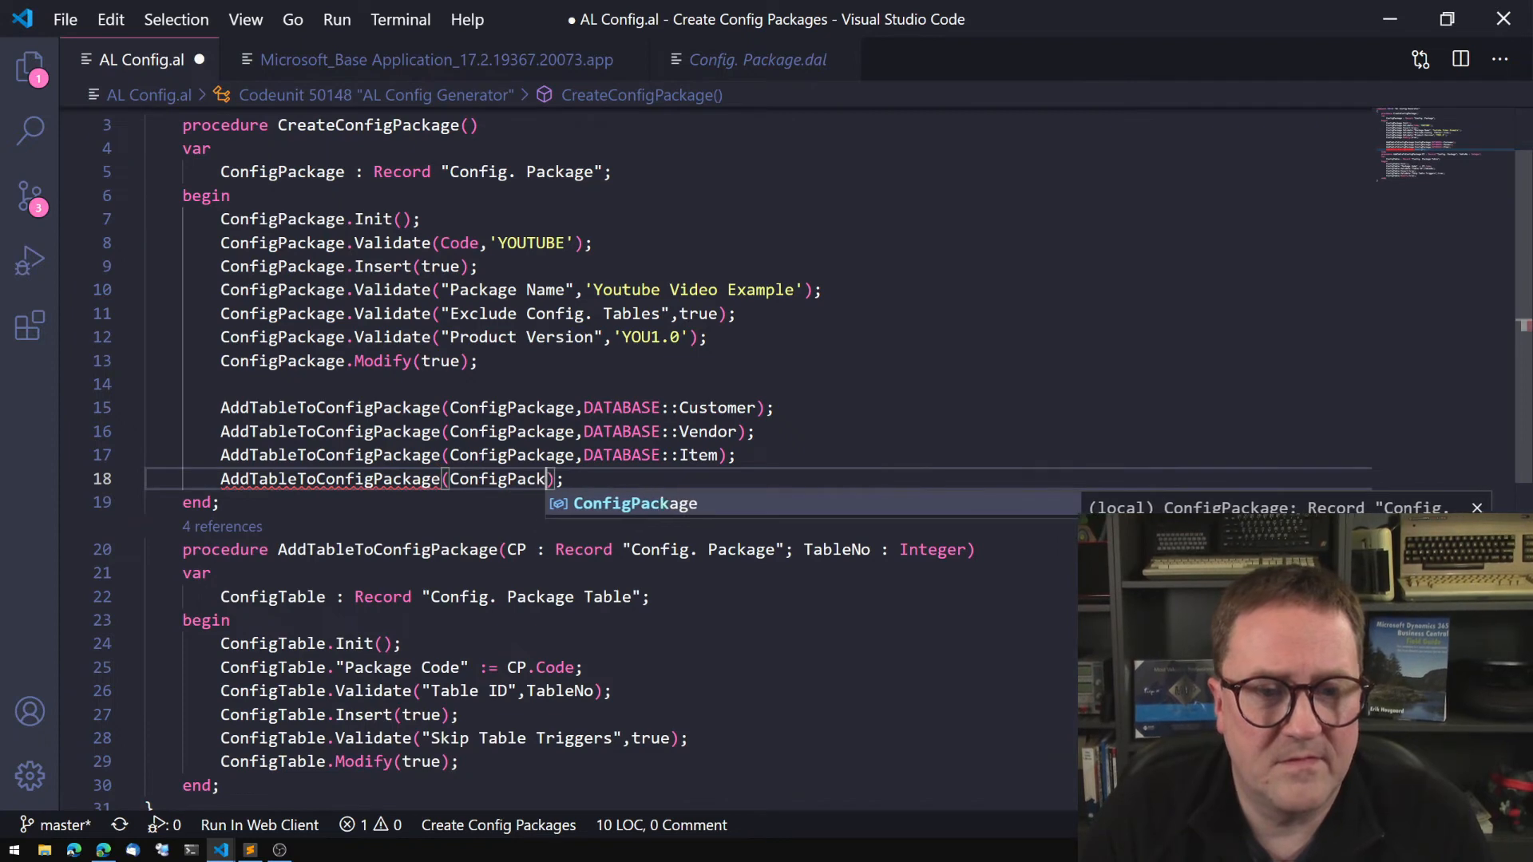
{"action": "type", "text": "DATABASE::"}
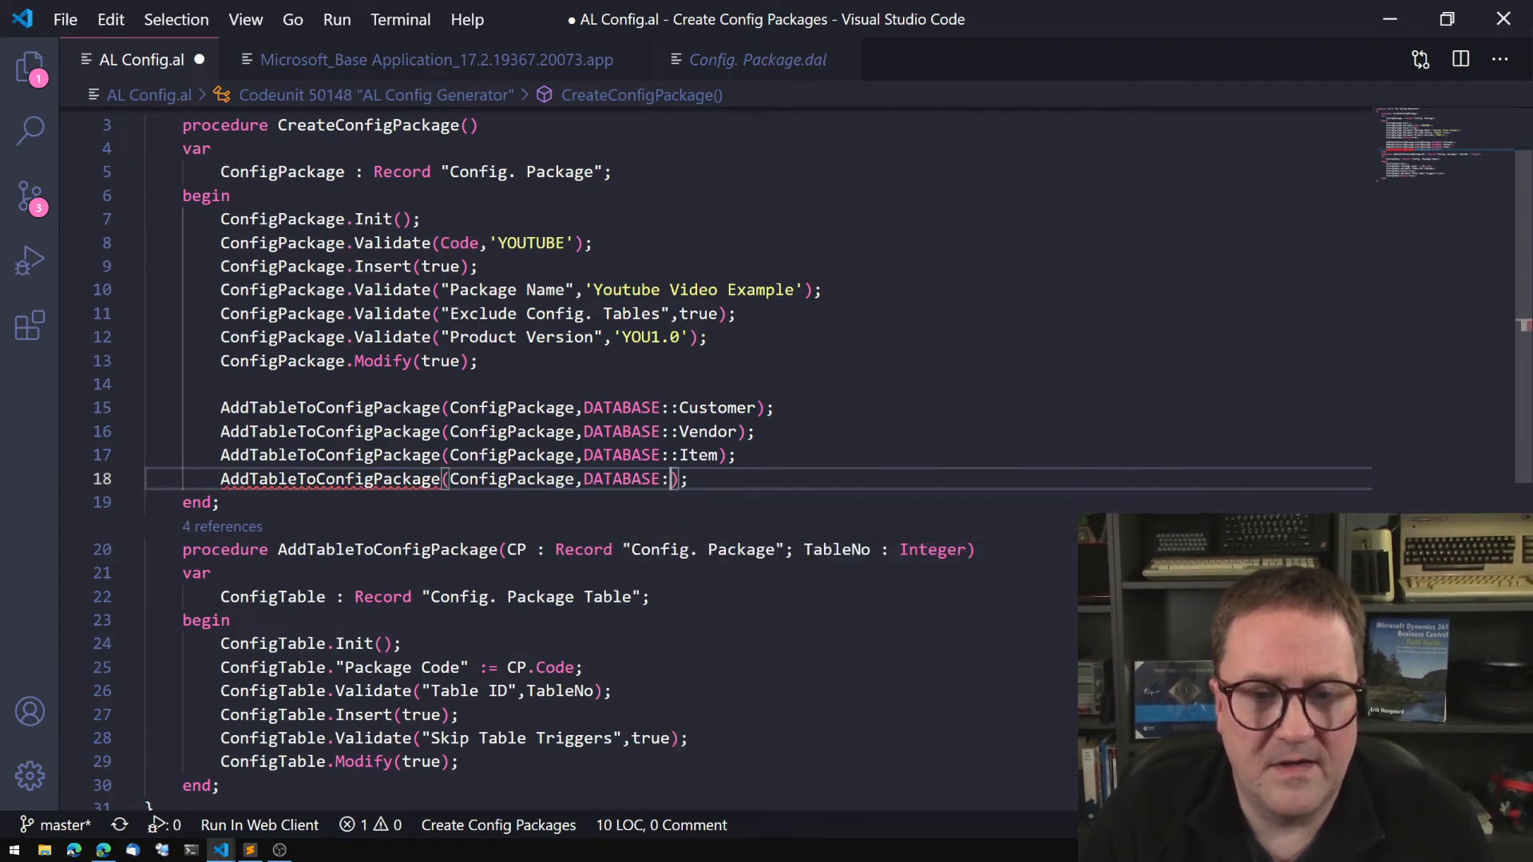
{"action": "type", "text": "REsdo"}
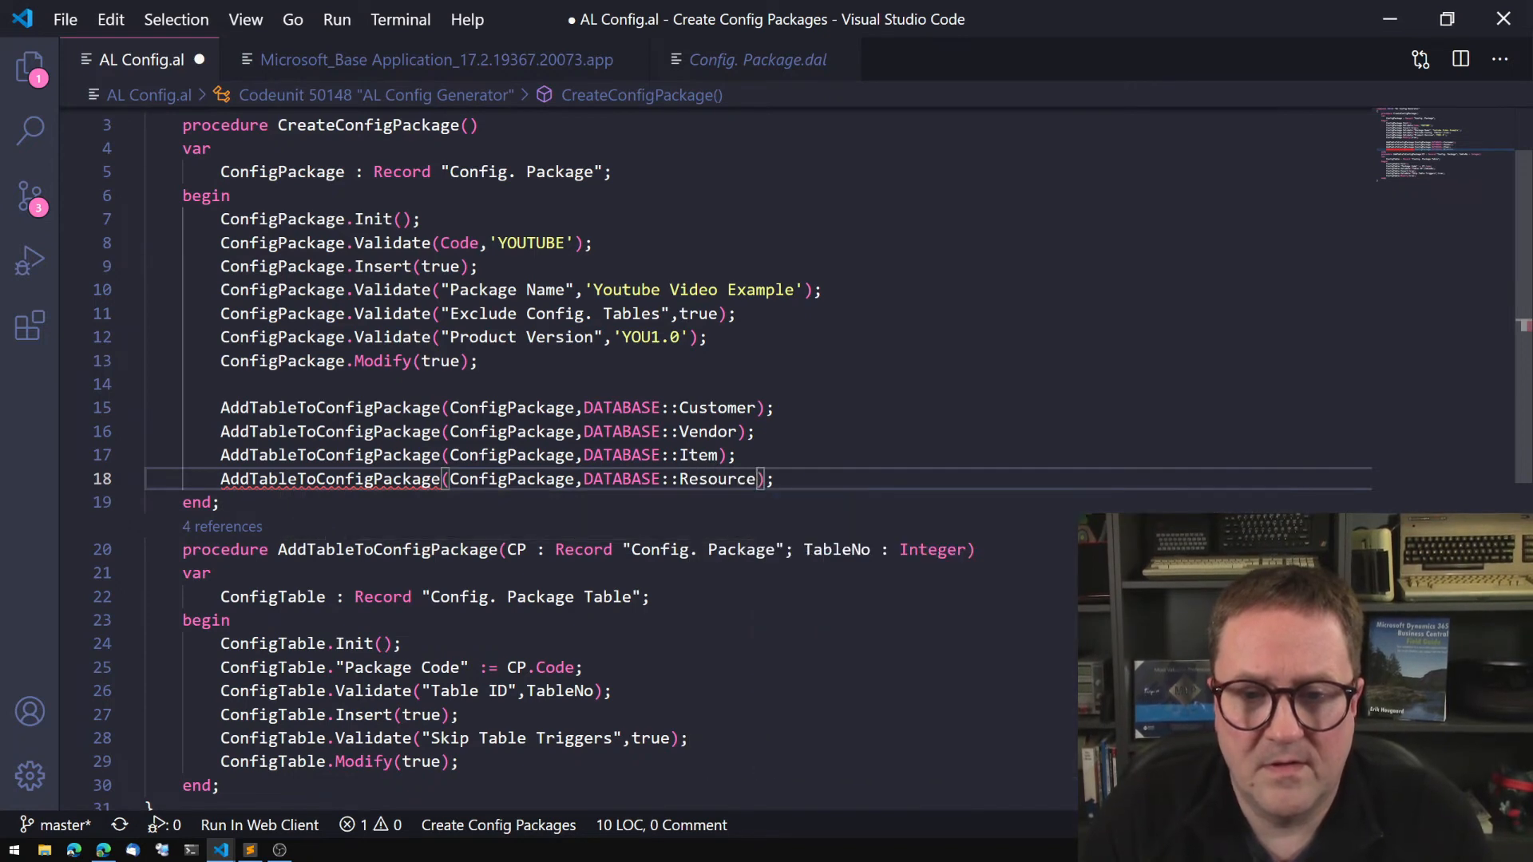
{"action": "scroll", "scroll_direction": "down", "scroll_amount": 3}
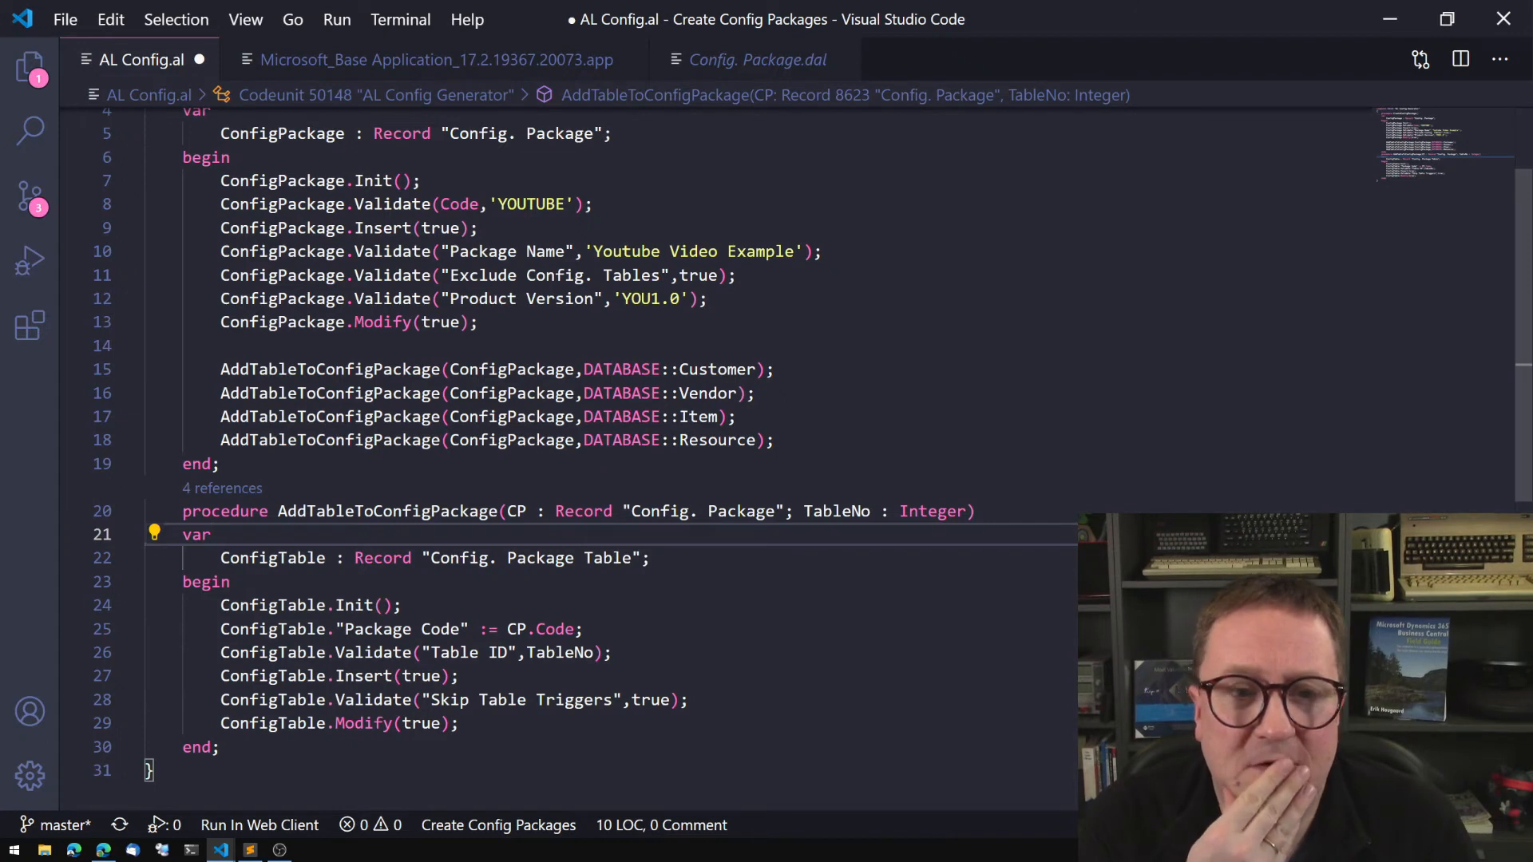
{"action": "scroll", "scroll_direction": "up", "scroll_amount": 3}
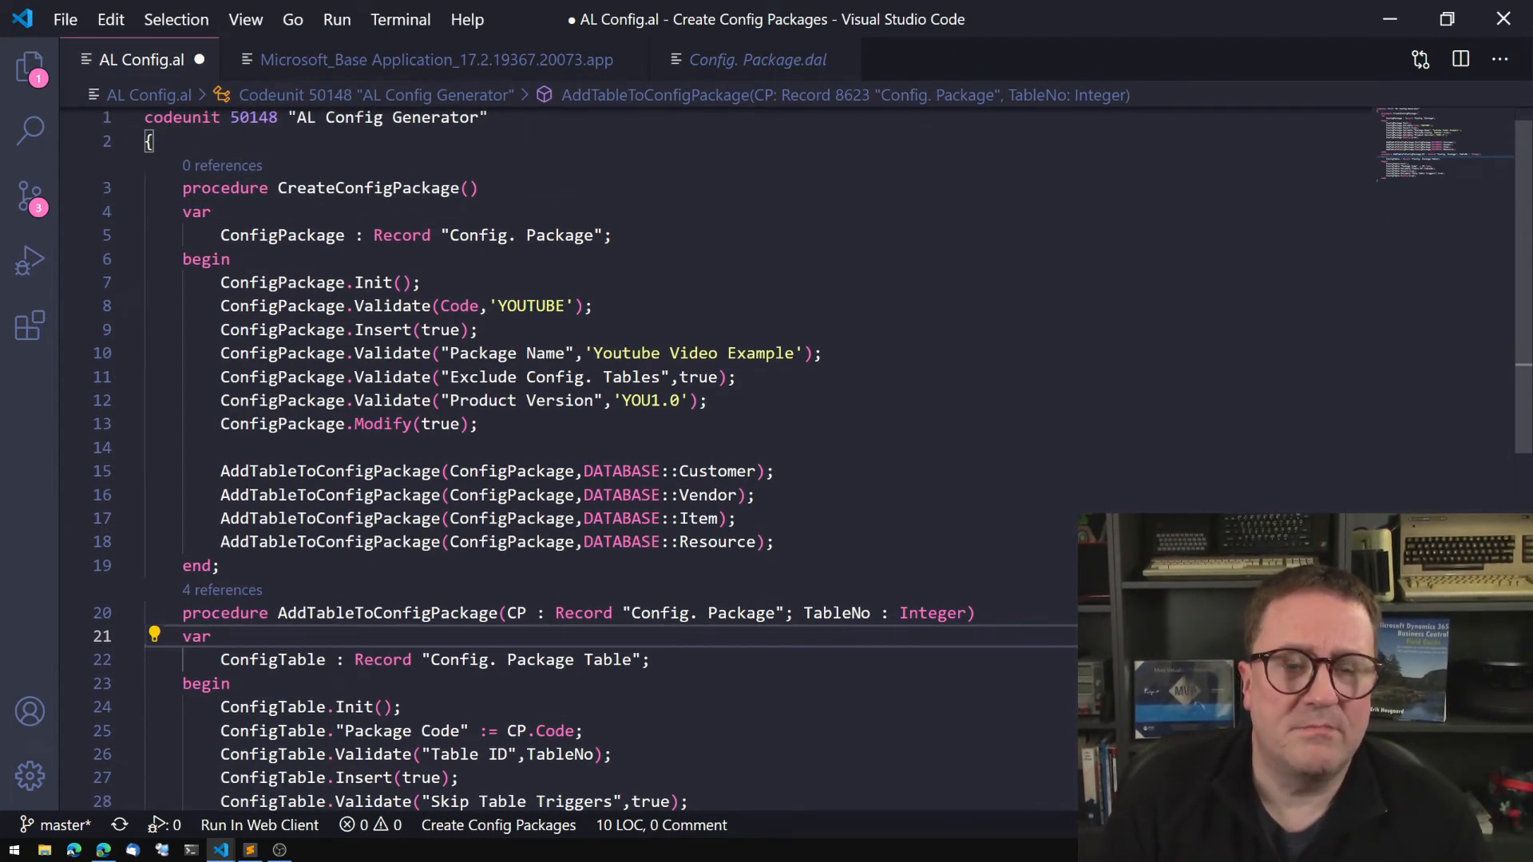
{"action": "scroll", "scroll_direction": "up", "scroll_amount": 3}
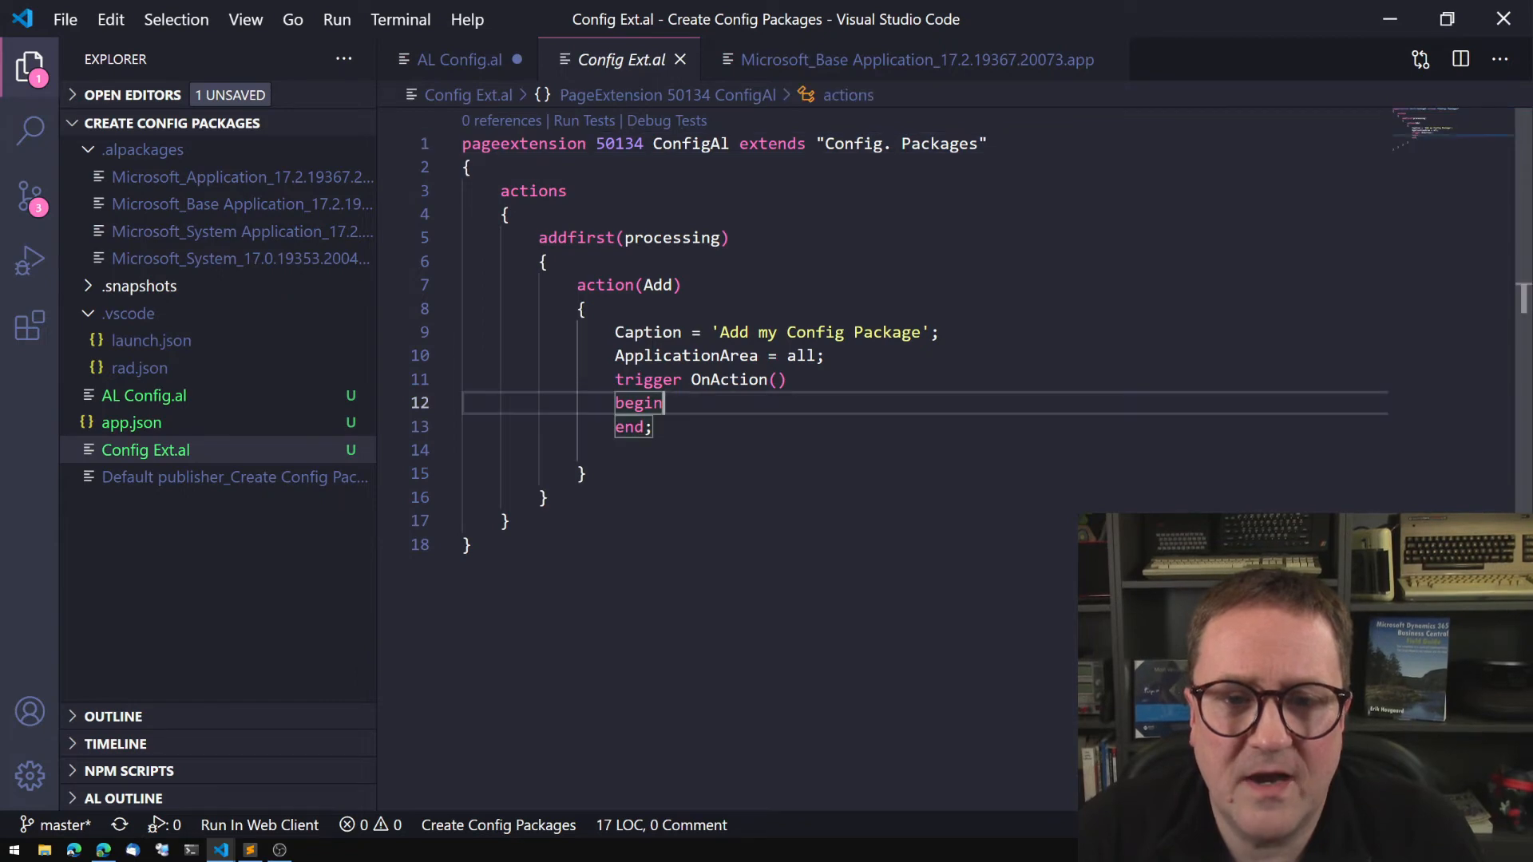
- In OnAction, declare Generator : Codeunit "AL Config Generator" and call Generator.CreateConfigPackage()
{"action": "key", "text": "enter"}
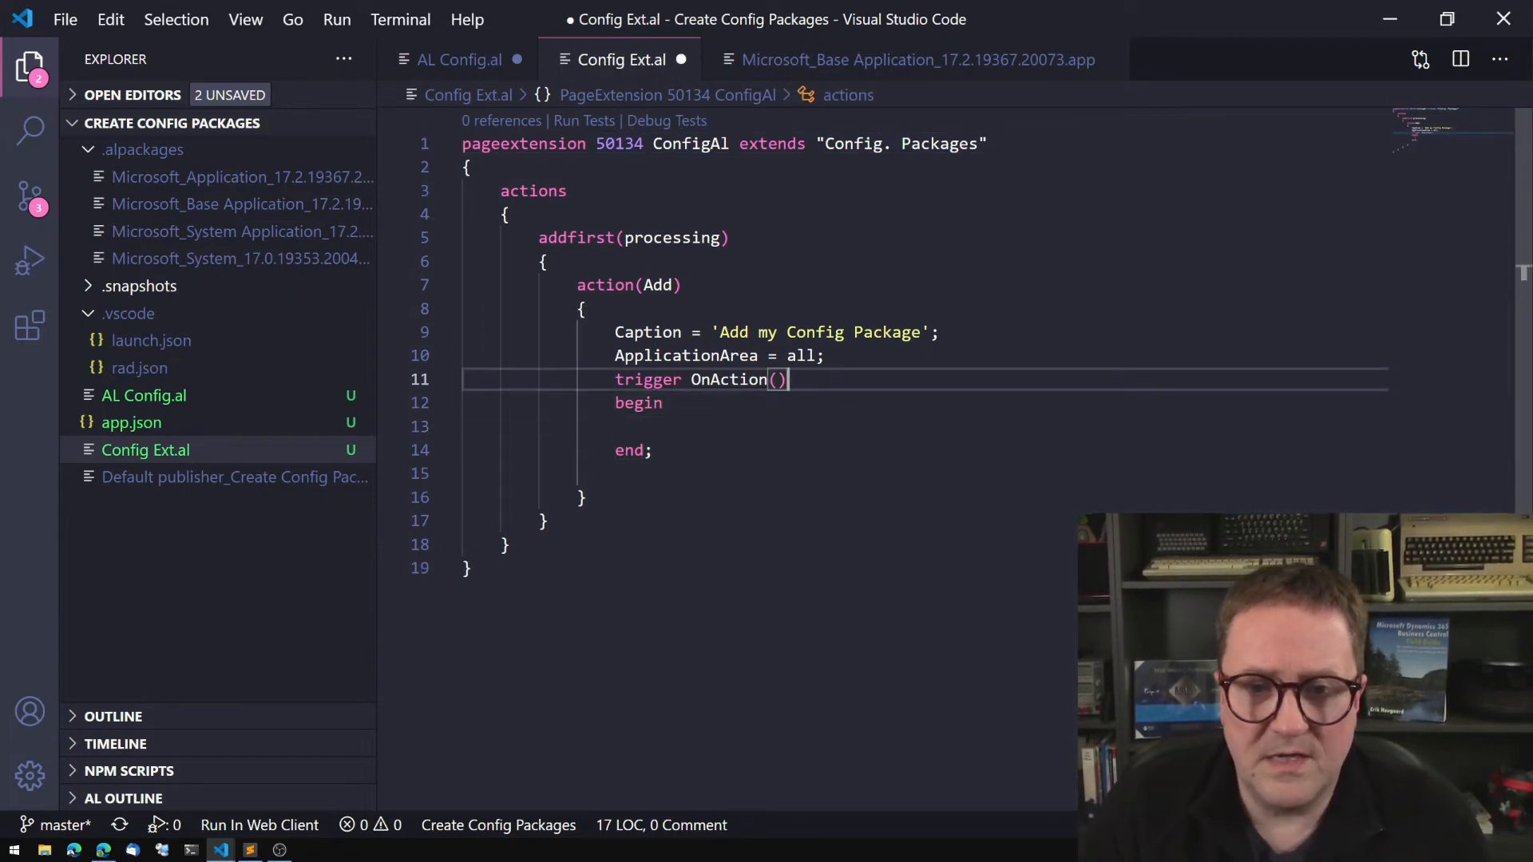
{"action": "type", "text": "var"}
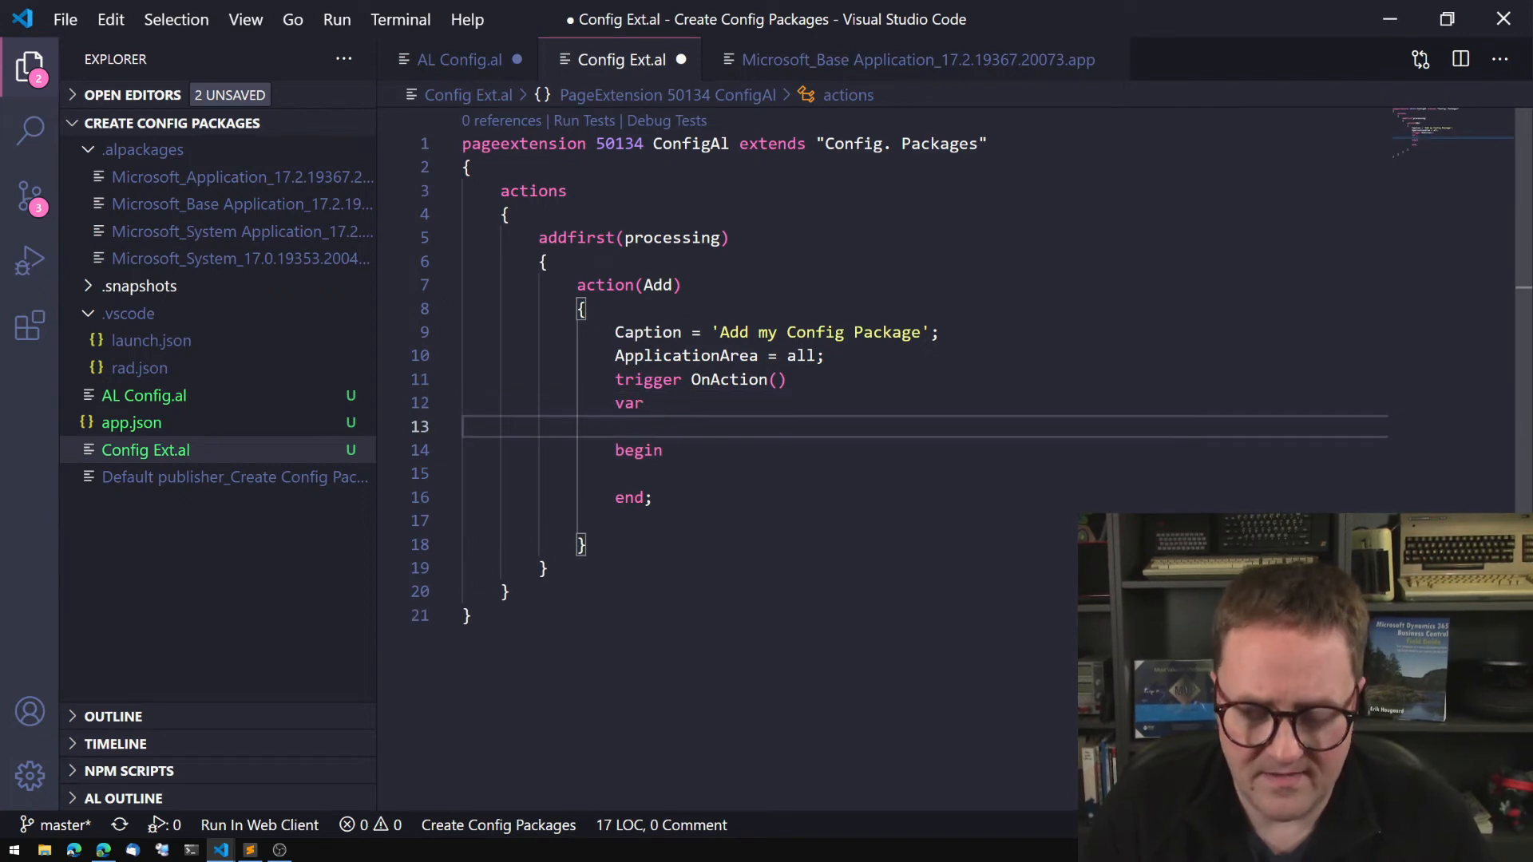
{"action": "type", "text": "Add :"}
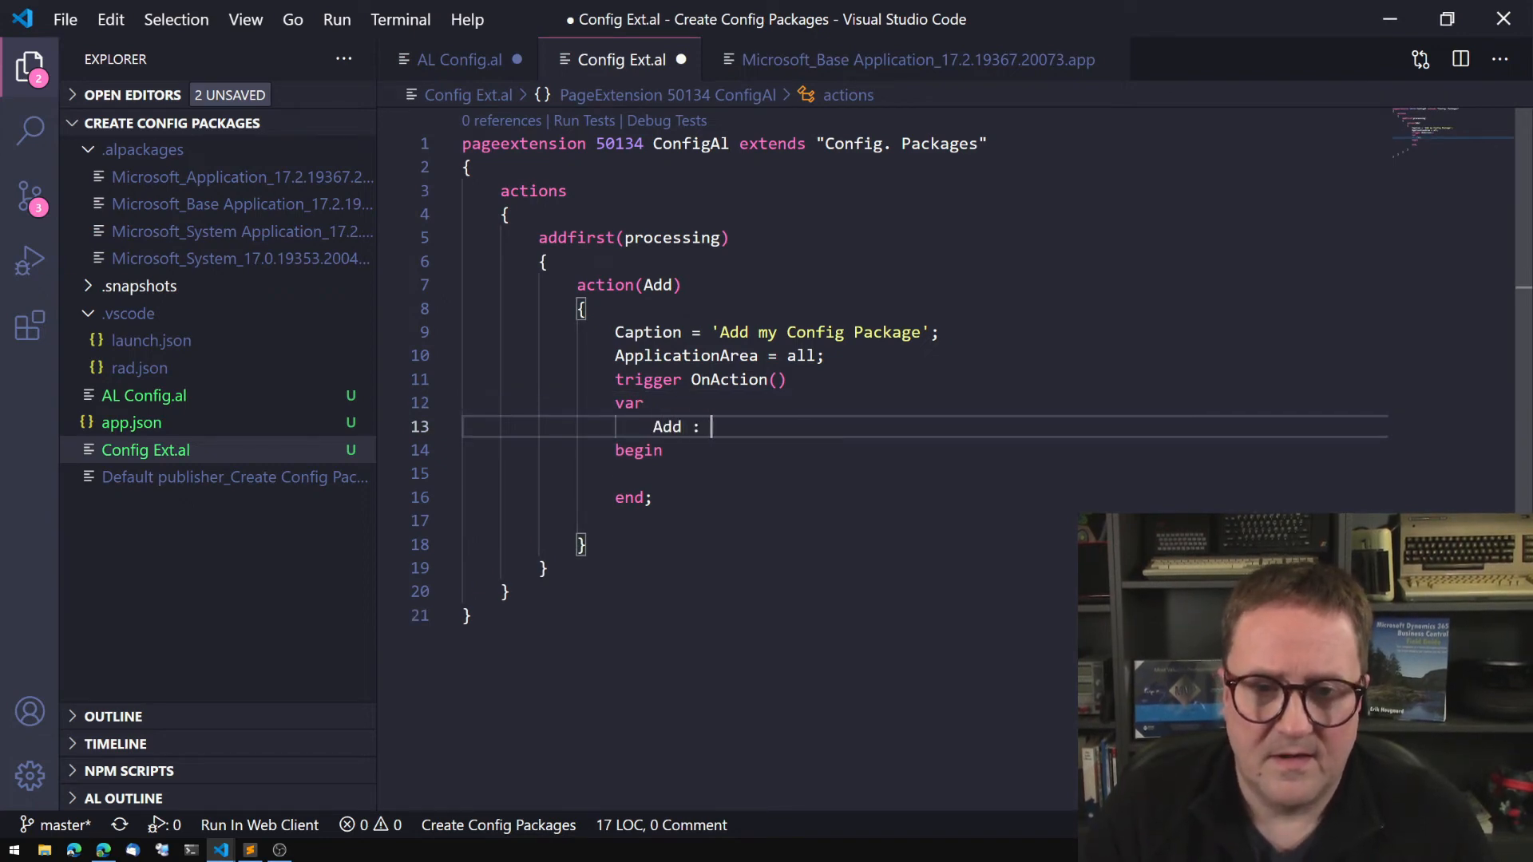
{"action": "type", "text": "Codeunit \"AL Config Generator\";"}
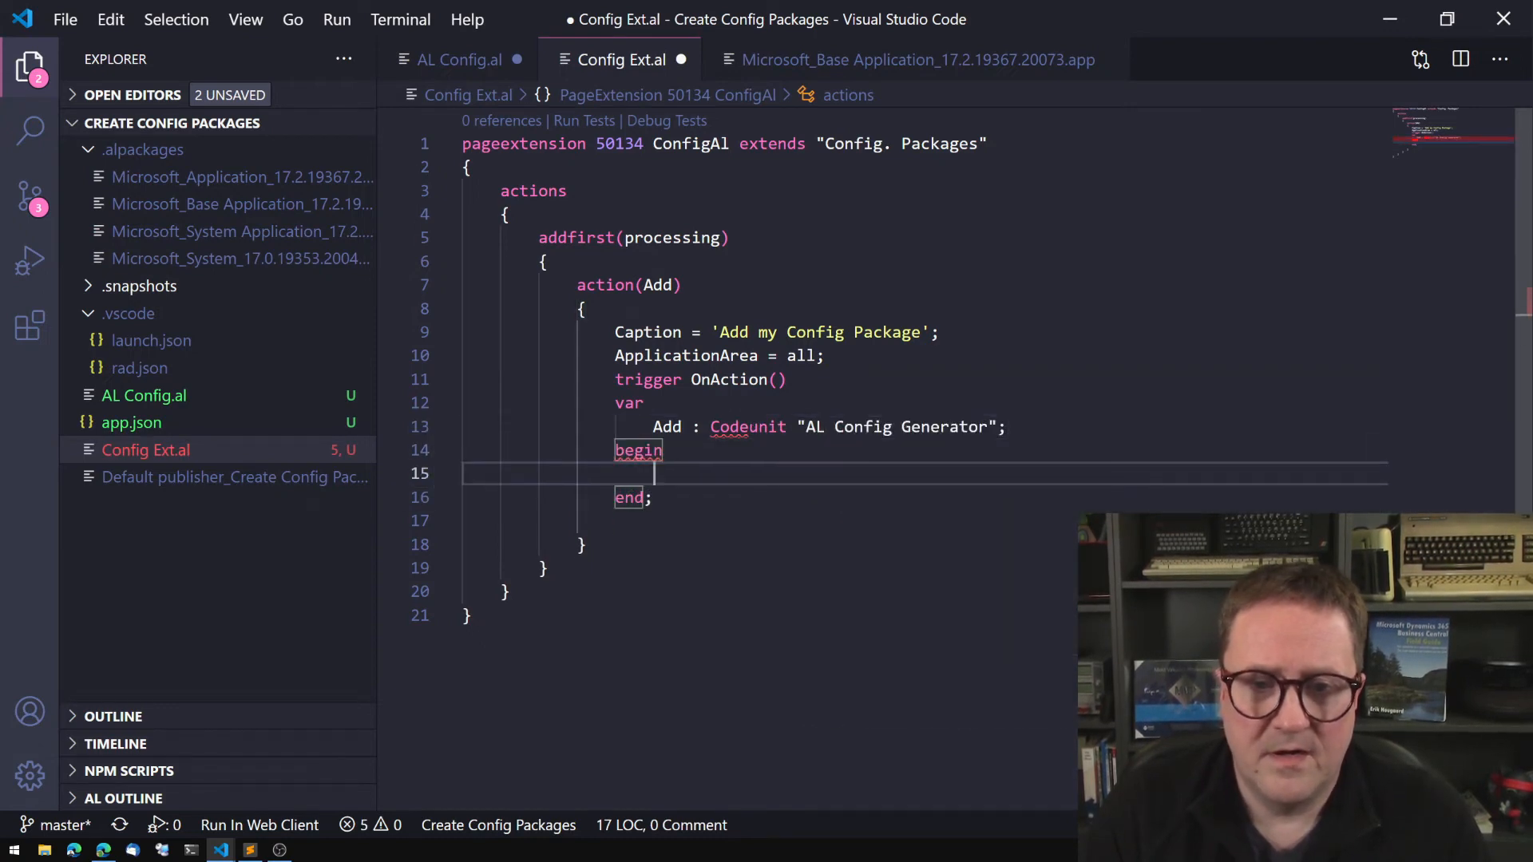
{"action": "type", "text": "Add."}
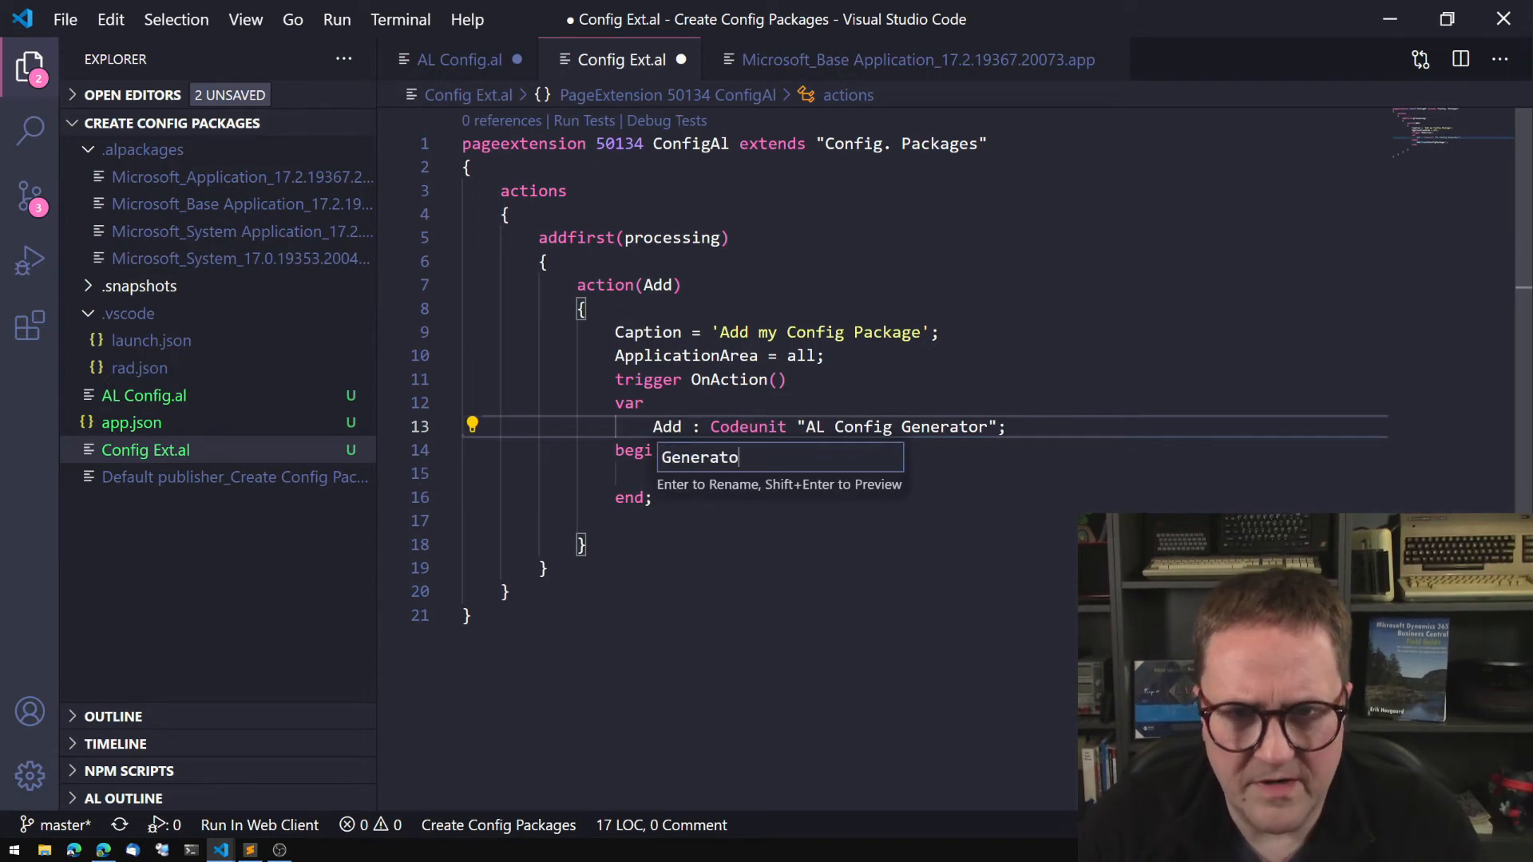
{"action": "key", "text": "Return"}
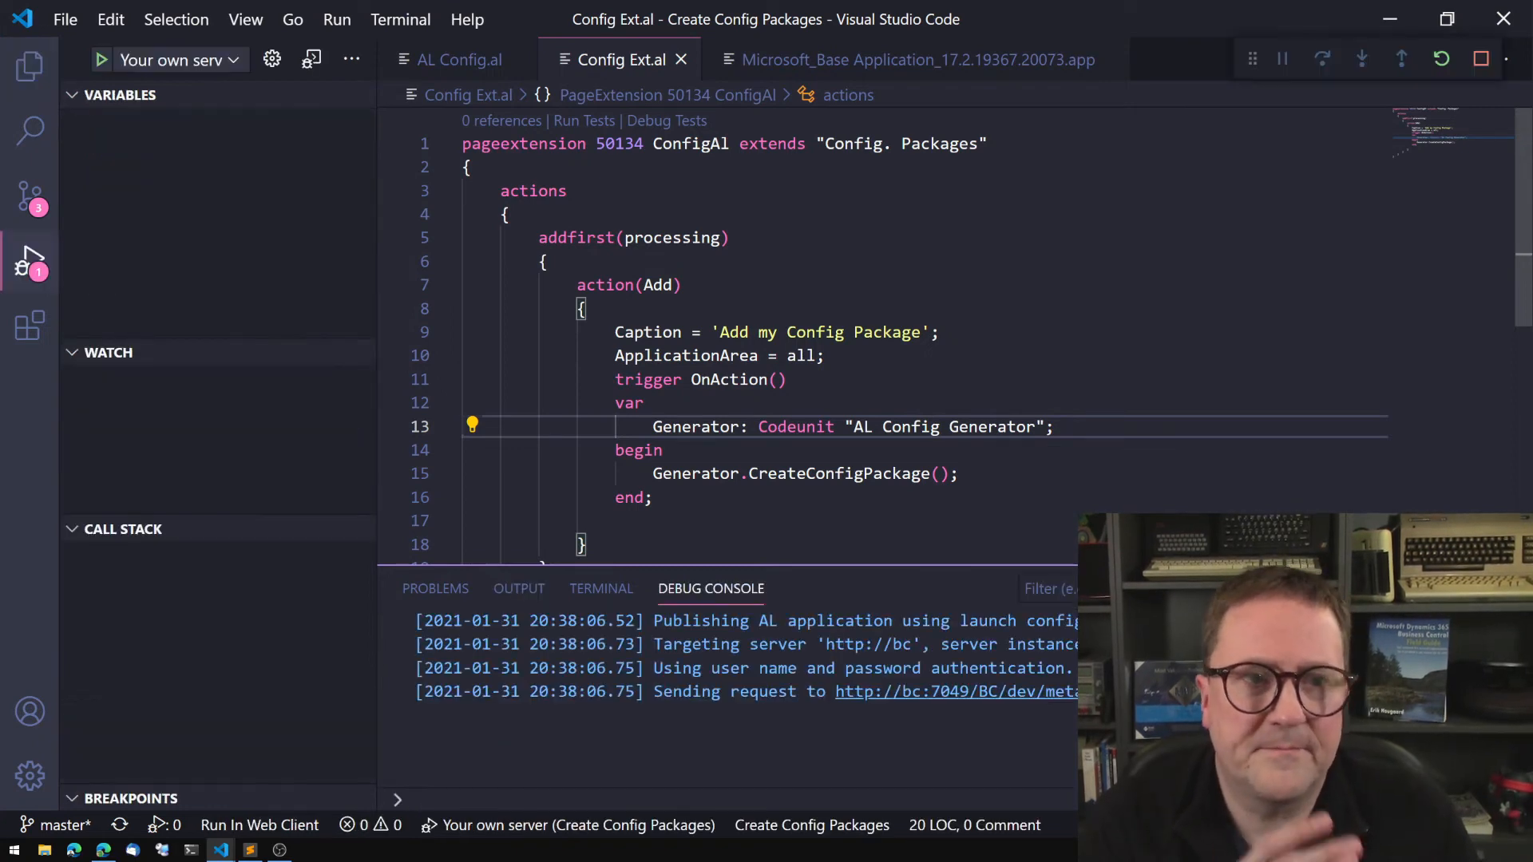
- Sign in to the Business Central sandbox with the saved autofill user name and password
{"action": "scroll", "scroll_direction": "down", "scroll_amount": 3}
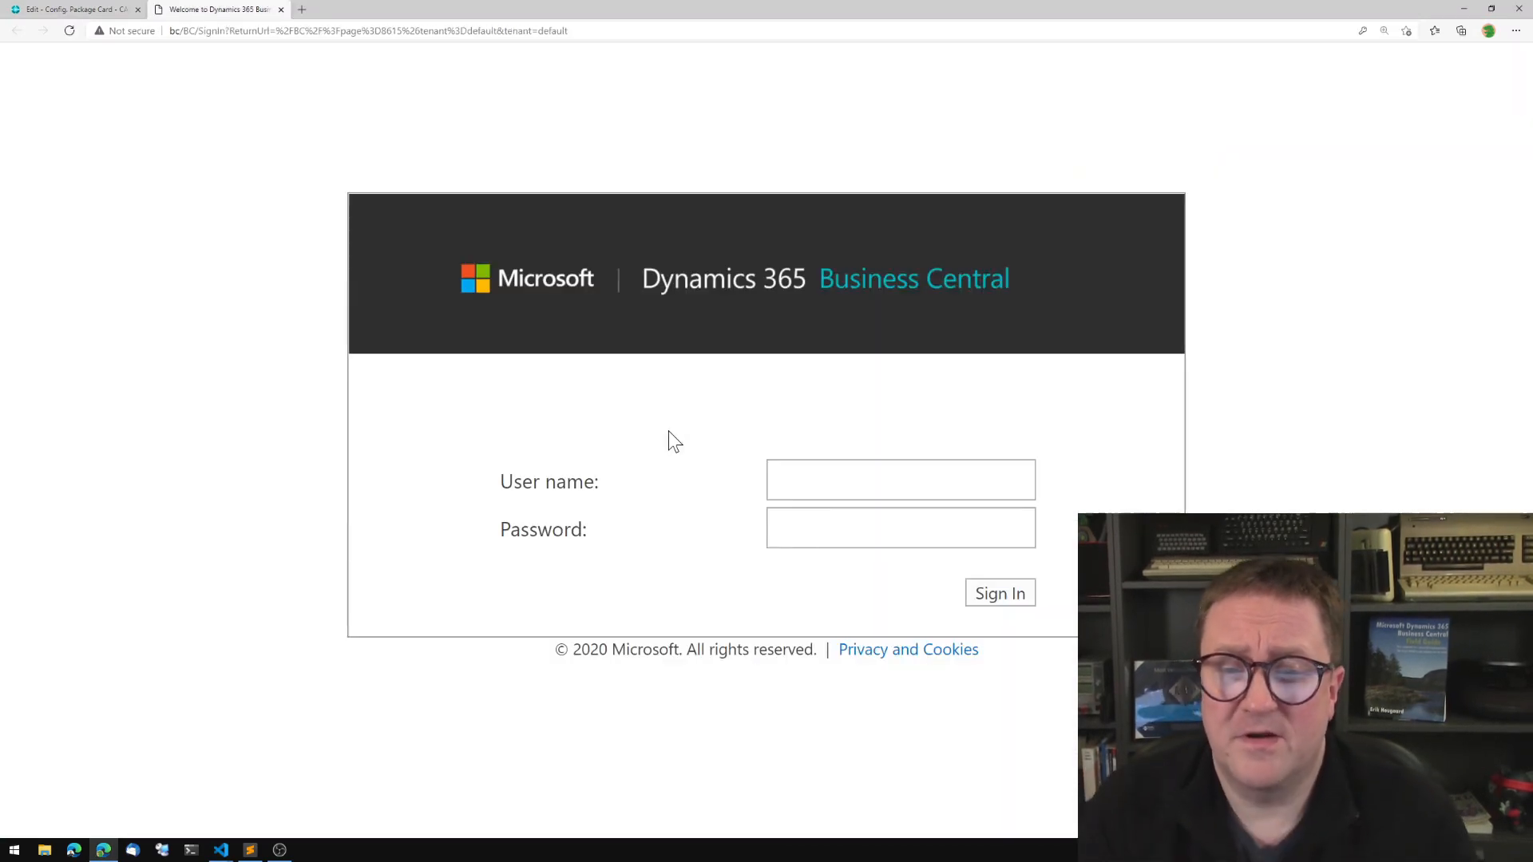
{"action": "left_click", "coordinate": [900, 479]}
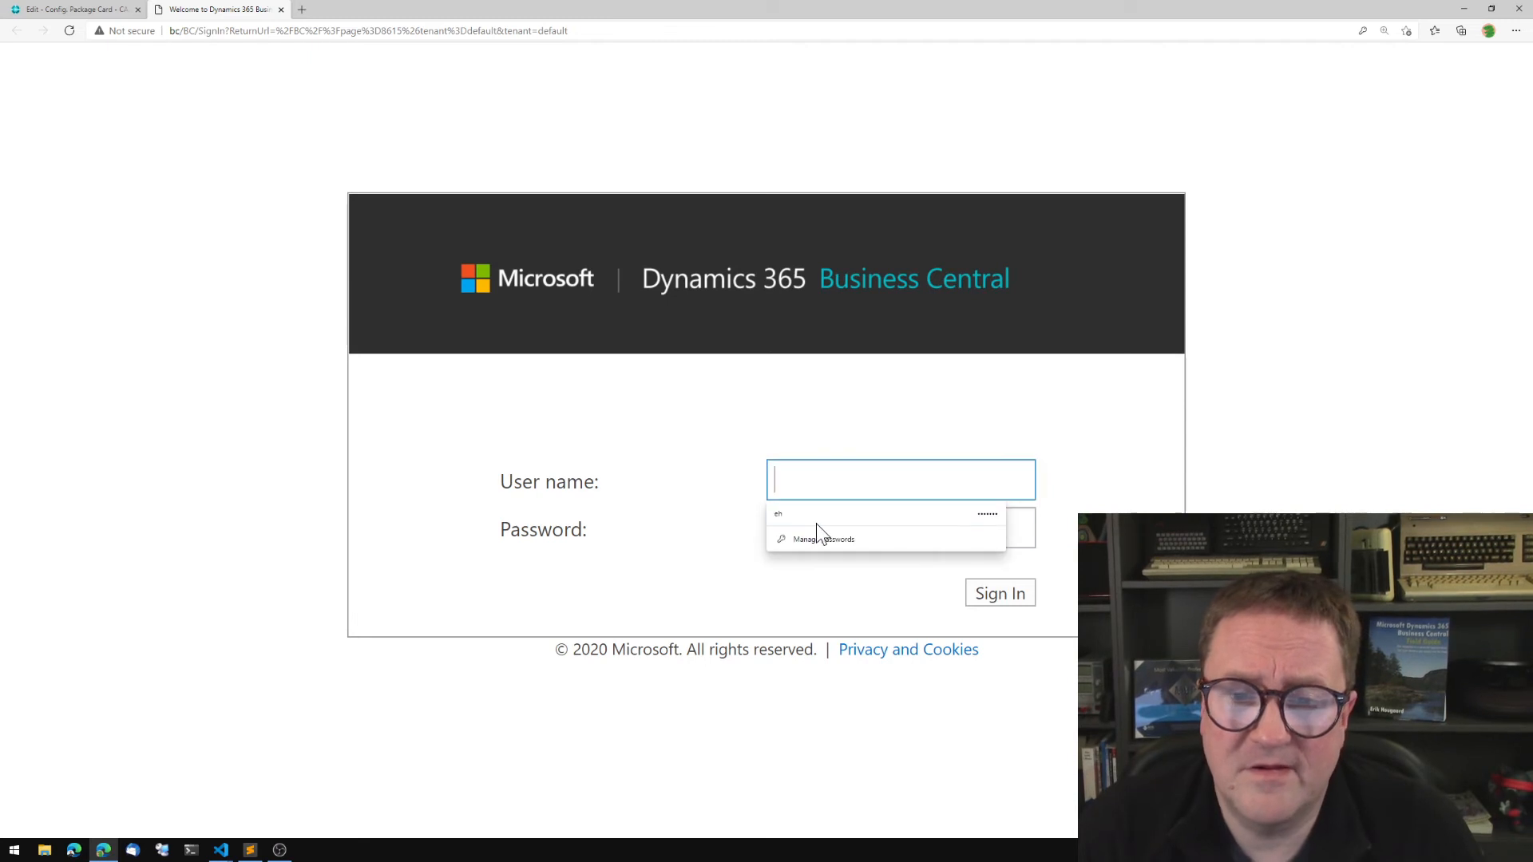
{"action": "left_click", "coordinate": [999, 594]}
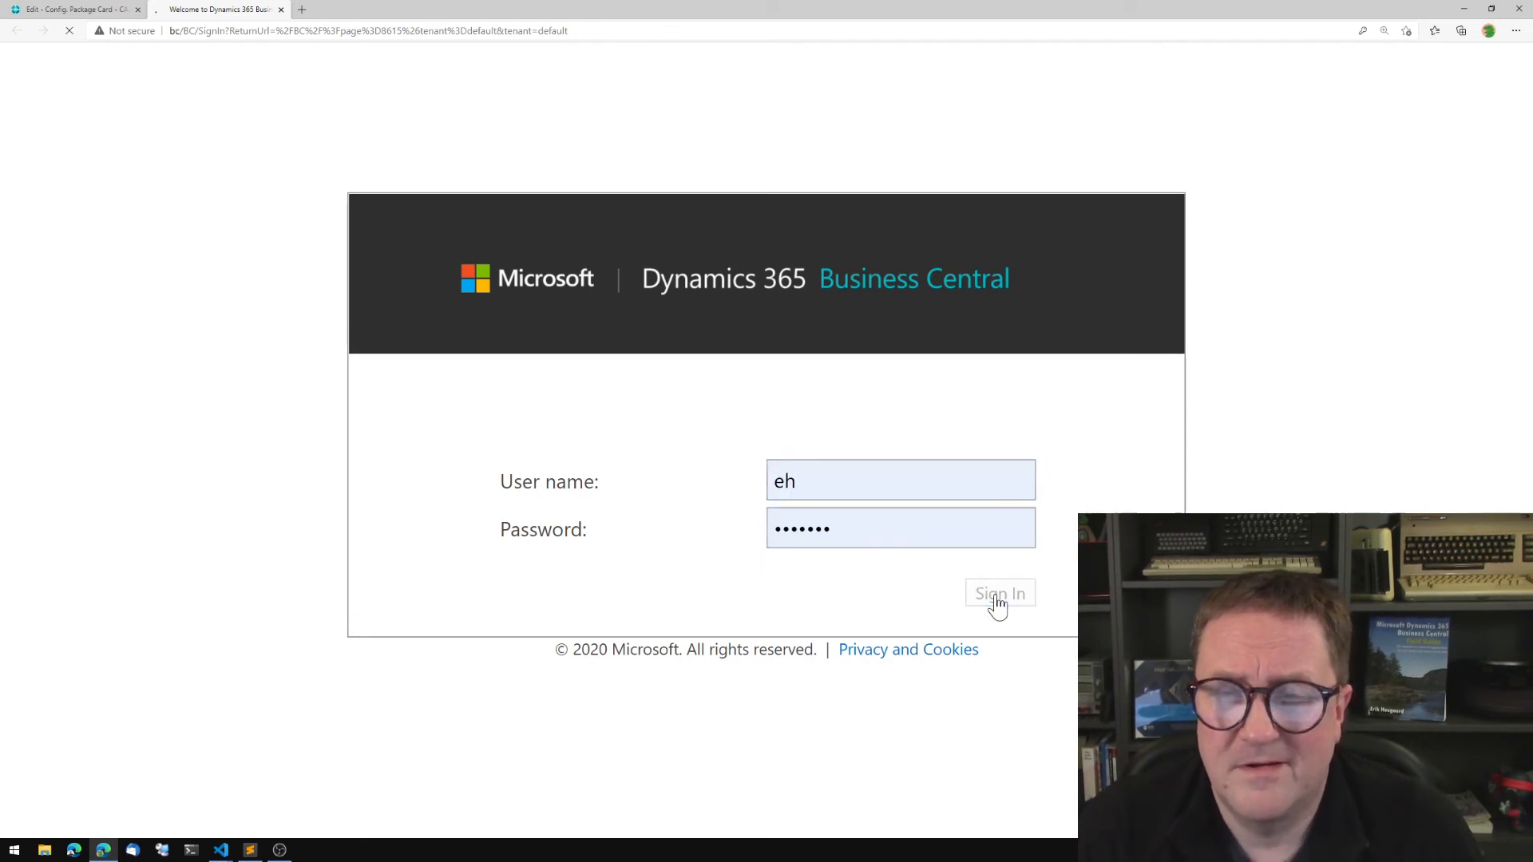
{"action": "left_click", "coordinate": [999, 593]}
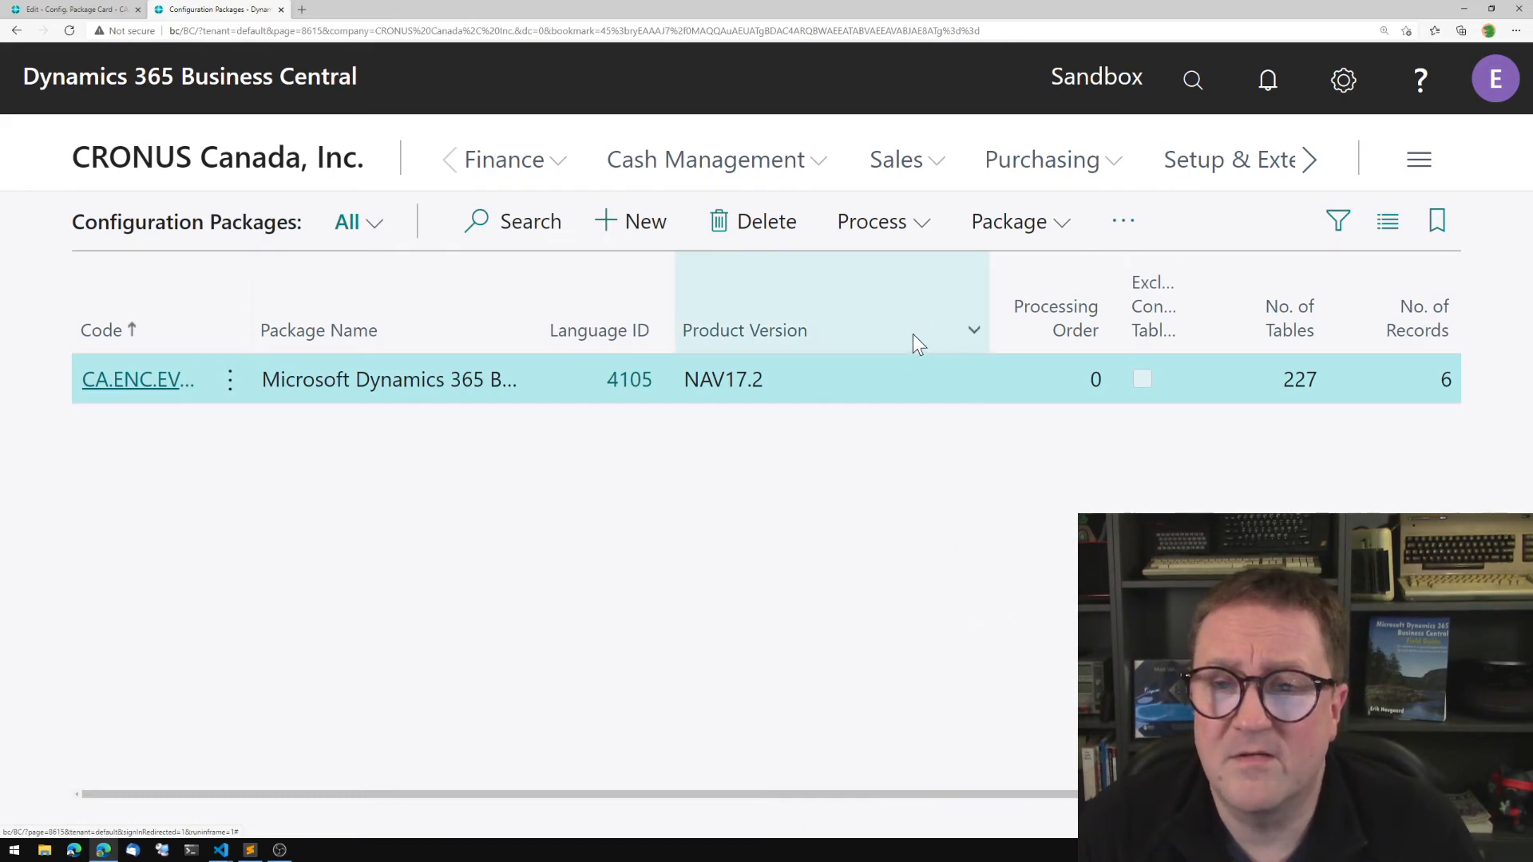
{"action": "mouse_move", "coordinate": [884, 221]}
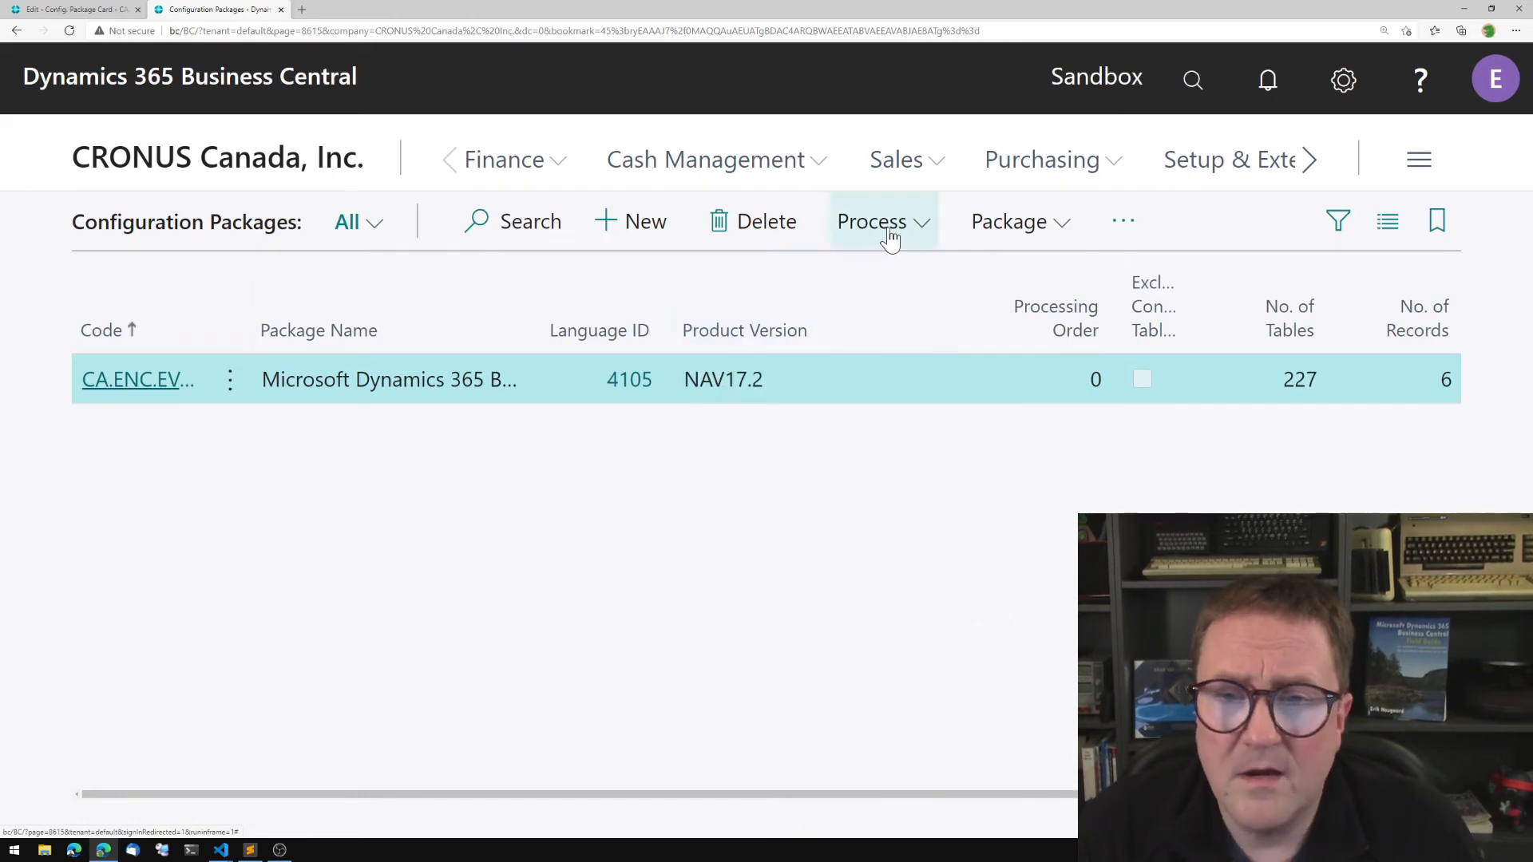
- Run Add my Config Package from the Process menu and select the new YOUTUBE package
{"action": "left_click", "coordinate": [881, 221]}
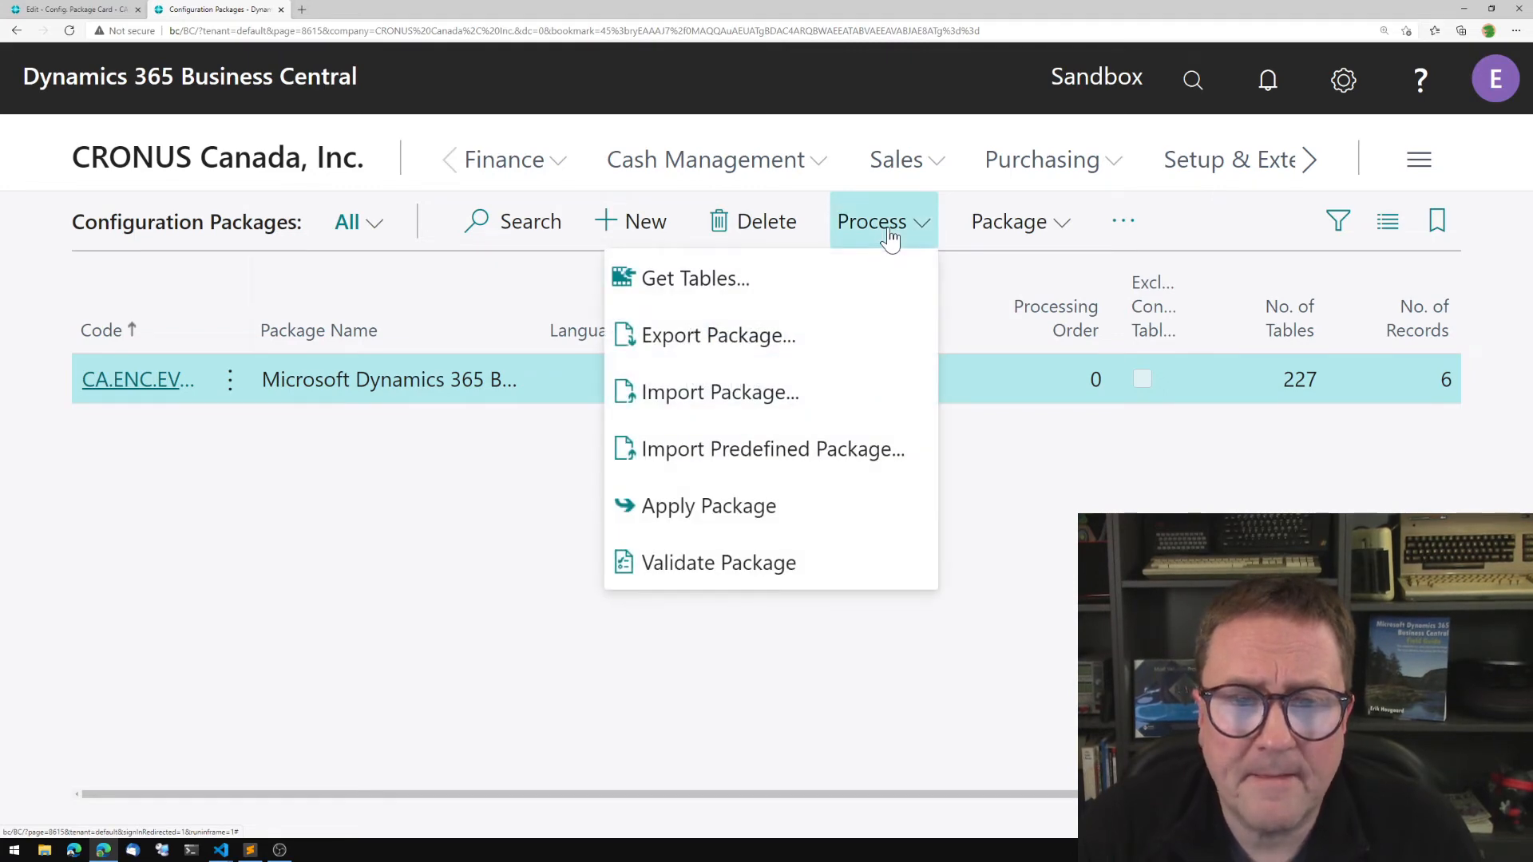
{"action": "left_click", "coordinate": [1123, 221]}
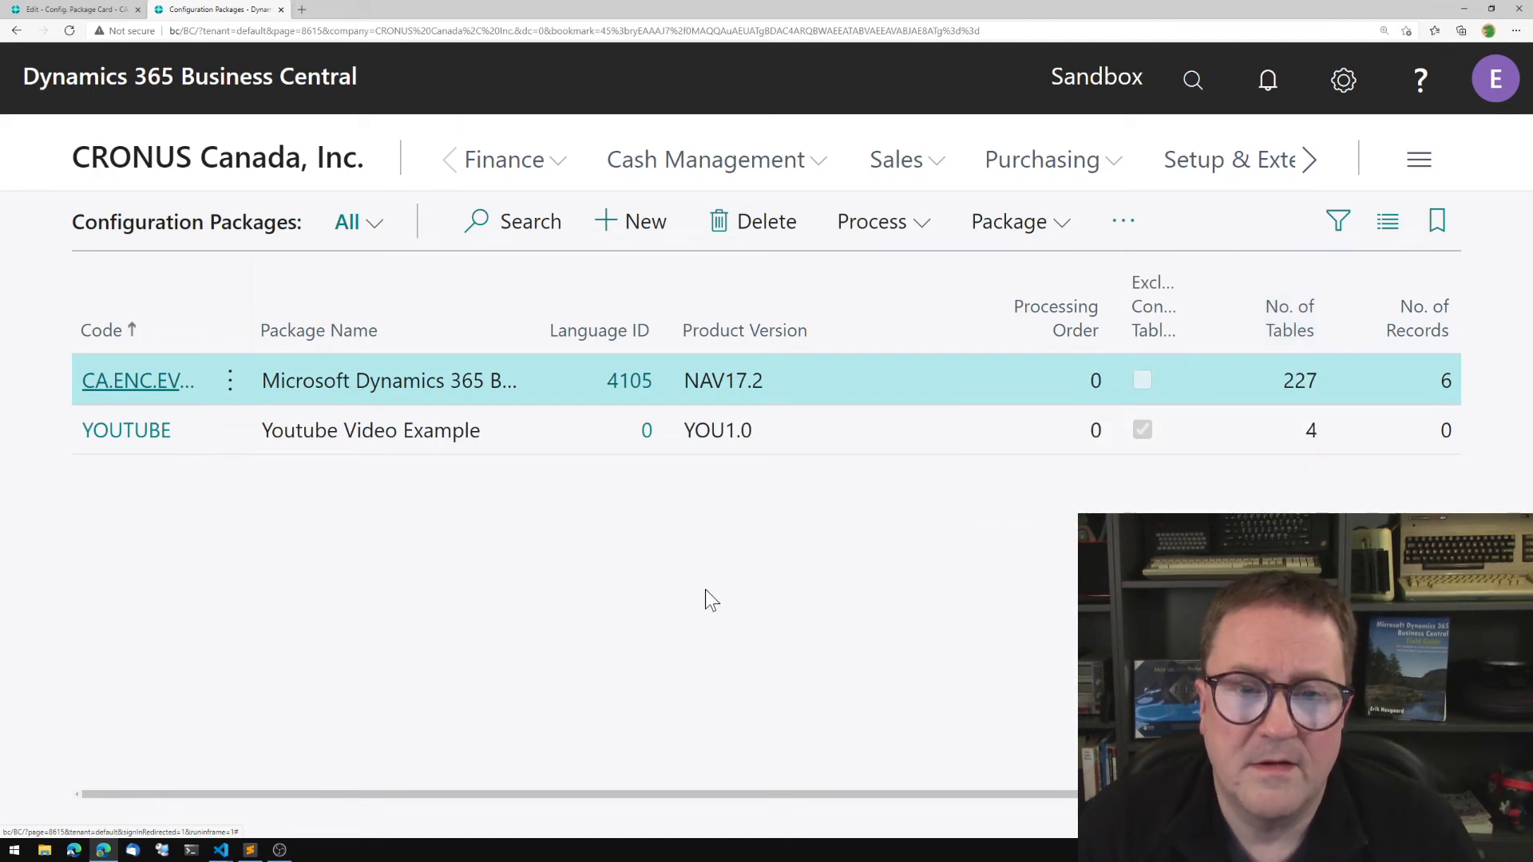
{"action": "mouse_move", "coordinate": [160, 452]}
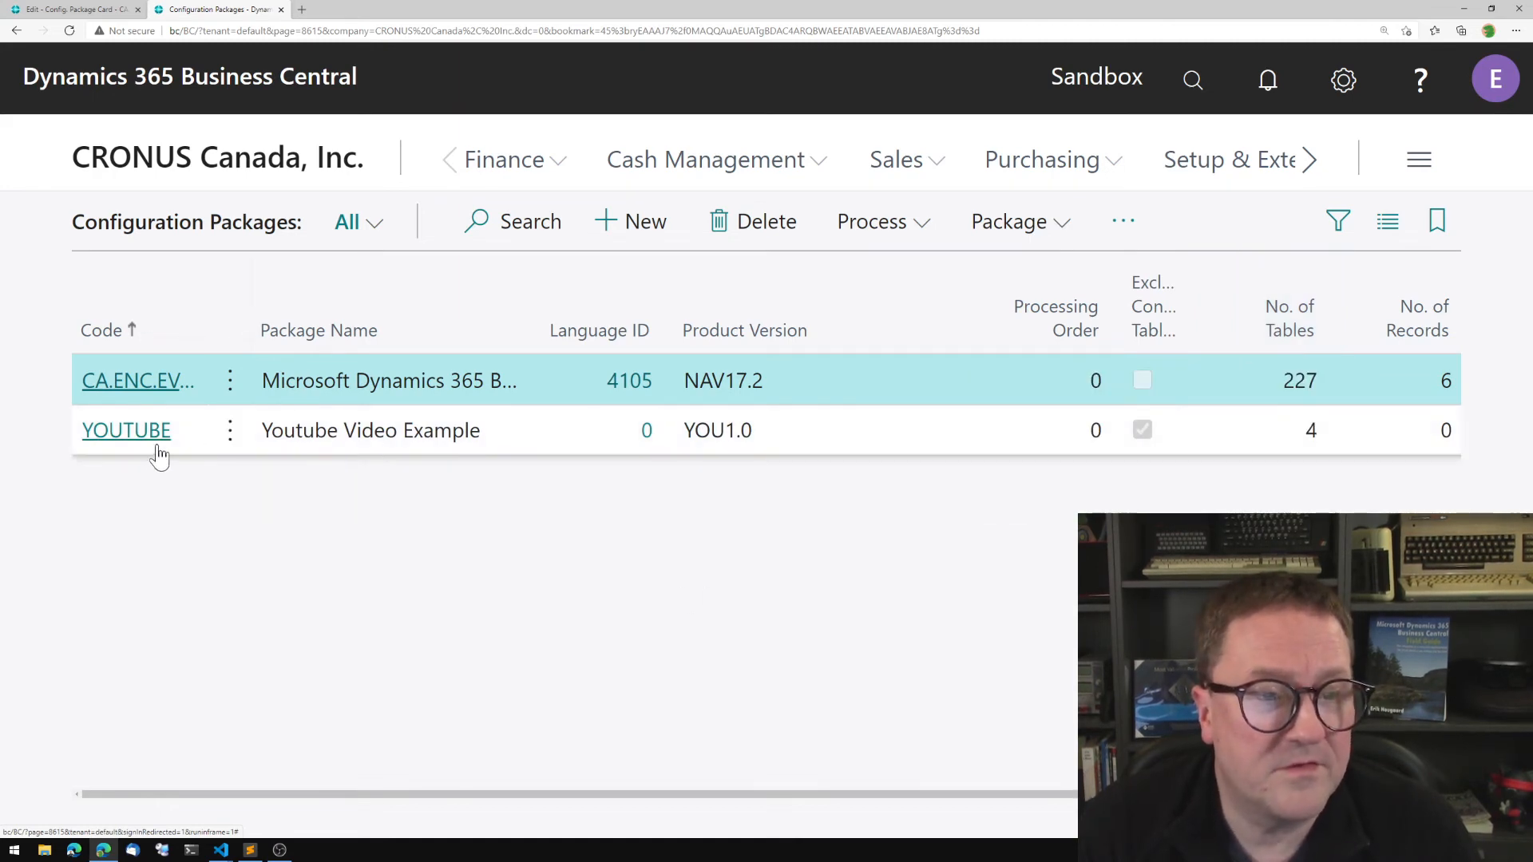
{"action": "mouse_move", "coordinate": [641, 430]}
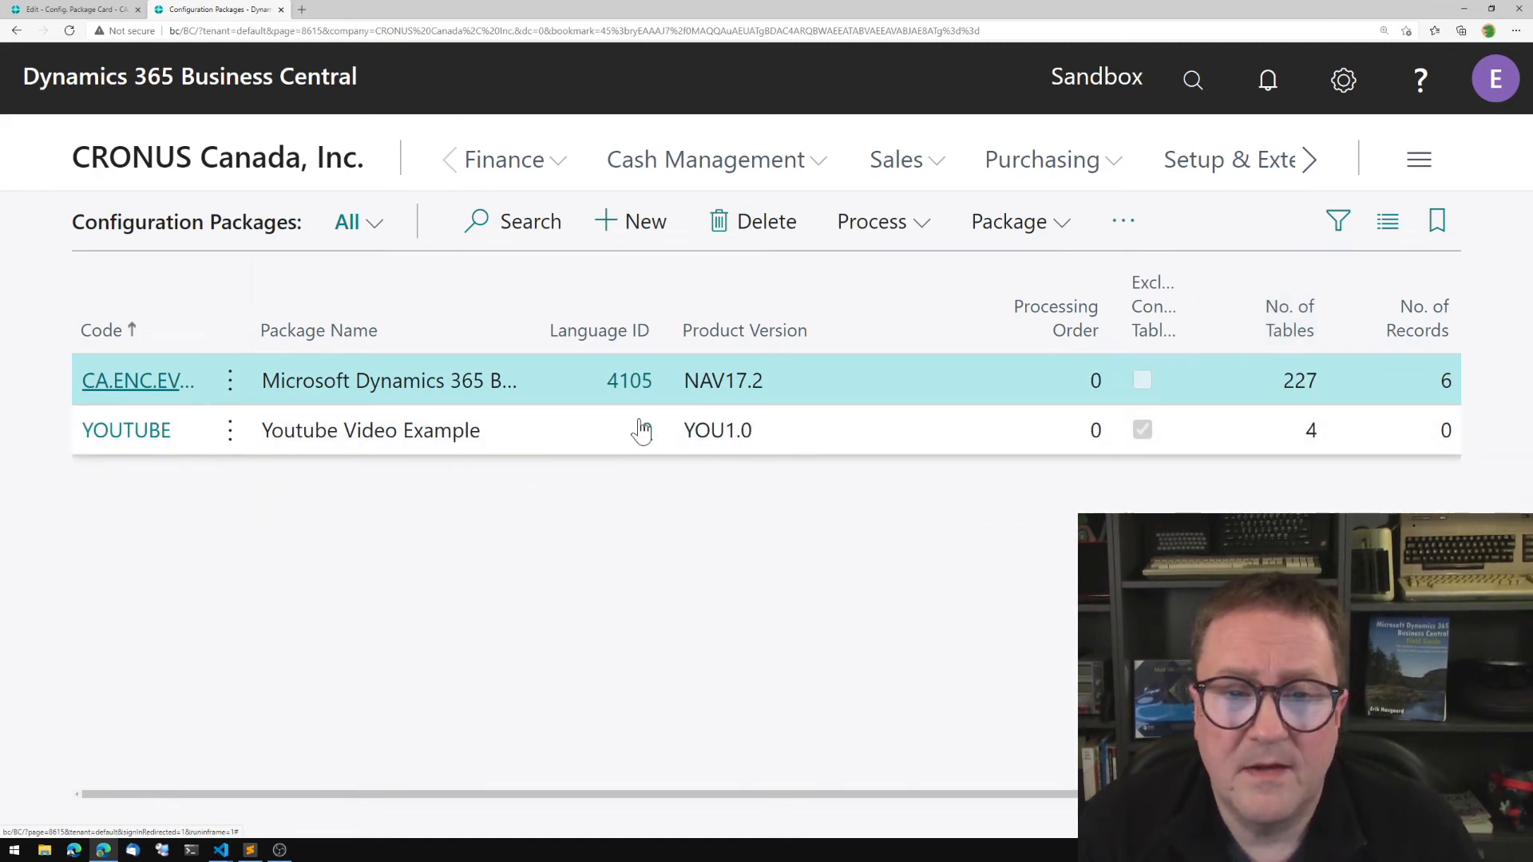
{"action": "mouse_move", "coordinate": [646, 430]}
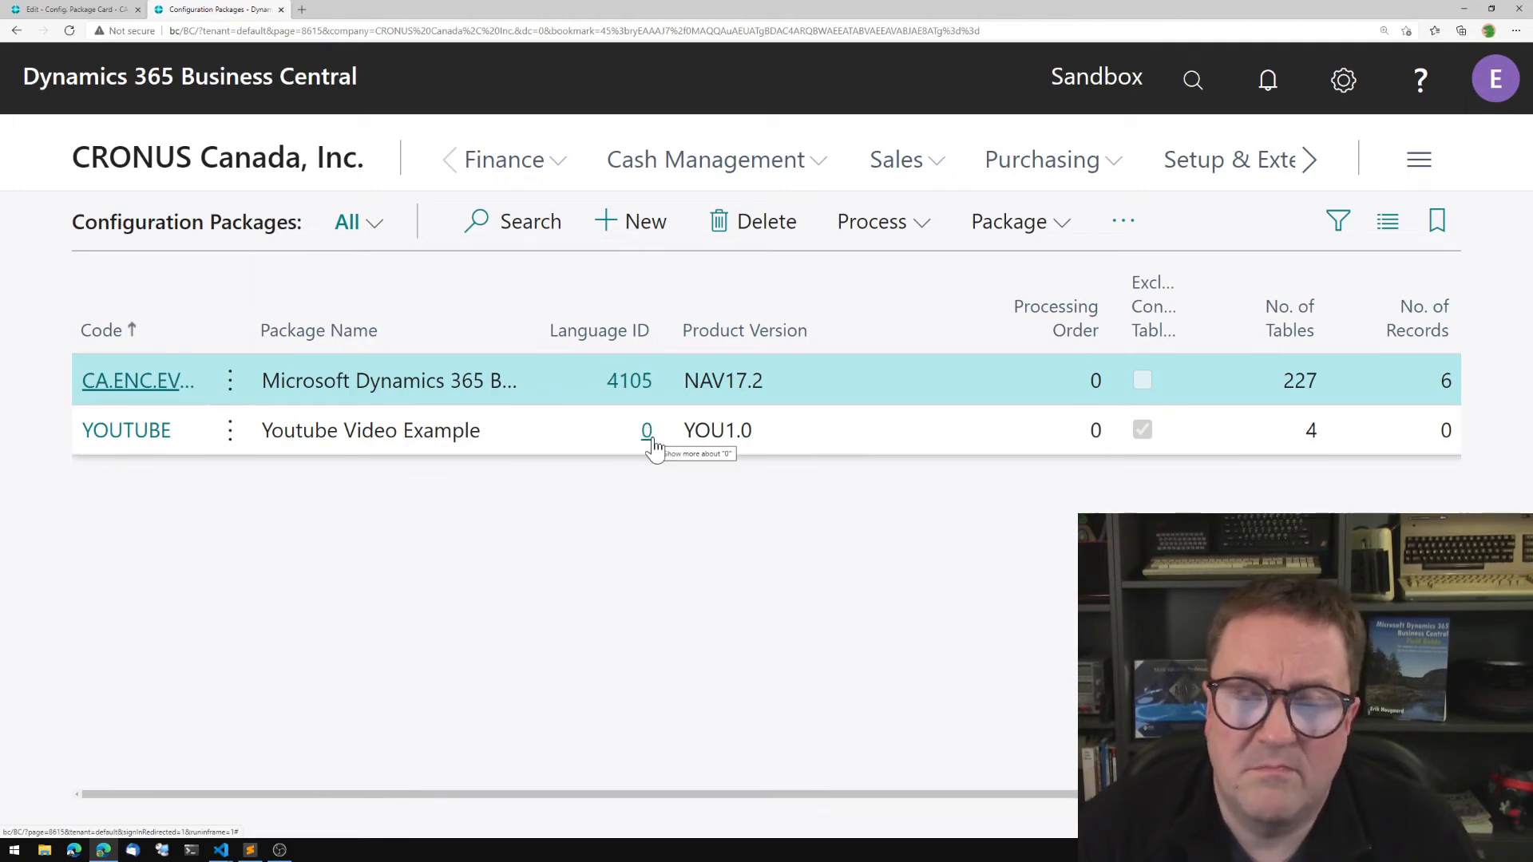
{"action": "mouse_move", "coordinate": [1141, 466]}
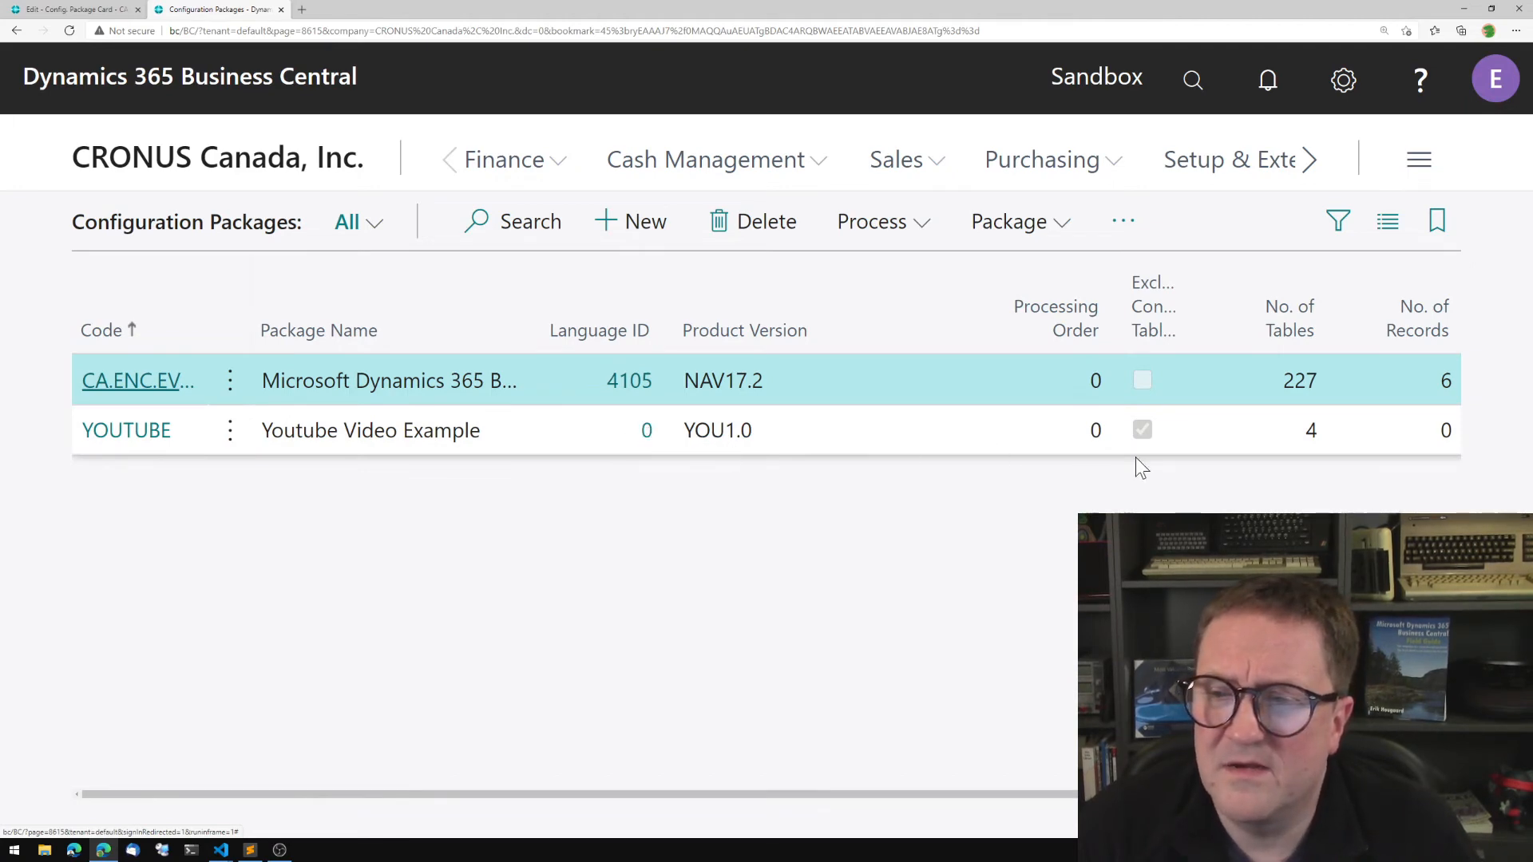
{"action": "mouse_move", "coordinate": [1063, 458]}
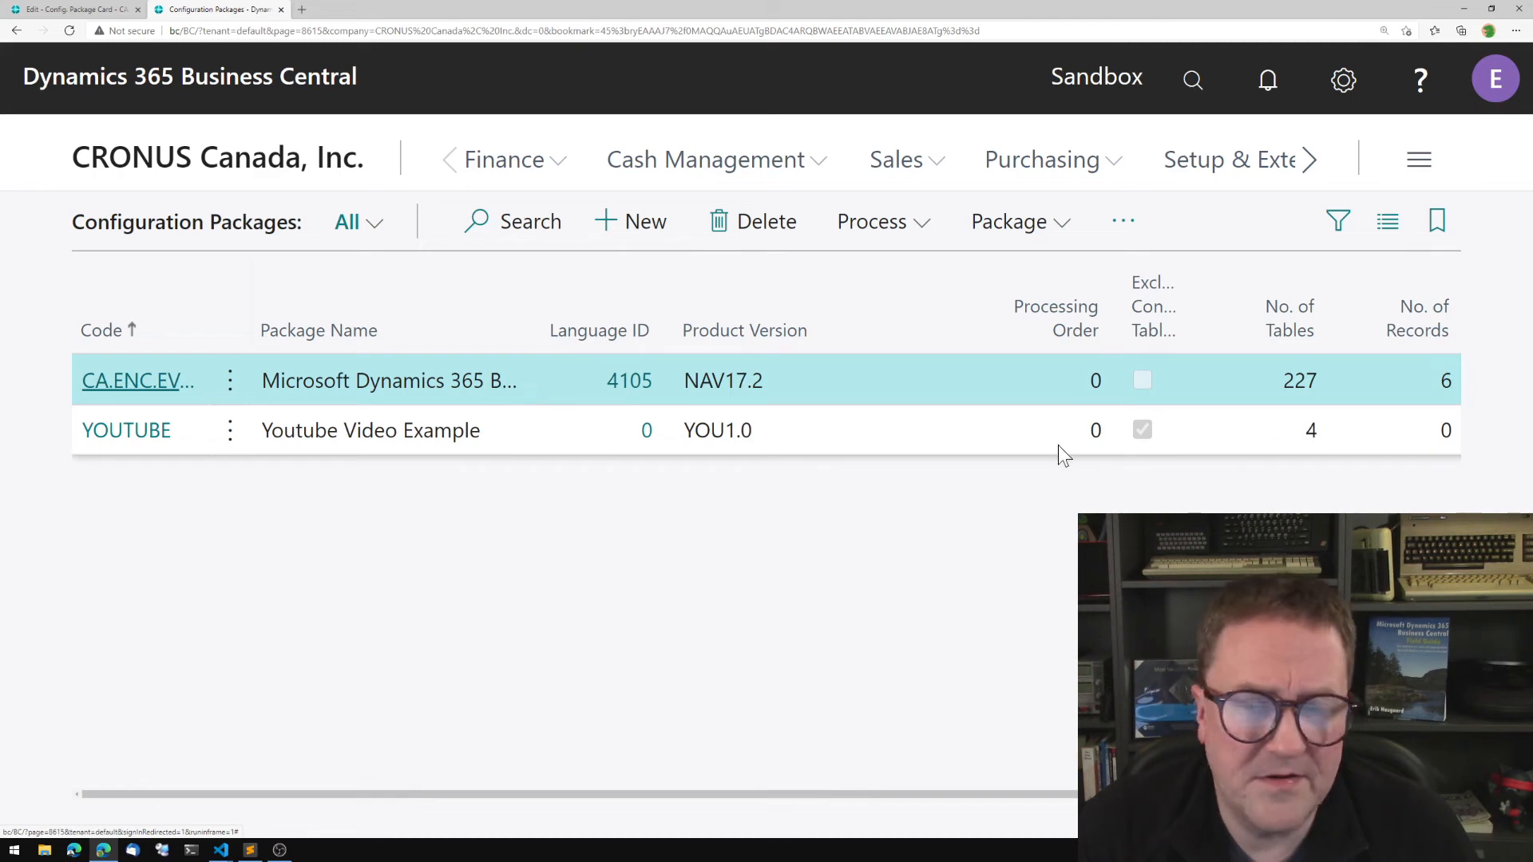
{"action": "left_click", "coordinate": [126, 430]}
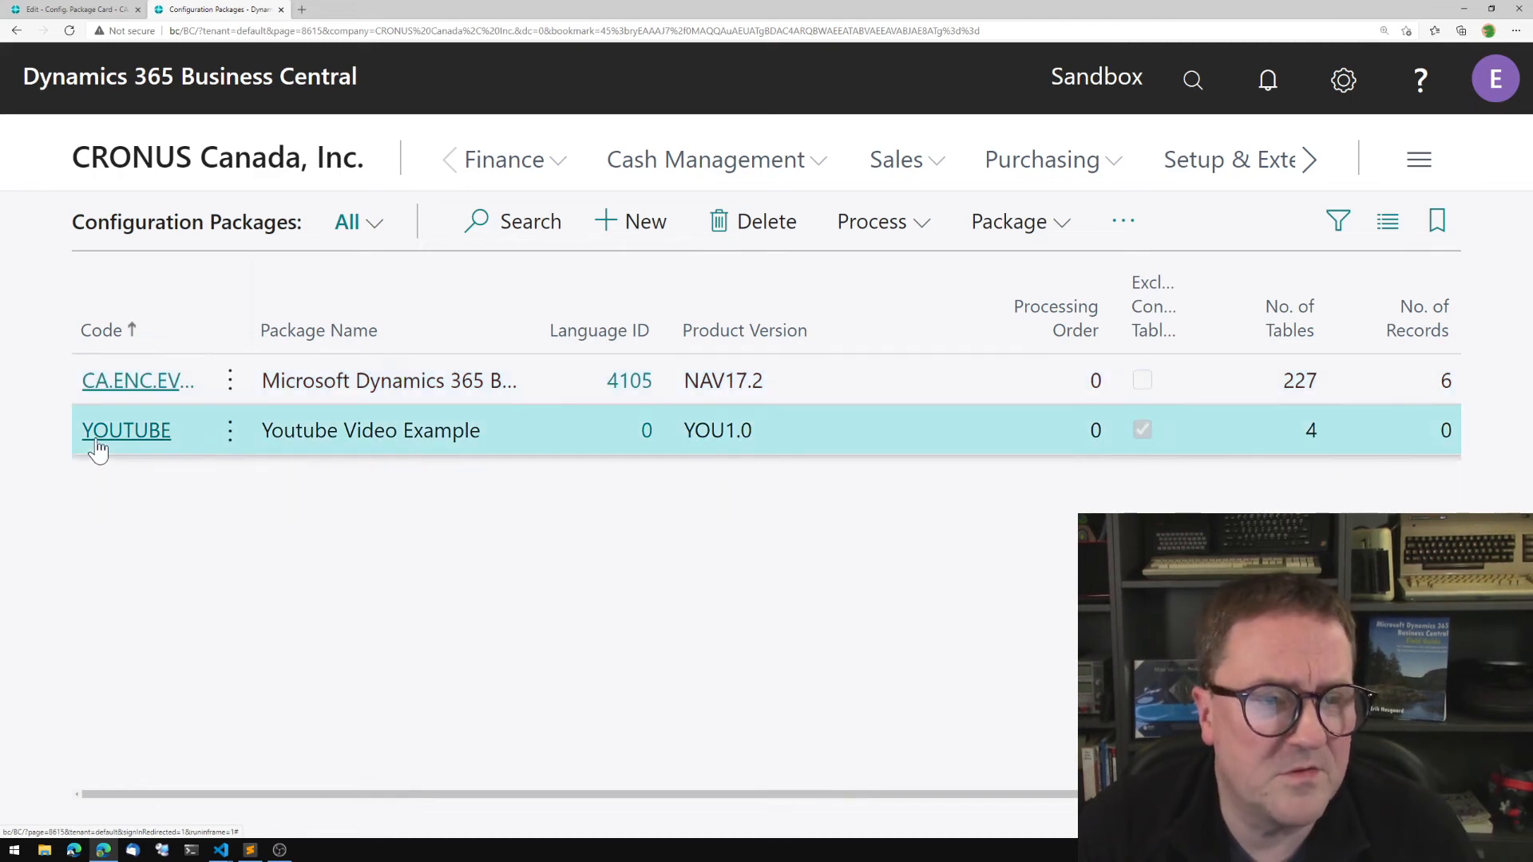
- Open the YOUTUBE card, review the Customer table's package fields, then close them
{"action": "left_click", "coordinate": [126, 430]}
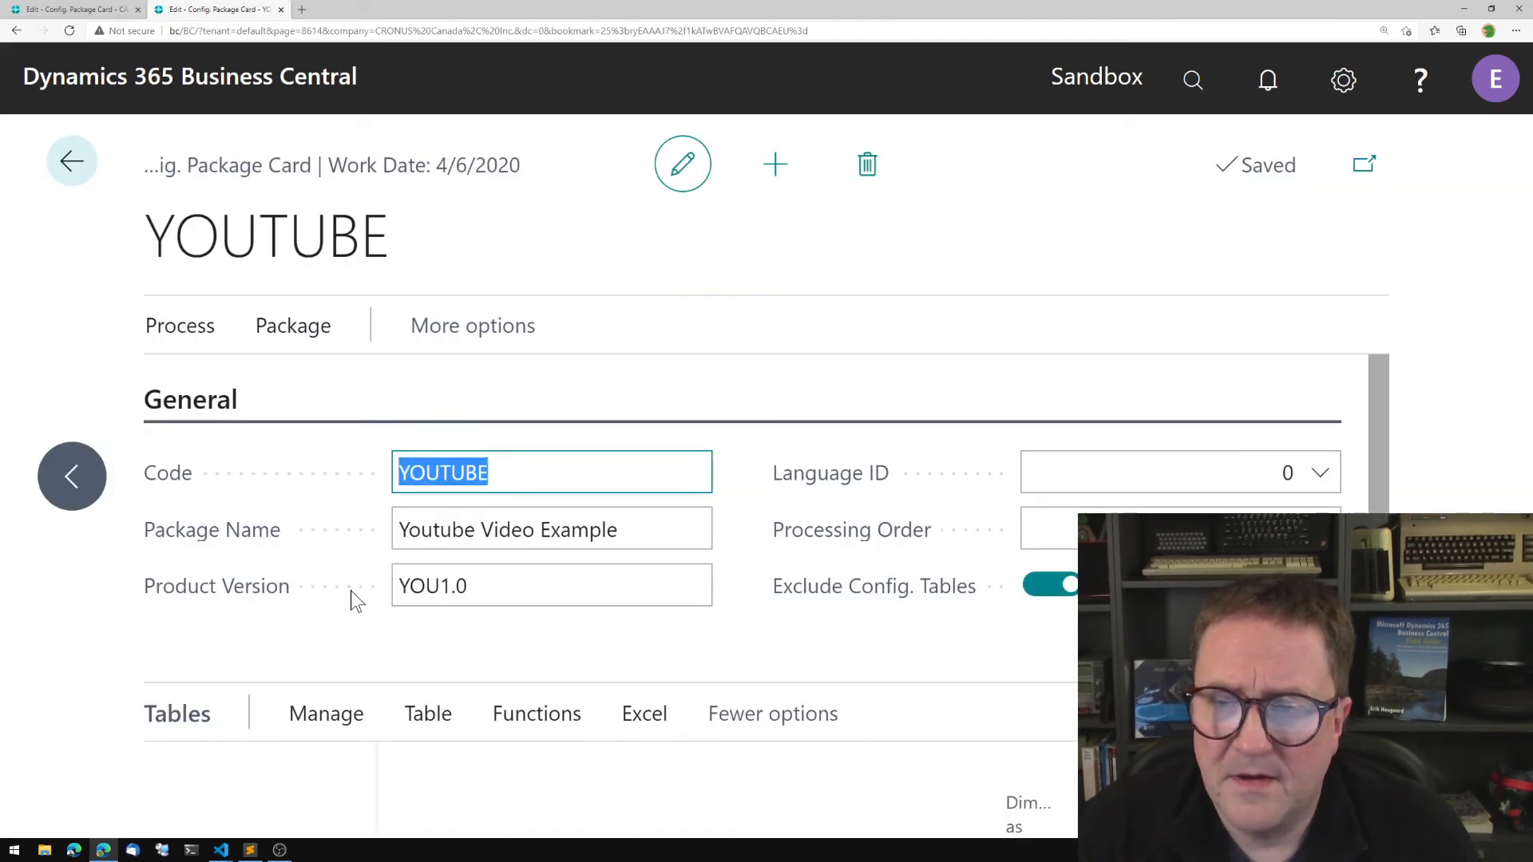
{"action": "scroll", "scroll_direction": "down", "scroll_amount": 3}
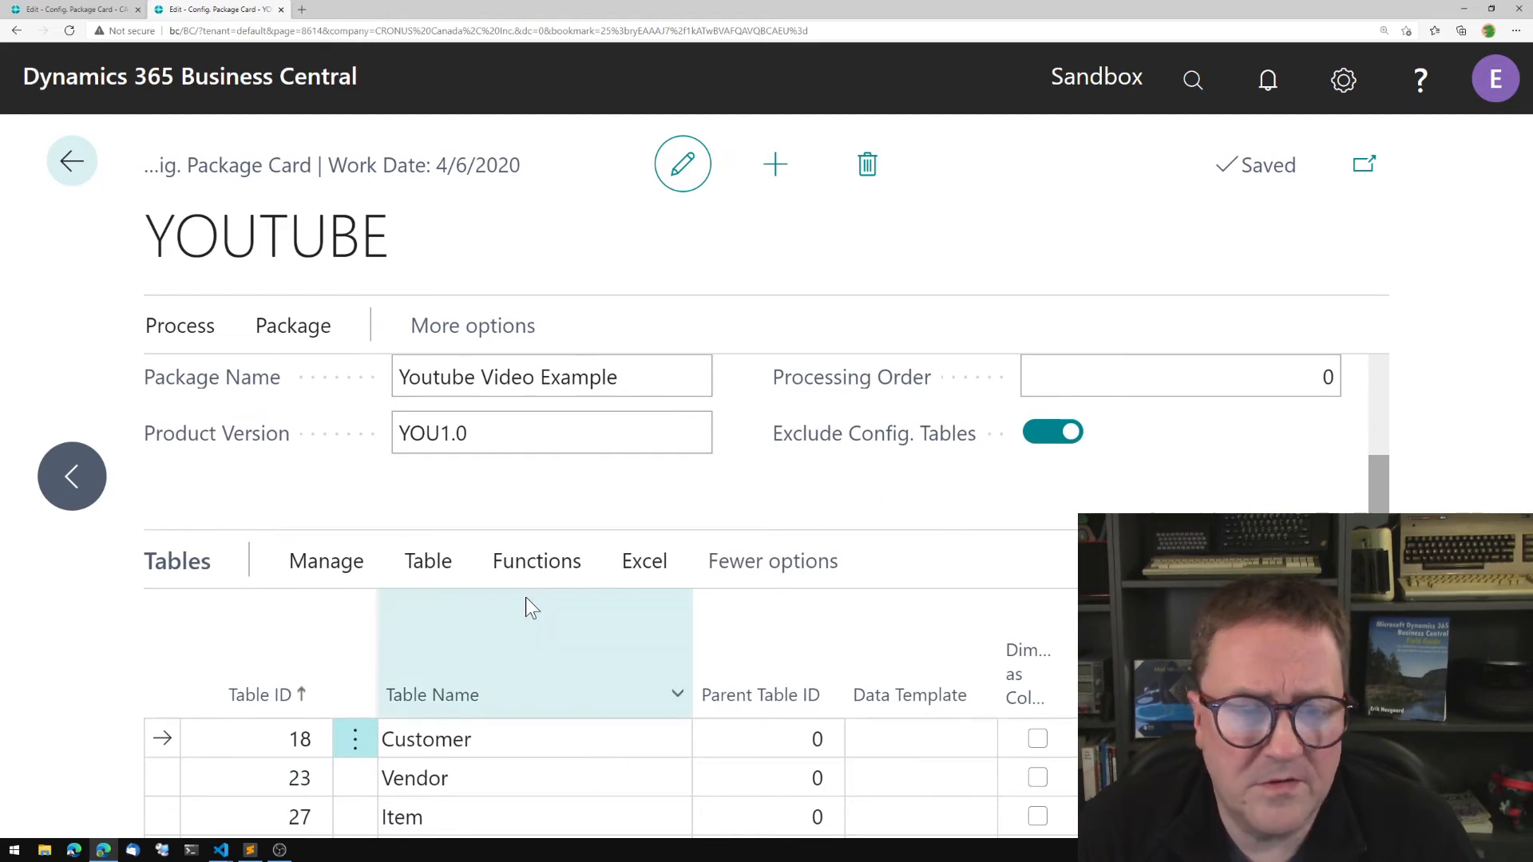
{"action": "scroll", "scroll_direction": "down", "scroll_amount": 3}
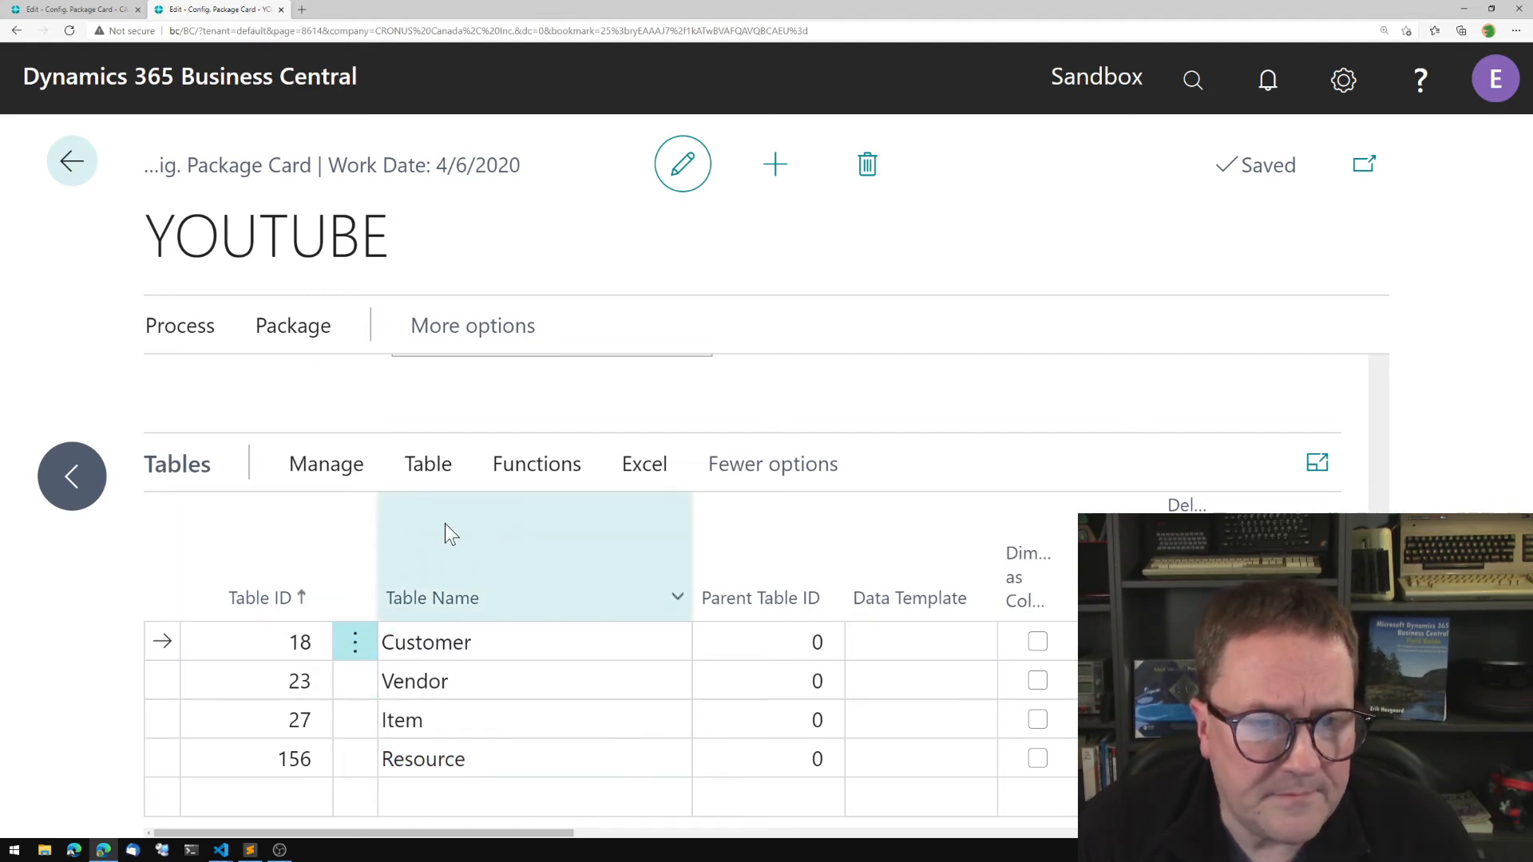
{"action": "left_click", "coordinate": [427, 463]}
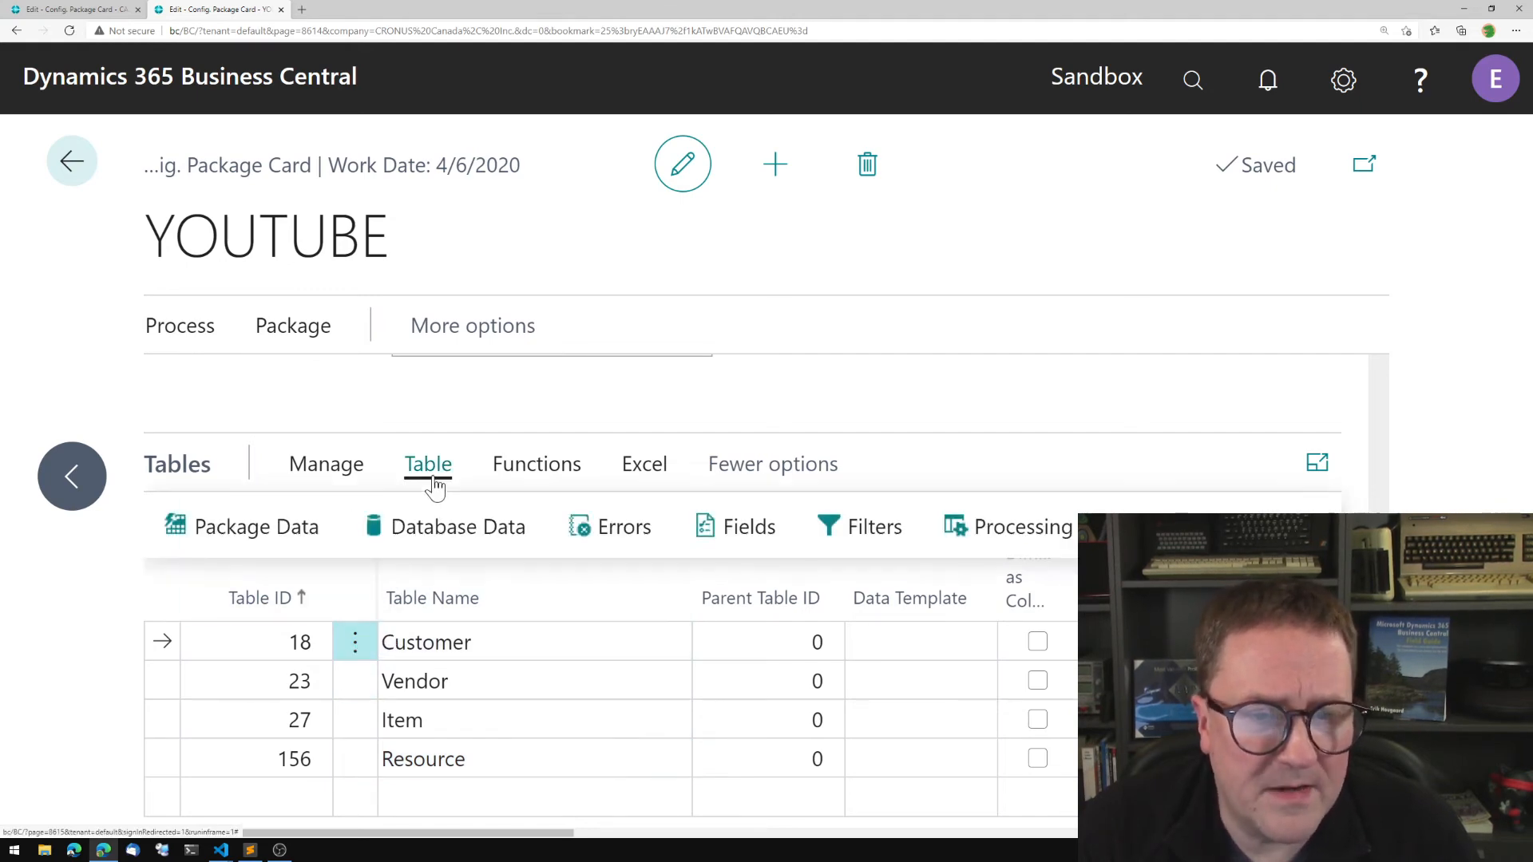
{"action": "left_click", "coordinate": [748, 526]}
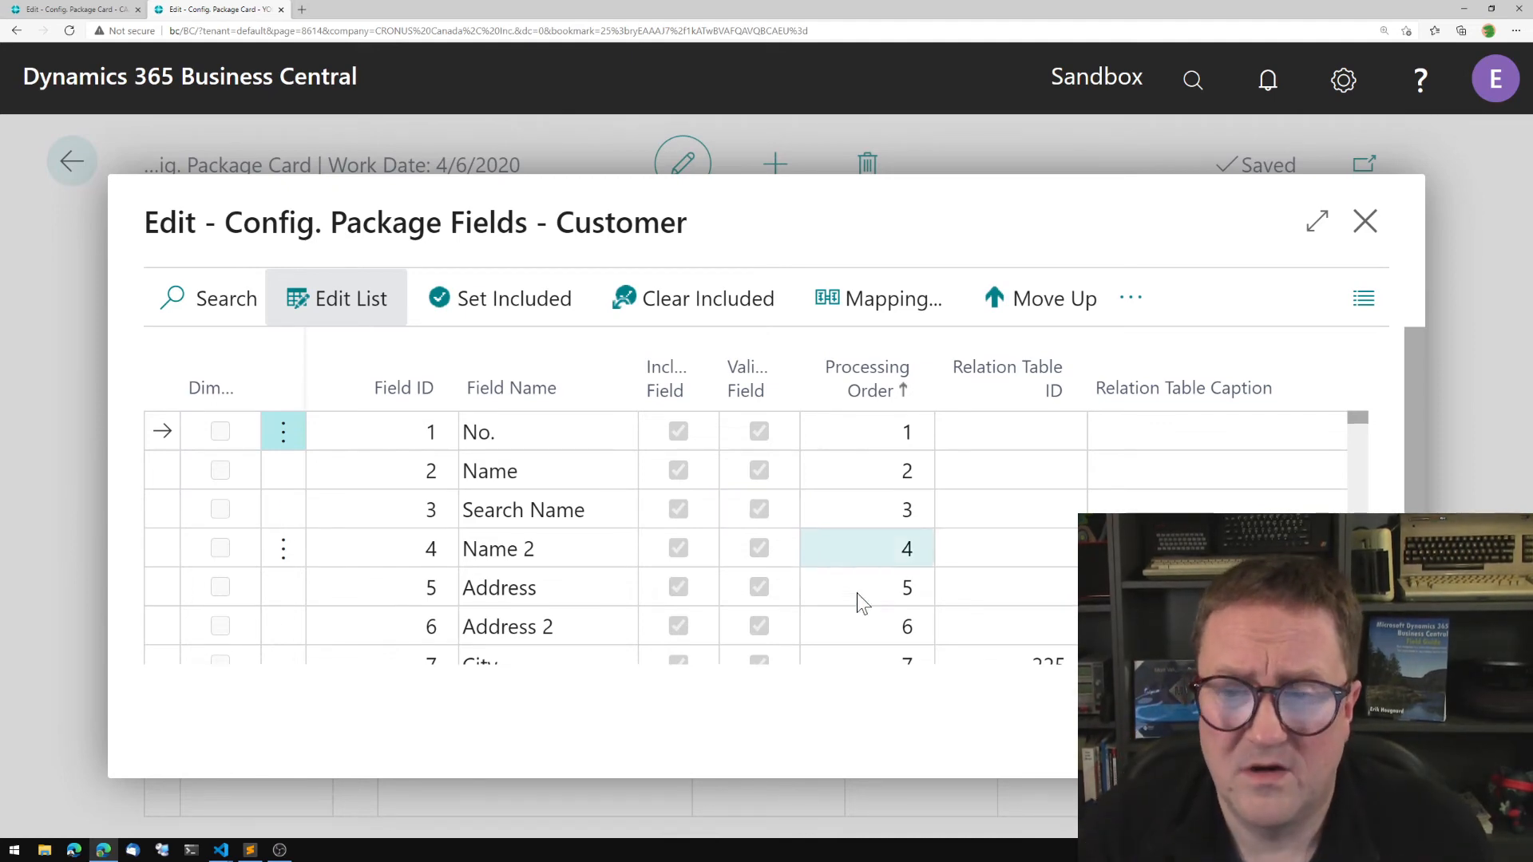
{"action": "scroll", "scroll_direction": "down", "scroll_amount": 3}
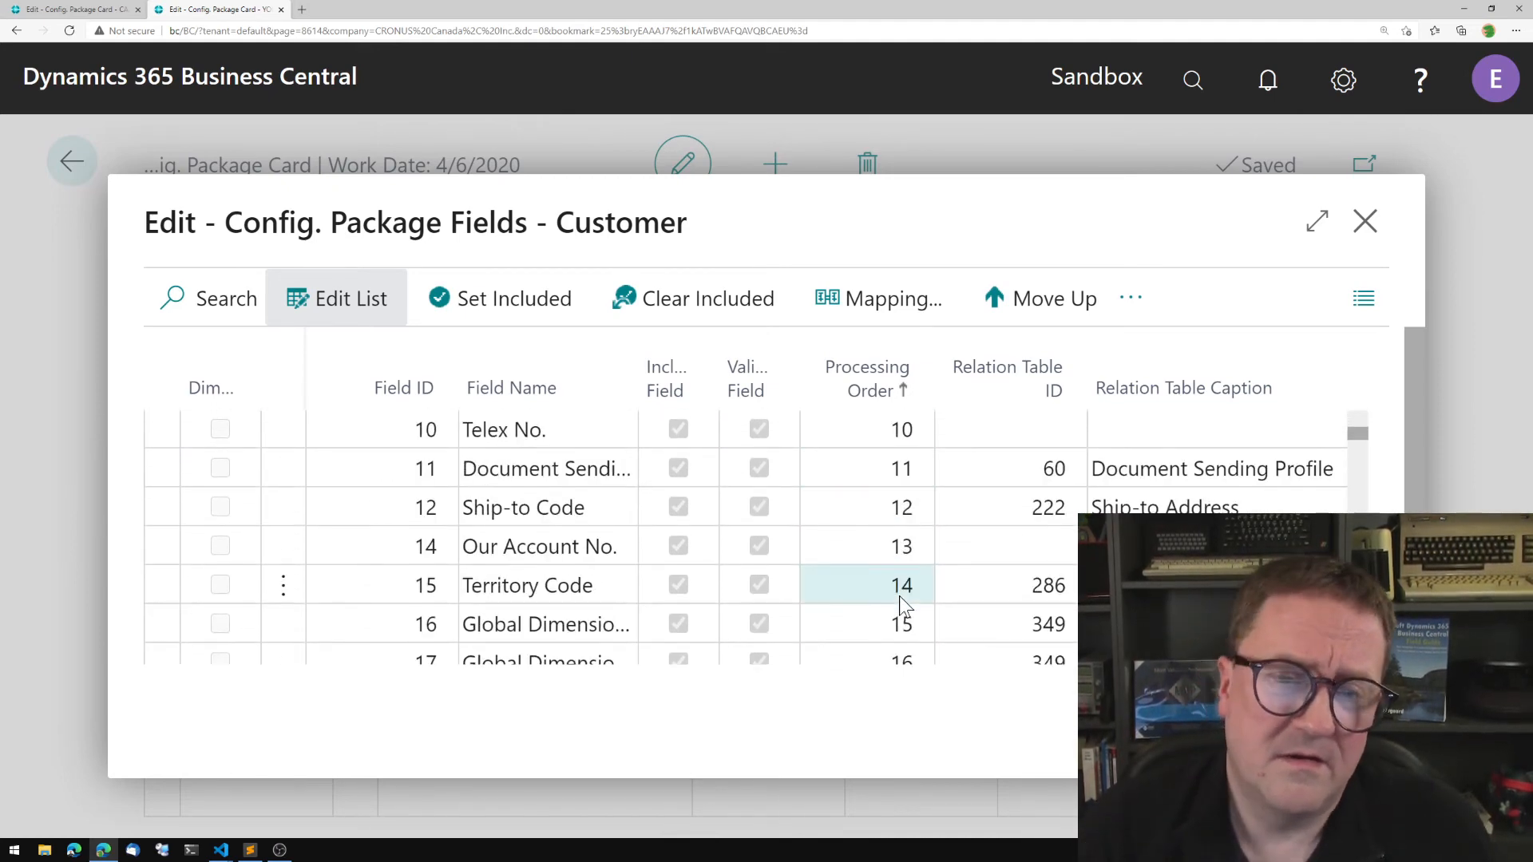
{"action": "scroll", "scroll_direction": "up", "scroll_amount": 3}
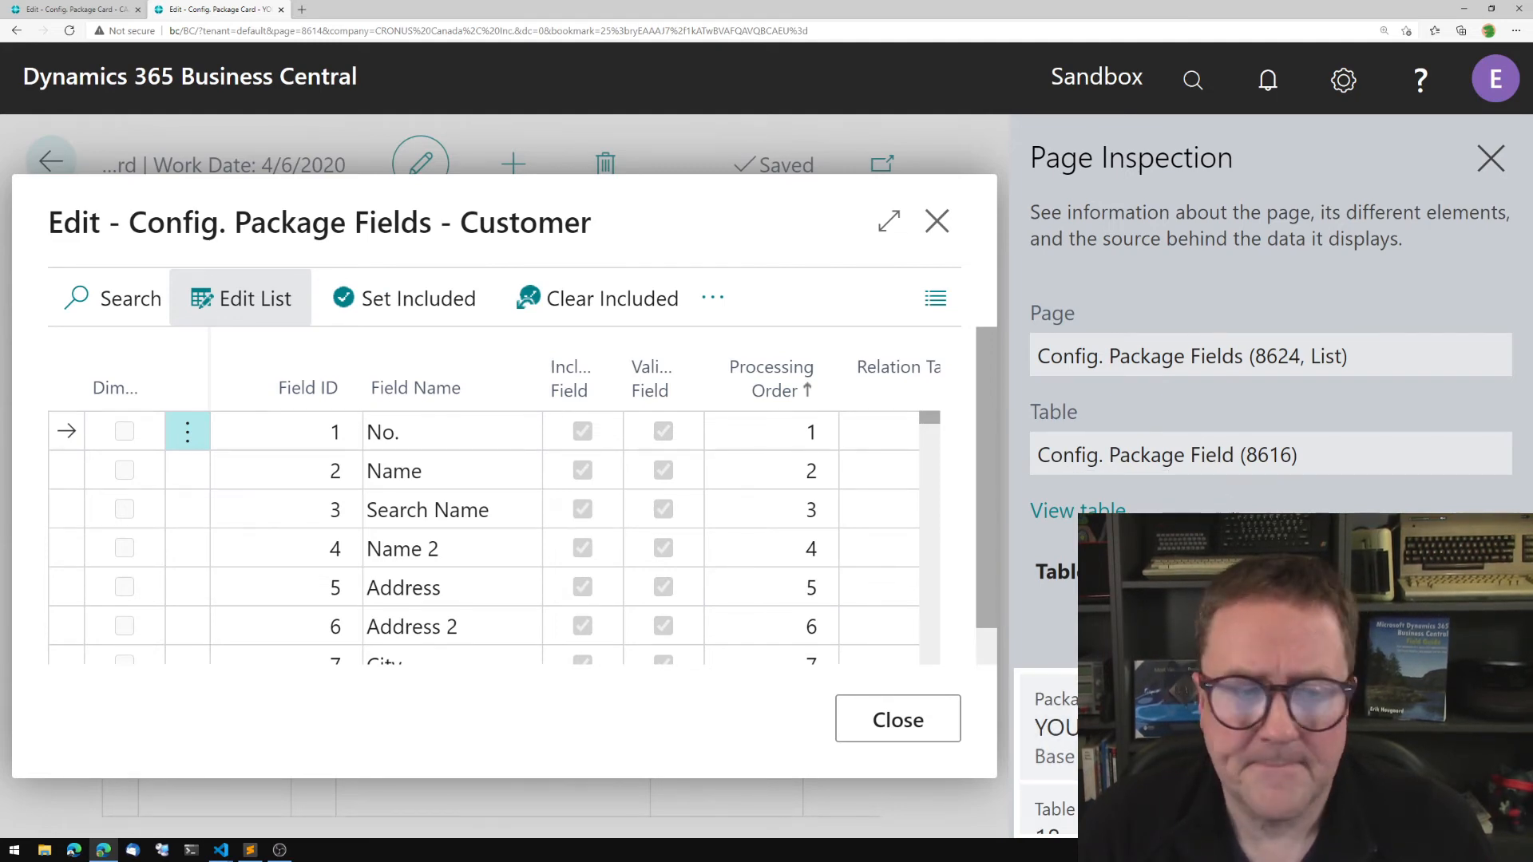
{"action": "mouse_move", "coordinate": [1154, 454]}
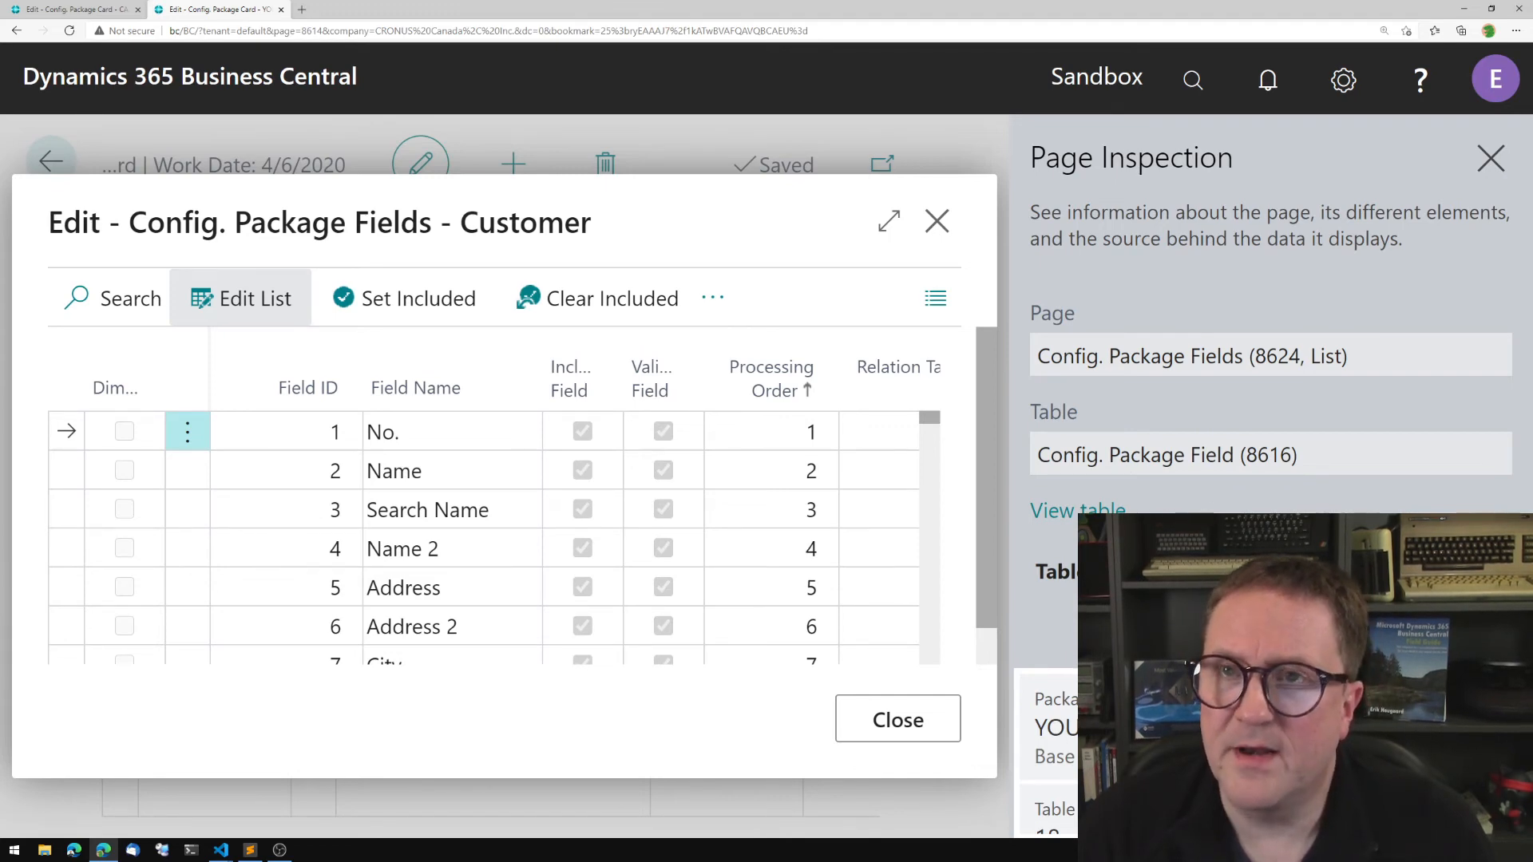
{"action": "mouse_move", "coordinate": [650, 391]}
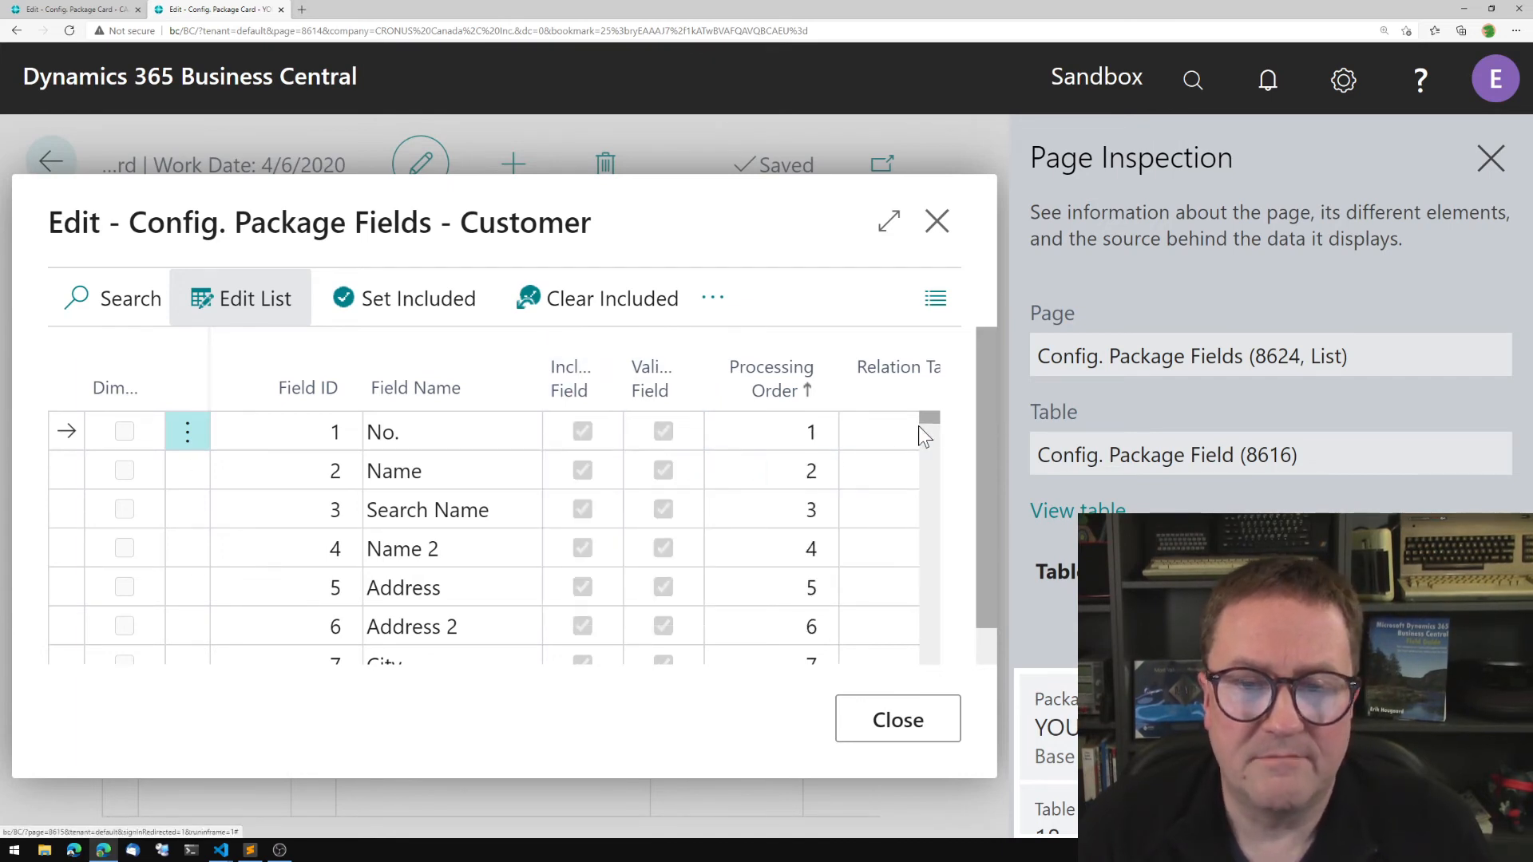
{"action": "left_click", "coordinate": [1491, 158]}
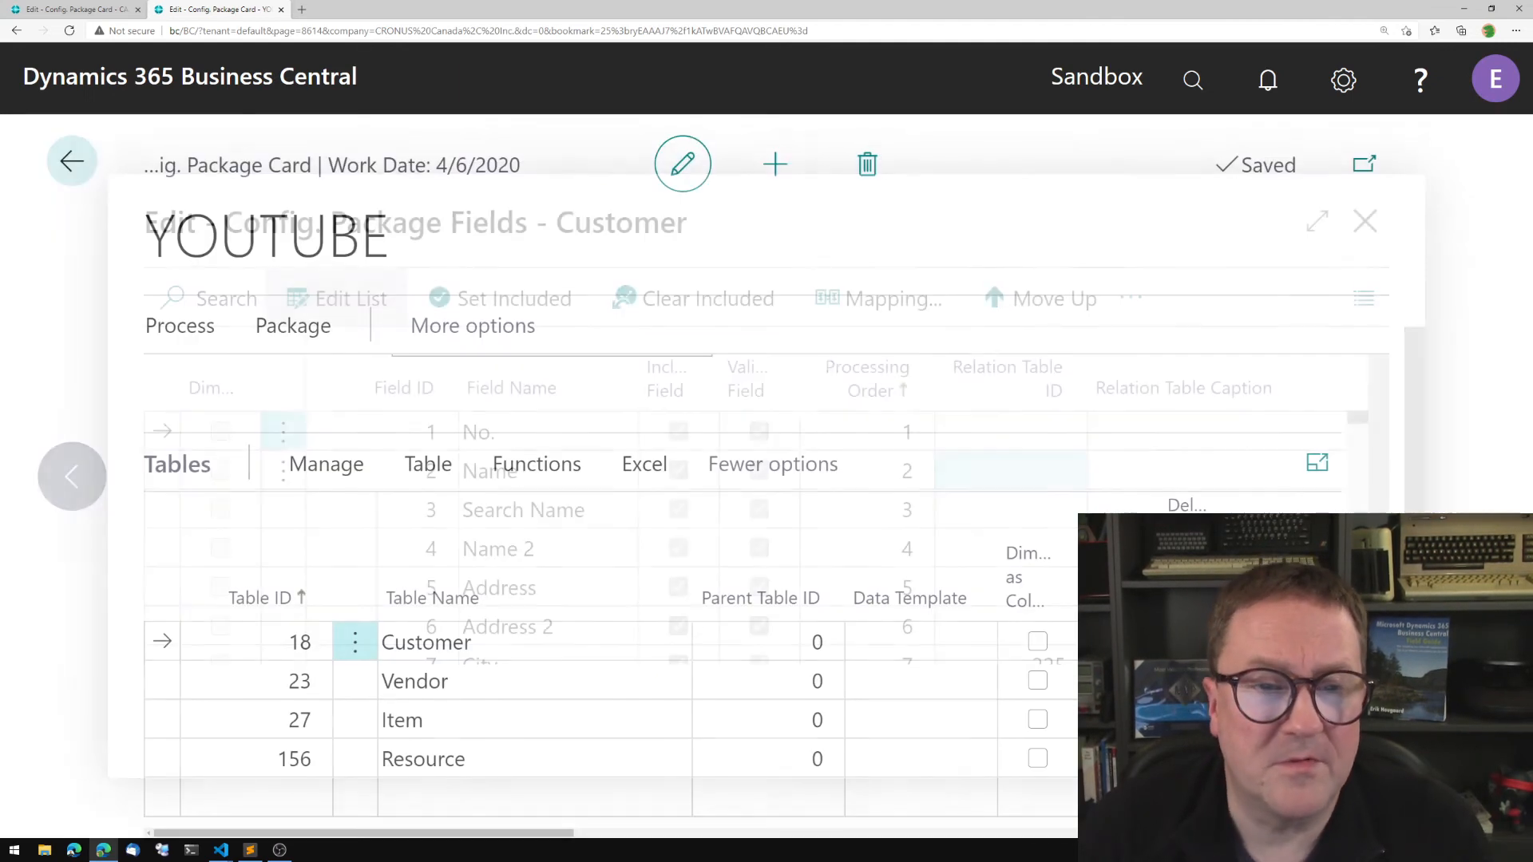
- Export the YOUTUBE package via Process > Export Package to a .rapidstart file
{"action": "left_click", "coordinate": [1365, 221]}
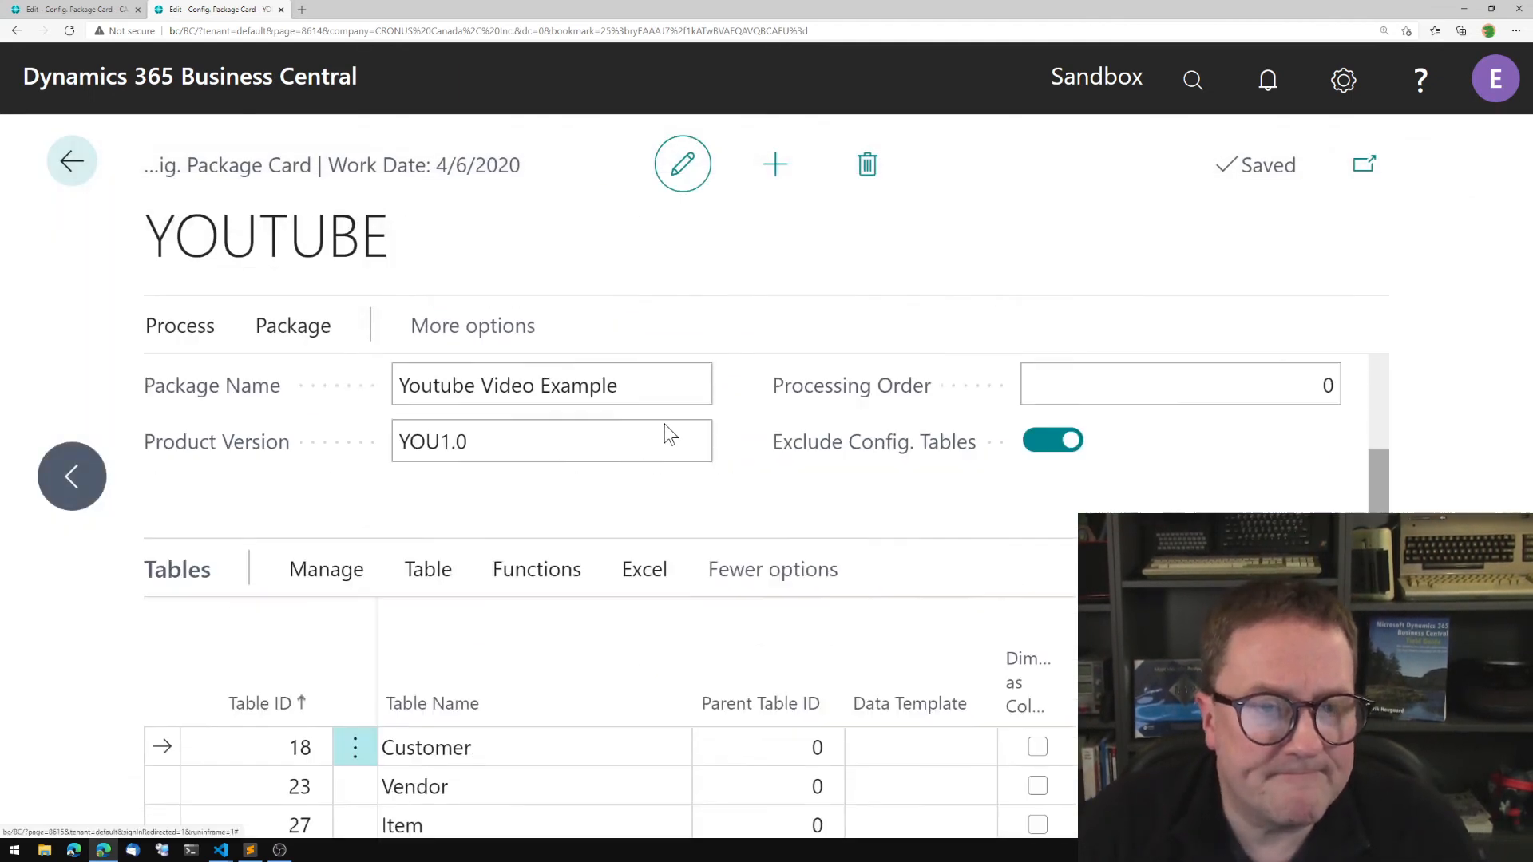
{"action": "left_click", "coordinate": [179, 326]}
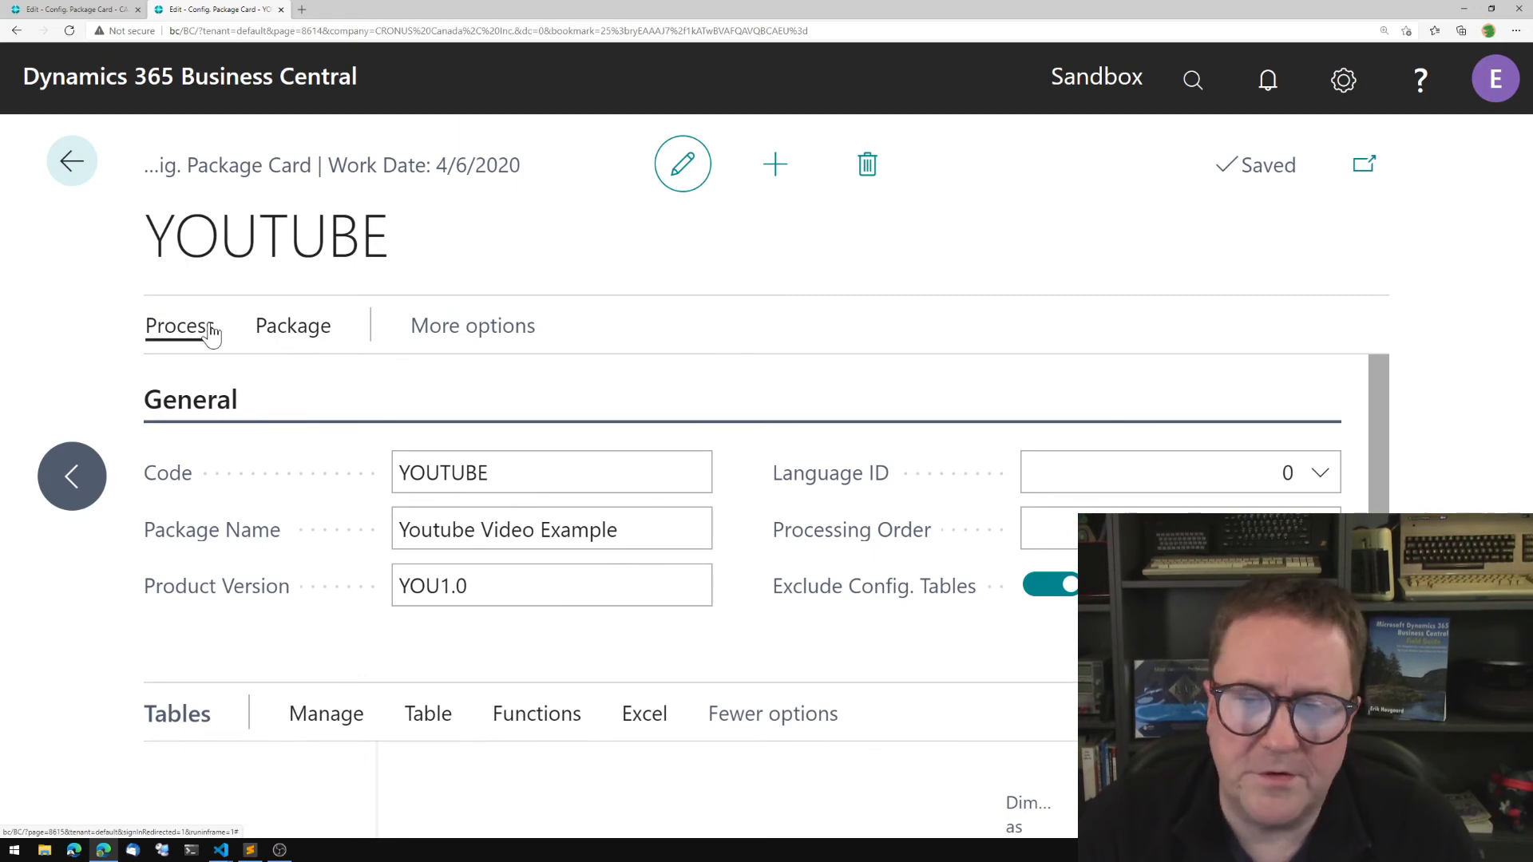
{"action": "left_click", "coordinate": [180, 326]}
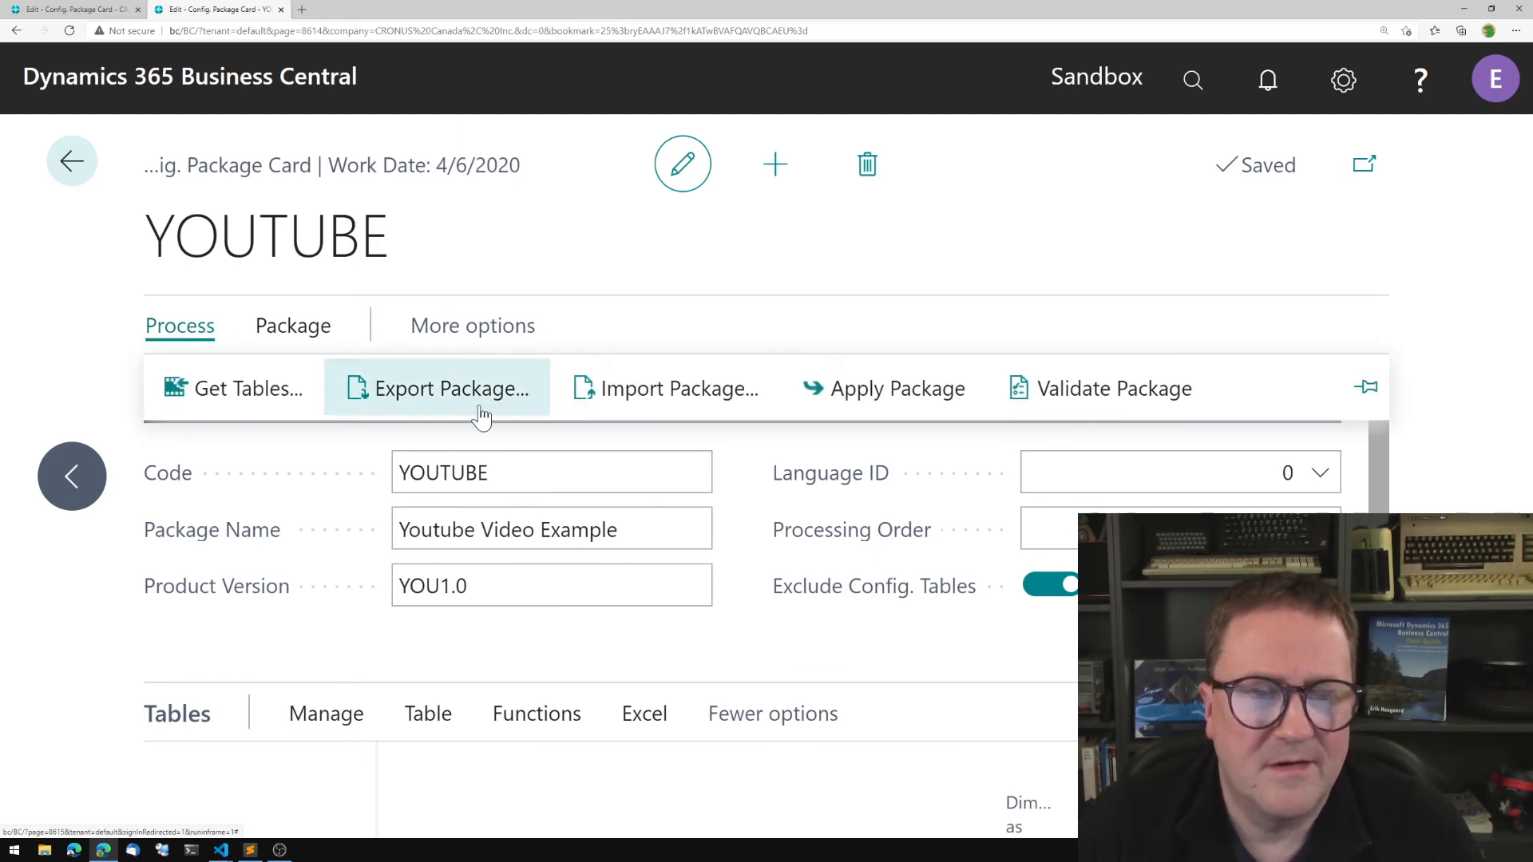
{"action": "left_click", "coordinate": [449, 388]}
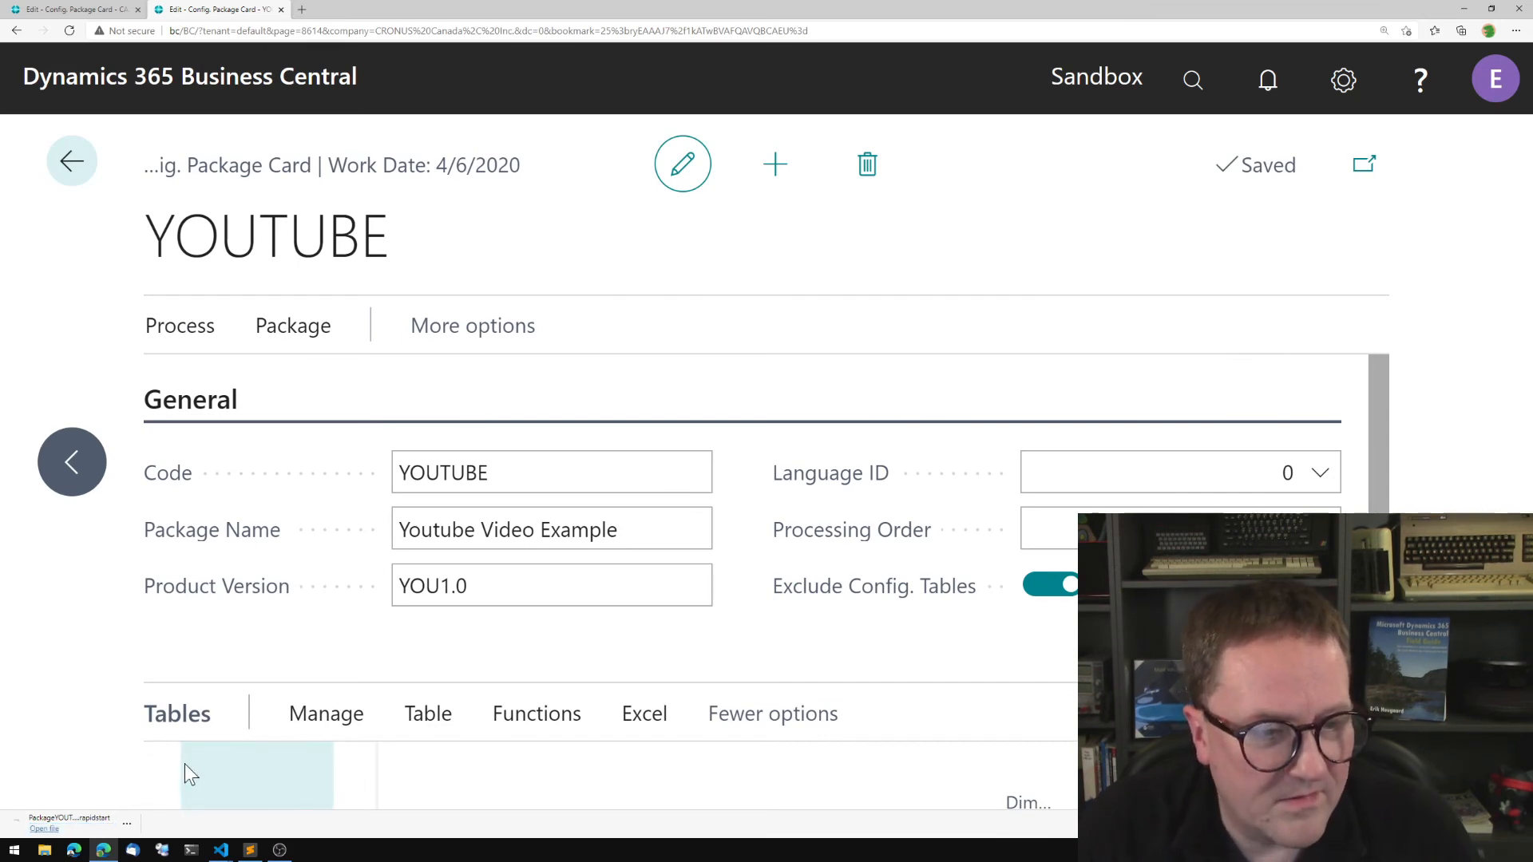
{"action": "mouse_move", "coordinate": [96, 775]}
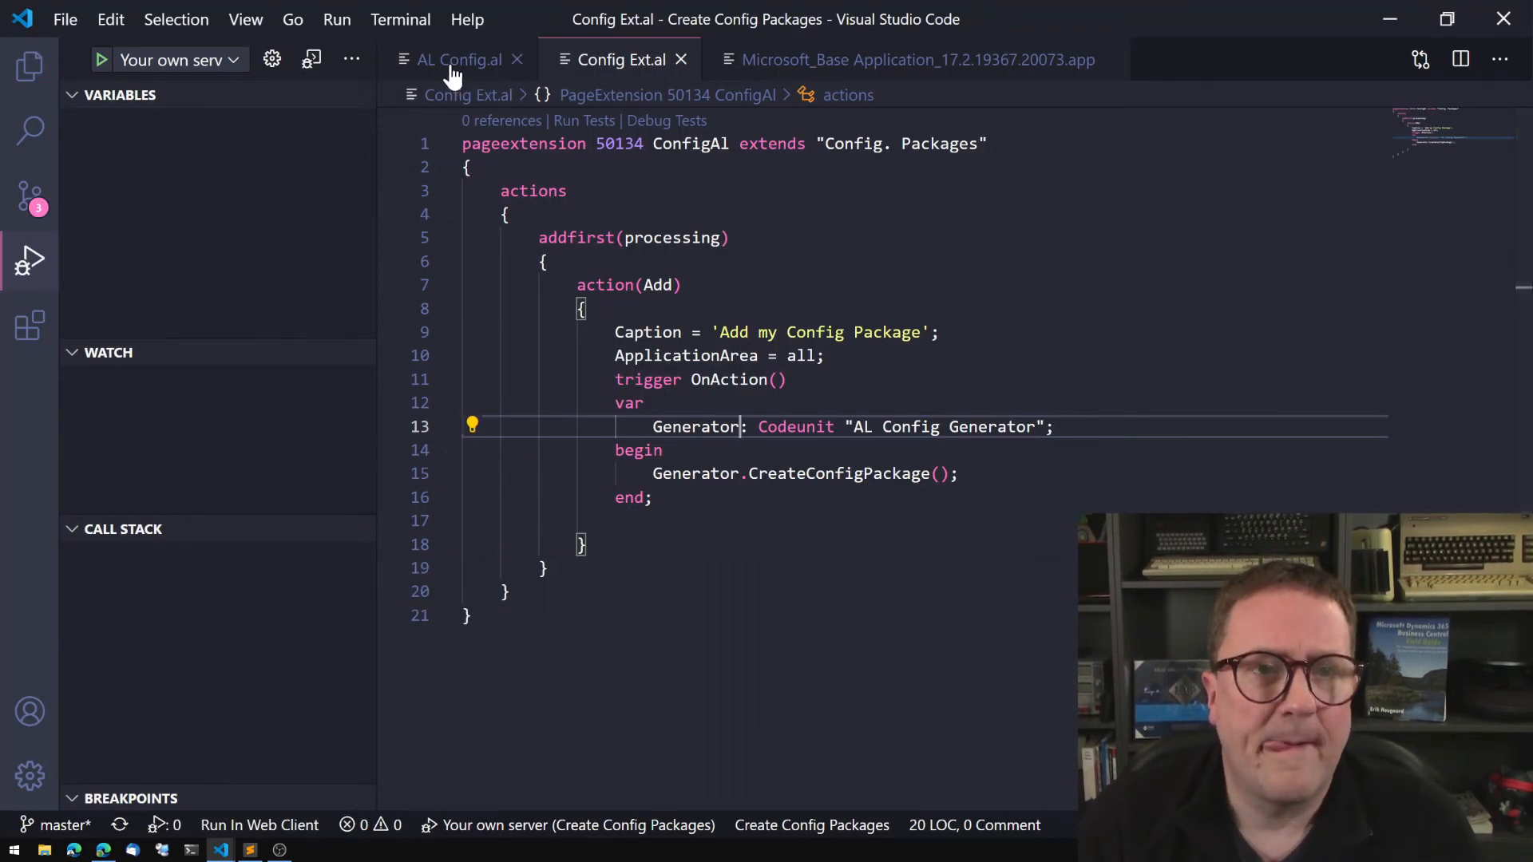
- Switch to AL Config.al and scroll through the generator codeunit to line 32
{"action": "left_click", "coordinate": [458, 60]}
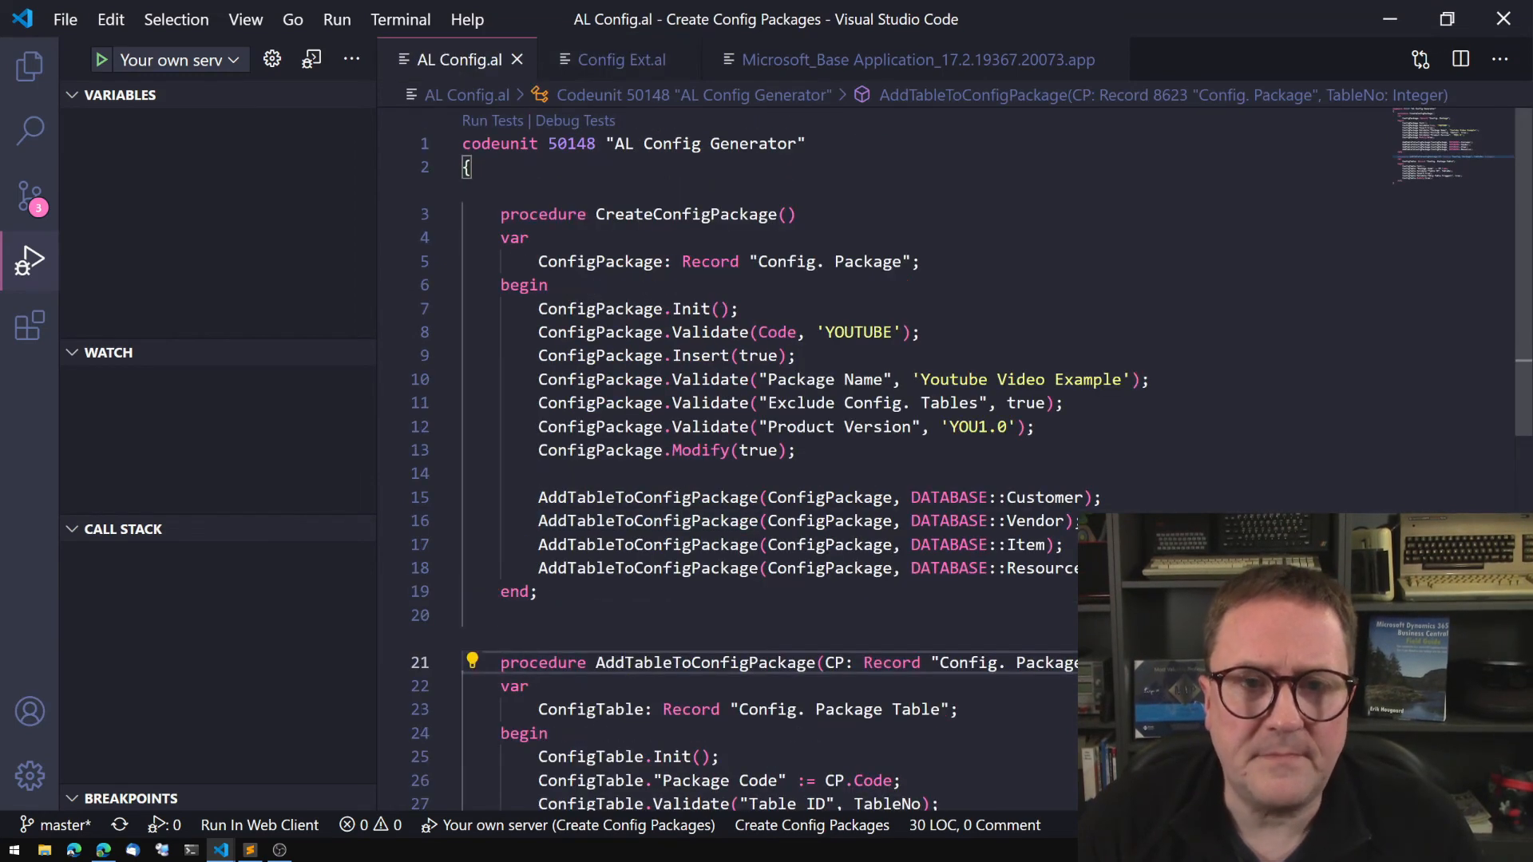
{"action": "mouse_move", "coordinate": [711, 379]}
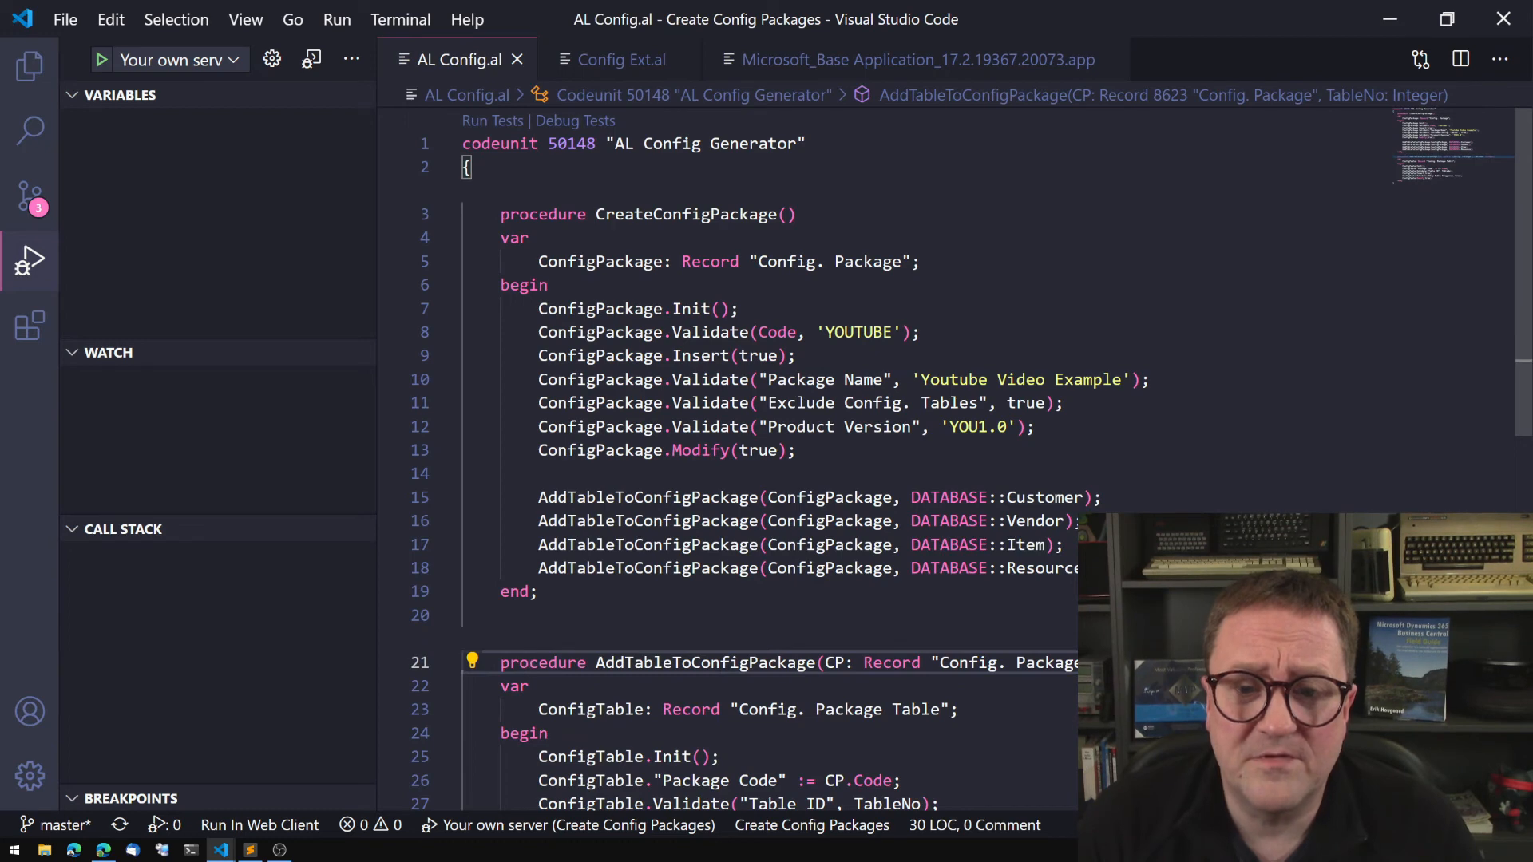
{"action": "scroll", "scroll_direction": "down", "scroll_amount": 3}
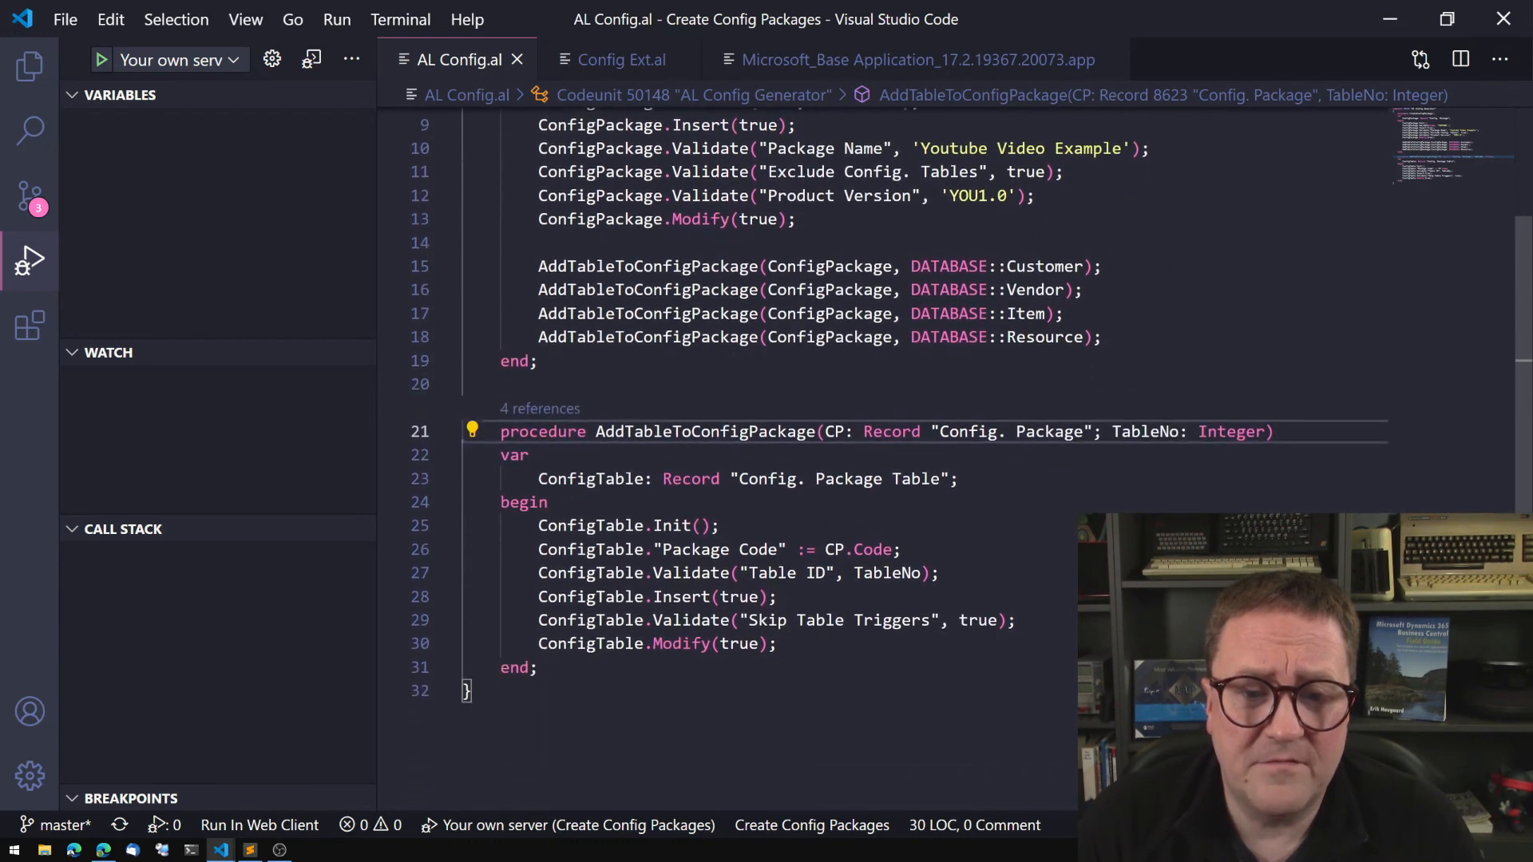
{"action": "scroll", "scroll_direction": "down", "scroll_amount": 3}
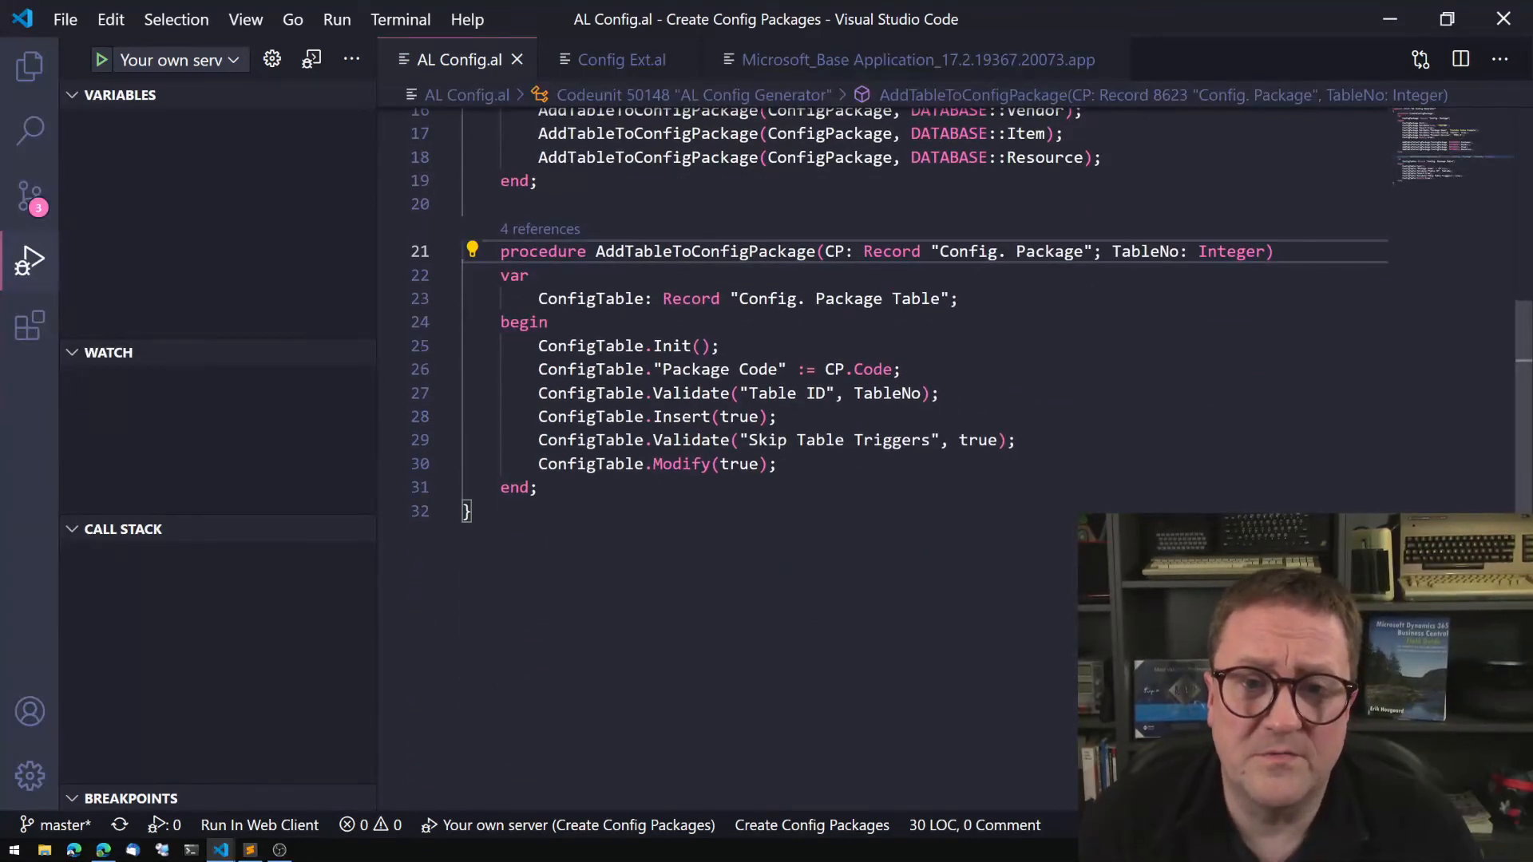